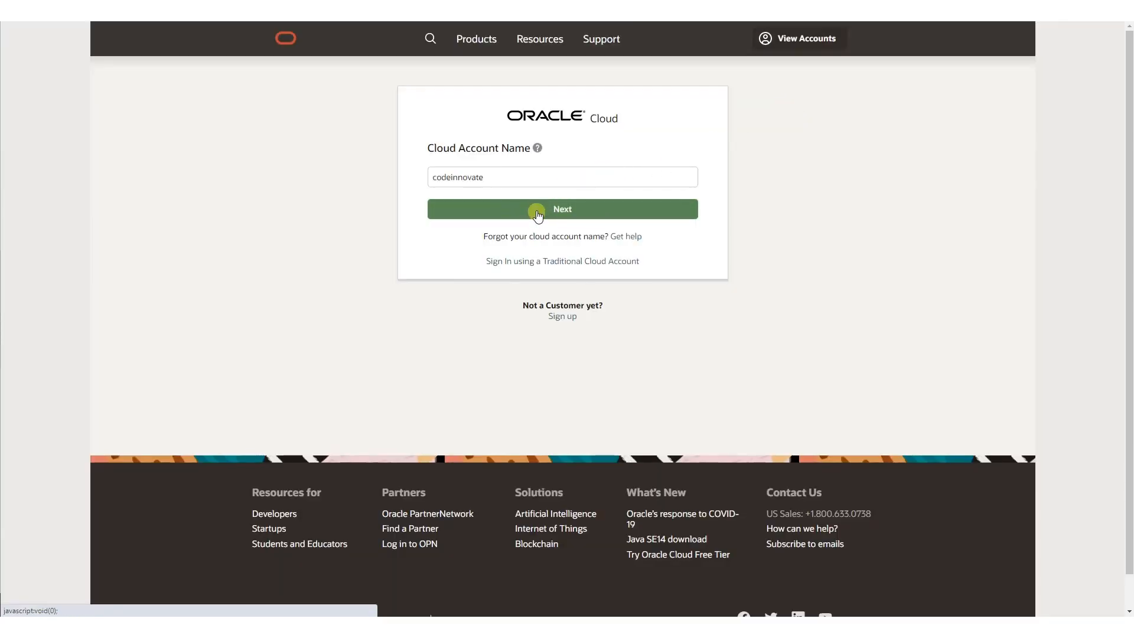
# Step: Enter the cloud account name, then sign in with user name and password
pyautogui.click(537, 208)
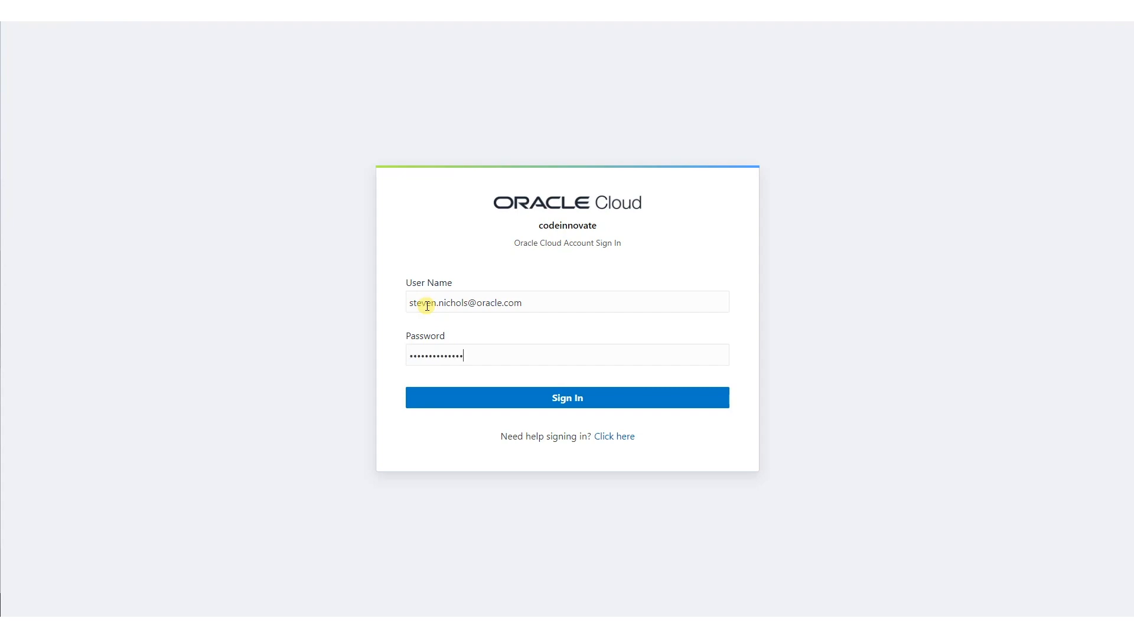
pyautogui.click(567, 397)
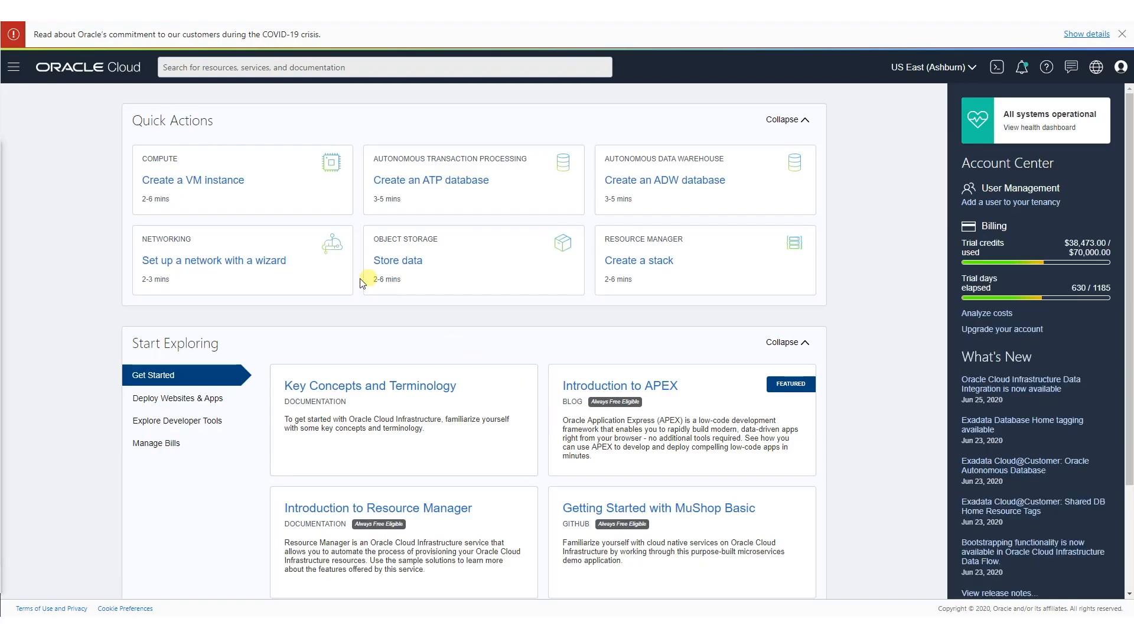
# Step: Go to Developer Services > API Gateway to list gateways in AppDev
pyautogui.click(15, 66)
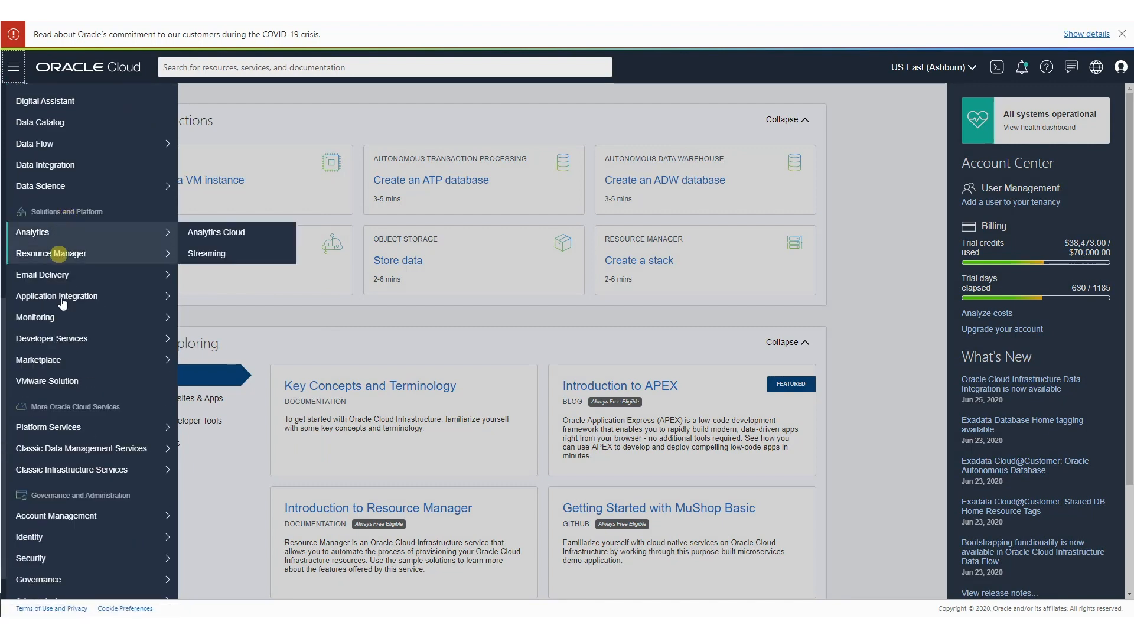
pyautogui.moveTo(51, 338)
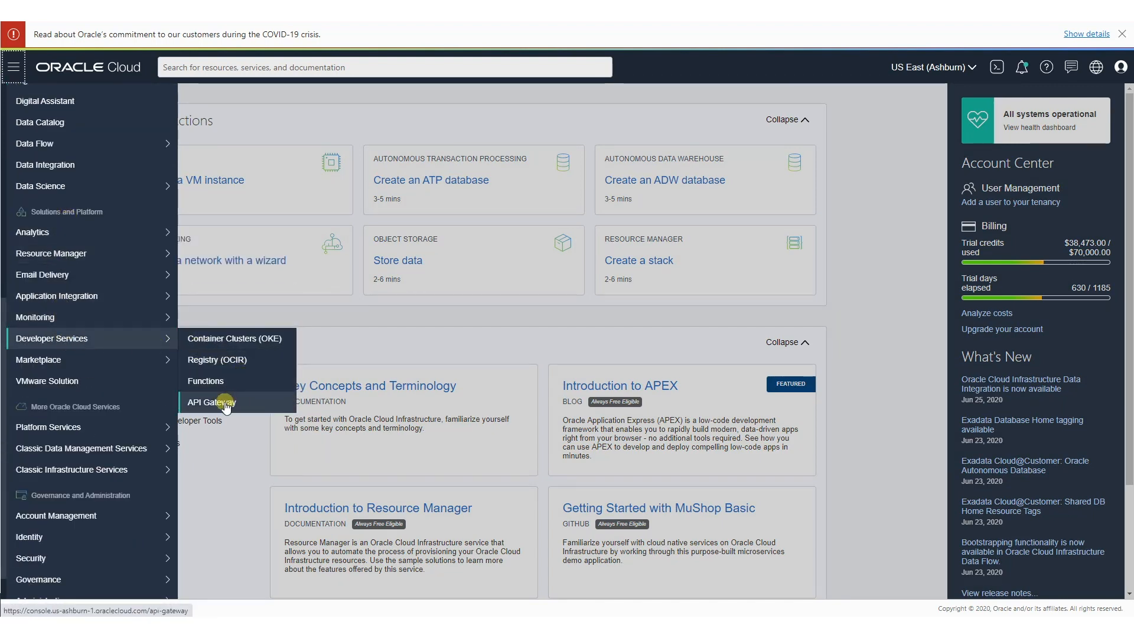
pyautogui.click(210, 402)
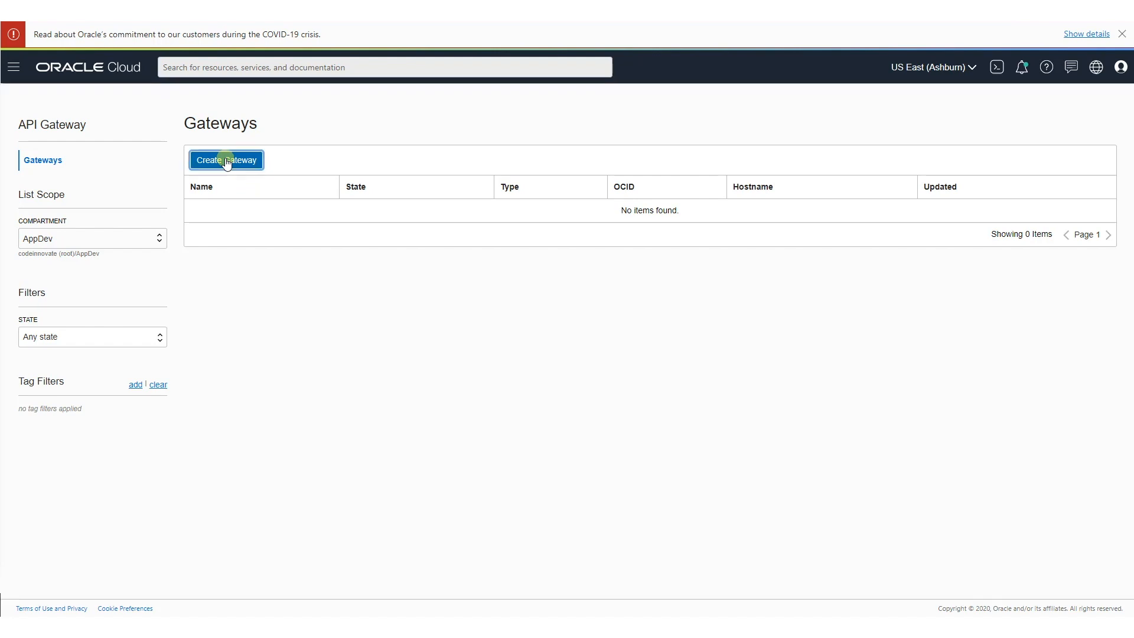
# Step: Create gateway productServices on VCN oke-vcn-quick-cluster1-7f05a1952 with the svclb public subnet
pyautogui.click(226, 160)
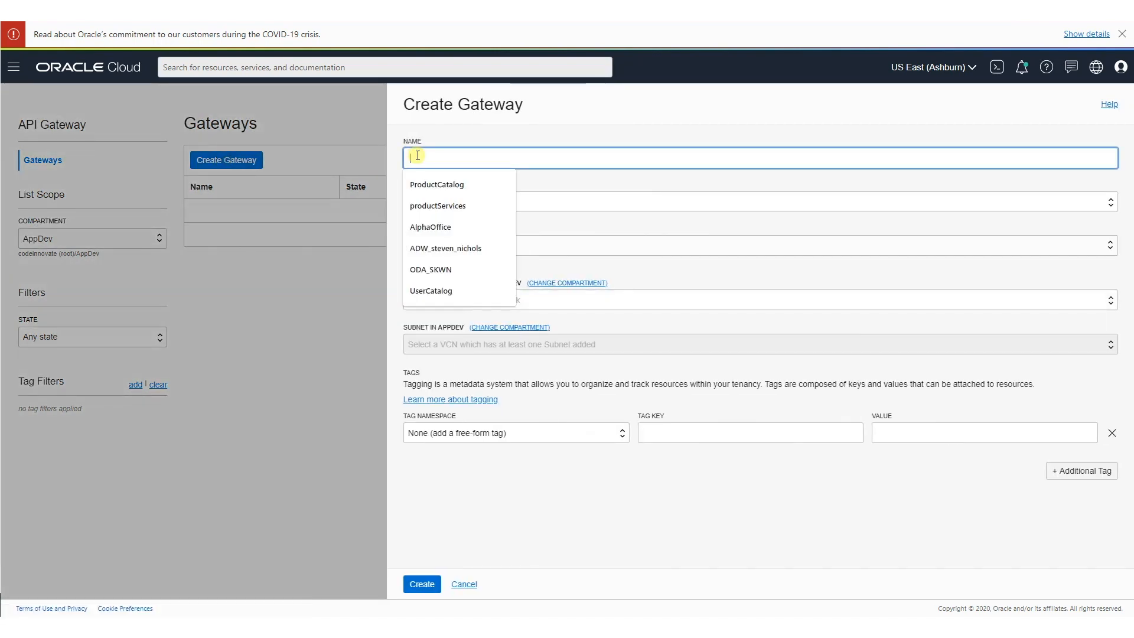
pyautogui.write('pro')
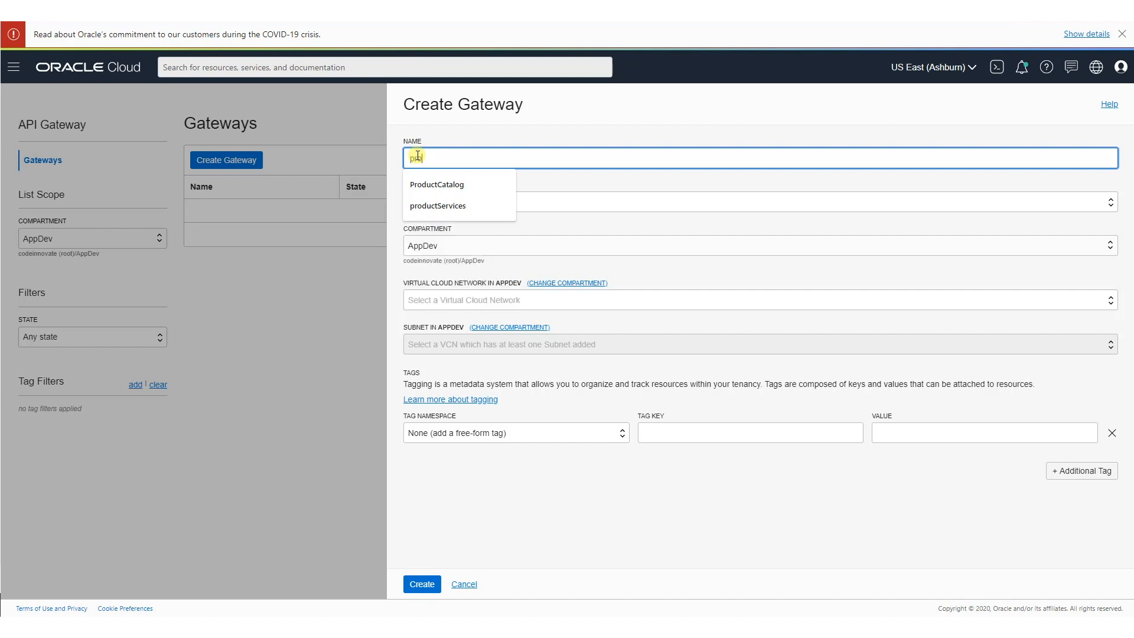
pyautogui.write('roduct')
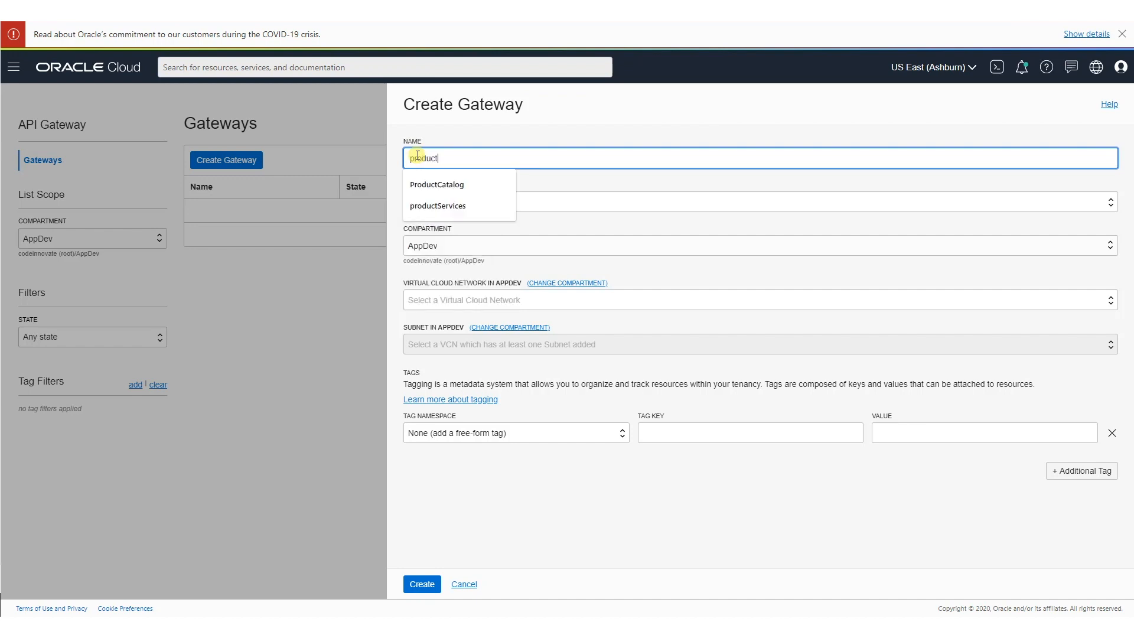
pyautogui.click(438, 206)
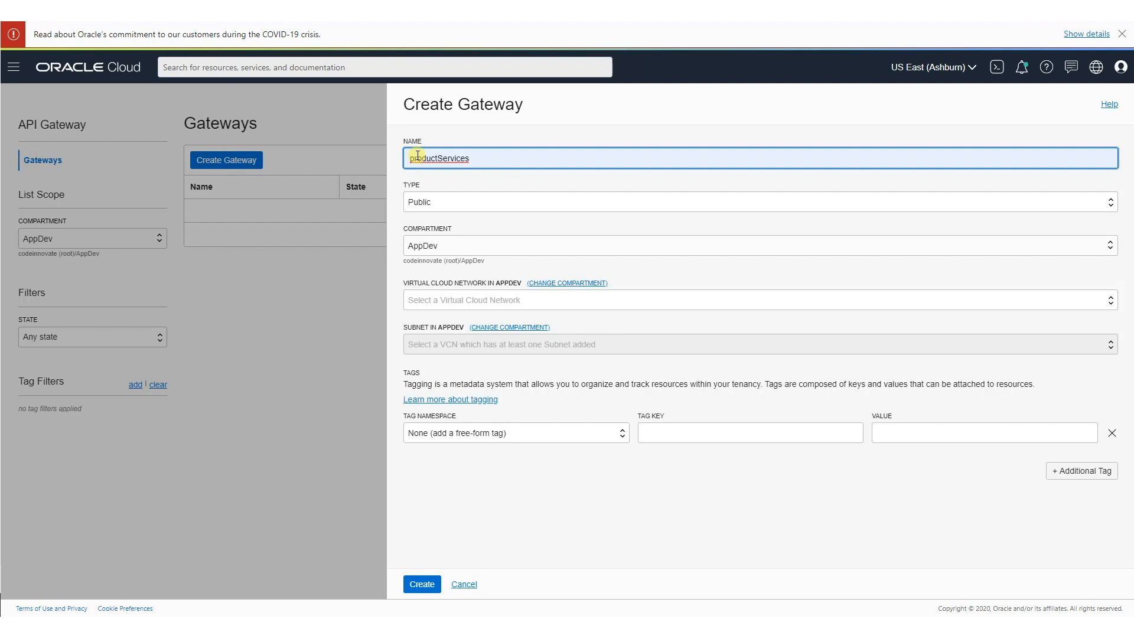
pyautogui.click(752, 304)
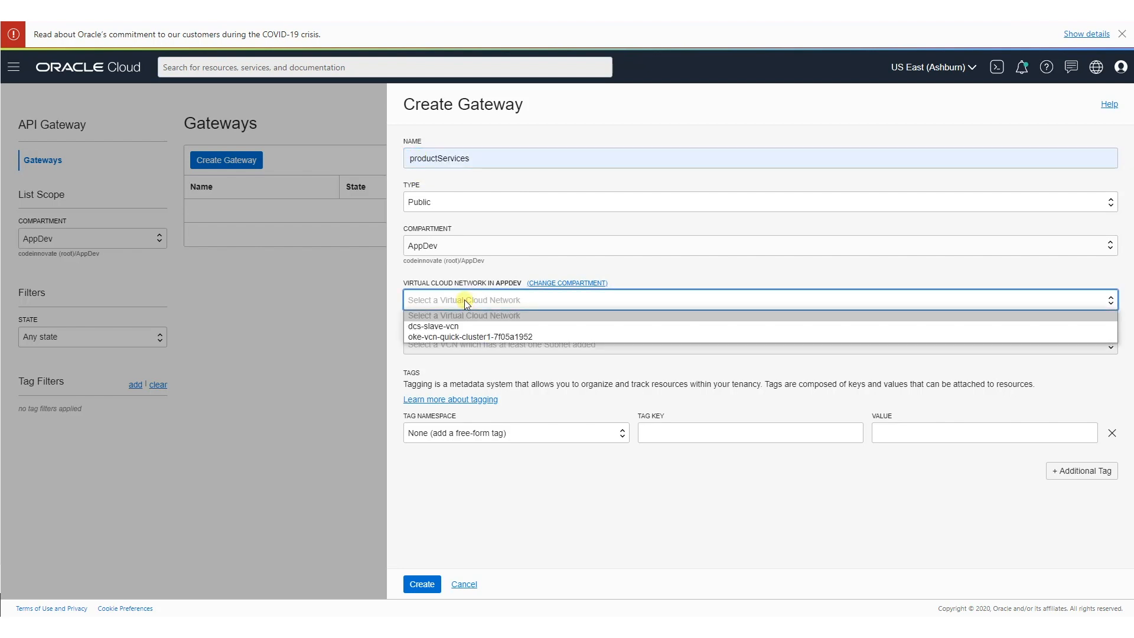
pyautogui.click(485, 336)
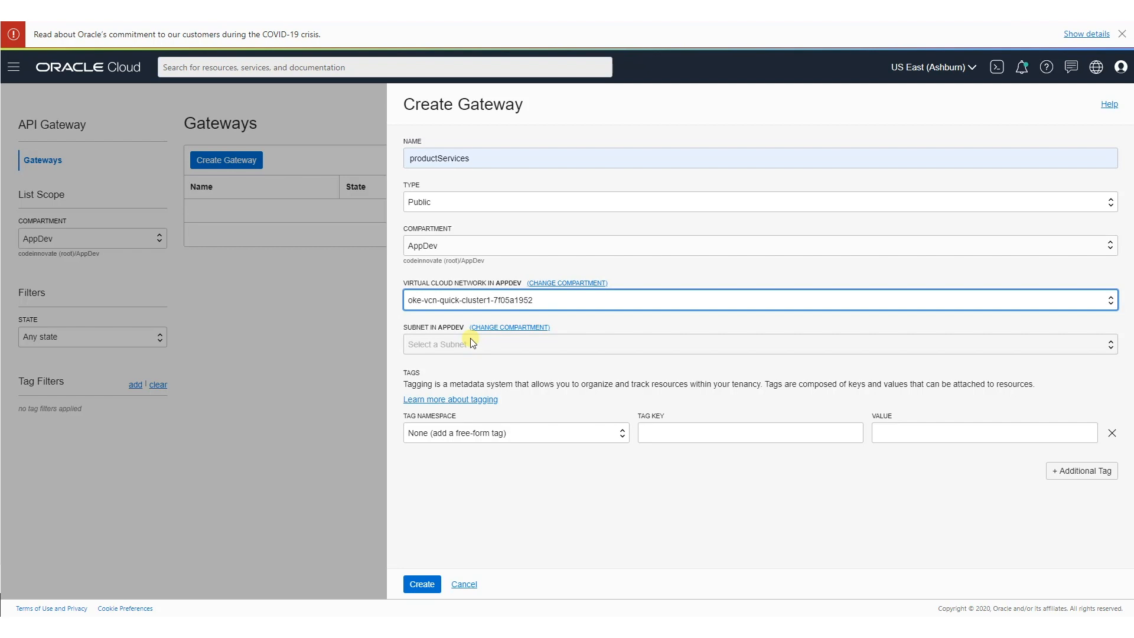
pyautogui.click(752, 349)
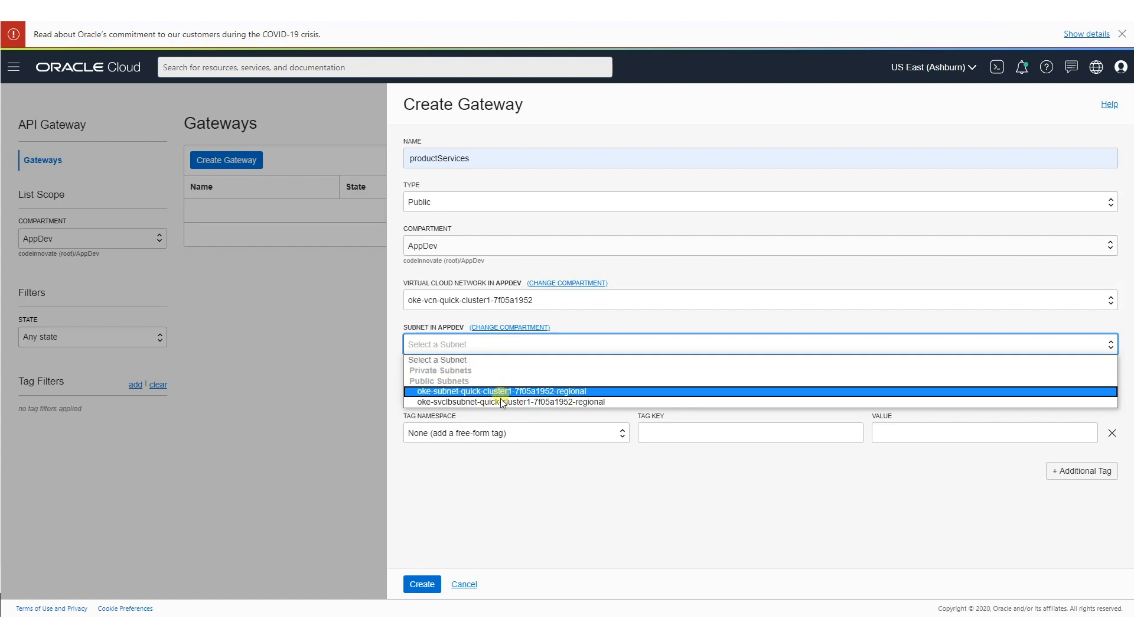
pyautogui.click(506, 402)
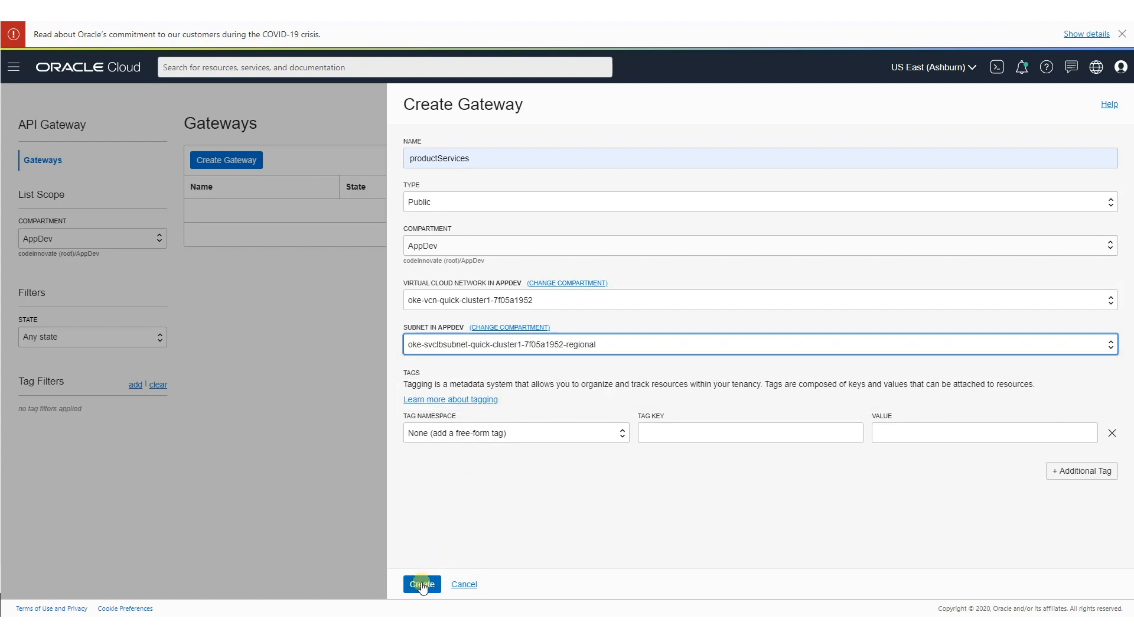
pyautogui.click(422, 584)
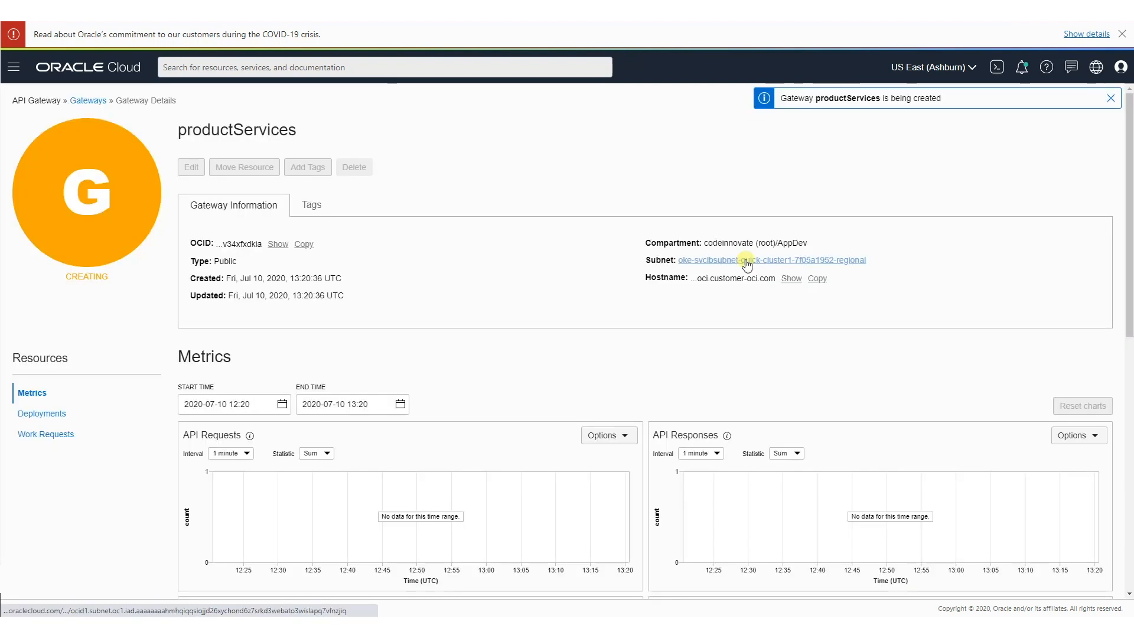
# Step: Open the gateway's svclb subnet and its oke-svclbseclist security list
pyautogui.click(745, 260)
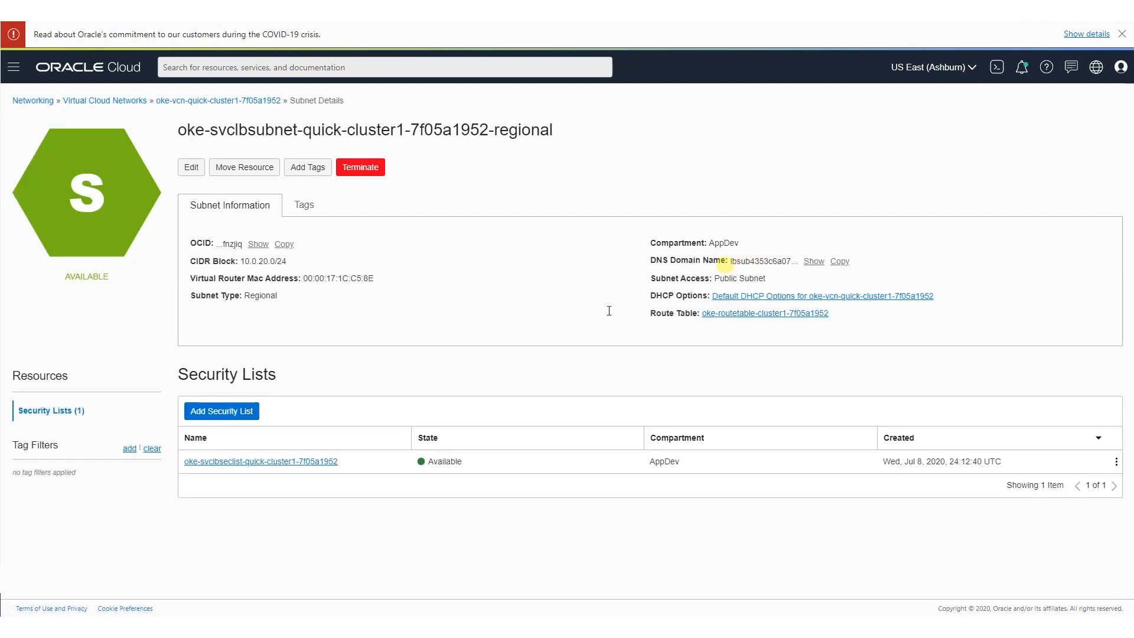
pyautogui.moveTo(260, 465)
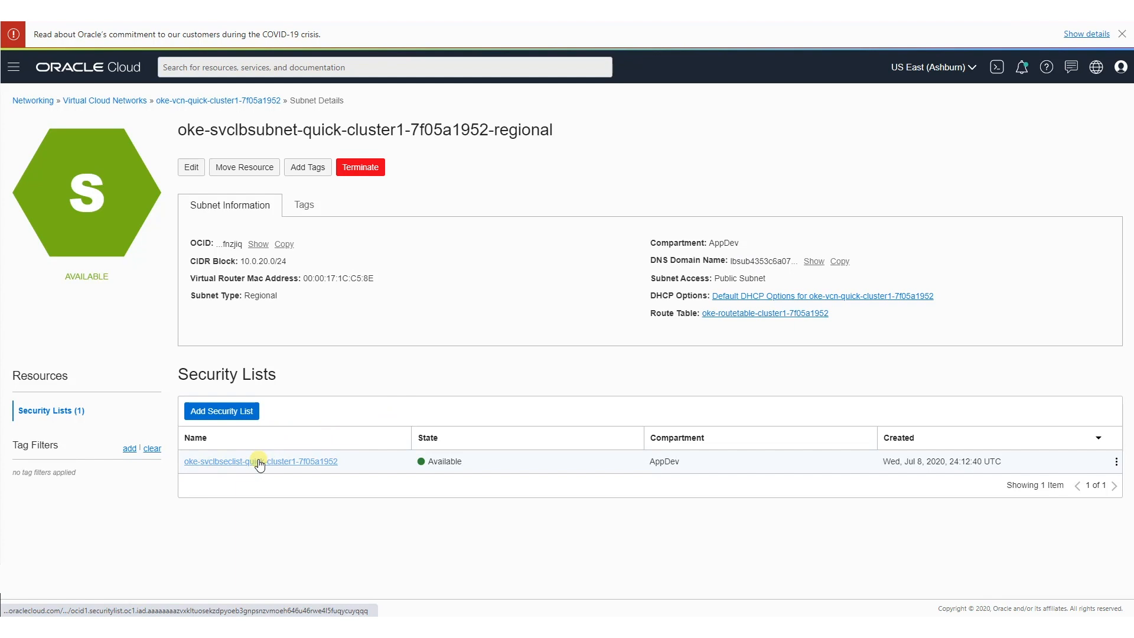
pyautogui.click(259, 461)
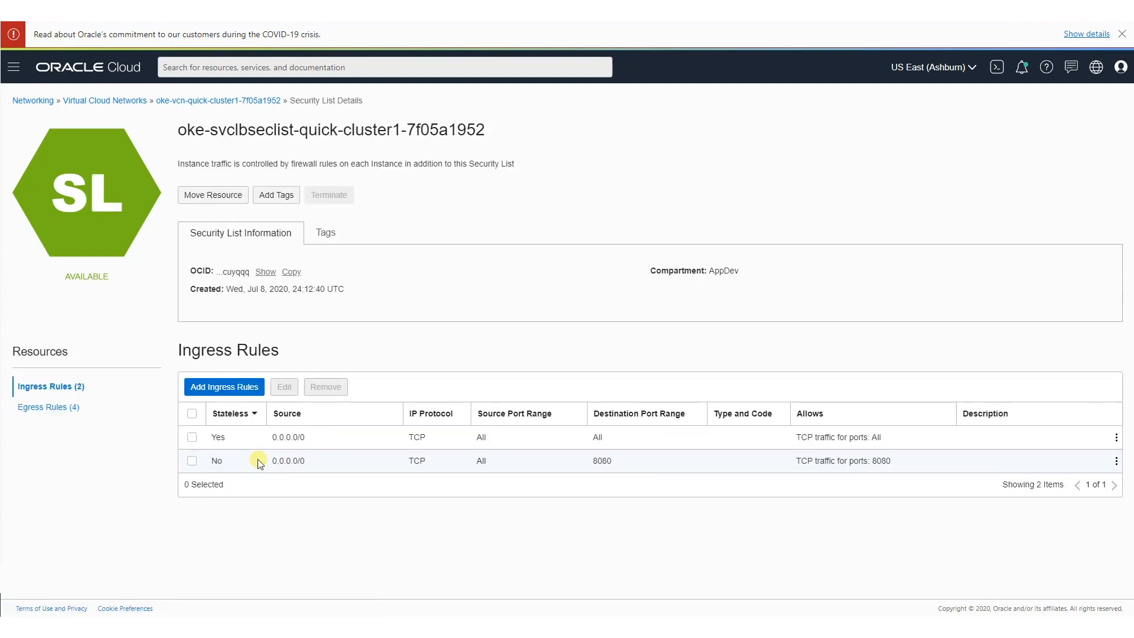
# Step: Add a TCP ingress rule from source 0.0.0.0/0 to destination port 443
pyautogui.click(224, 387)
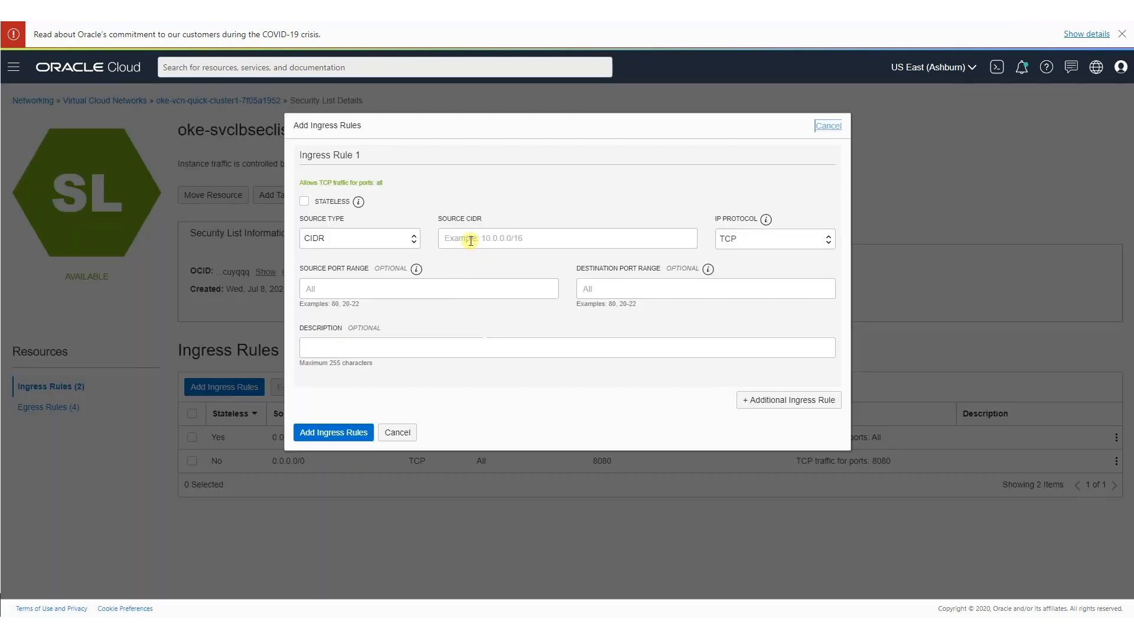
pyautogui.click(567, 238)
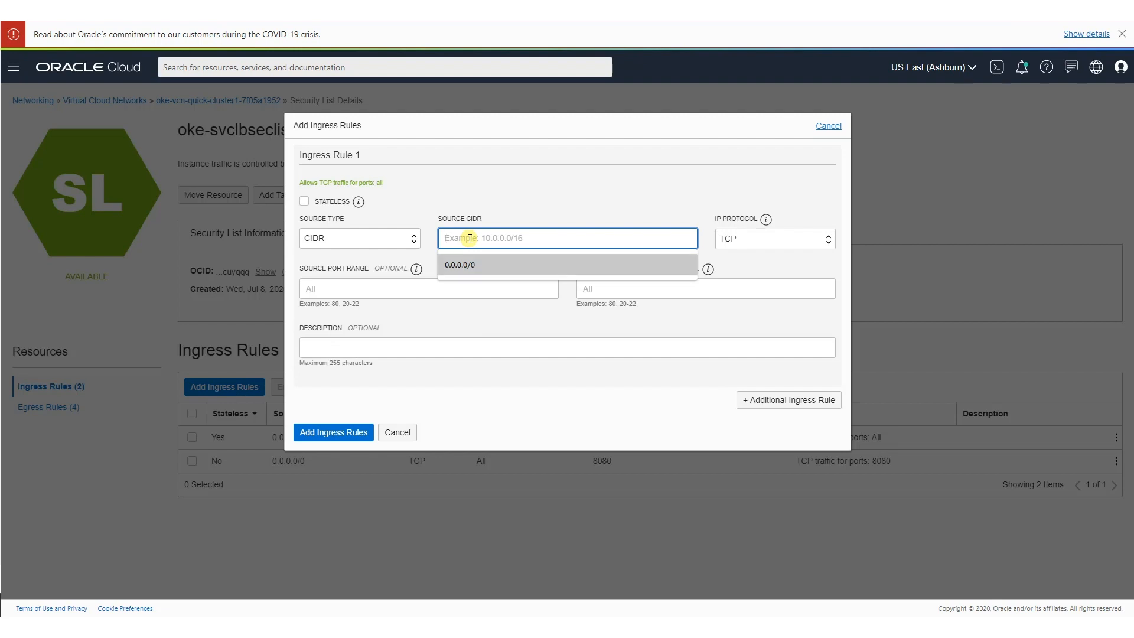
pyautogui.click(705, 298)
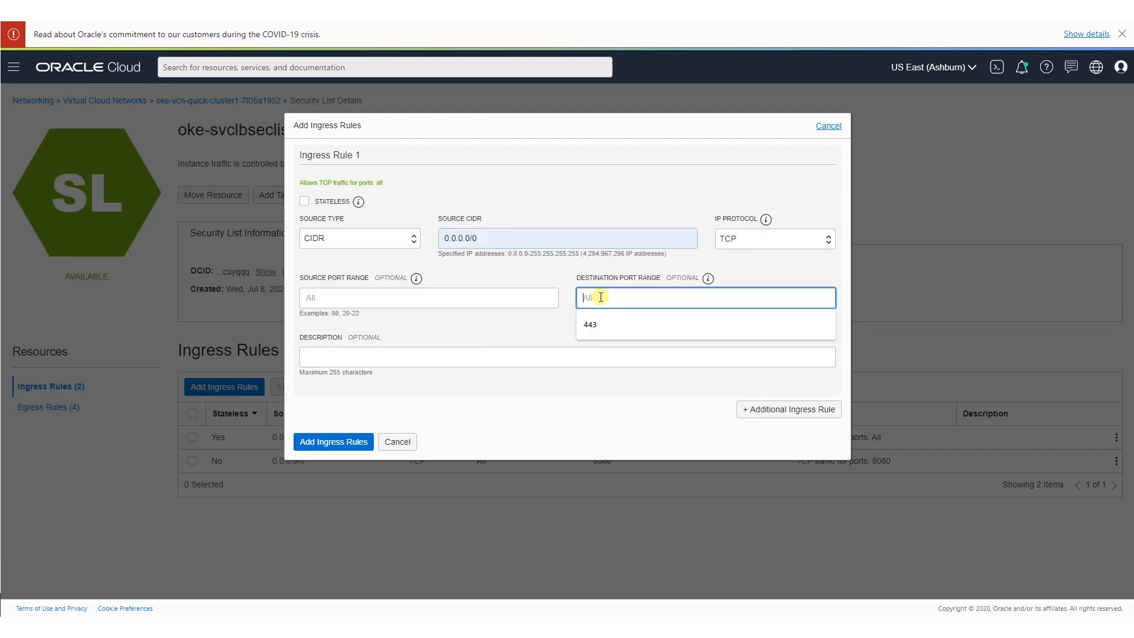
pyautogui.click(590, 324)
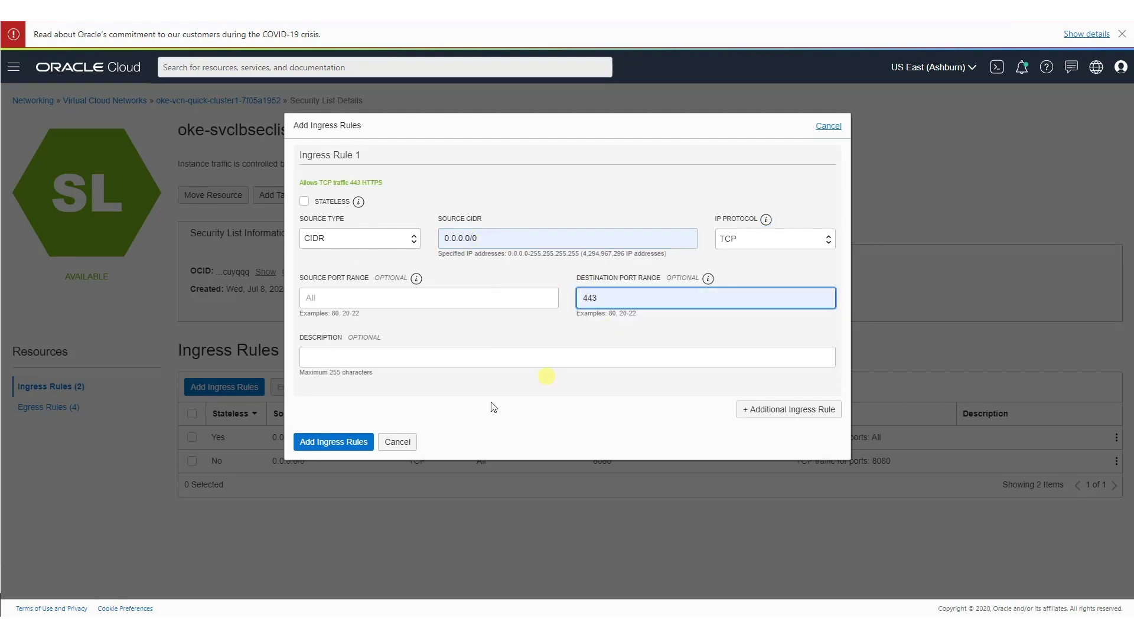
pyautogui.click(333, 441)
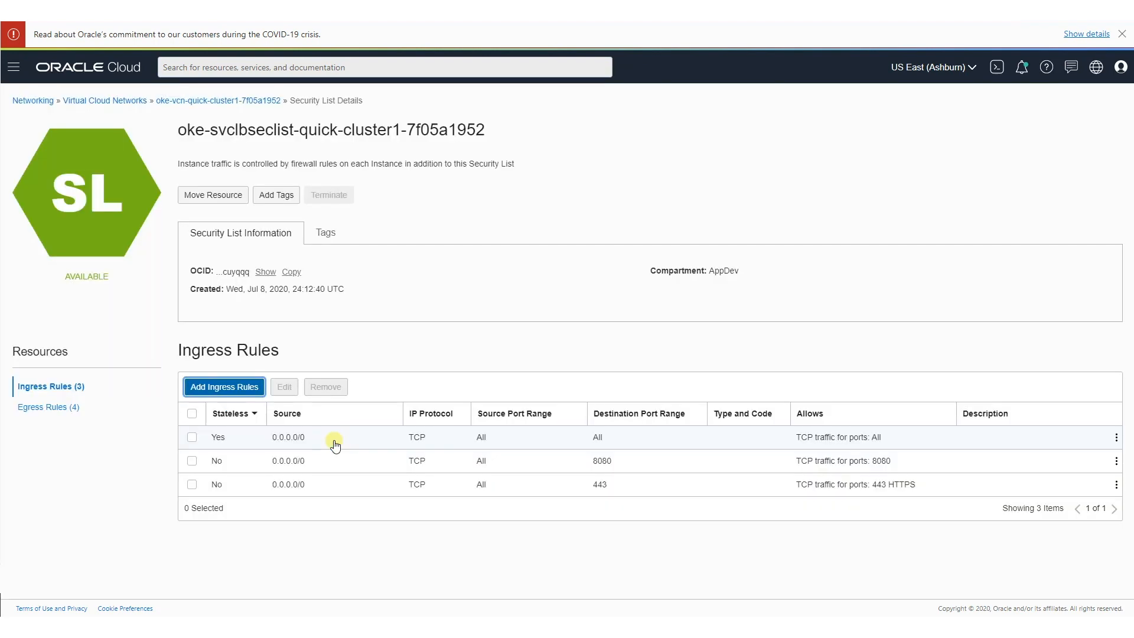
# Step: Return to API Gateway, open productServices, and view its empty Deployments list
pyautogui.click(14, 67)
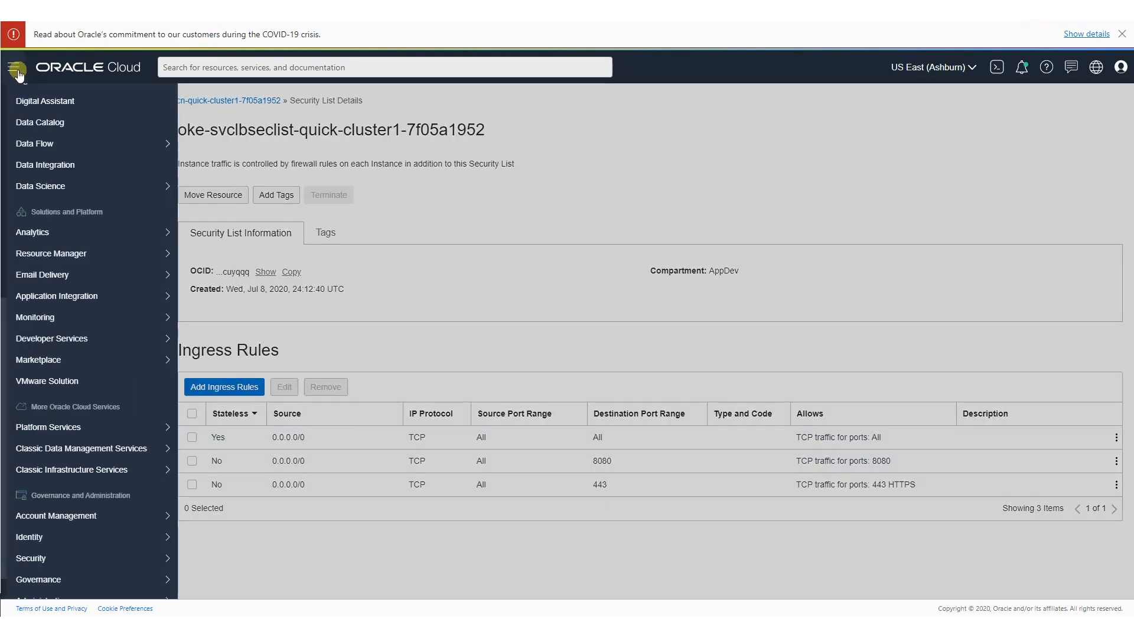
pyautogui.moveTo(51, 339)
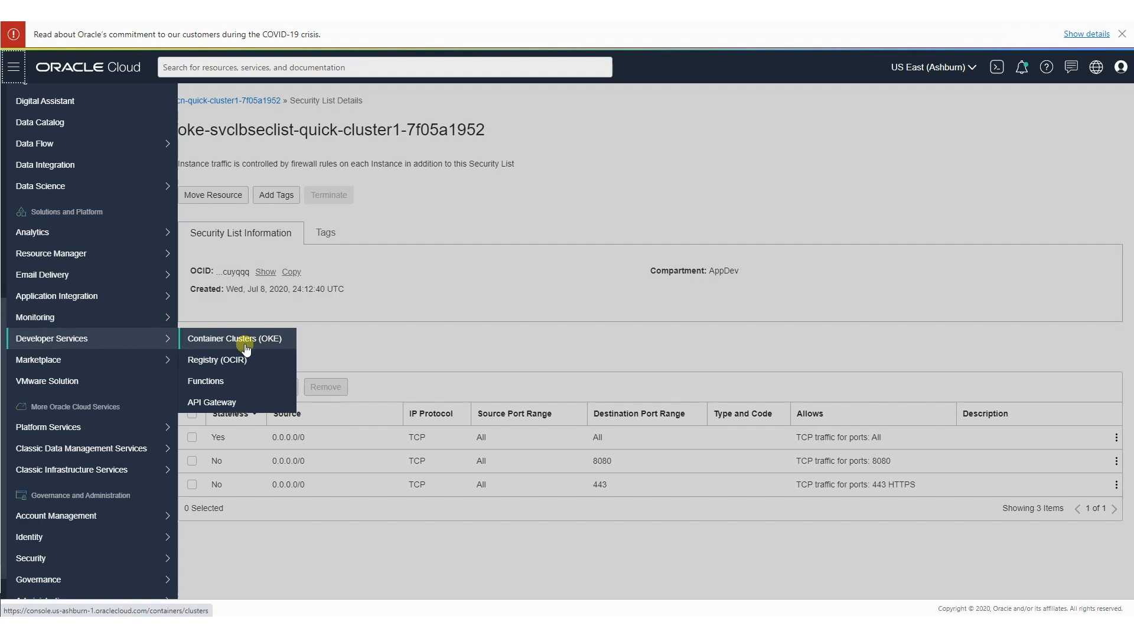
pyautogui.click(211, 402)
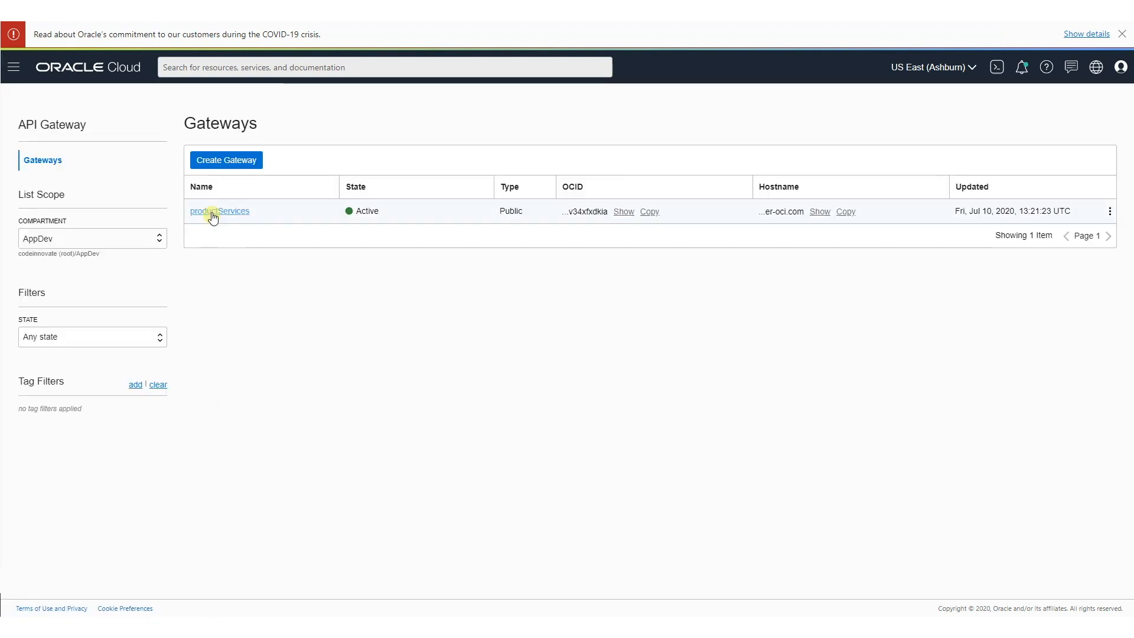
pyautogui.click(219, 211)
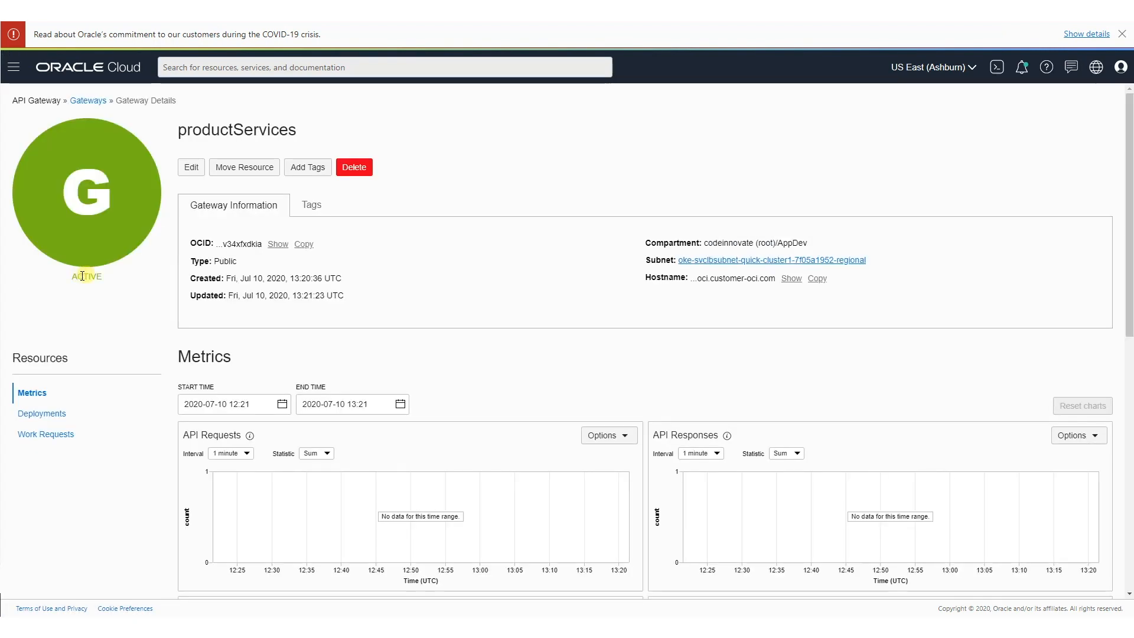
pyautogui.click(41, 414)
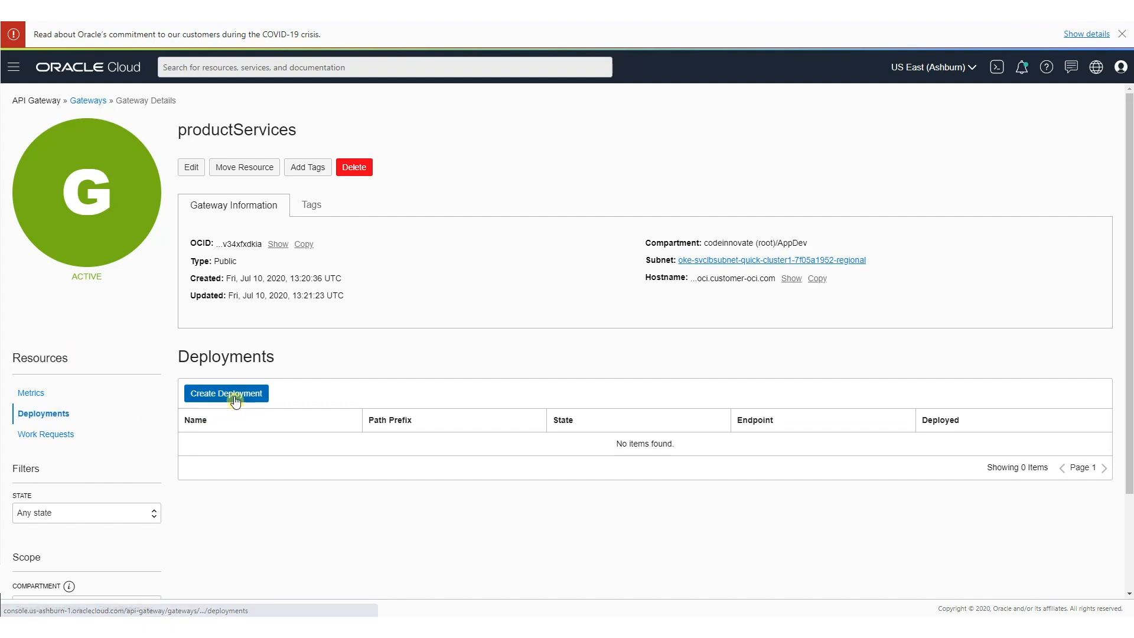
# Step: Start a from-scratch deployment named getProduct with path prefix /v1
pyautogui.click(226, 393)
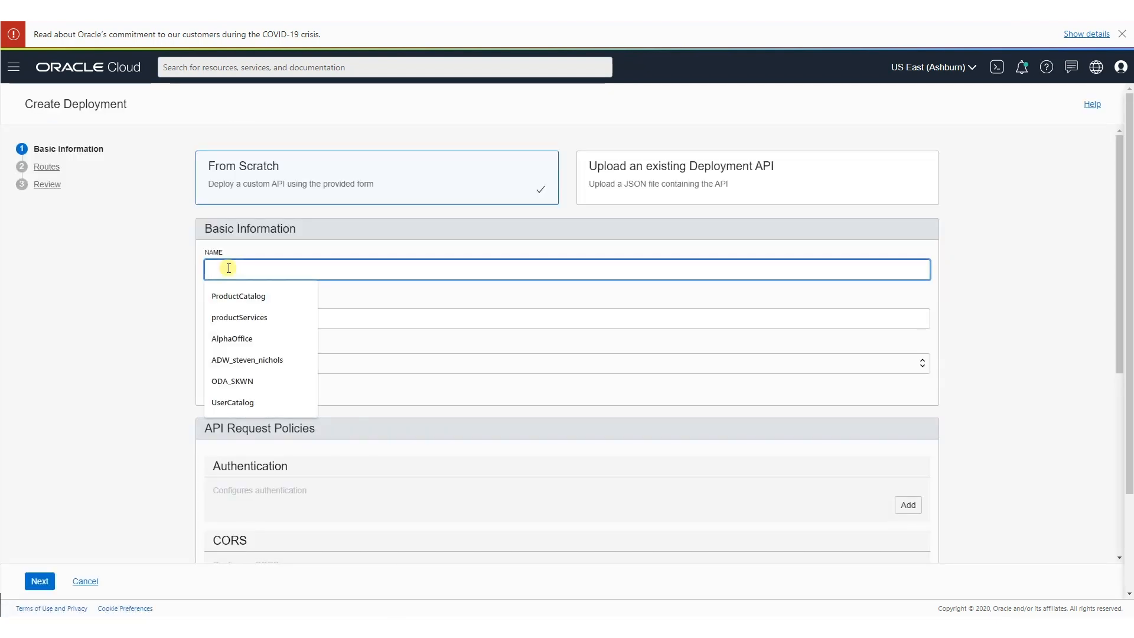
pyautogui.write('getProduct')
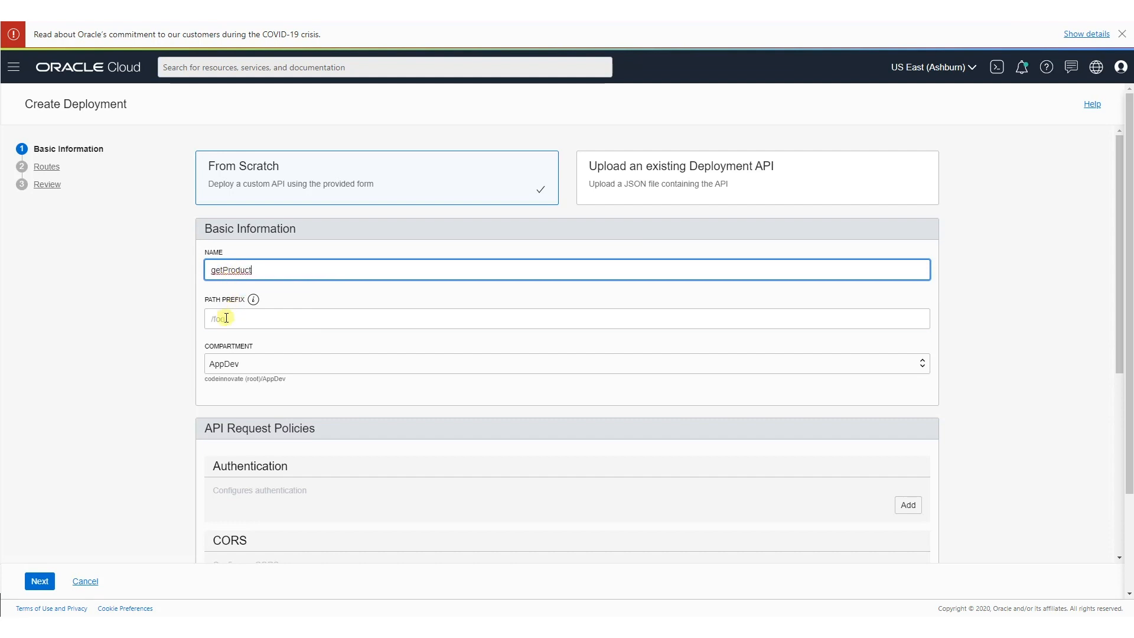
pyautogui.write('/v1')
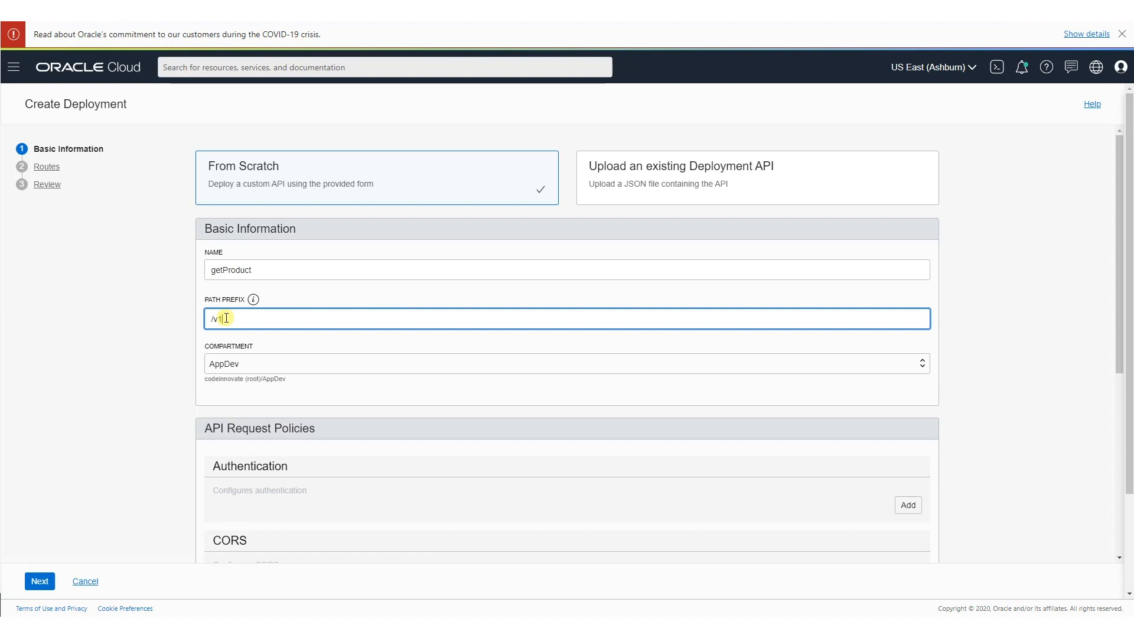
pyautogui.scroll(-3)
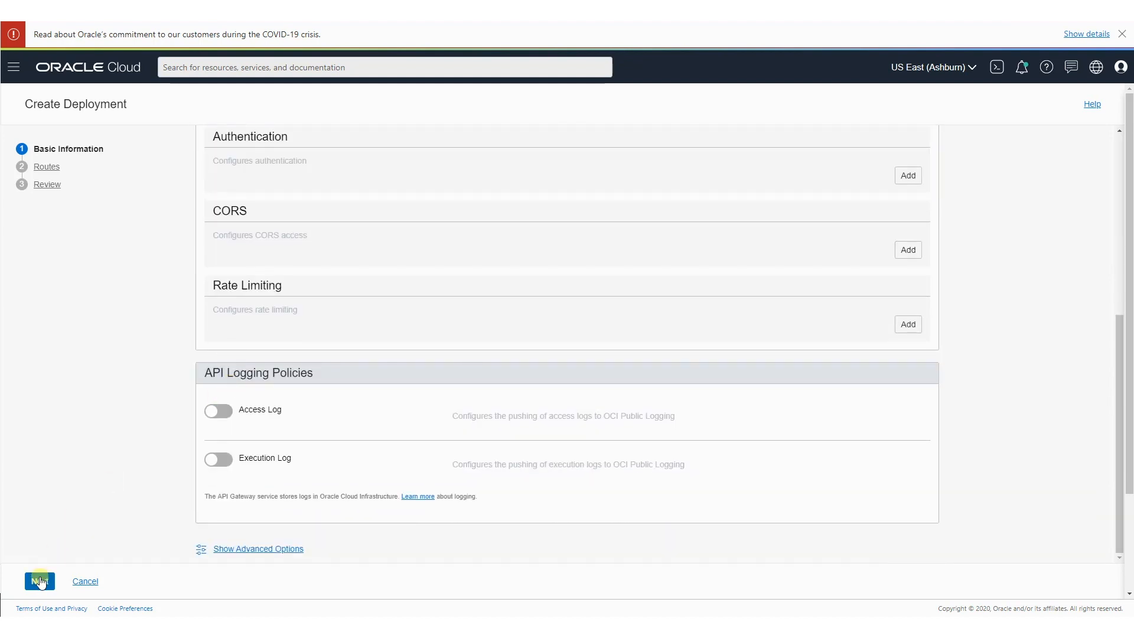
pyautogui.click(37, 580)
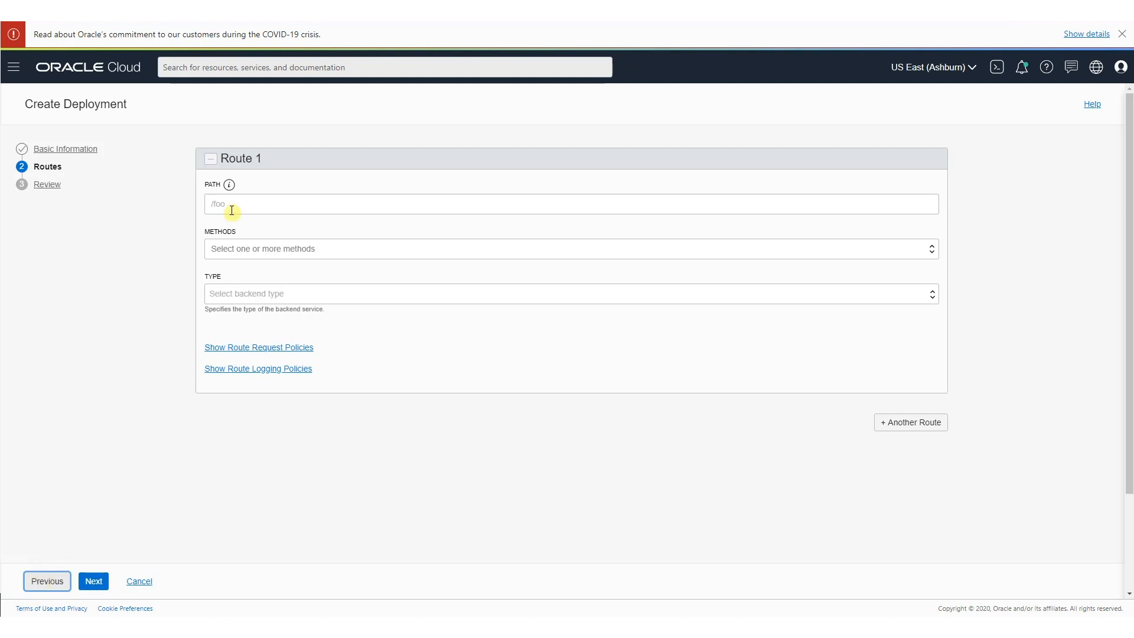
pyautogui.write('/prd')
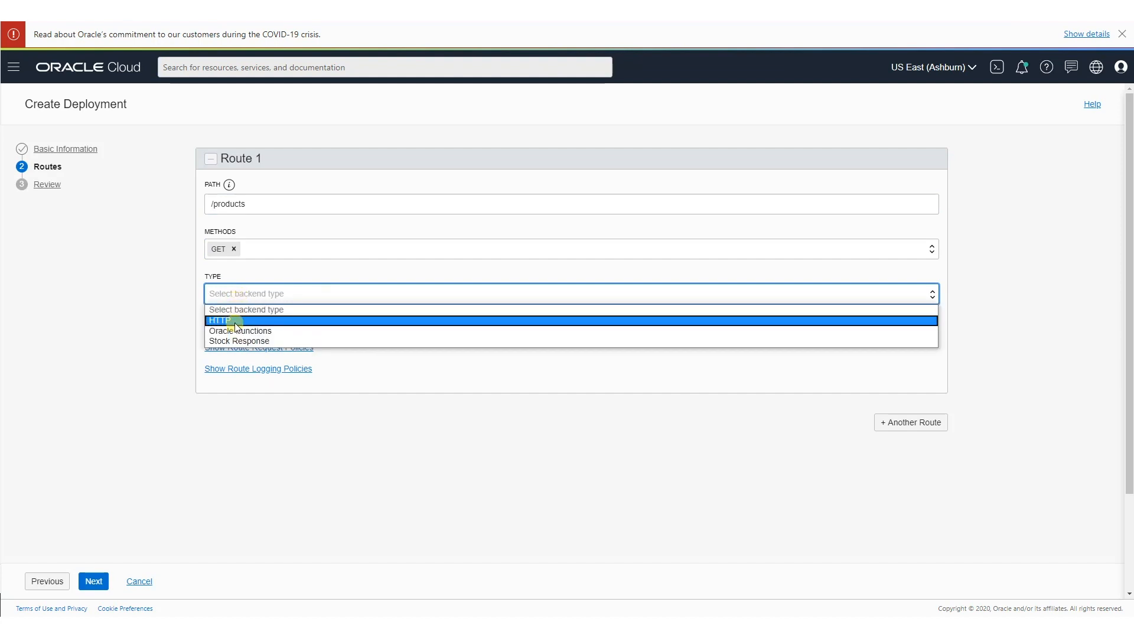
pyautogui.click(219, 320)
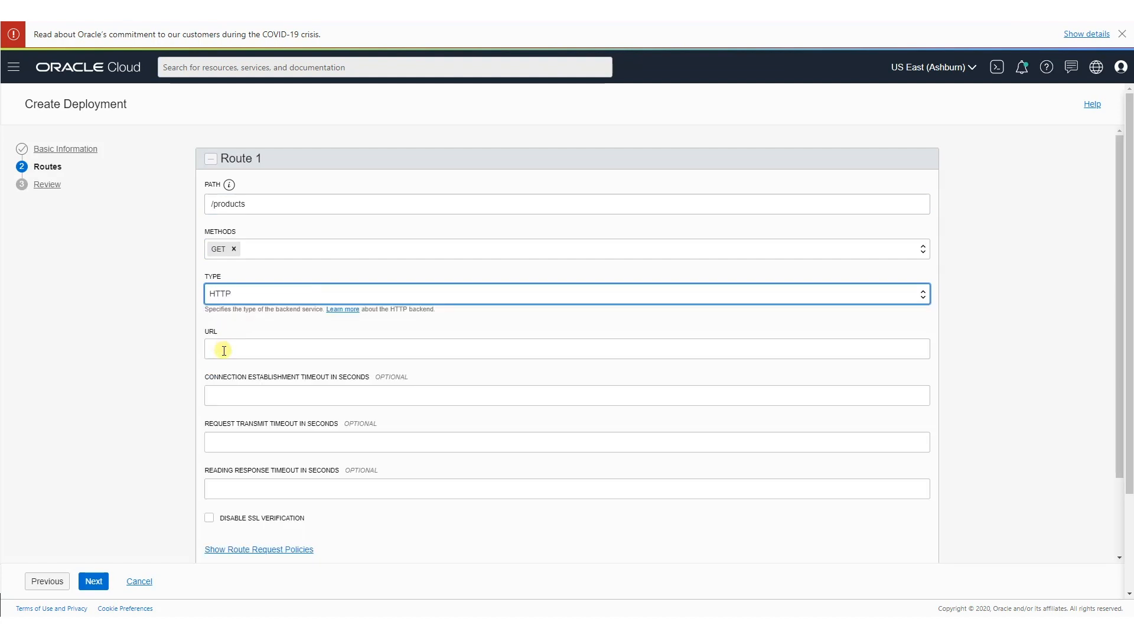
pyautogui.write('http://193.122.128.59:8080/product/list')
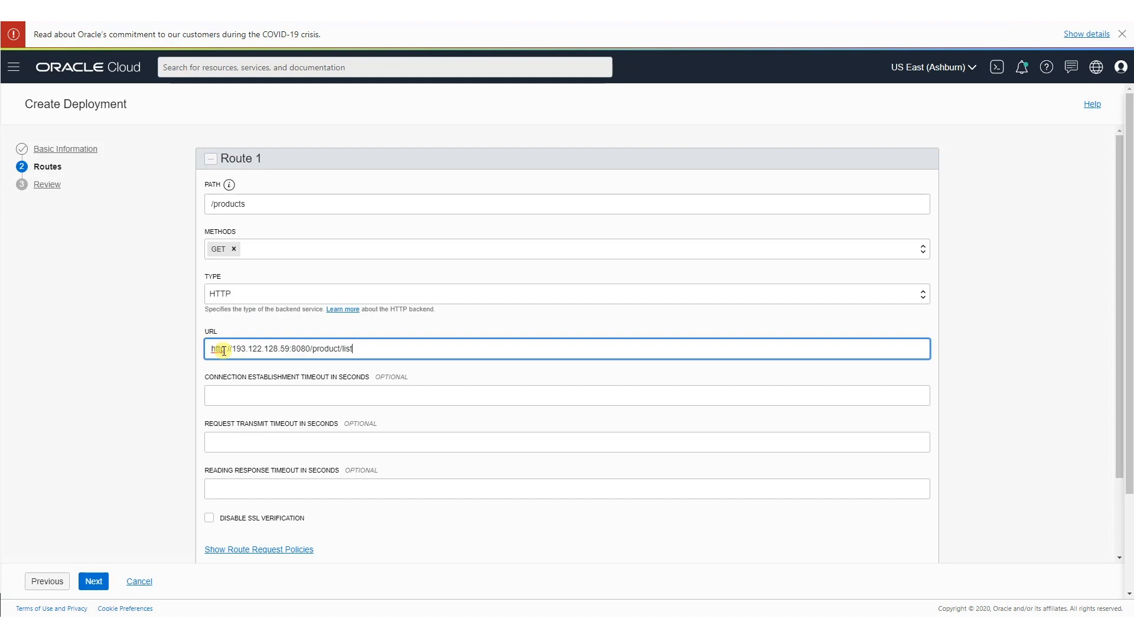
pyautogui.click(564, 391)
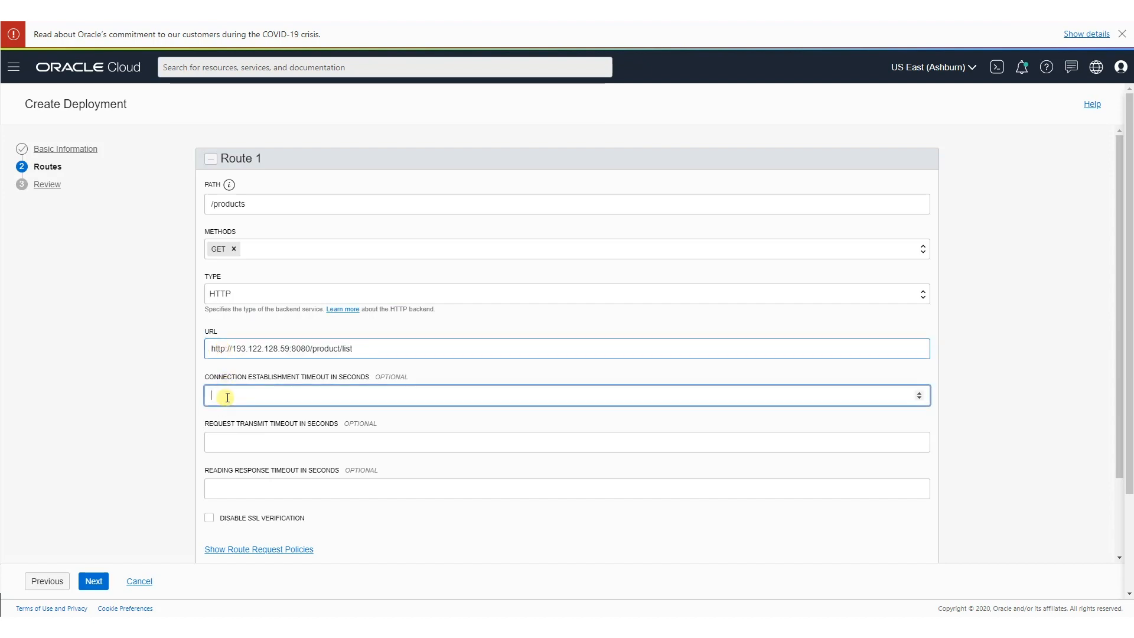
pyautogui.write('60')
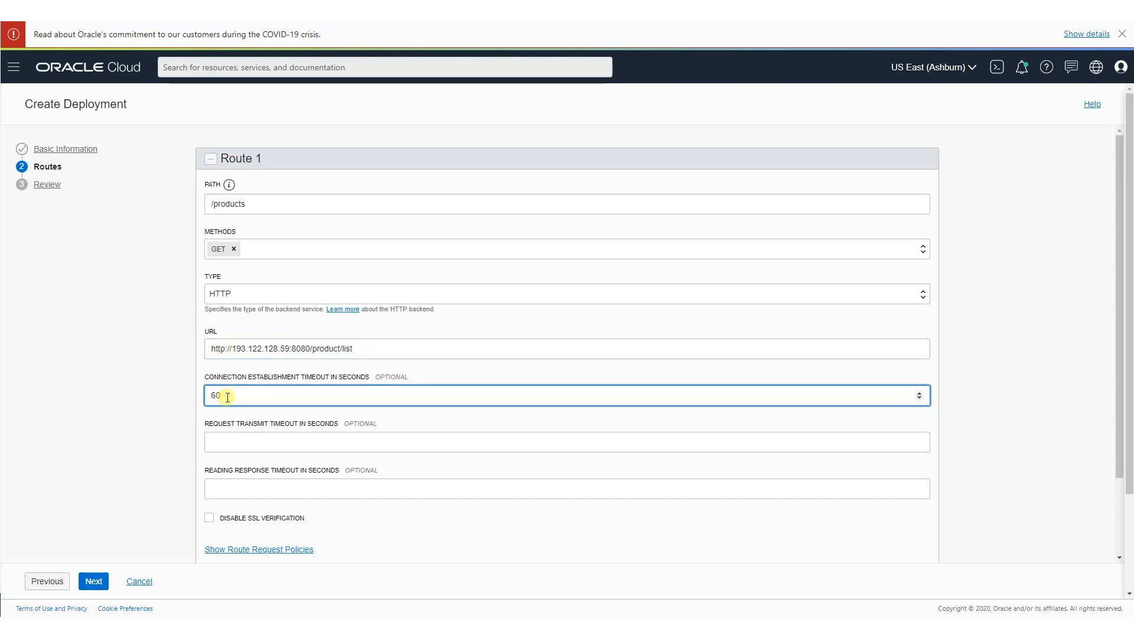
pyautogui.write('10')
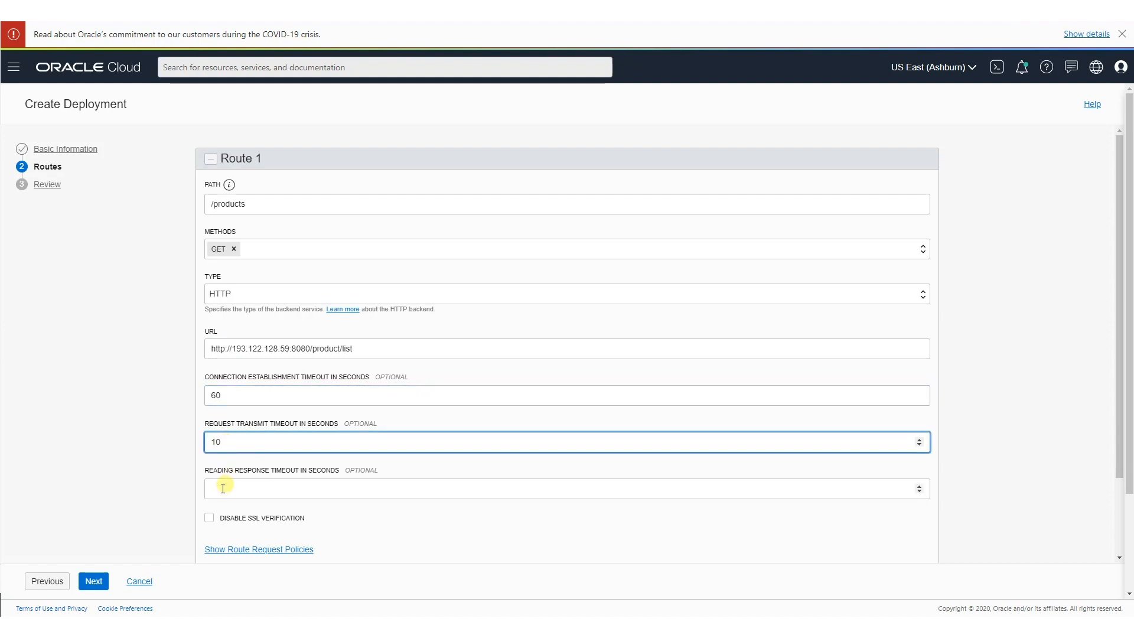
pyautogui.write('10')
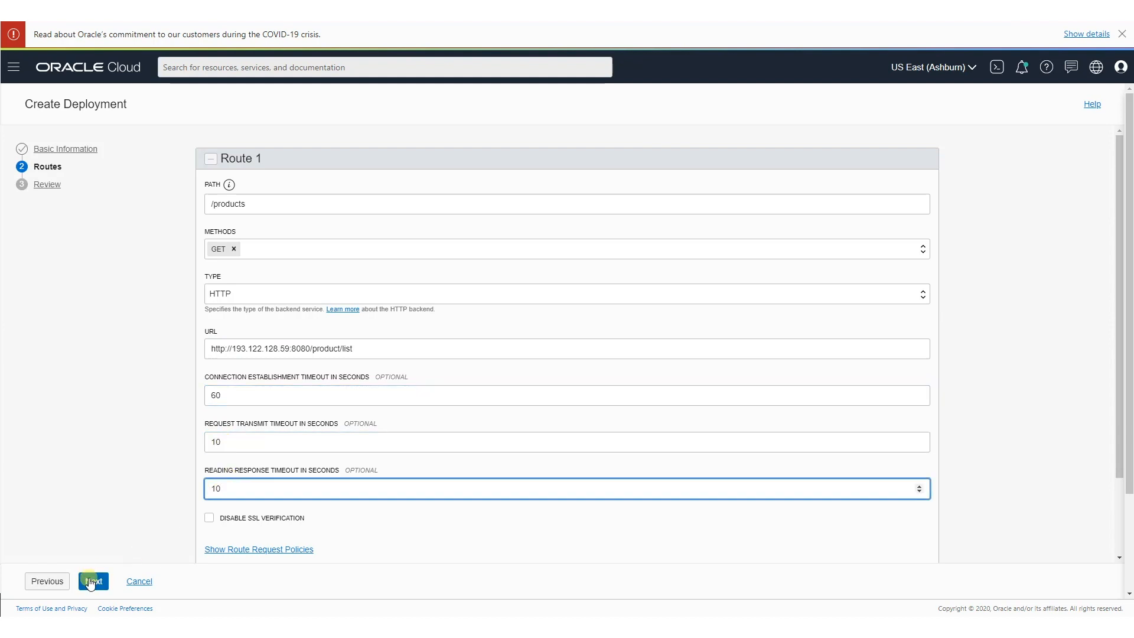
pyautogui.click(93, 581)
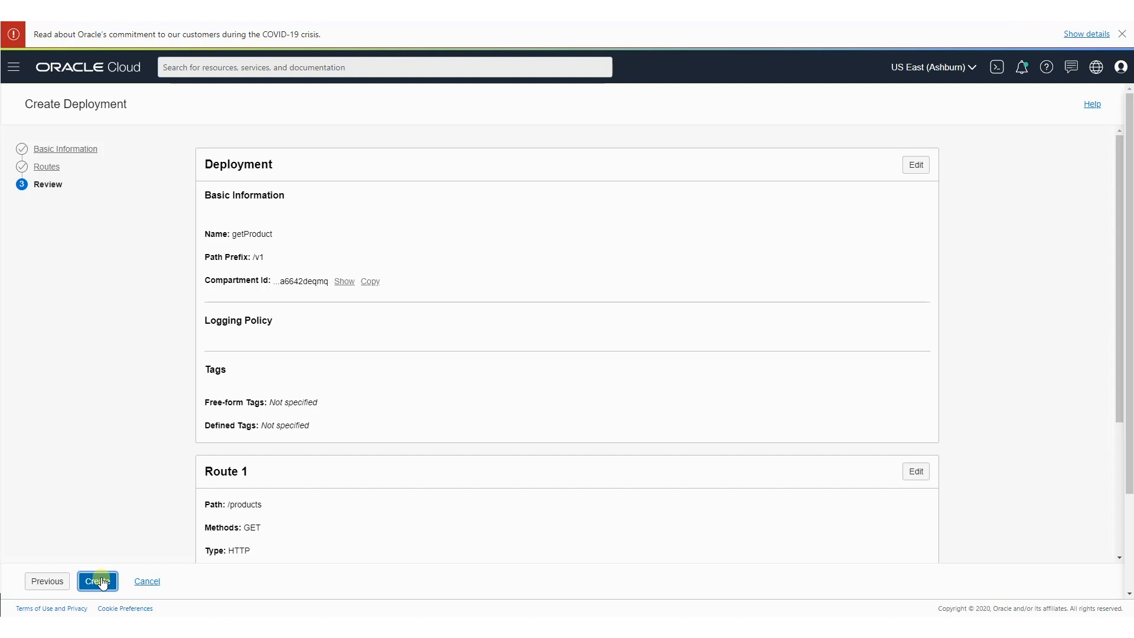
# Step: Create the getProduct deployment, open its details, and copy the endpoint address
pyautogui.click(97, 581)
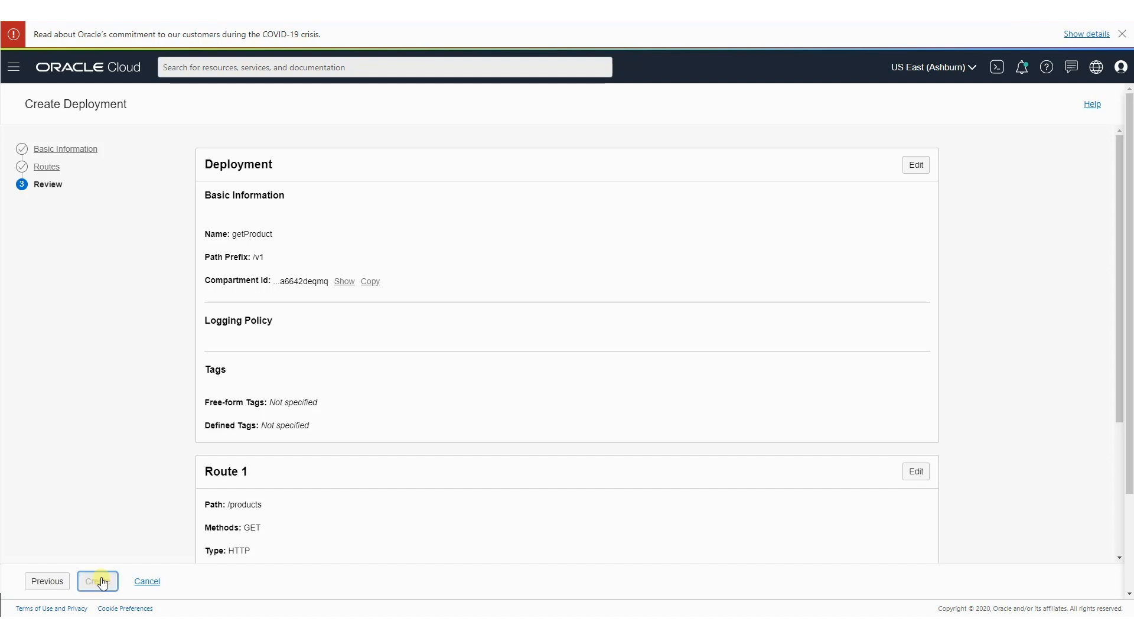
pyautogui.click(96, 581)
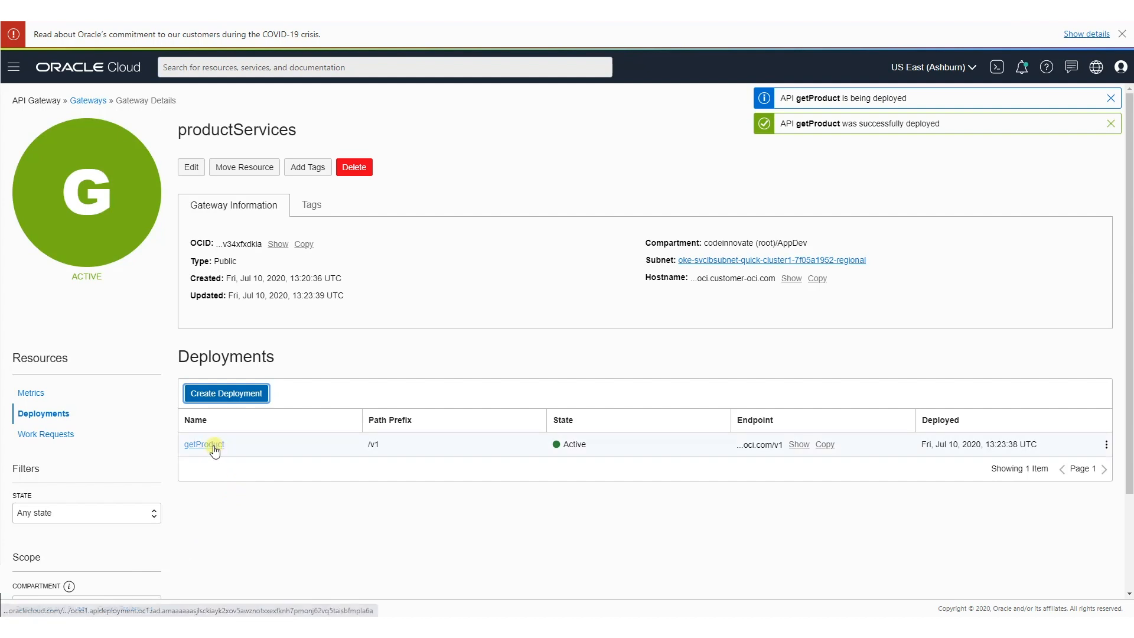
pyautogui.click(203, 444)
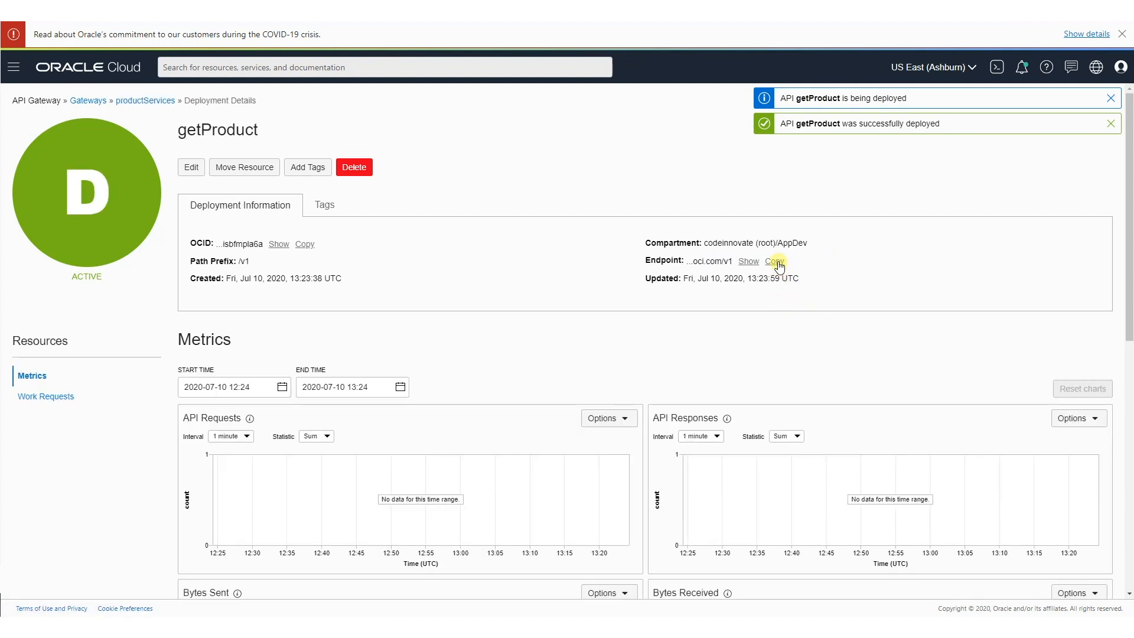
pyautogui.click(776, 261)
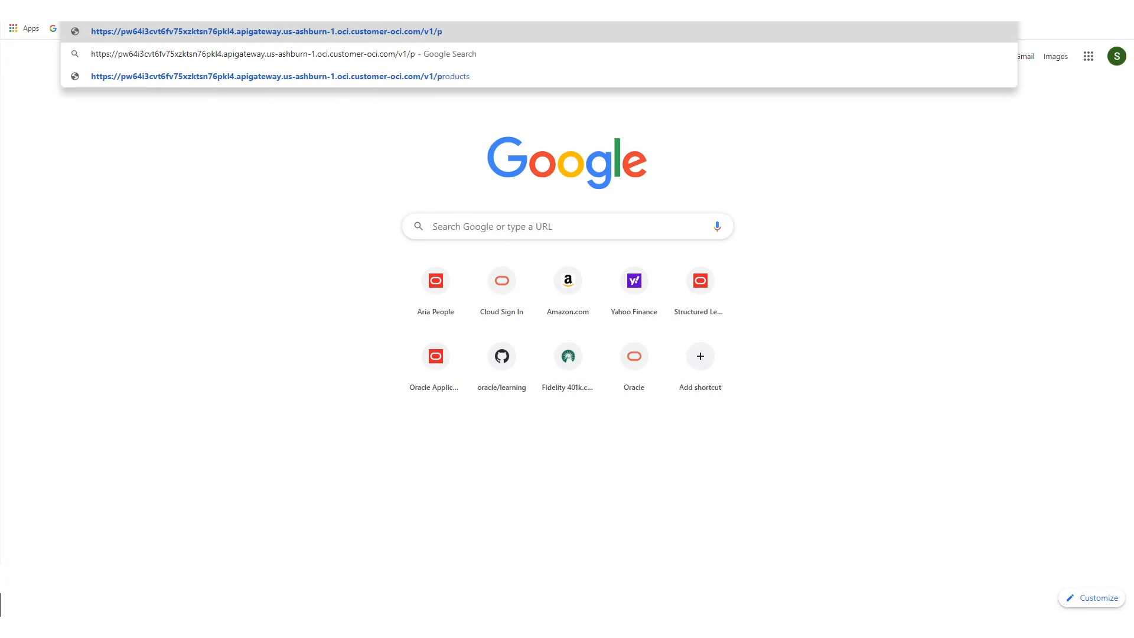
pyautogui.write('rocu')
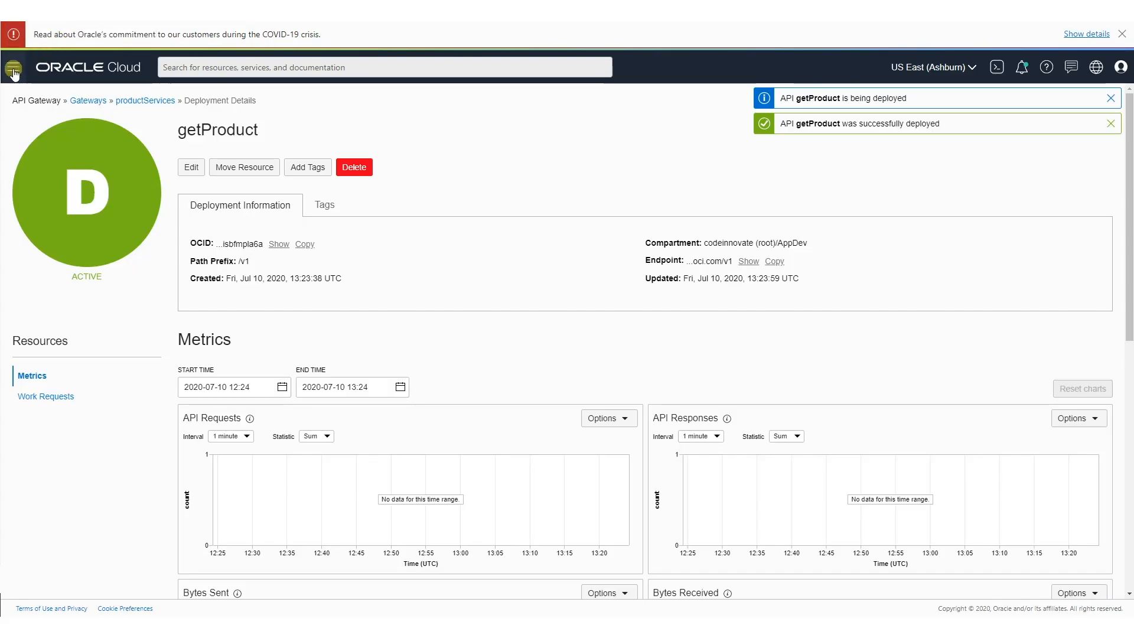
# Step: Open the ProductCatalog Autonomous Transaction Processing service console's Development tools
pyautogui.click(11, 67)
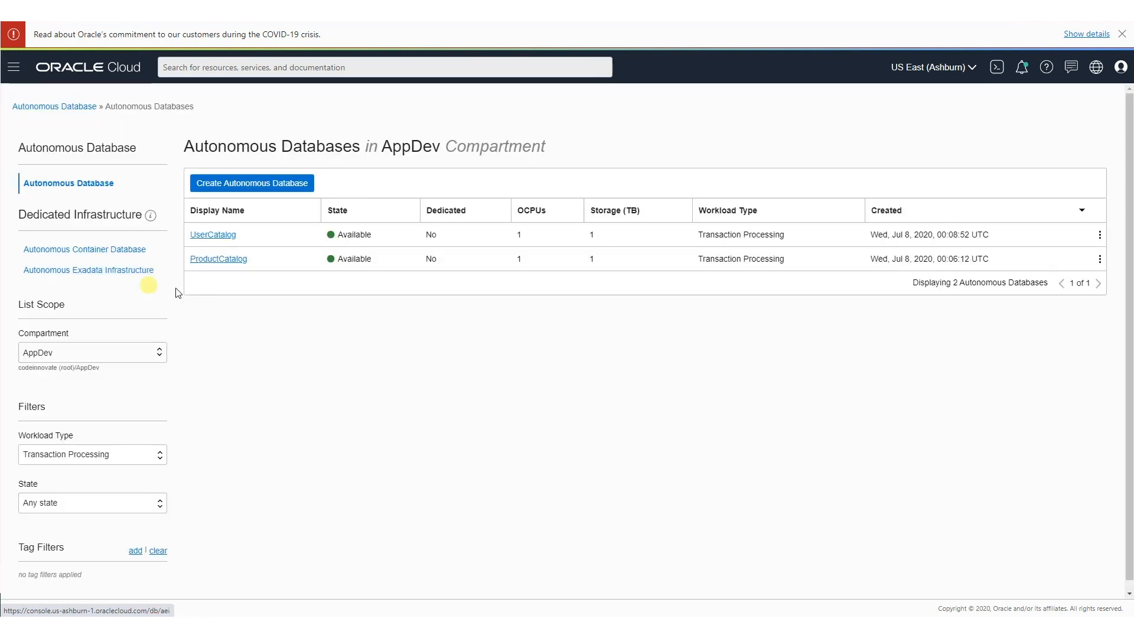
pyautogui.click(218, 258)
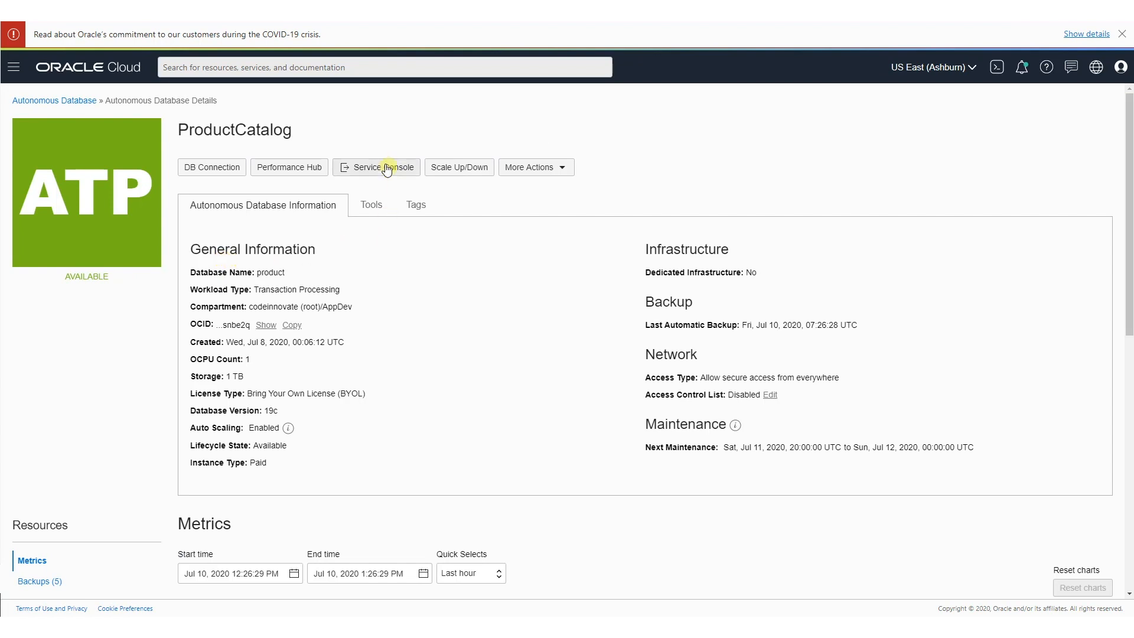
pyautogui.click(384, 167)
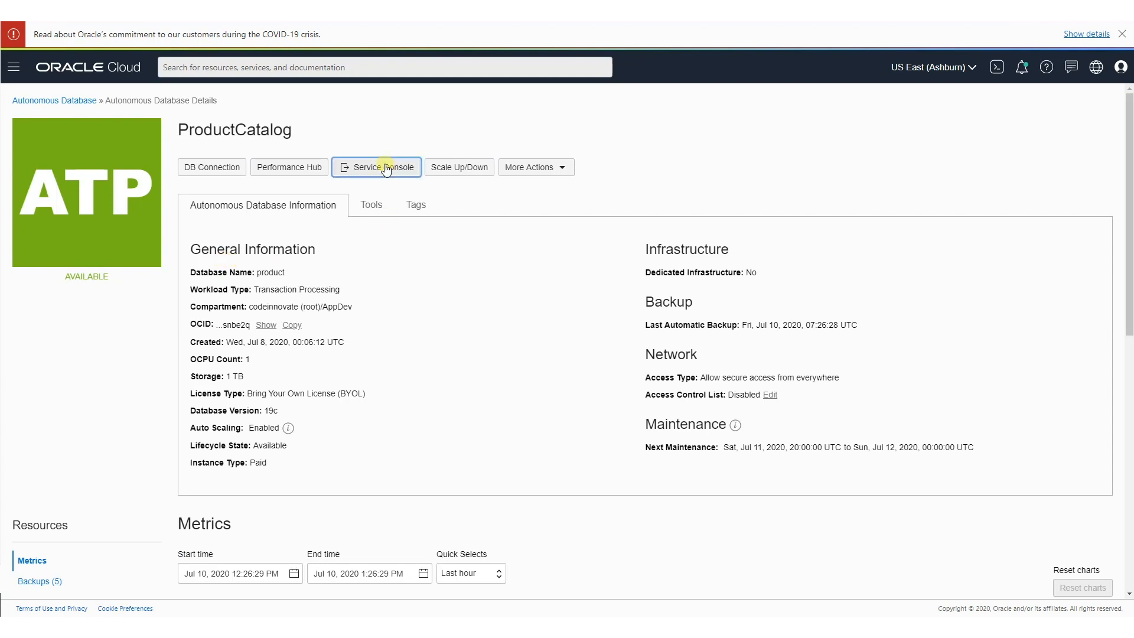
pyautogui.click(382, 167)
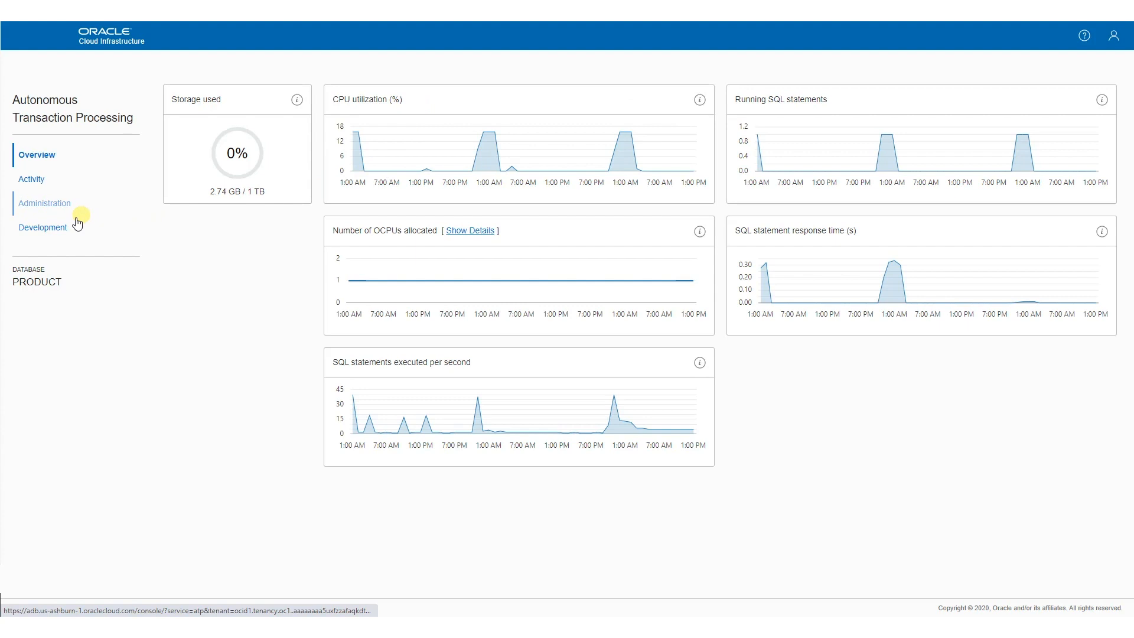
pyautogui.click(43, 227)
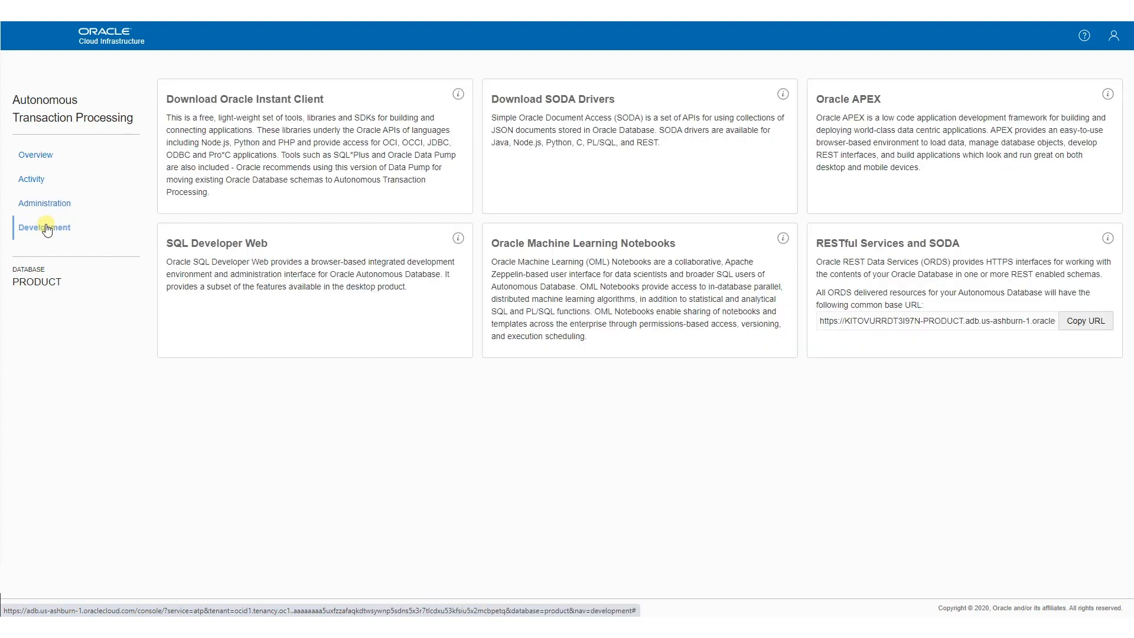
pyautogui.moveTo(841, 102)
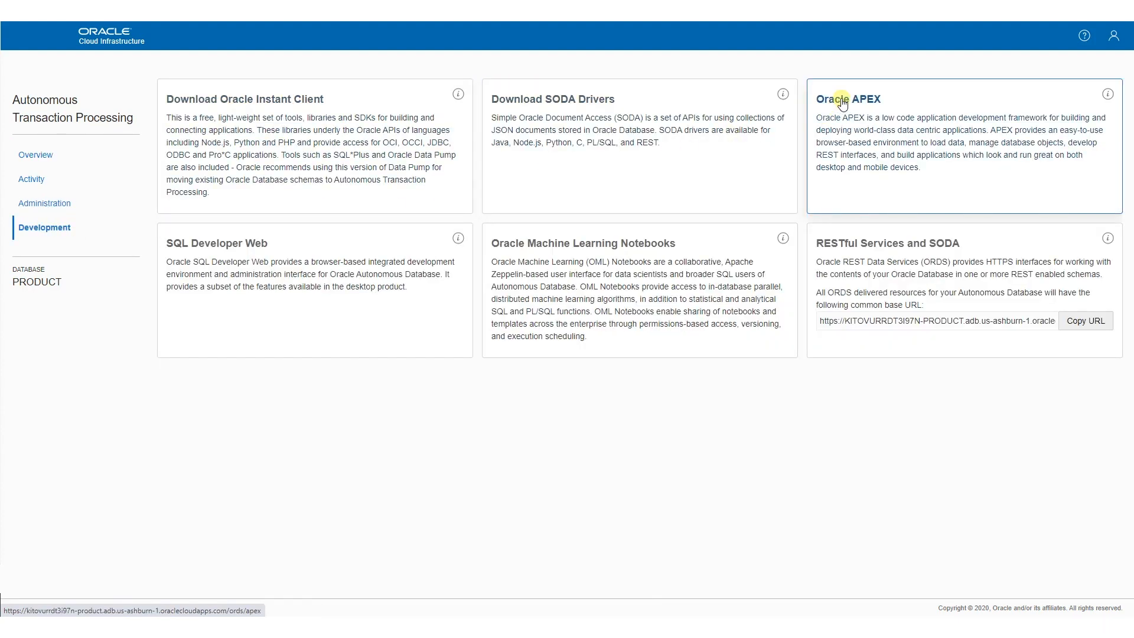
# Step: Launch Oracle APEX and sign in to workspace 'internal' as admin
pyautogui.click(840, 98)
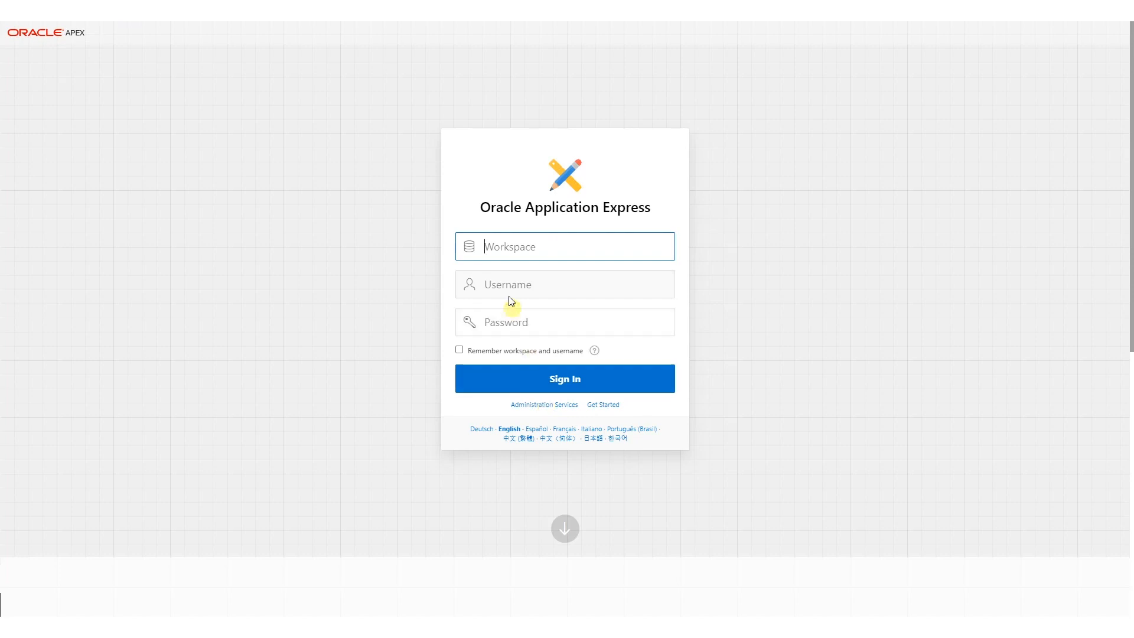
pyautogui.write('i')
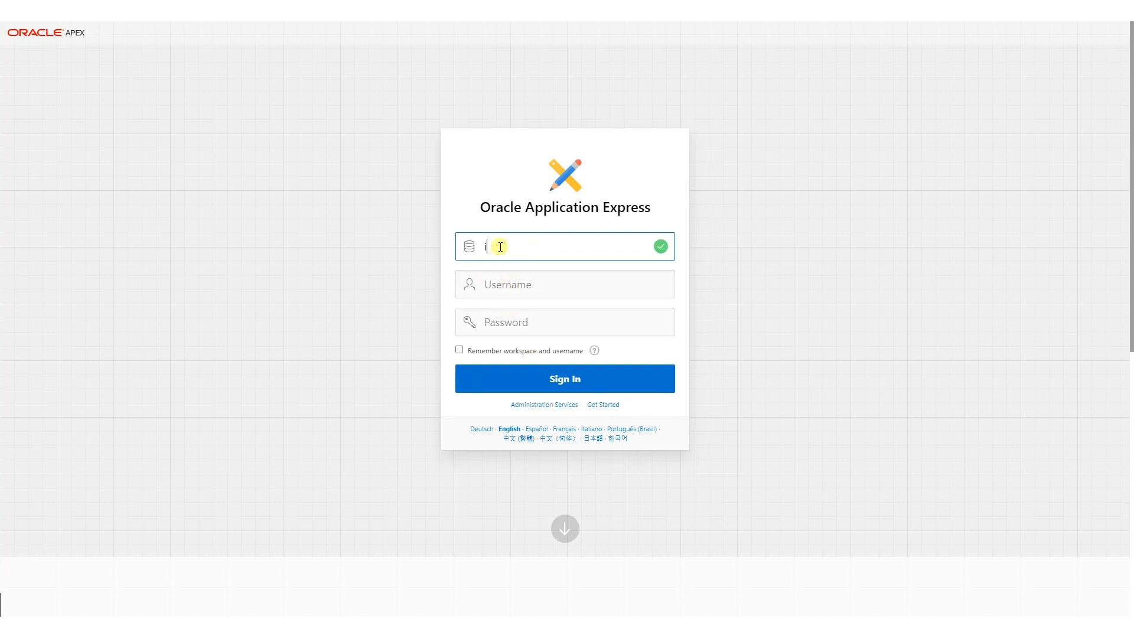
pyautogui.write('nternal')
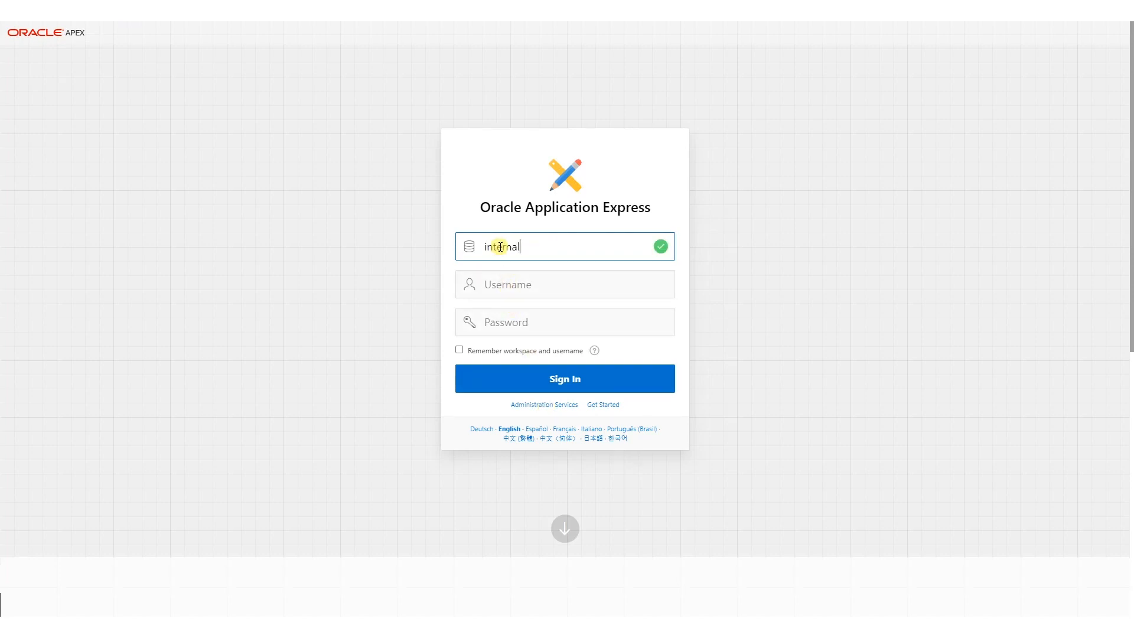
pyautogui.write('admin')
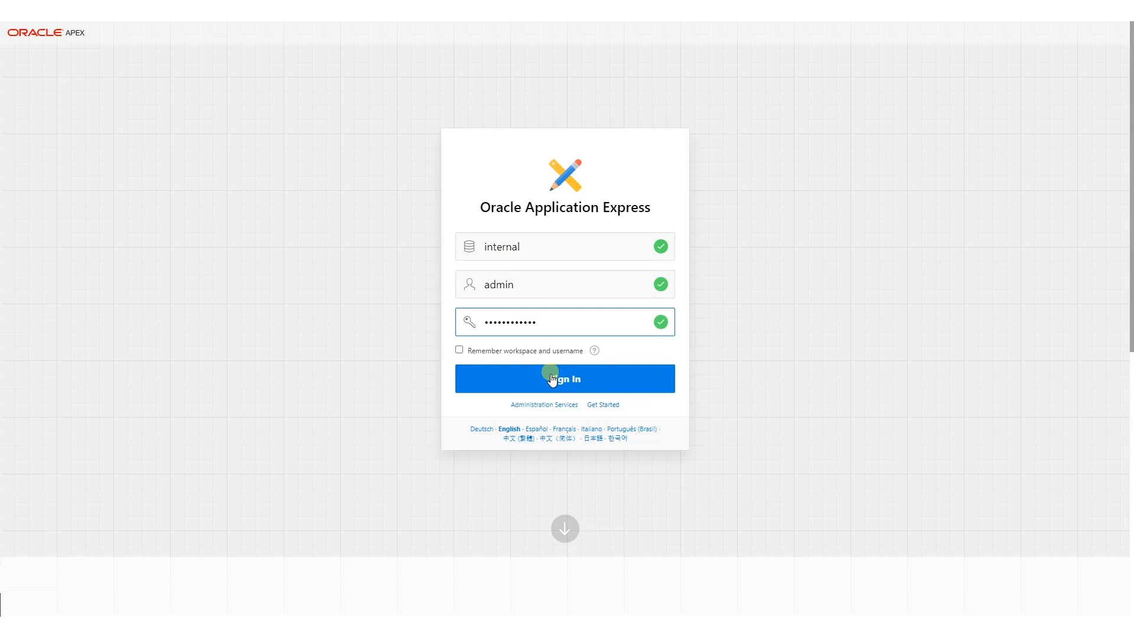
pyautogui.click(552, 378)
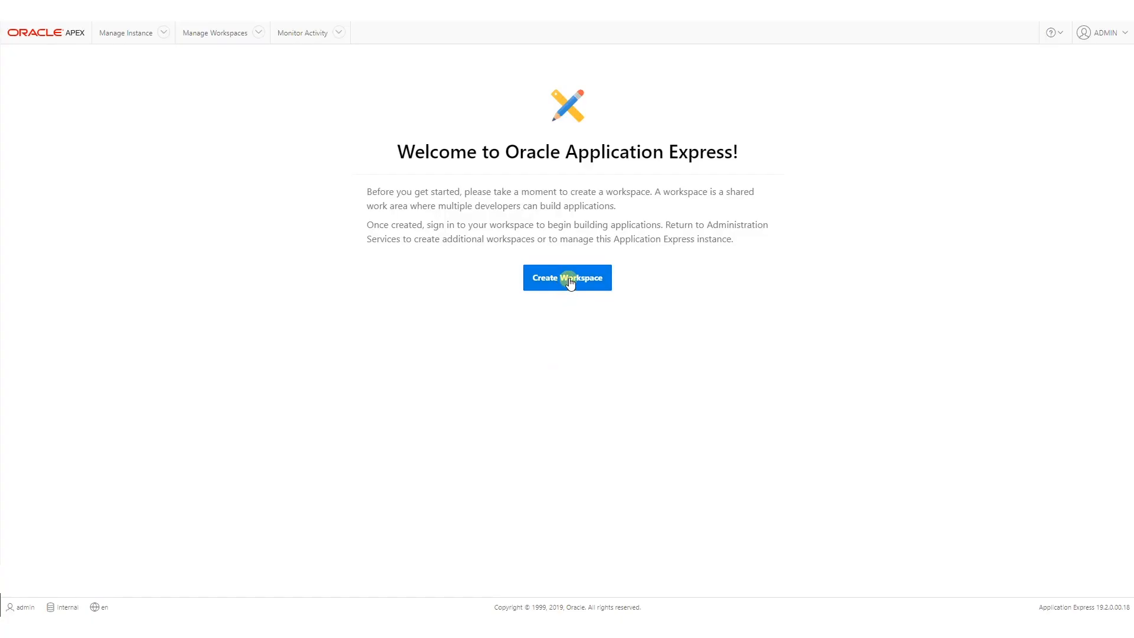
# Step: Create workspace ALPHA, then sign out through the ADMIN user menu
pyautogui.click(567, 278)
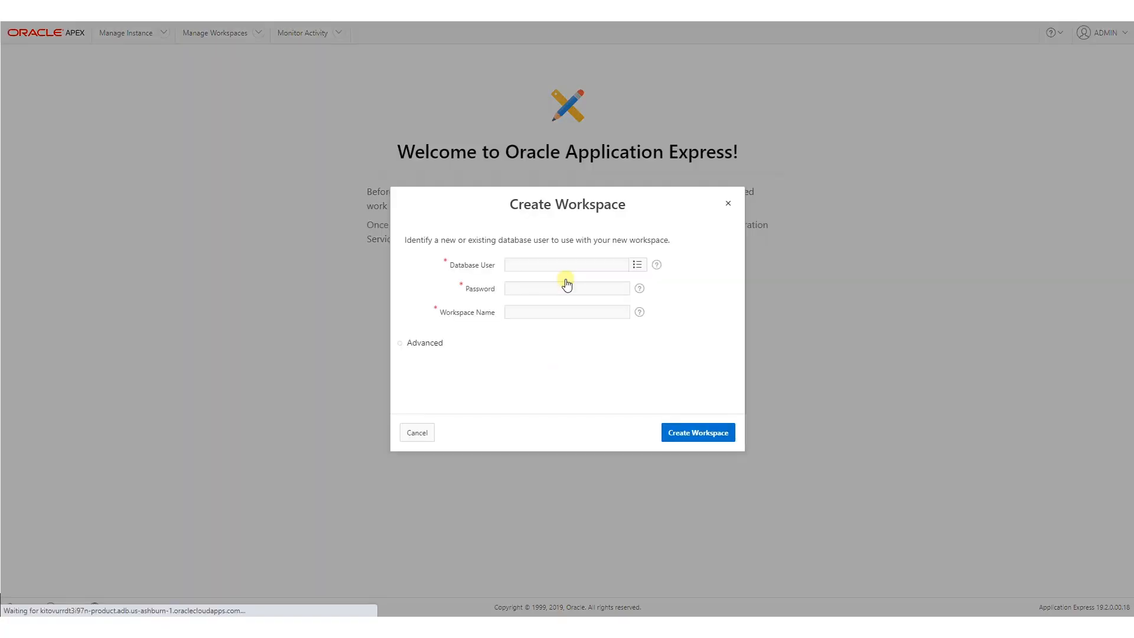
pyautogui.write('ALPHA')
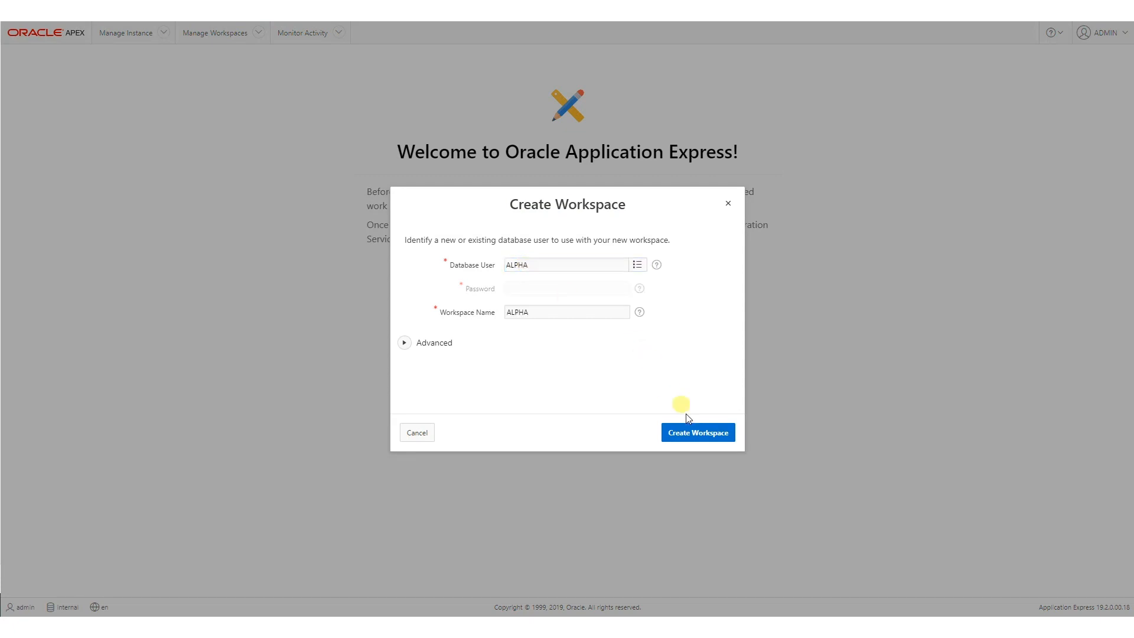
pyautogui.click(697, 433)
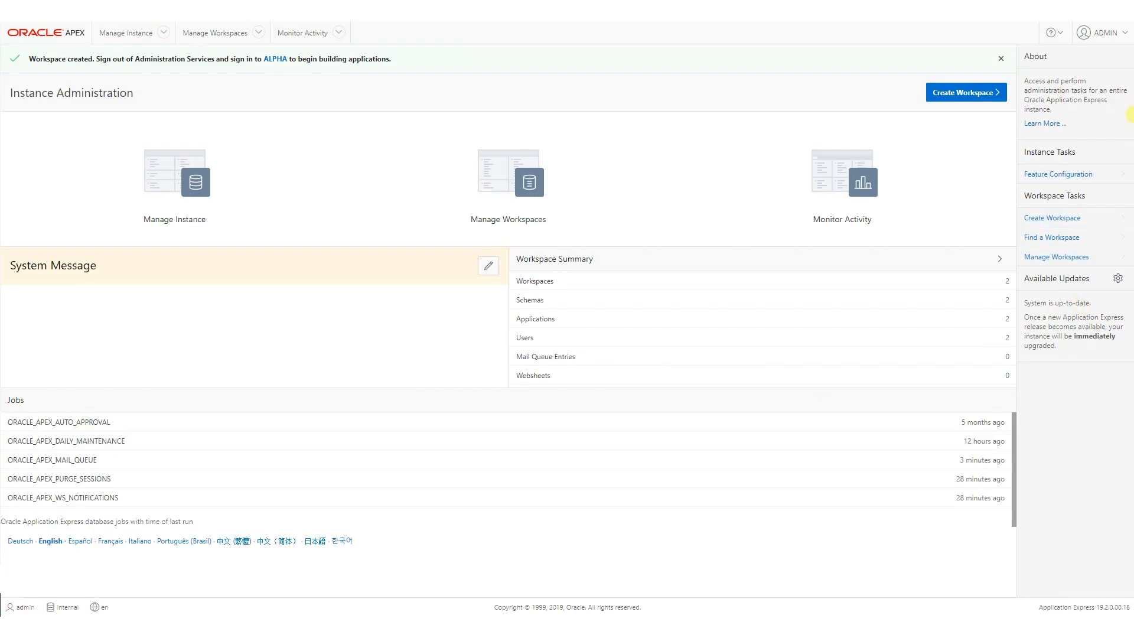
pyautogui.click(1106, 32)
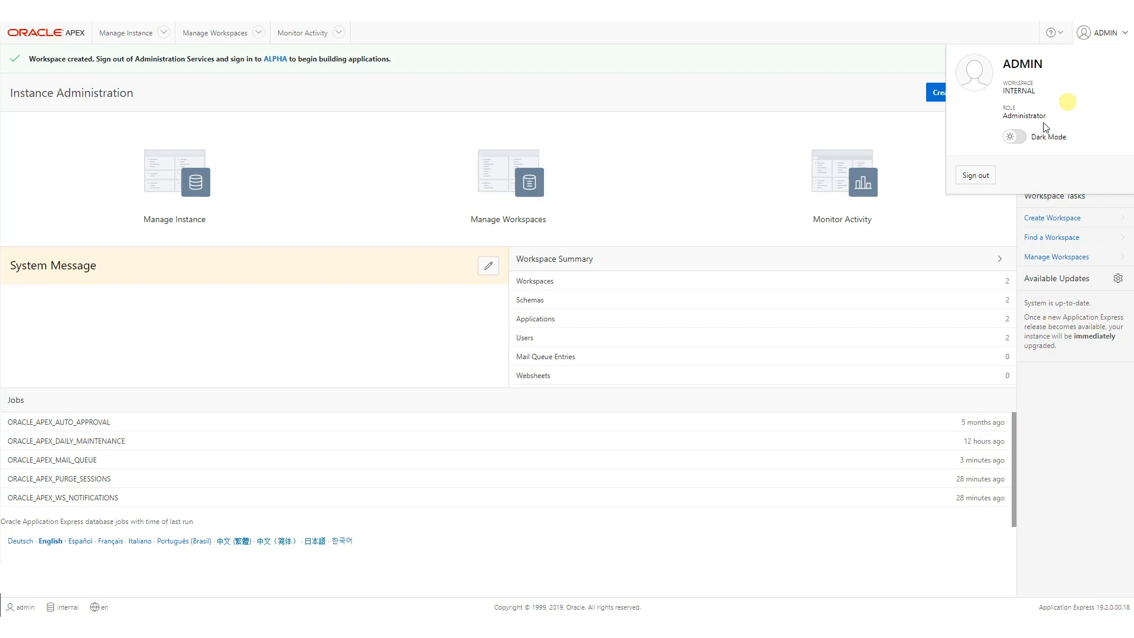
pyautogui.click(976, 175)
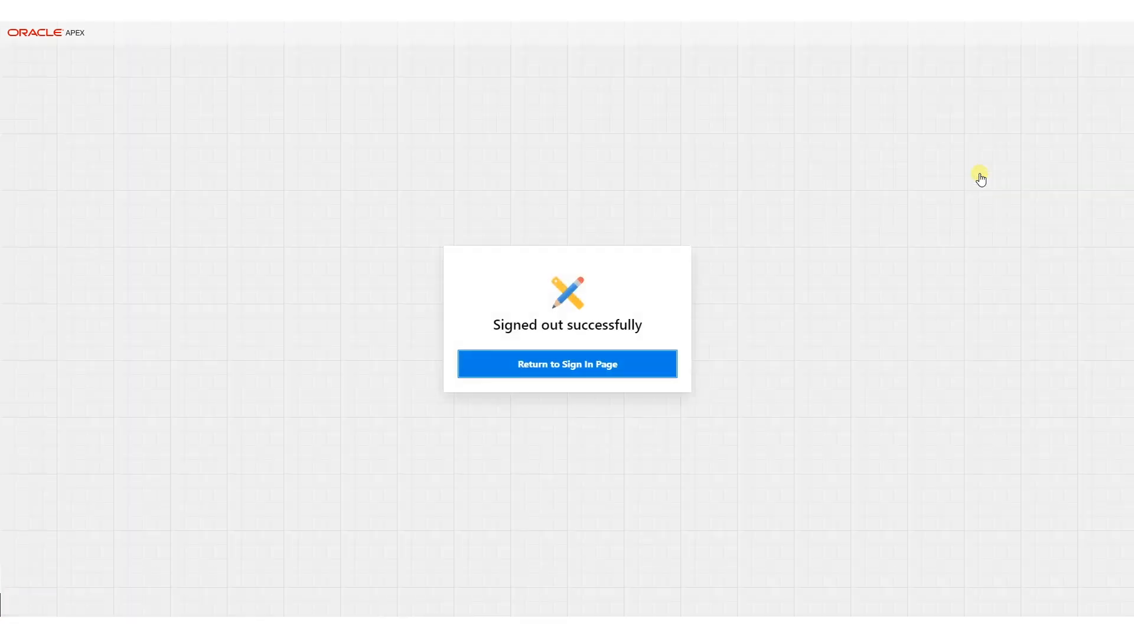
# Step: Sign in to the ALPHA workspace with username alpha
pyautogui.click(567, 364)
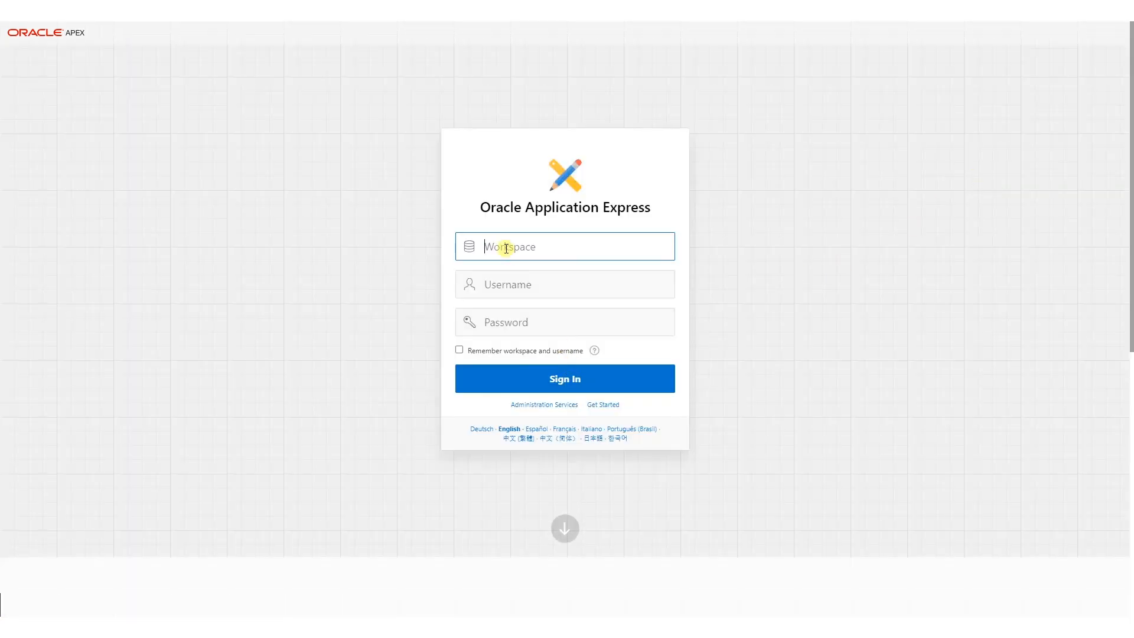
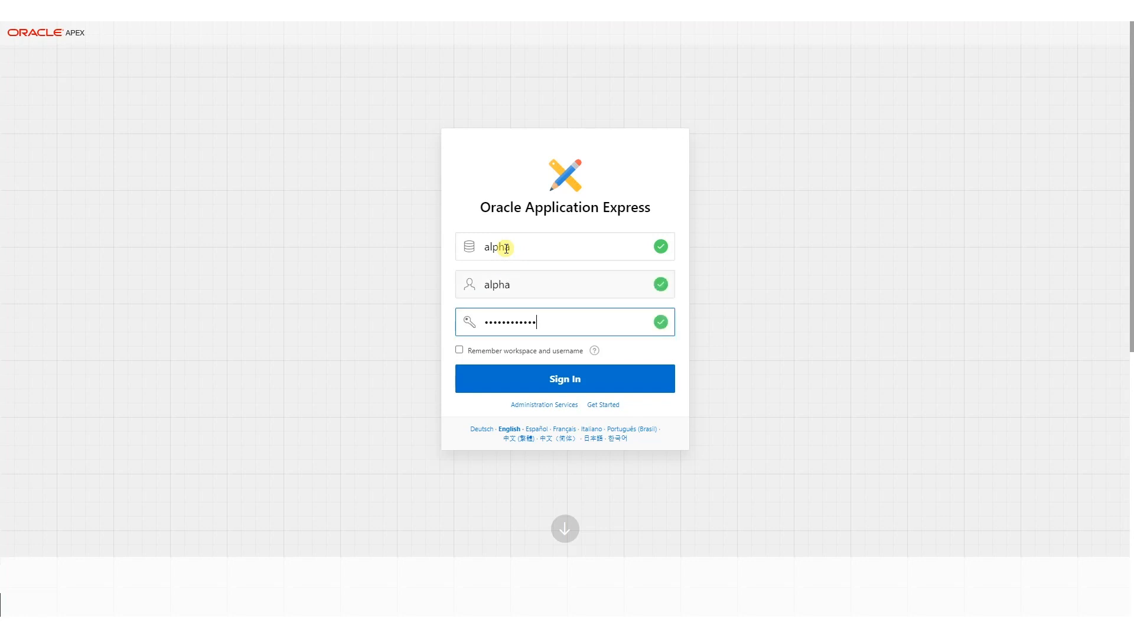
pyautogui.click(565, 379)
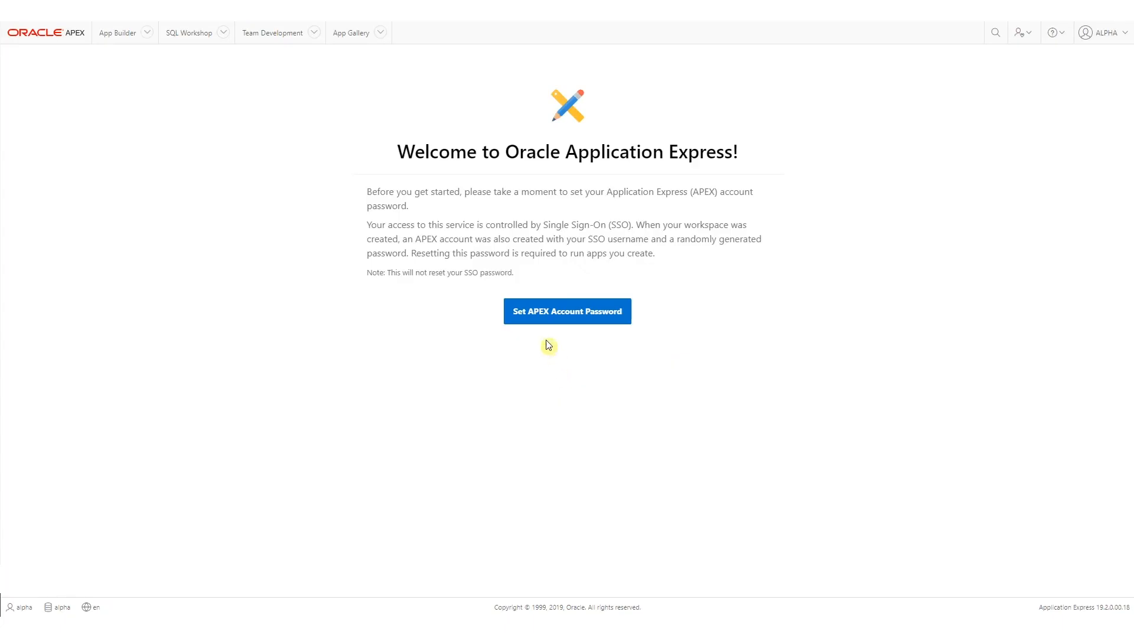
pyautogui.click(545, 314)
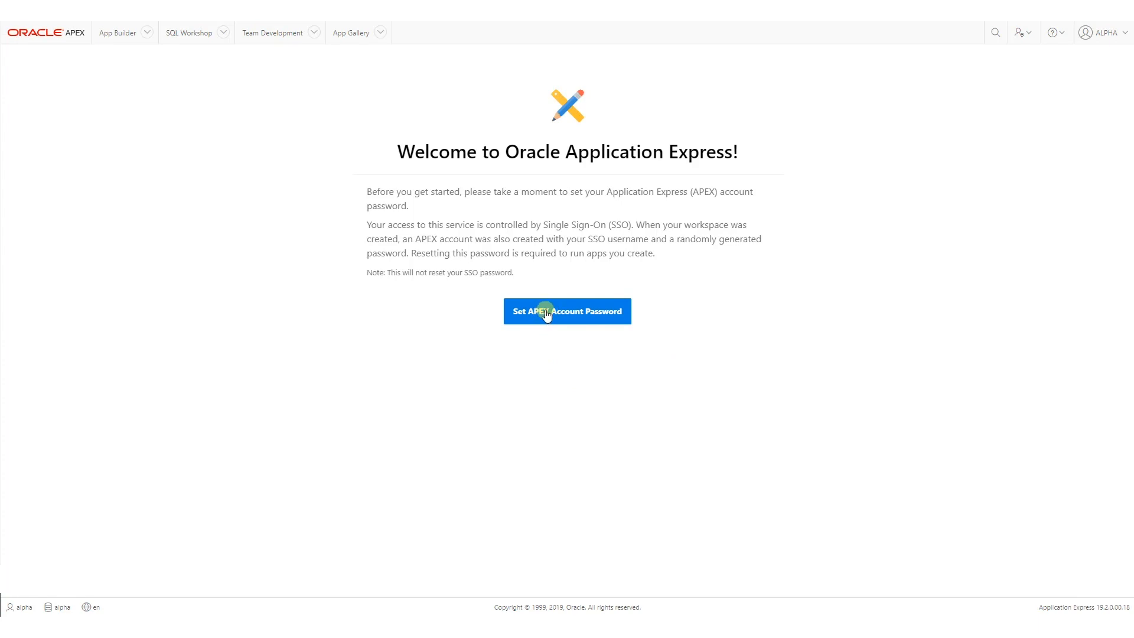
pyautogui.click(567, 311)
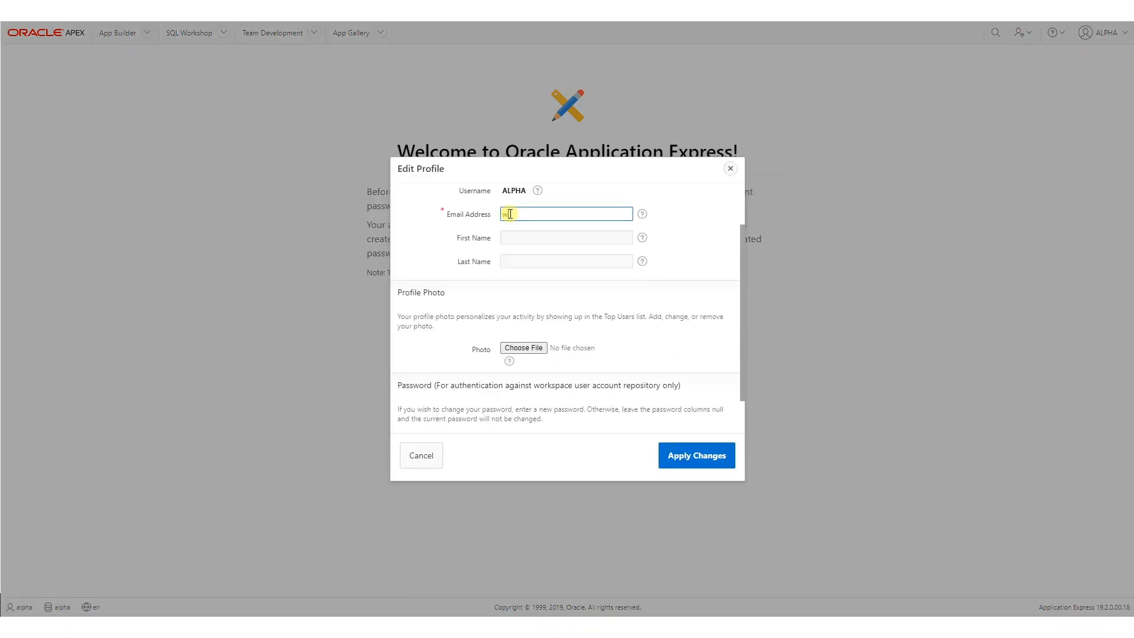
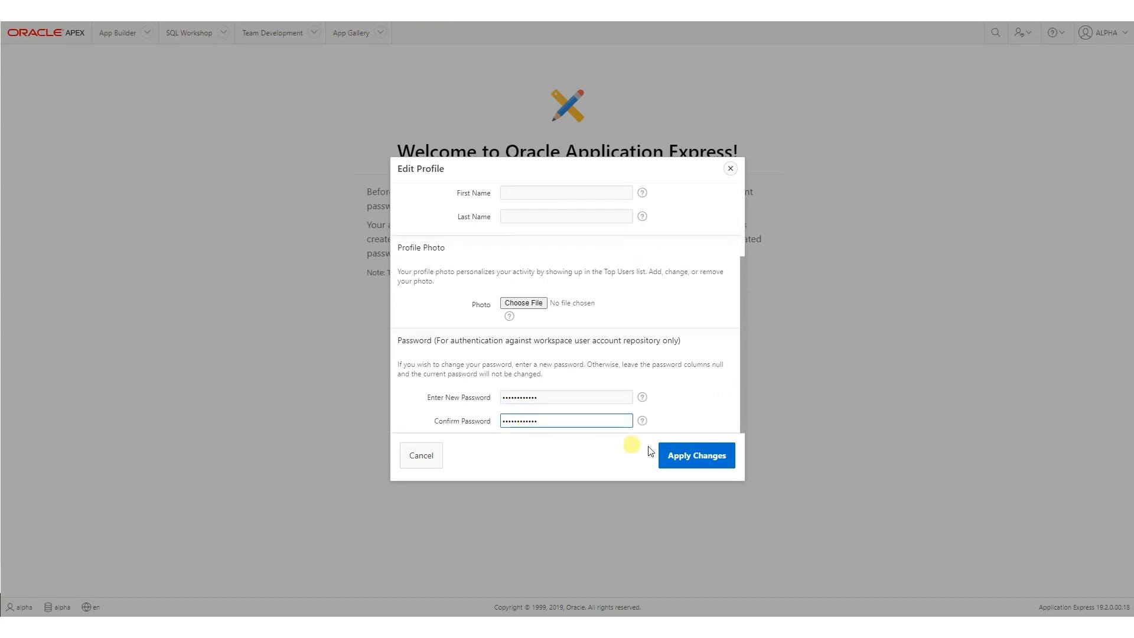
pyautogui.click(697, 456)
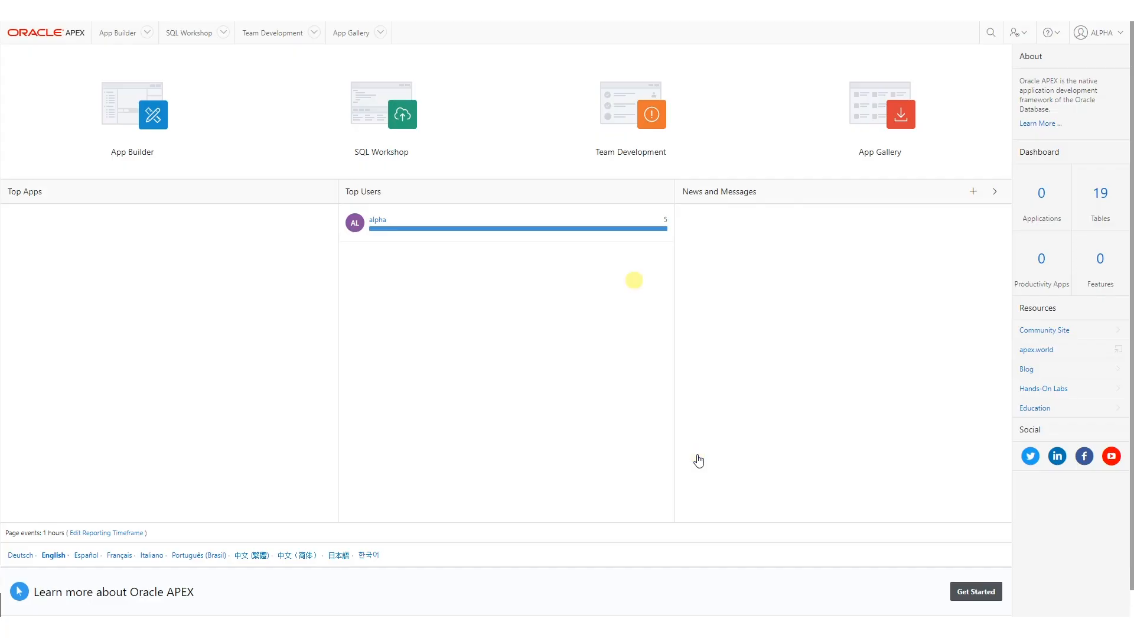
# Step: Install Sample Charts from the App Gallery and launch the installed app
pyautogui.click(872, 111)
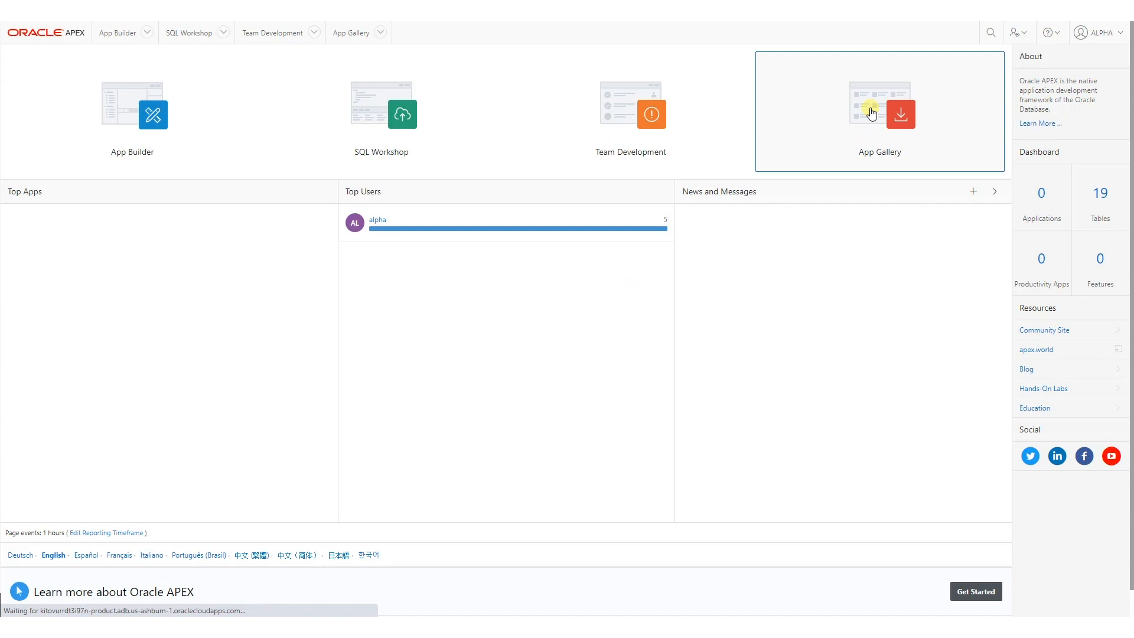
pyautogui.click(872, 112)
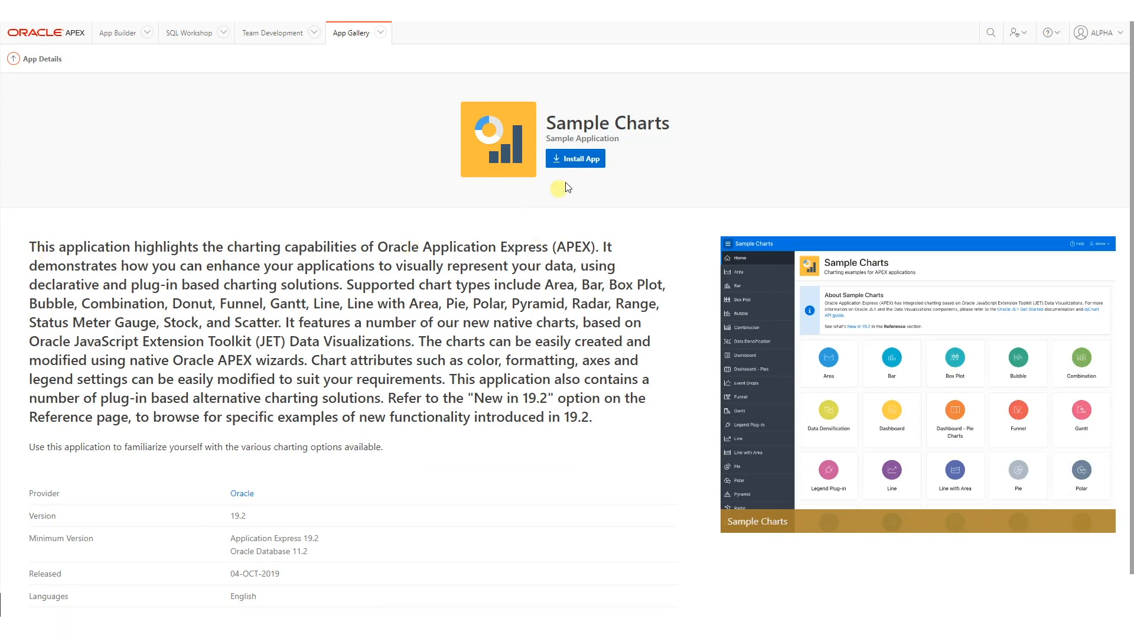
pyautogui.moveTo(573, 162)
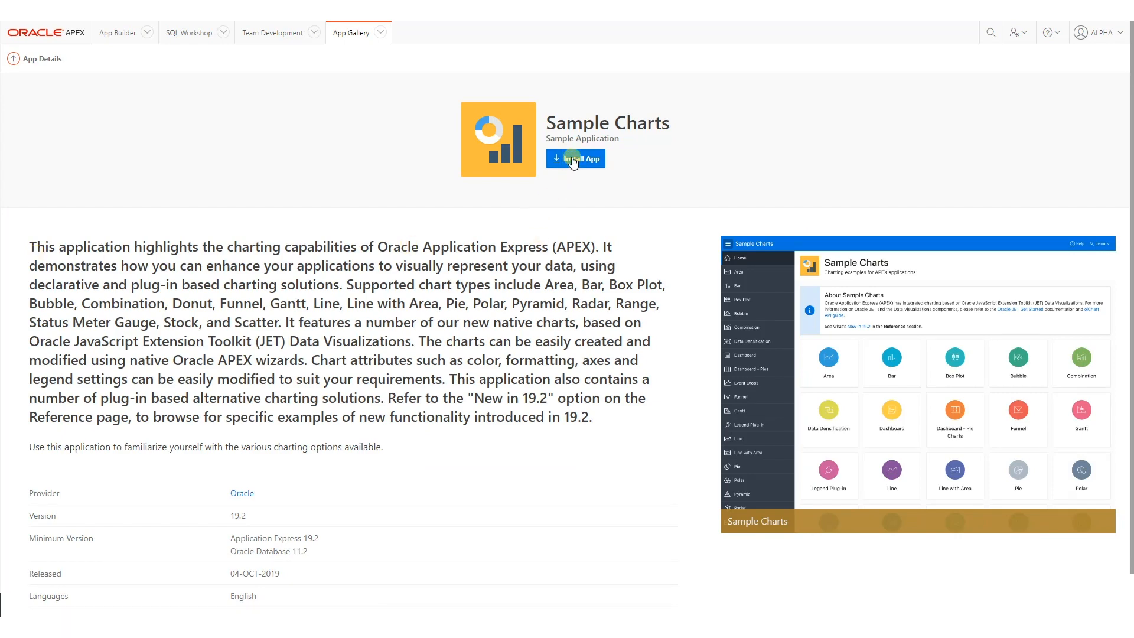
pyautogui.click(576, 158)
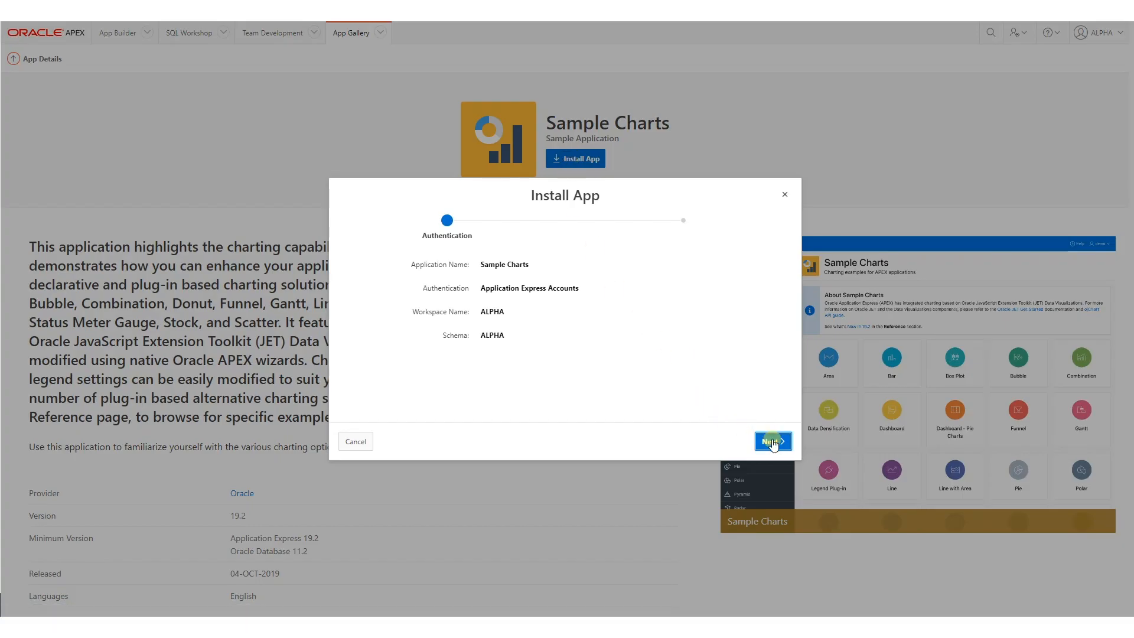
pyautogui.click(773, 442)
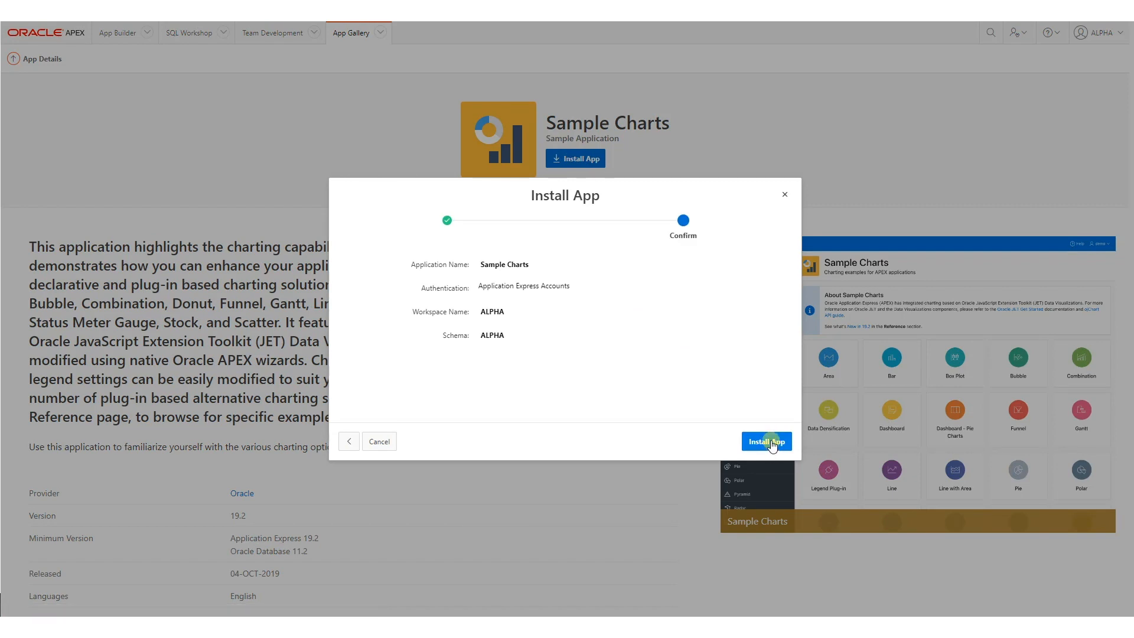
pyautogui.click(766, 441)
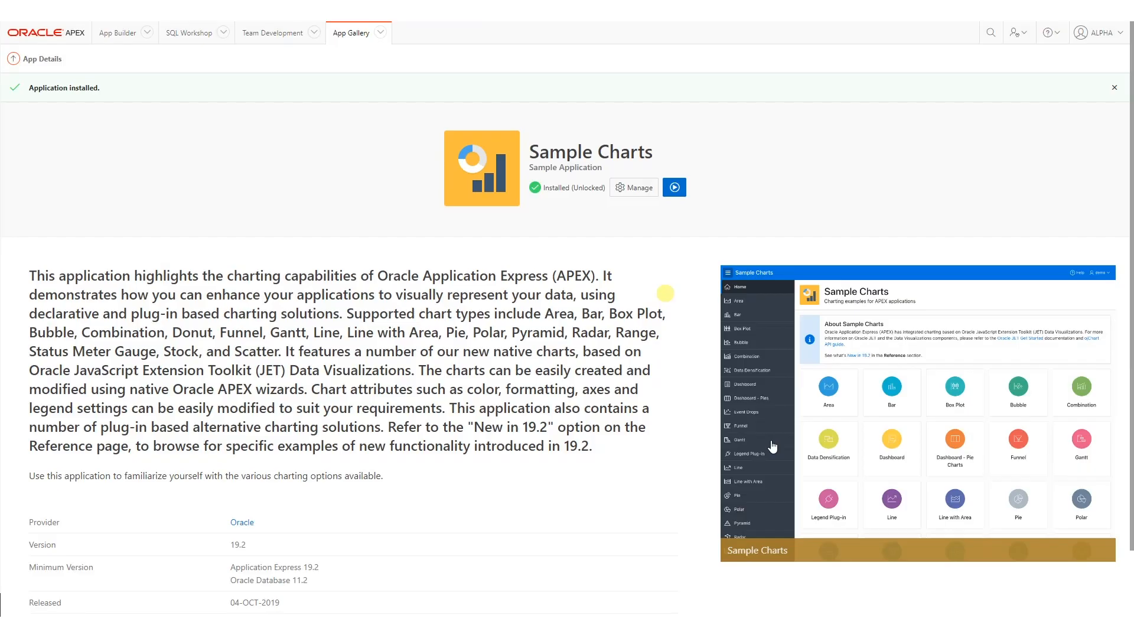
pyautogui.click(674, 188)
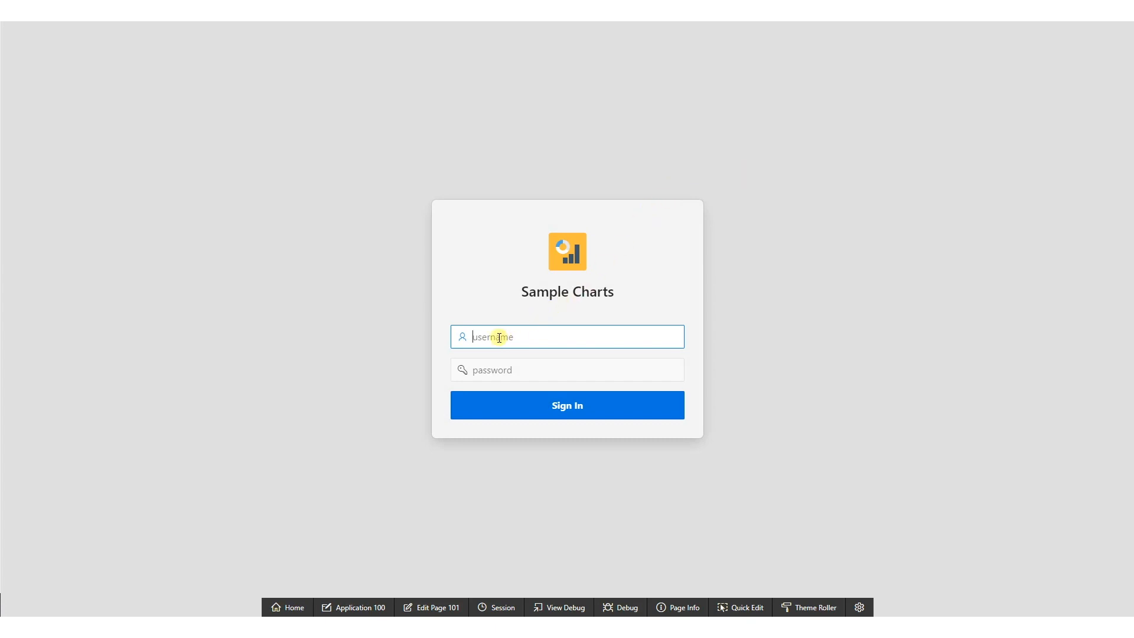
# Step: Sign in to Sample Charts as alpha, view the Bar charts, then return Home
pyautogui.write('alpha')
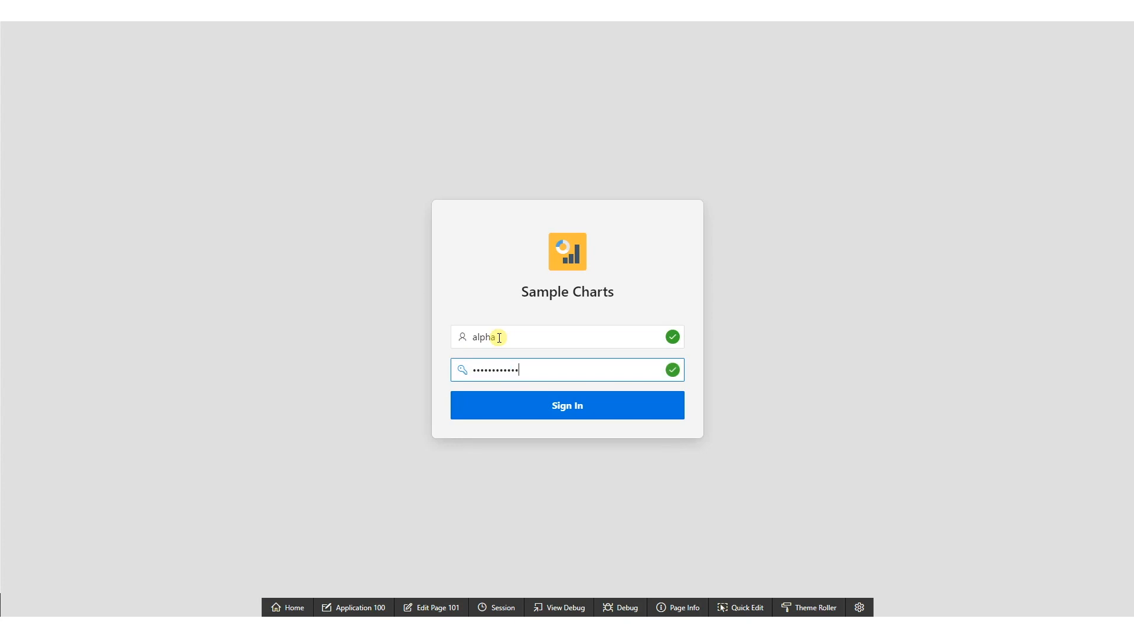
pyautogui.click(567, 404)
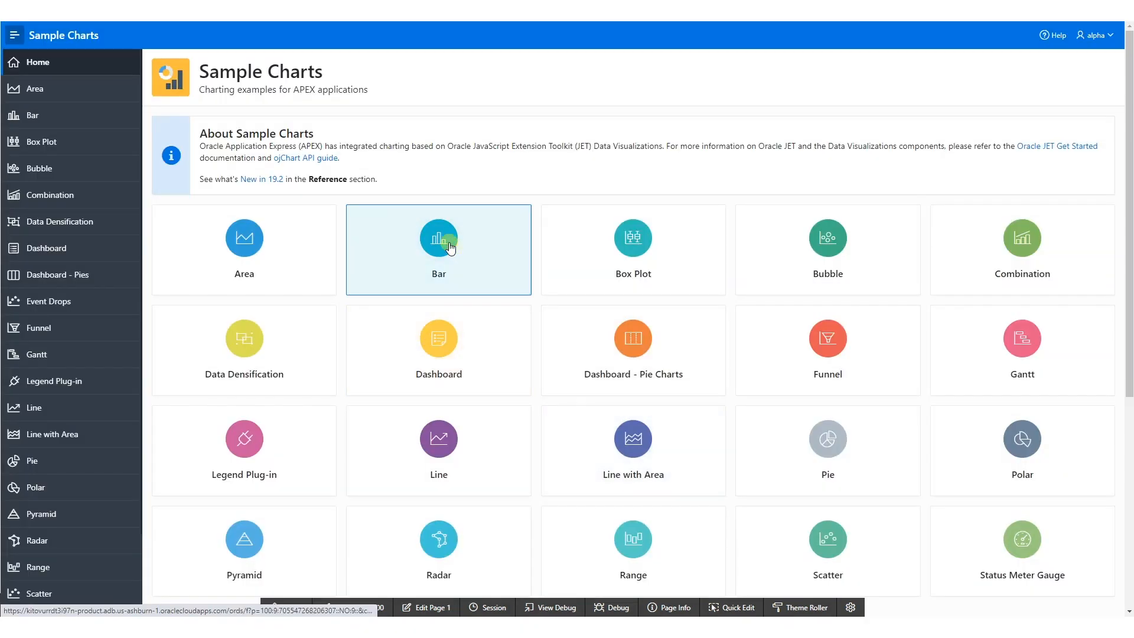
pyautogui.click(438, 237)
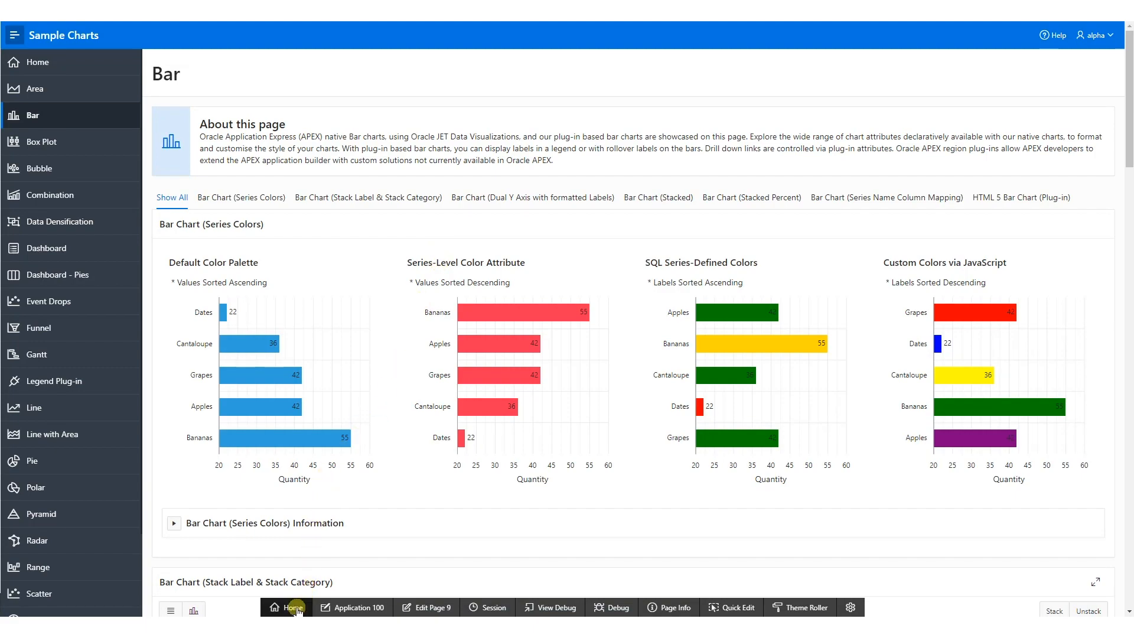
pyautogui.click(293, 608)
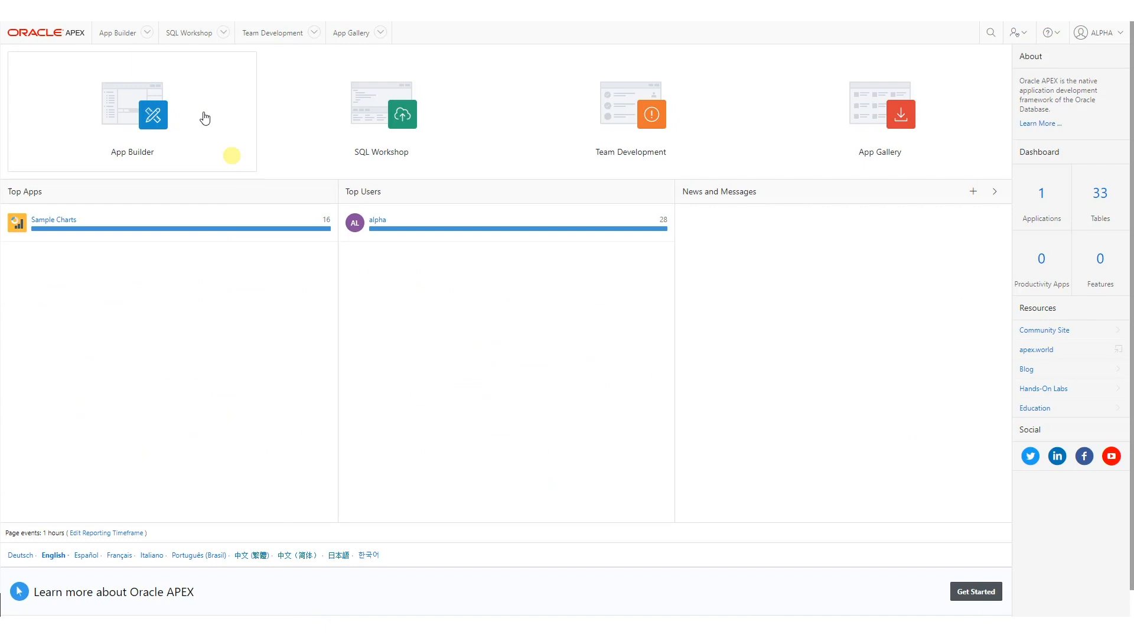
# Step: Go to App Builder and choose Create for new-application options
pyautogui.click(123, 32)
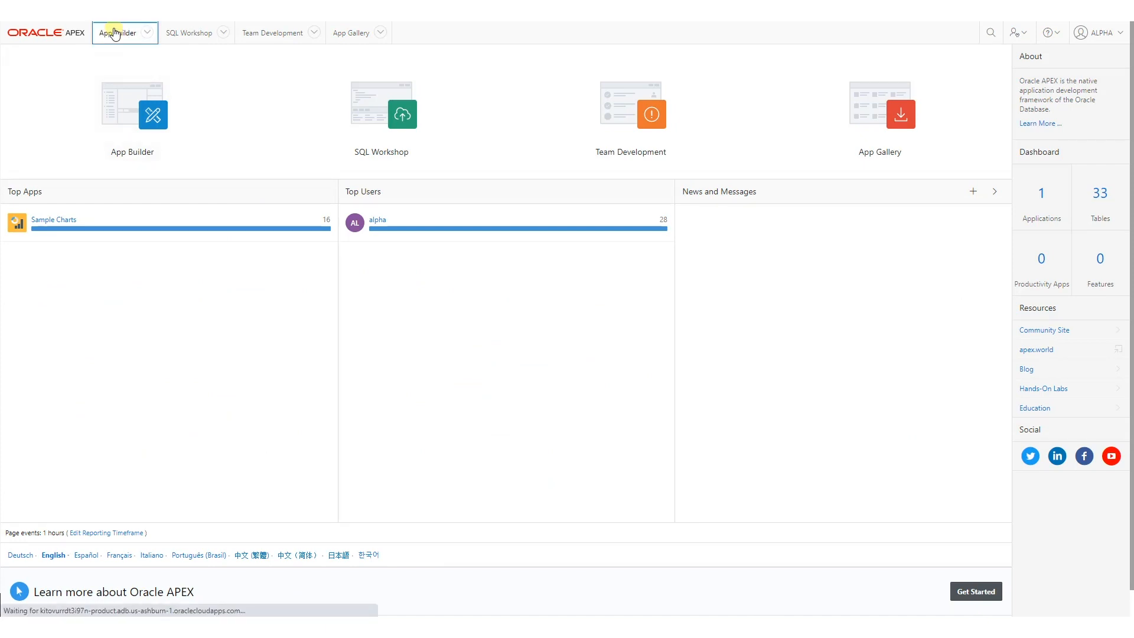
pyautogui.click(116, 33)
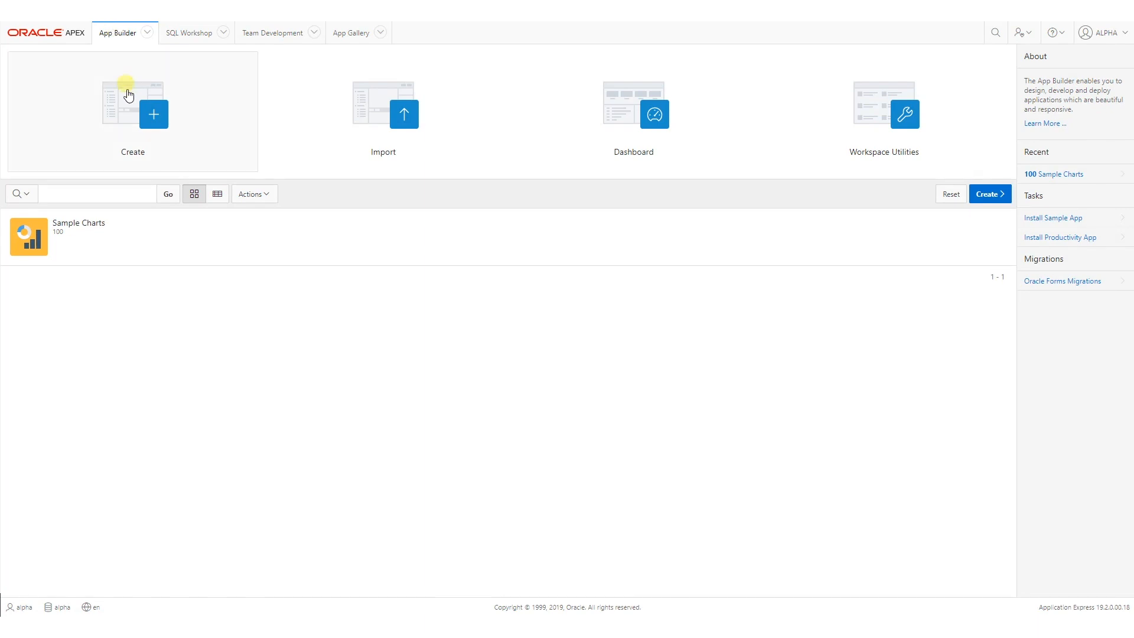
pyautogui.click(153, 114)
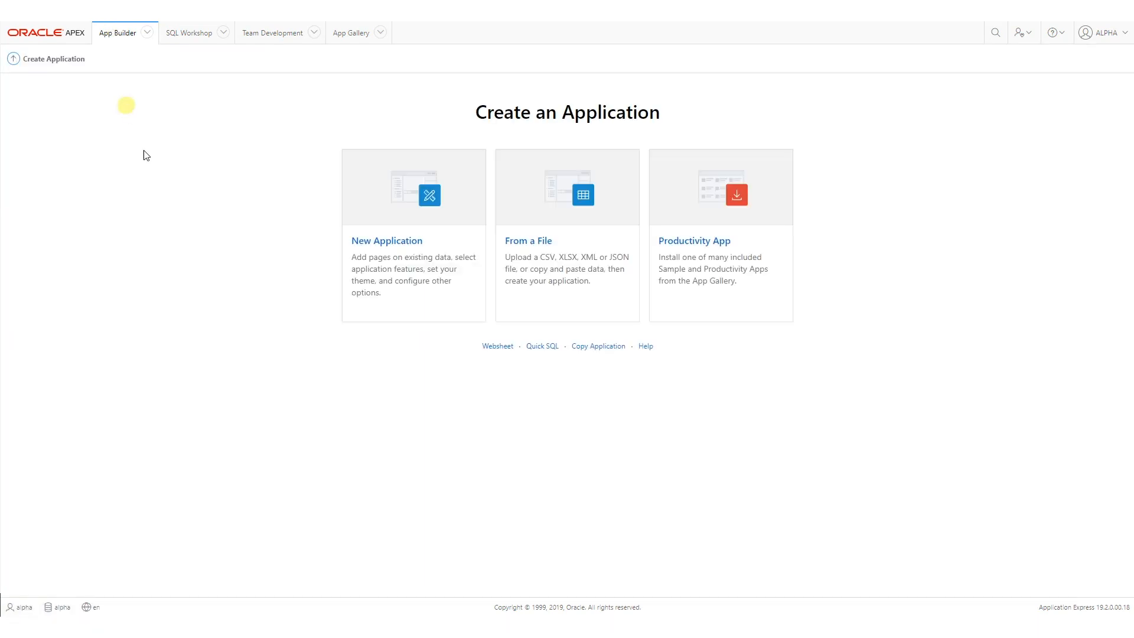
pyautogui.moveTo(562, 204)
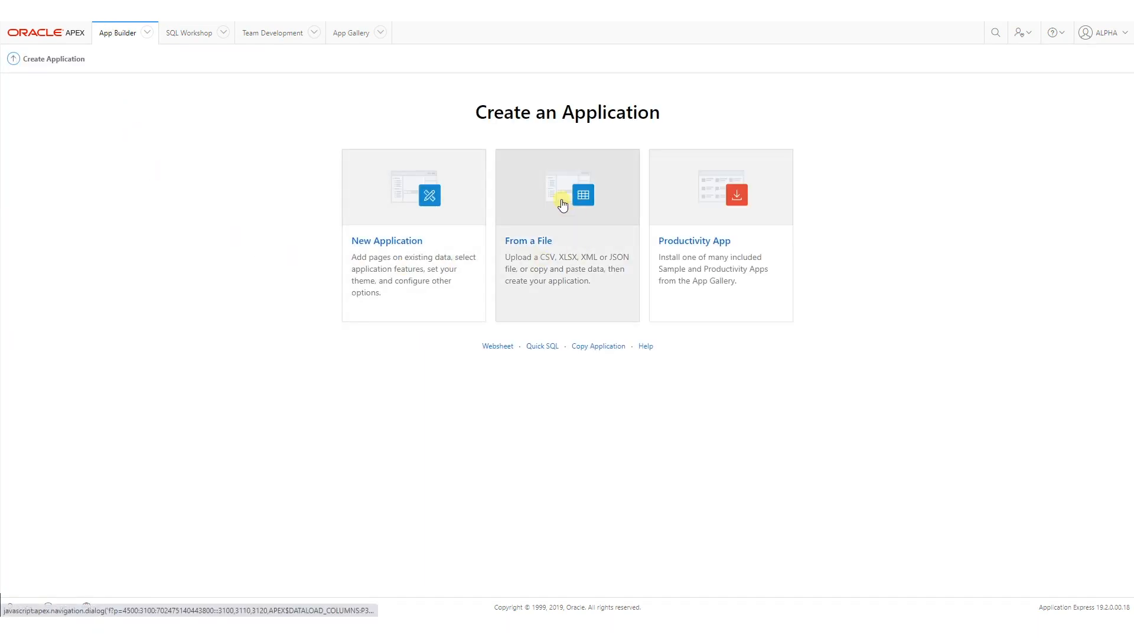
# Step: Load product_forecast.csv into a new FORECAST table with 1,260 rows
pyautogui.click(566, 201)
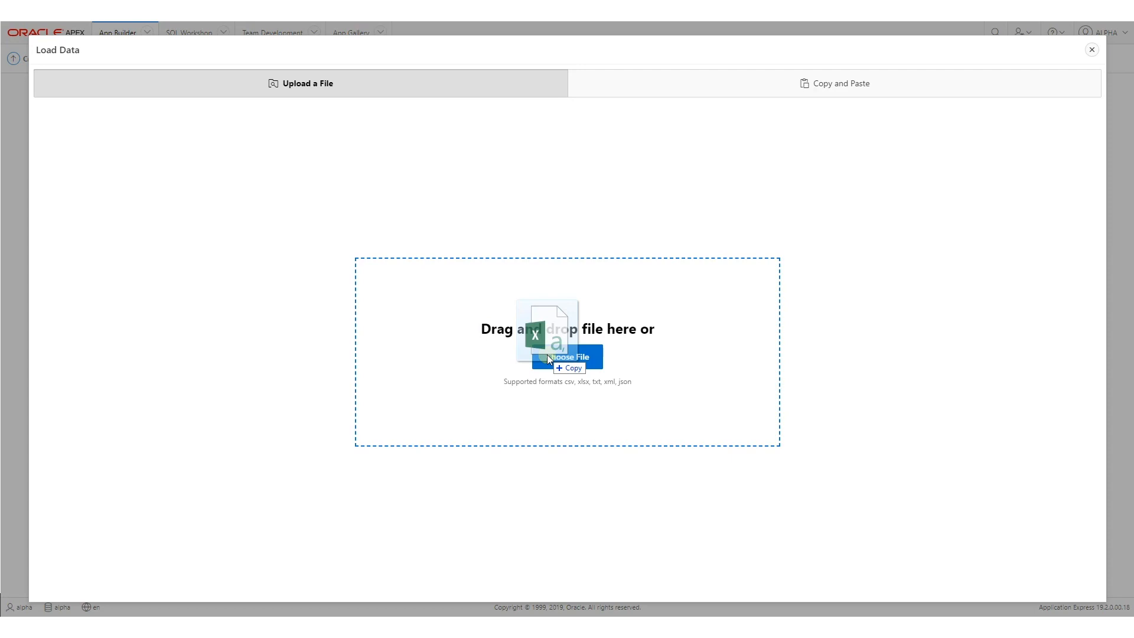
pyautogui.click(567, 357)
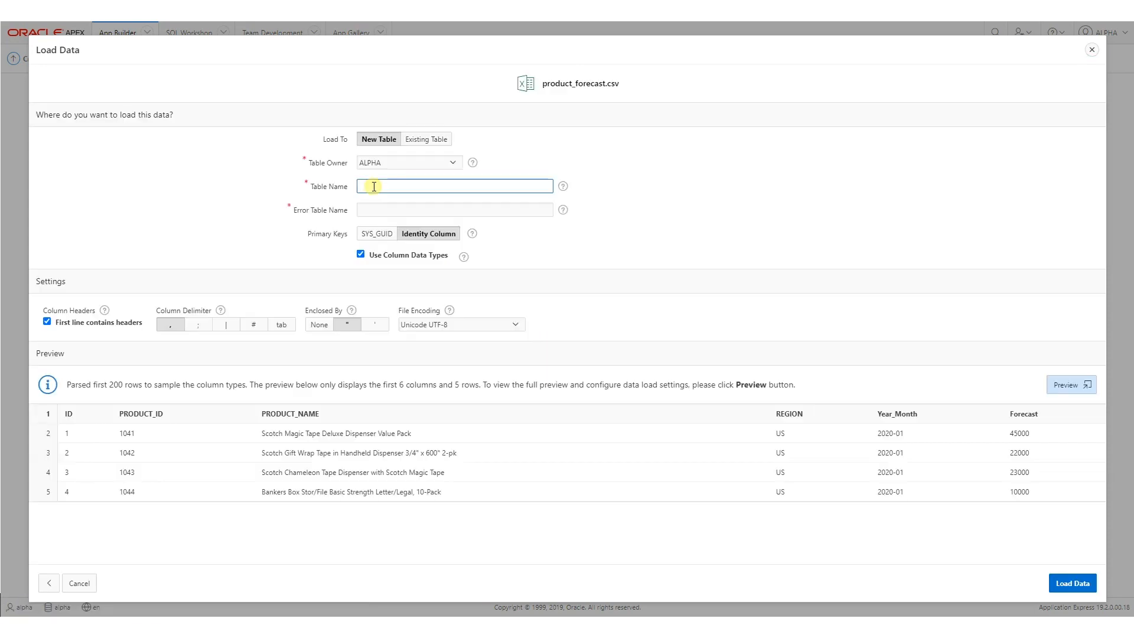
pyautogui.write('FORECAST')
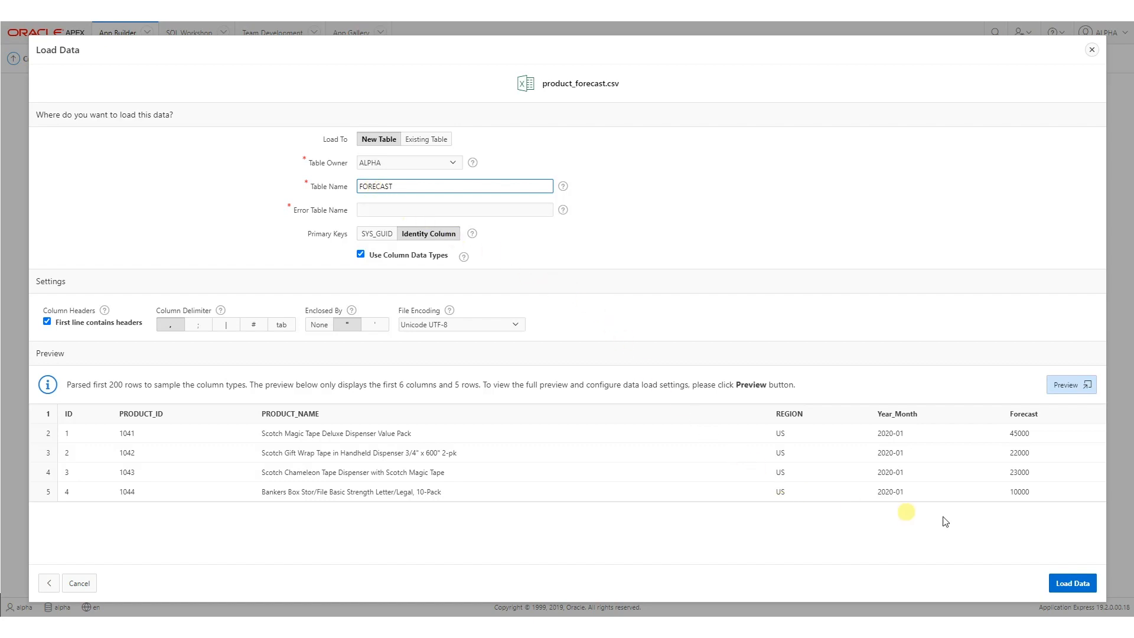
pyautogui.click(1072, 583)
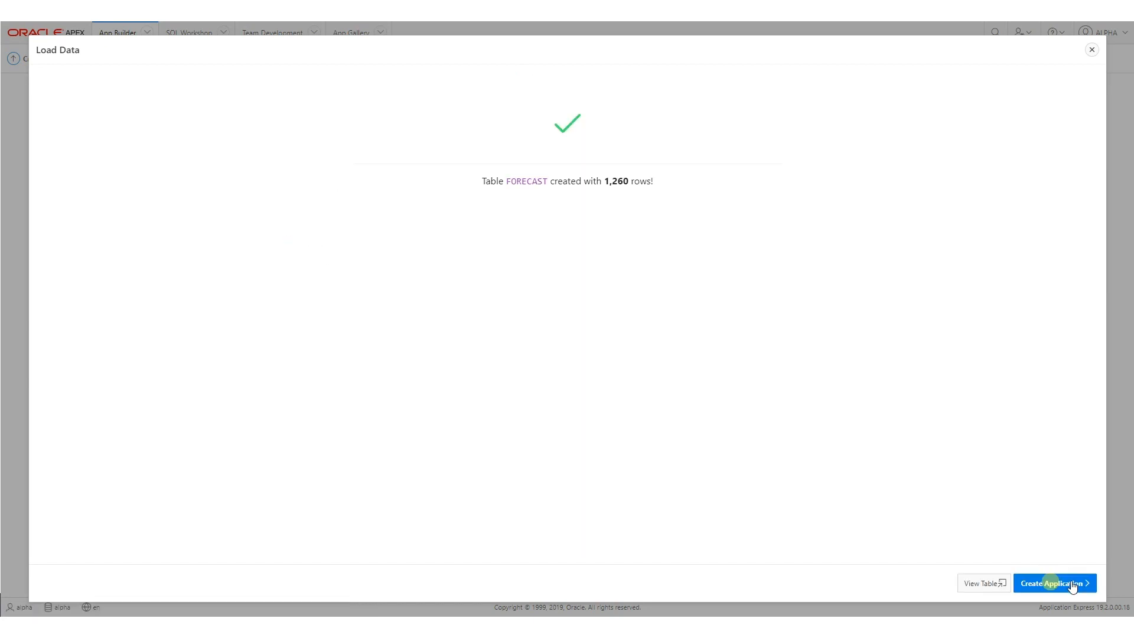
pyautogui.click(1062, 582)
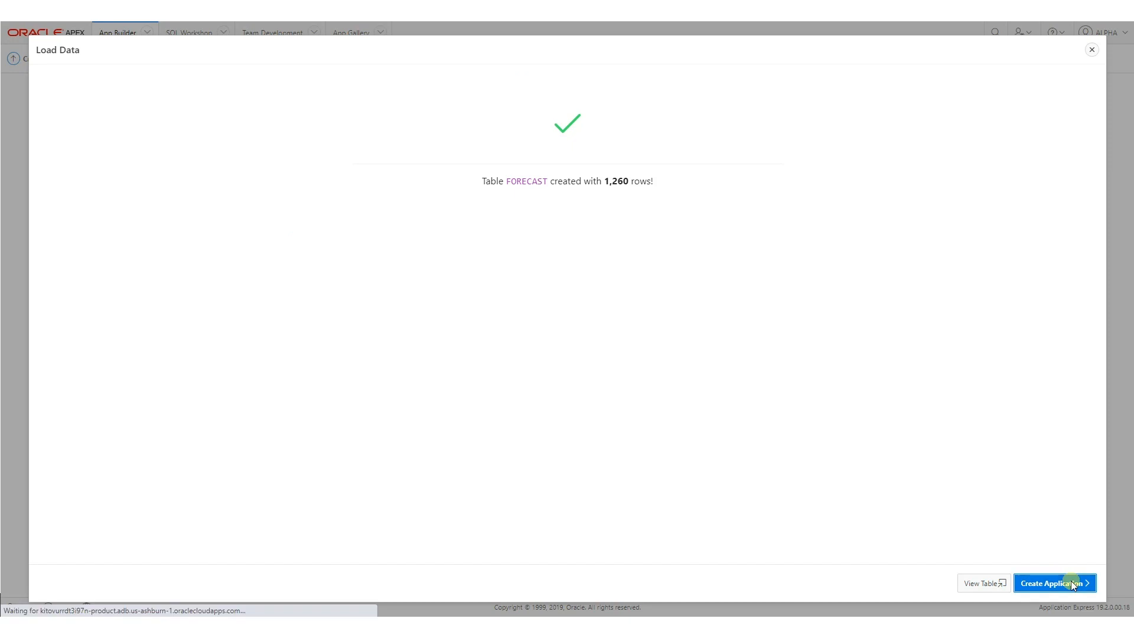
# Step: Build Application 101 - Forecast with About Page, Configuration Options and Theme Style Selection
pyautogui.click(1056, 582)
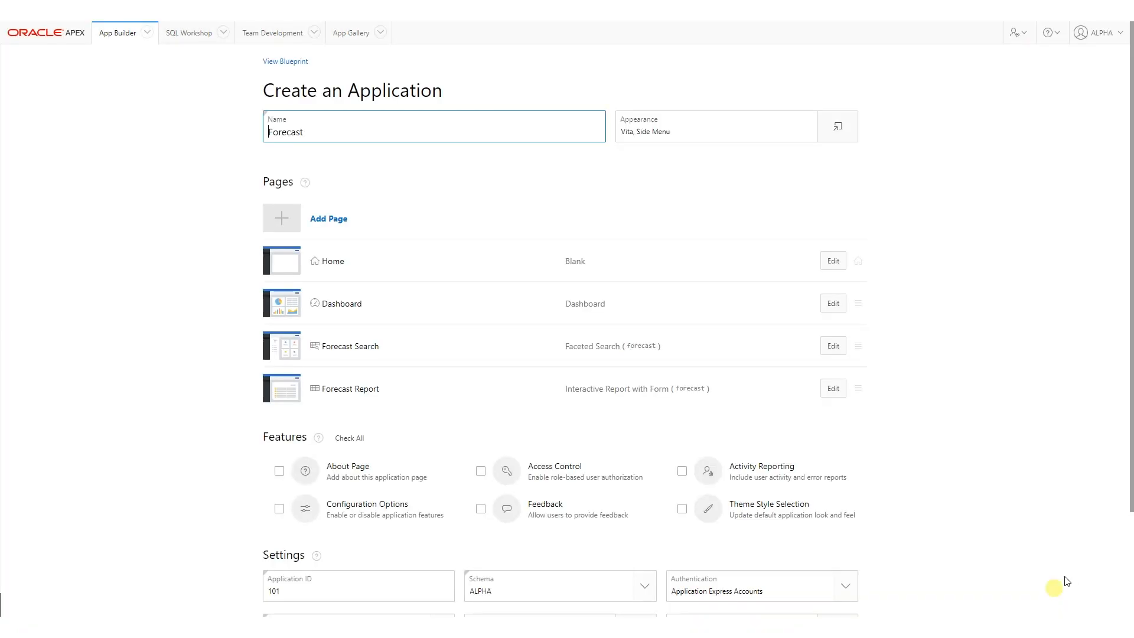
pyautogui.click(279, 471)
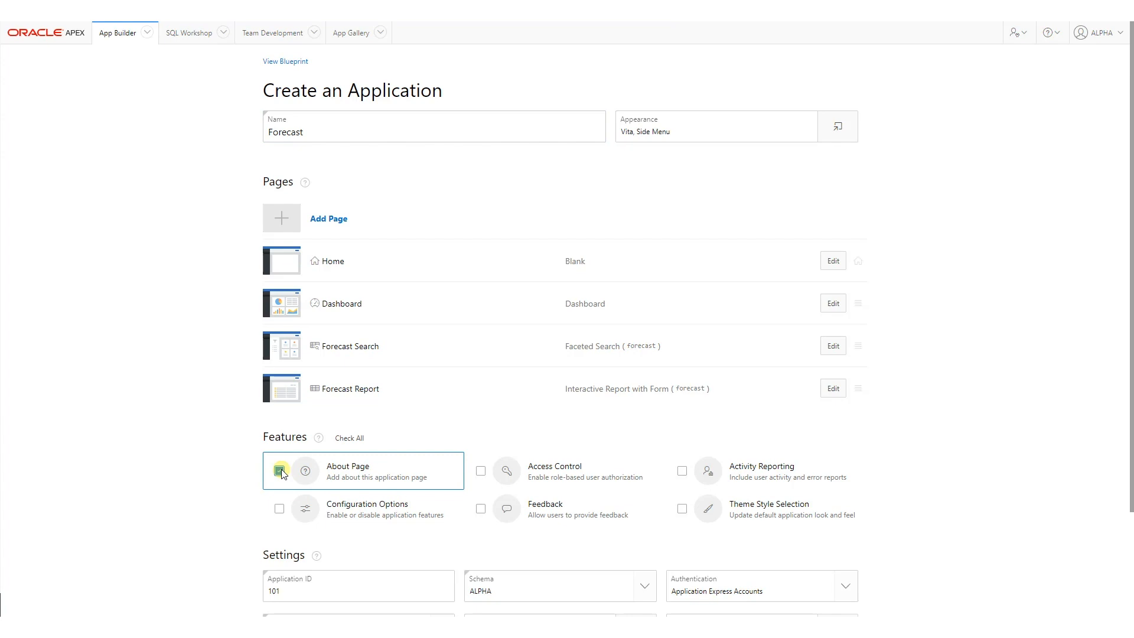
pyautogui.click(278, 470)
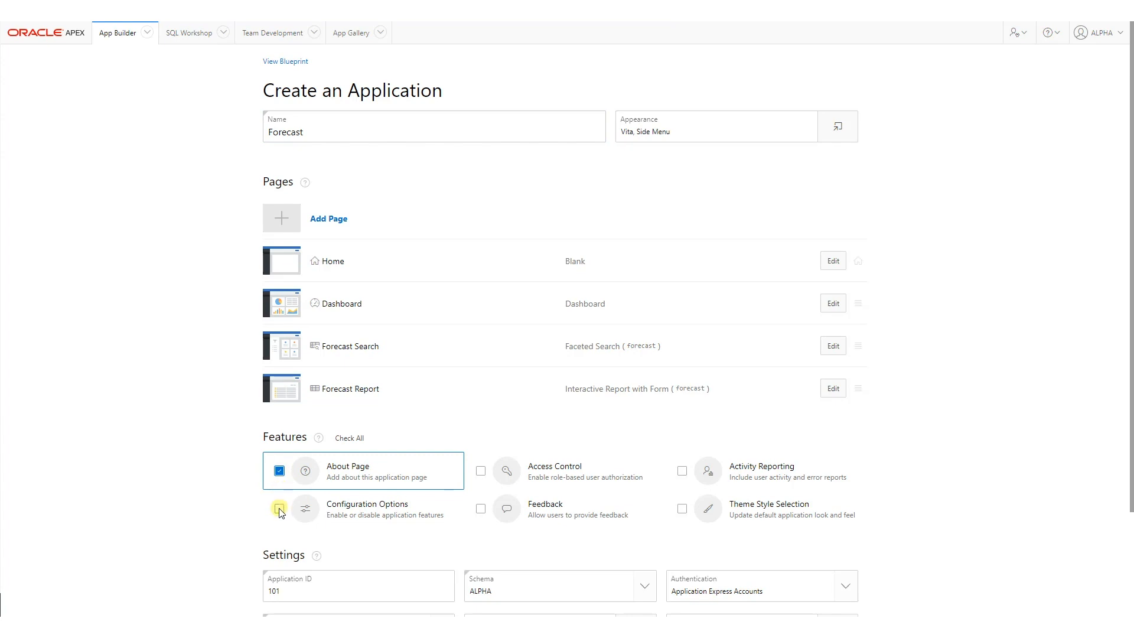
pyautogui.click(279, 509)
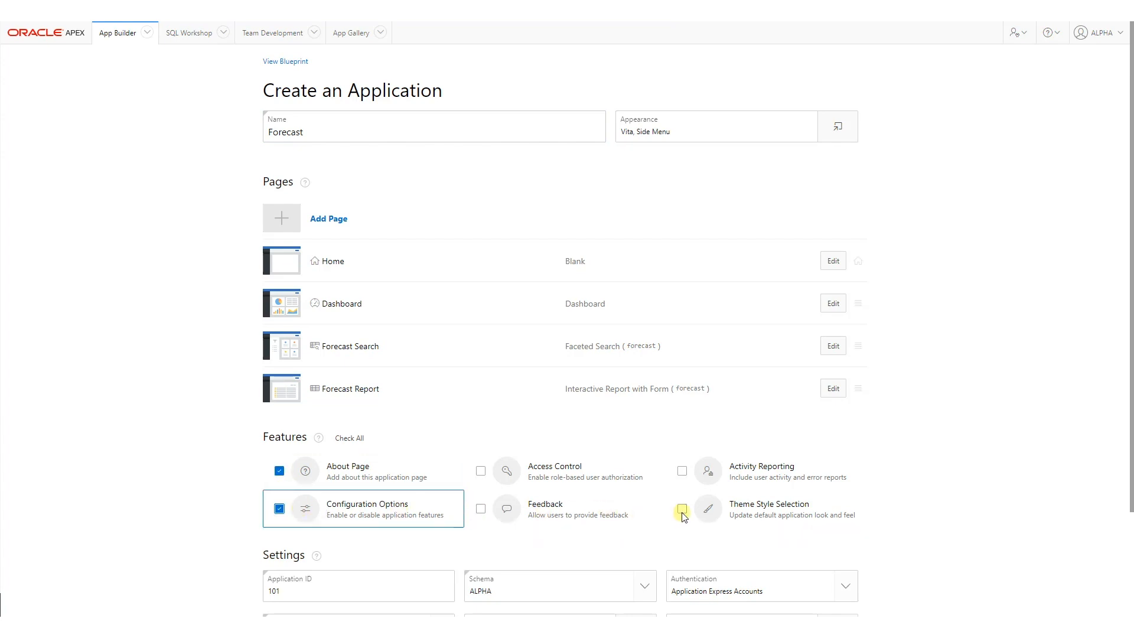
pyautogui.click(682, 508)
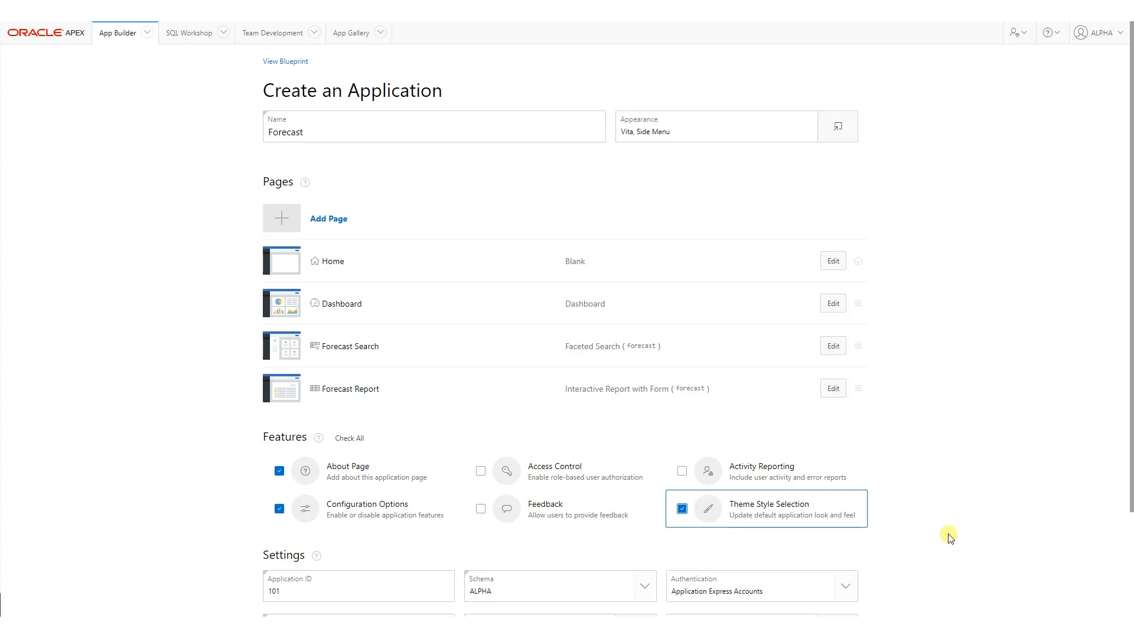
pyautogui.scroll(-3)
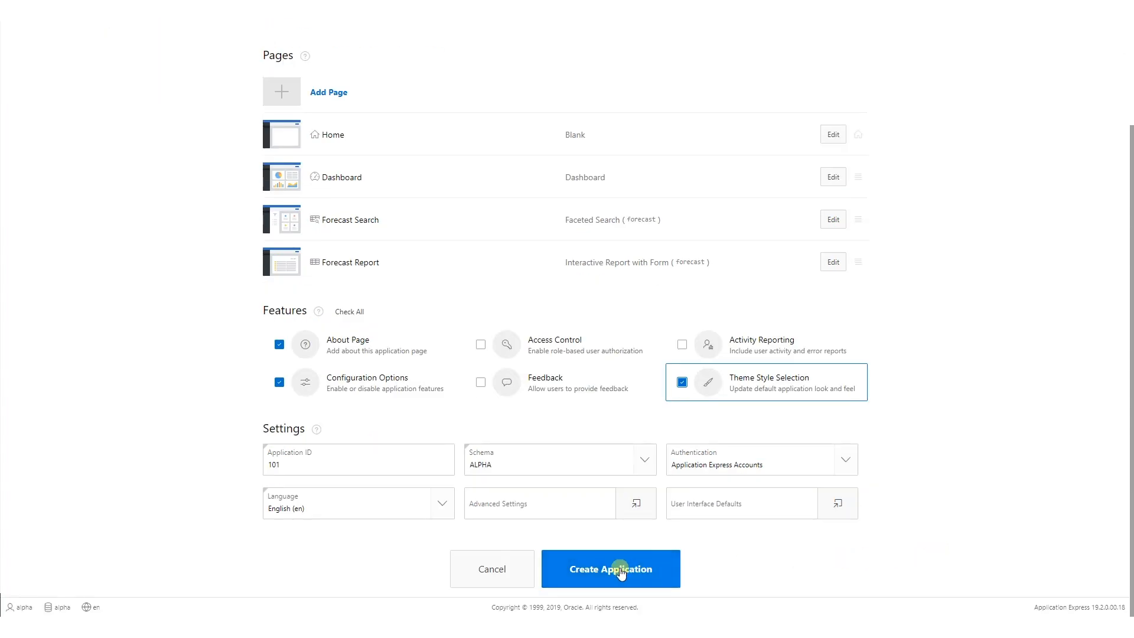
pyautogui.click(611, 569)
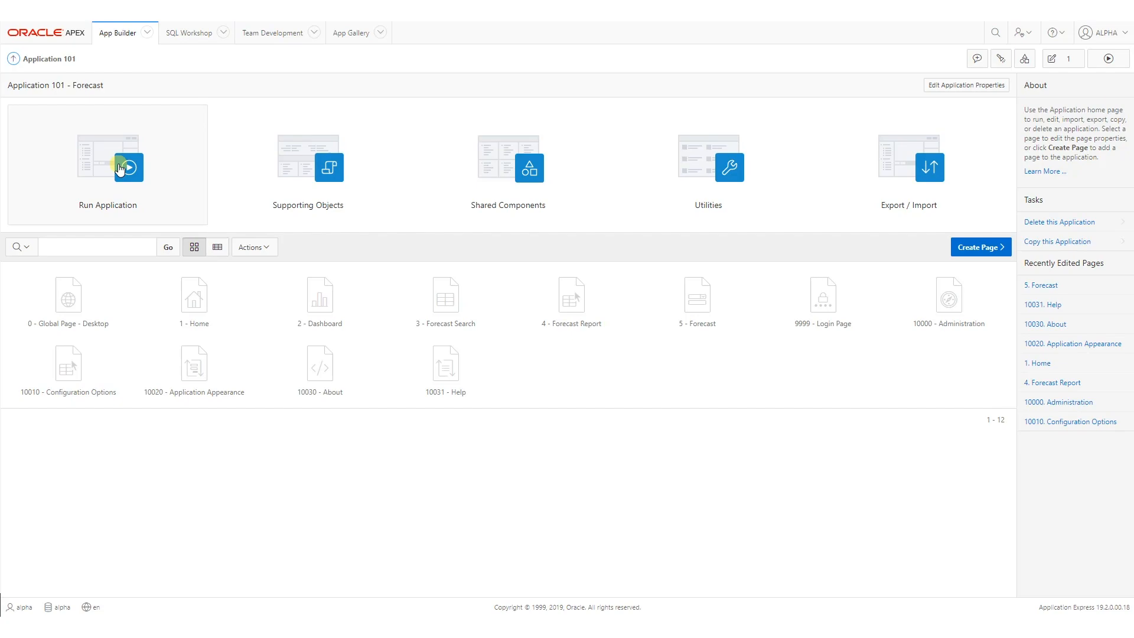
# Step: Run the Forecast application and sign in
pyautogui.click(128, 167)
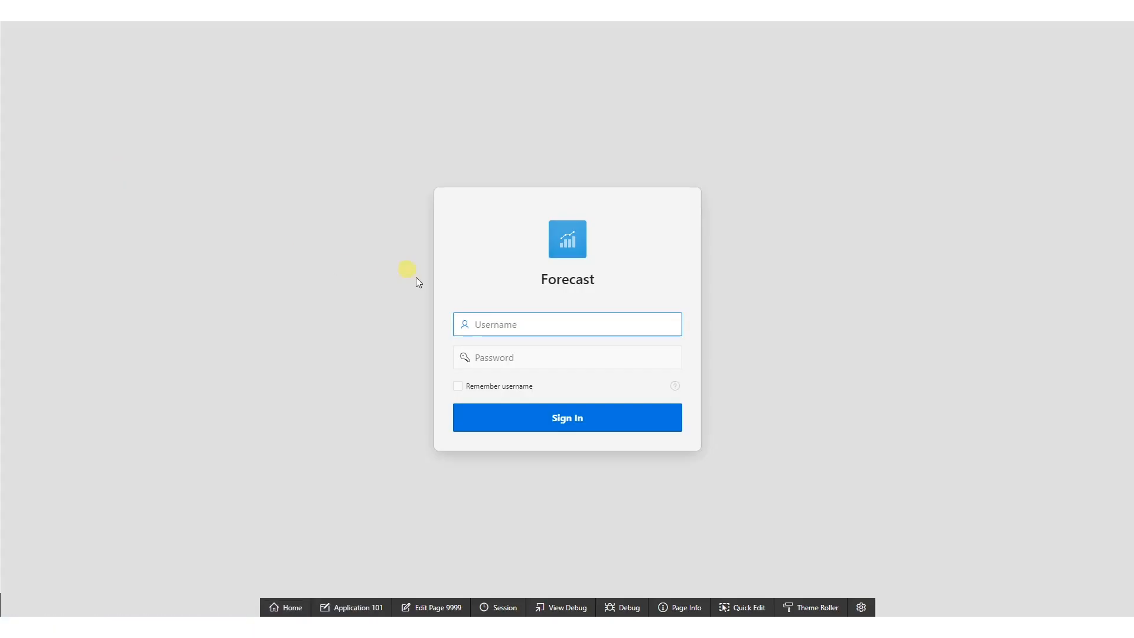
pyautogui.write('alpha')
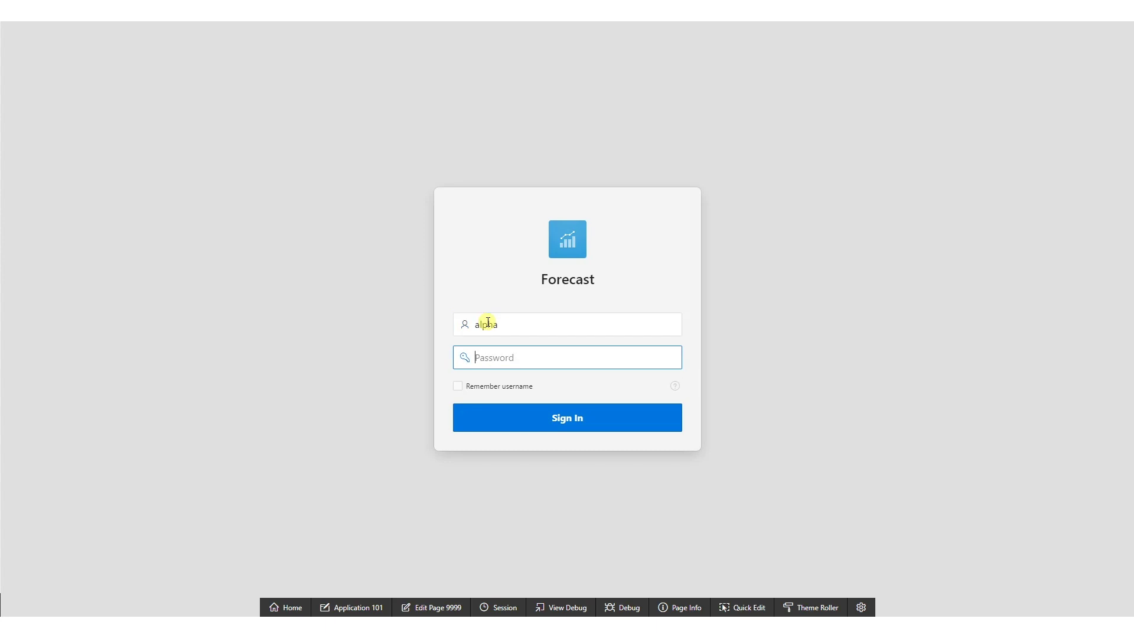
pyautogui.write('password')
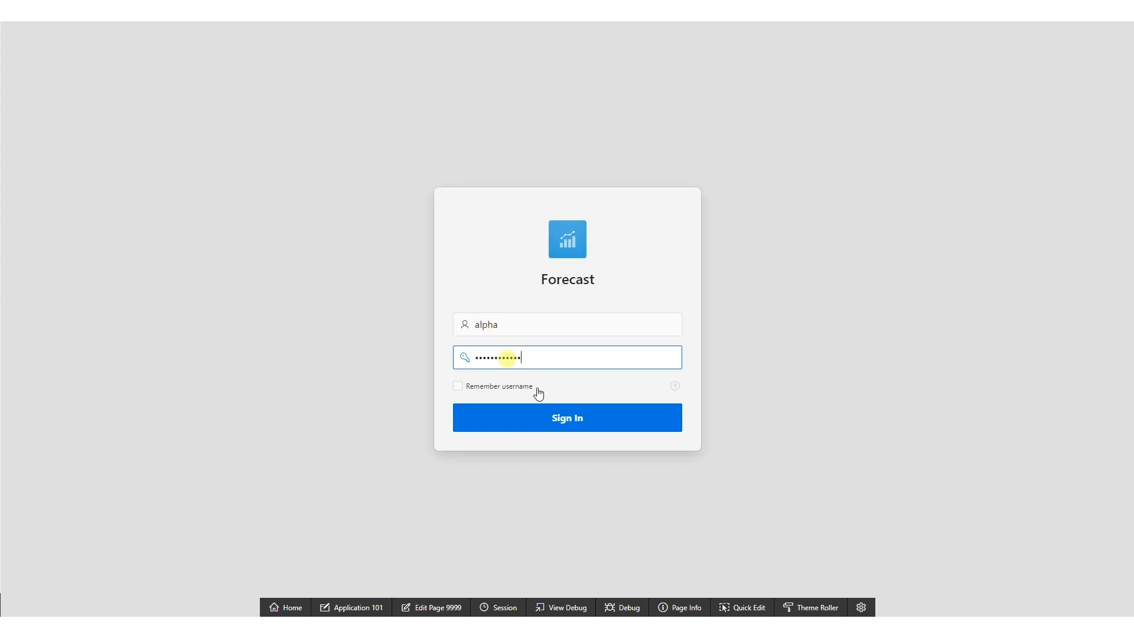
pyautogui.click(567, 418)
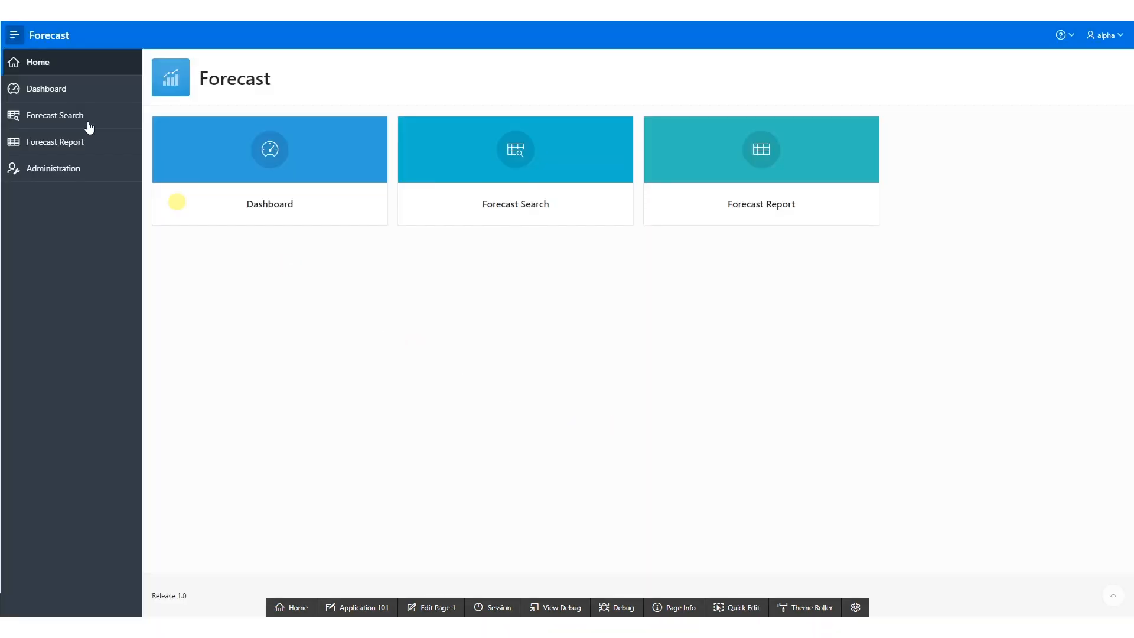
pyautogui.moveTo(42, 89)
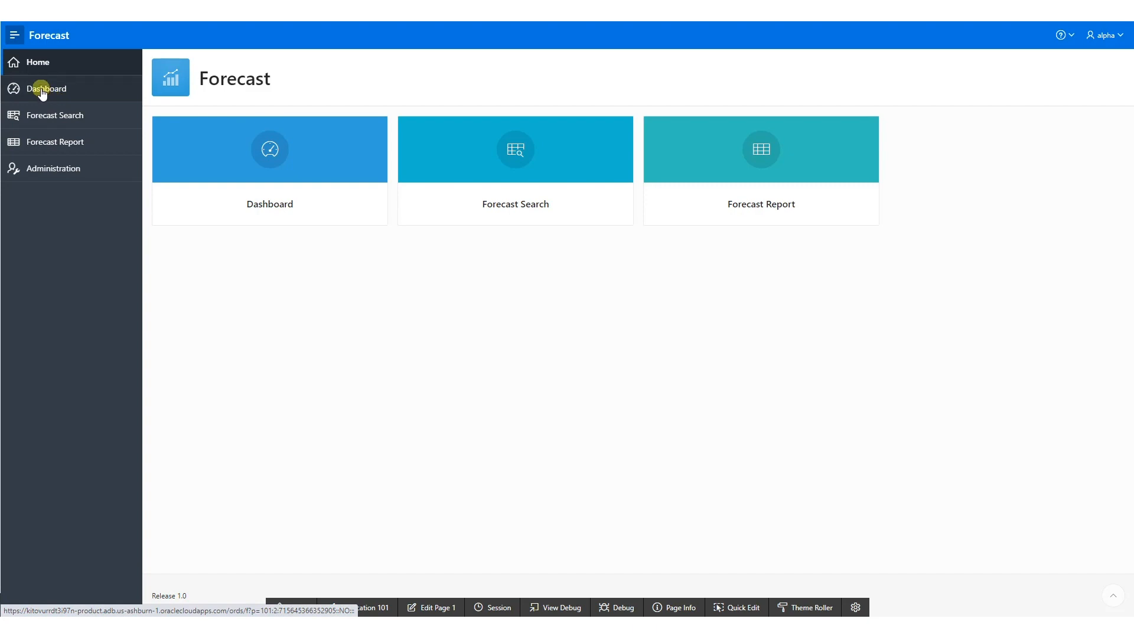
# Step: Browse the Dashboard, Forecast Search and Forecast Report pages
pyautogui.click(46, 89)
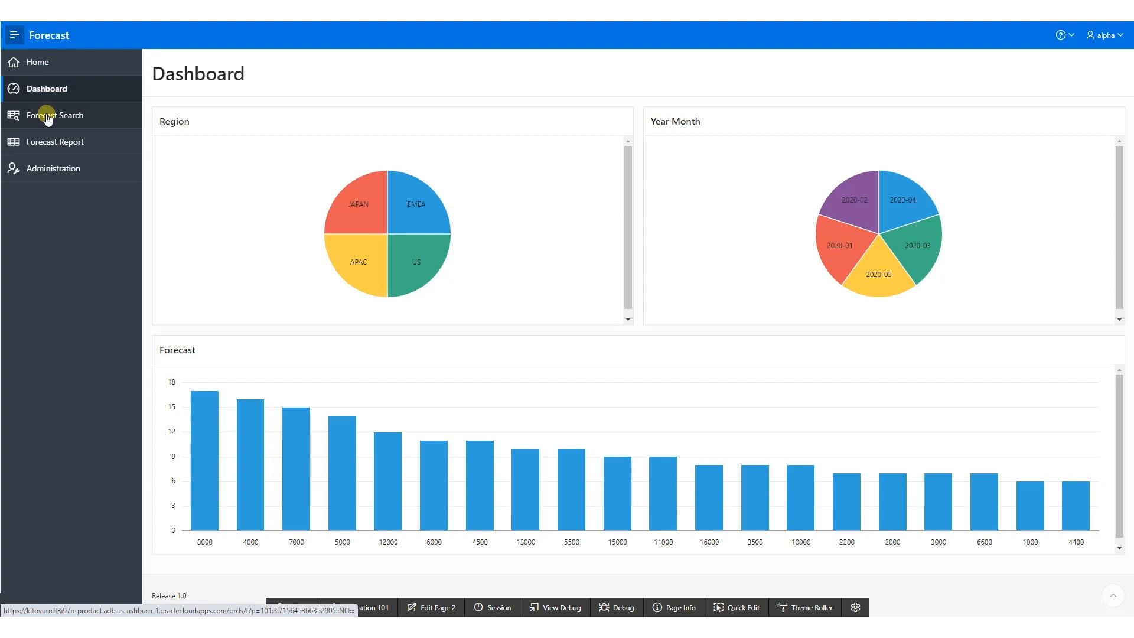
pyautogui.click(55, 115)
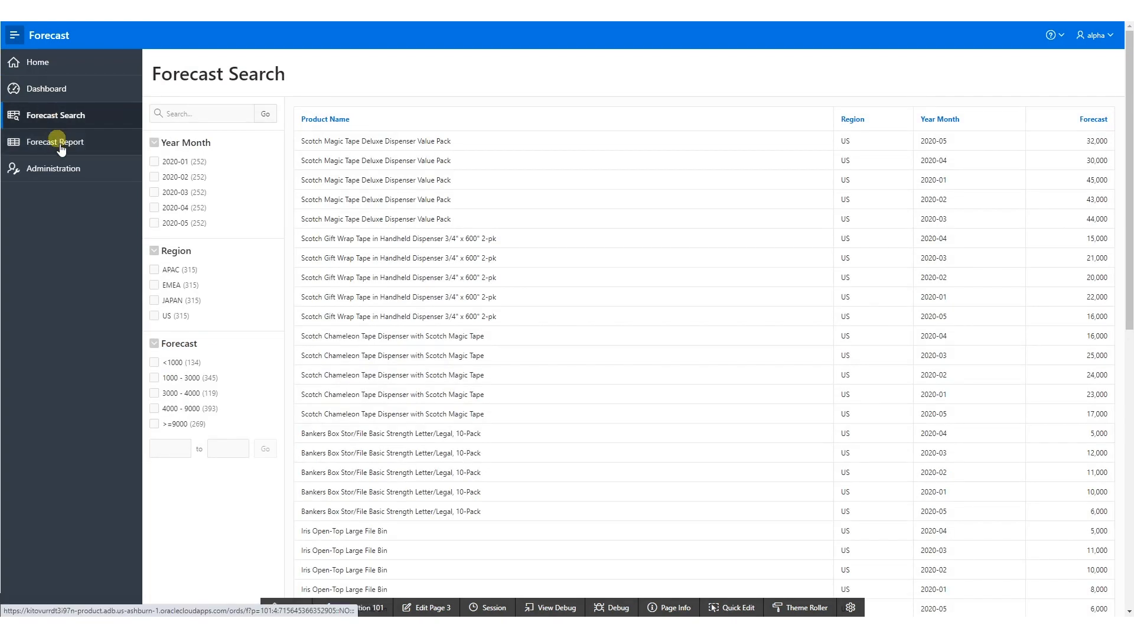
pyautogui.click(56, 141)
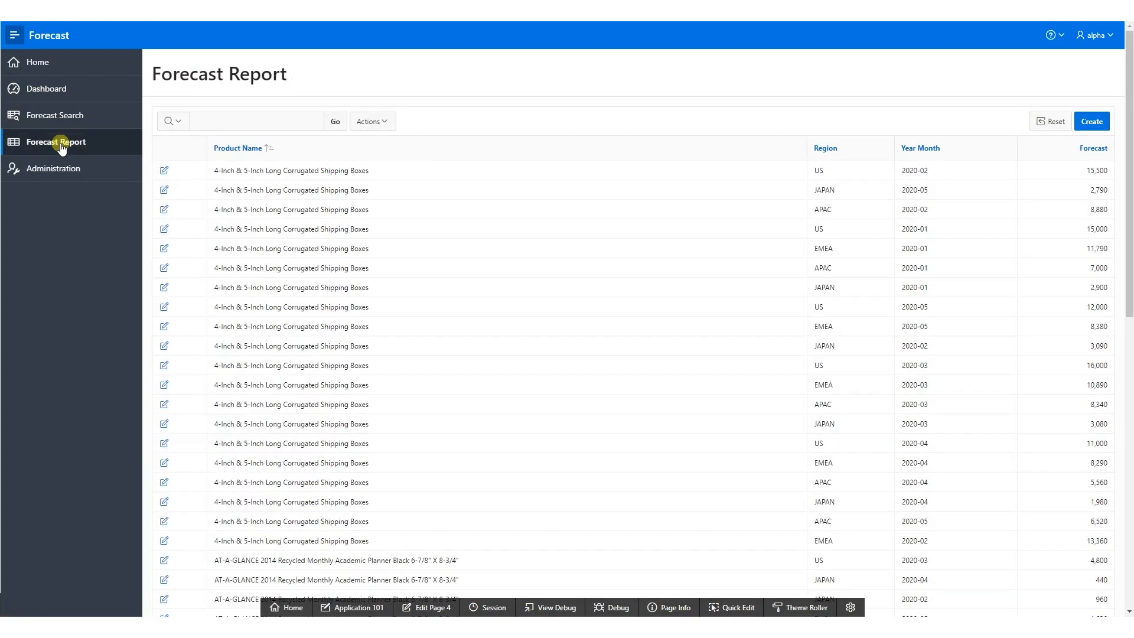
pyautogui.moveTo(58, 92)
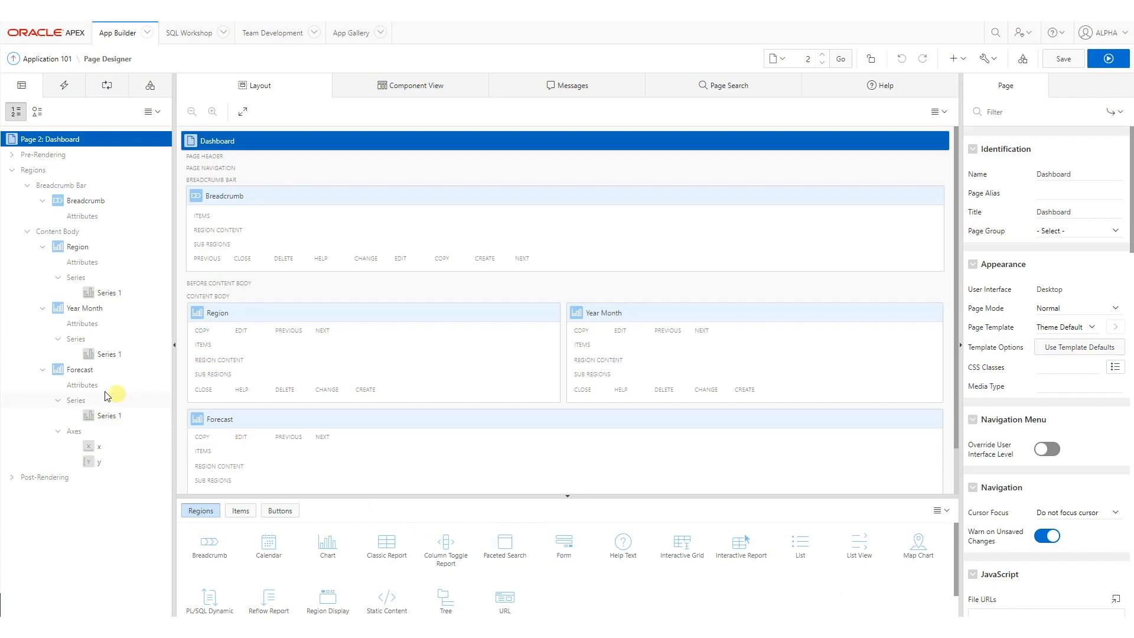
# Step: Delete the Forecast chart region in Page Designer and select the Region chart
pyautogui.rightClick(79, 369)
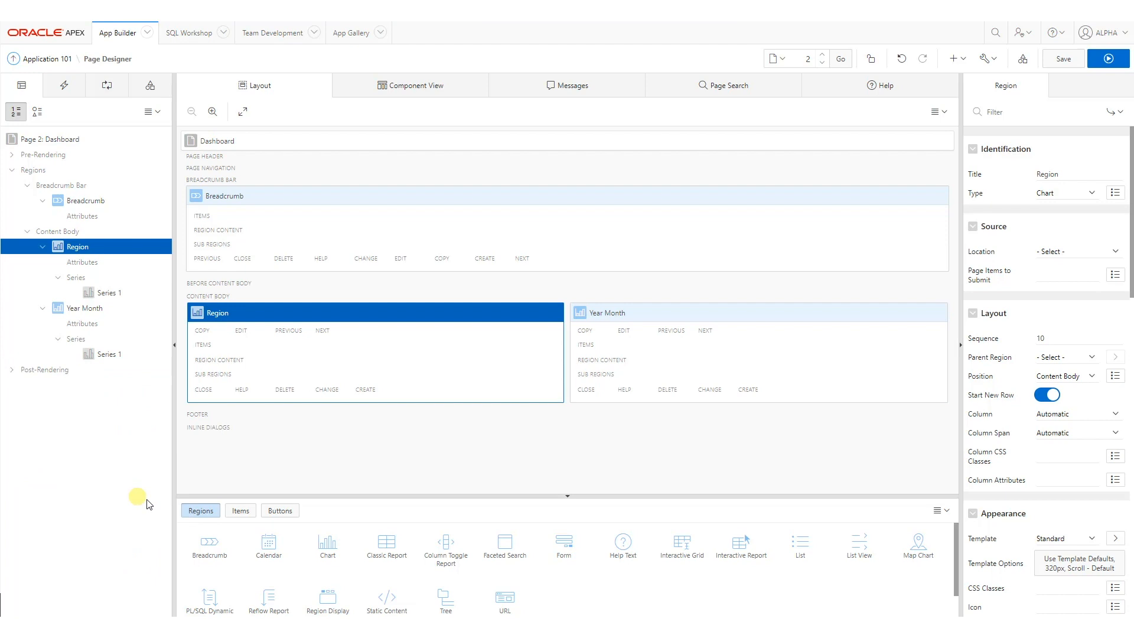
pyautogui.moveTo(625, 312)
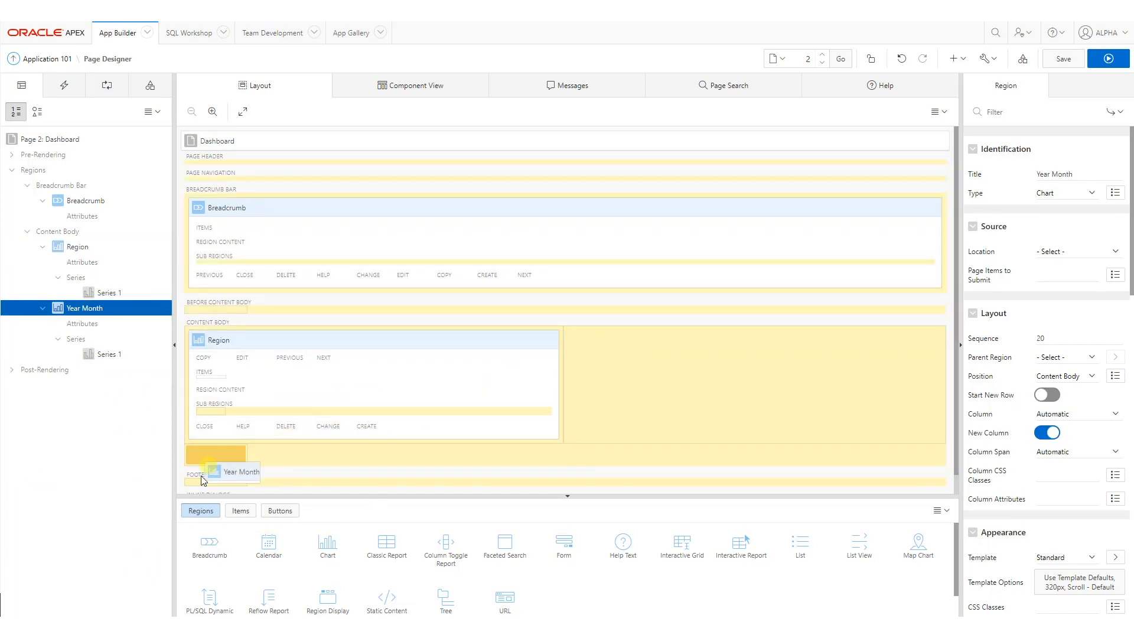
pyautogui.scroll(-3)
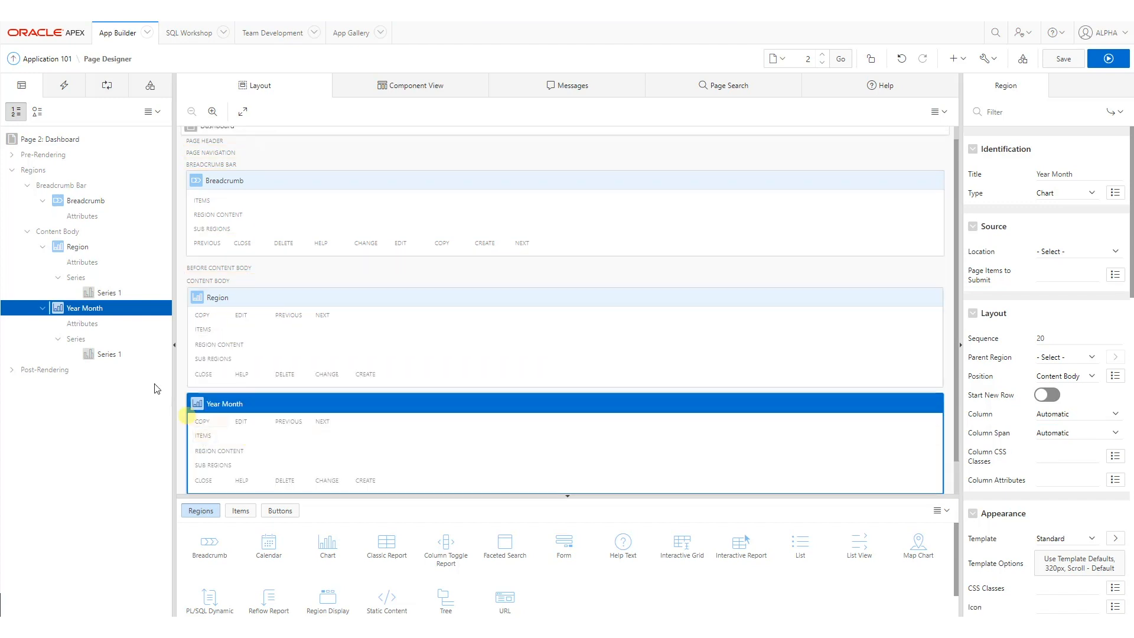
pyautogui.click(82, 262)
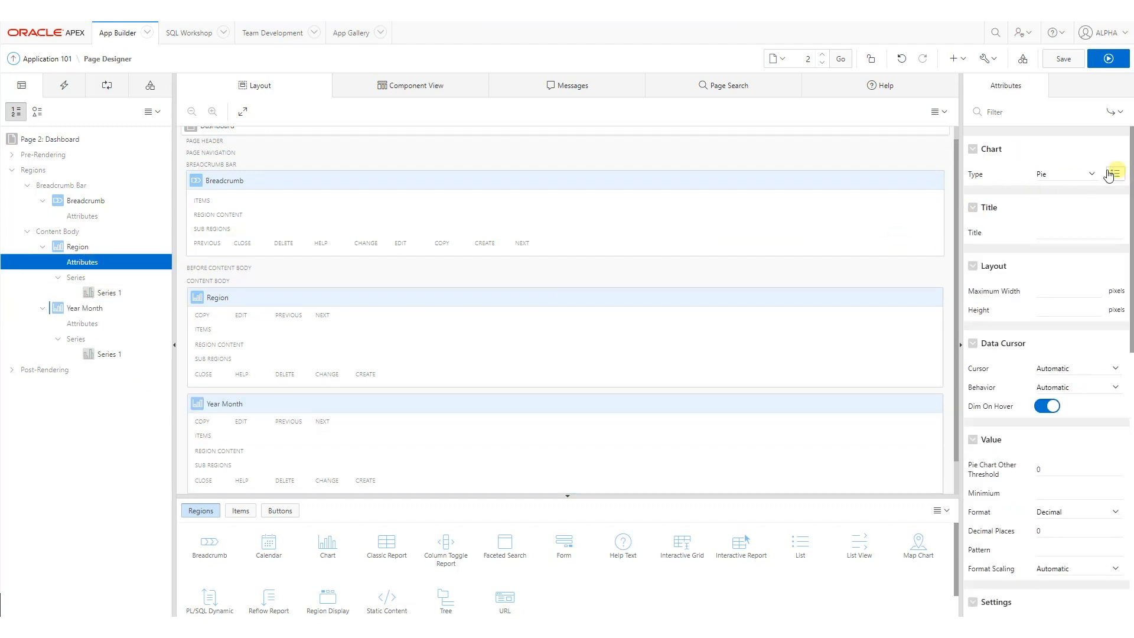
# Step: Make the Year Month chart a bar chart titled 'Forecast by Month' with its legend shown
pyautogui.click(1065, 173)
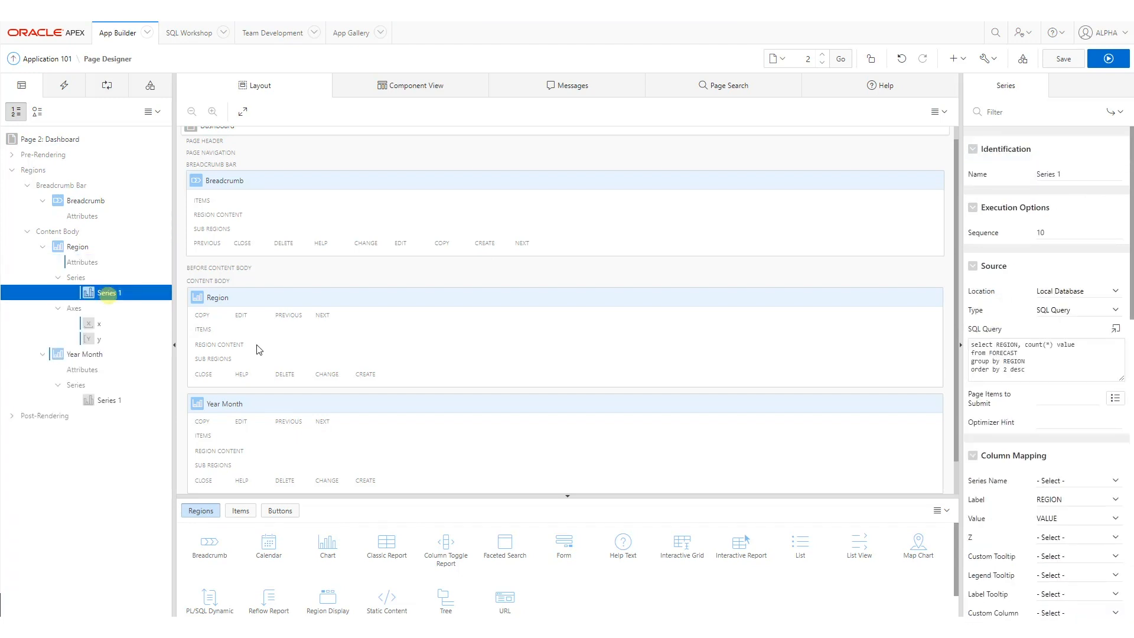
pyautogui.click(1044, 369)
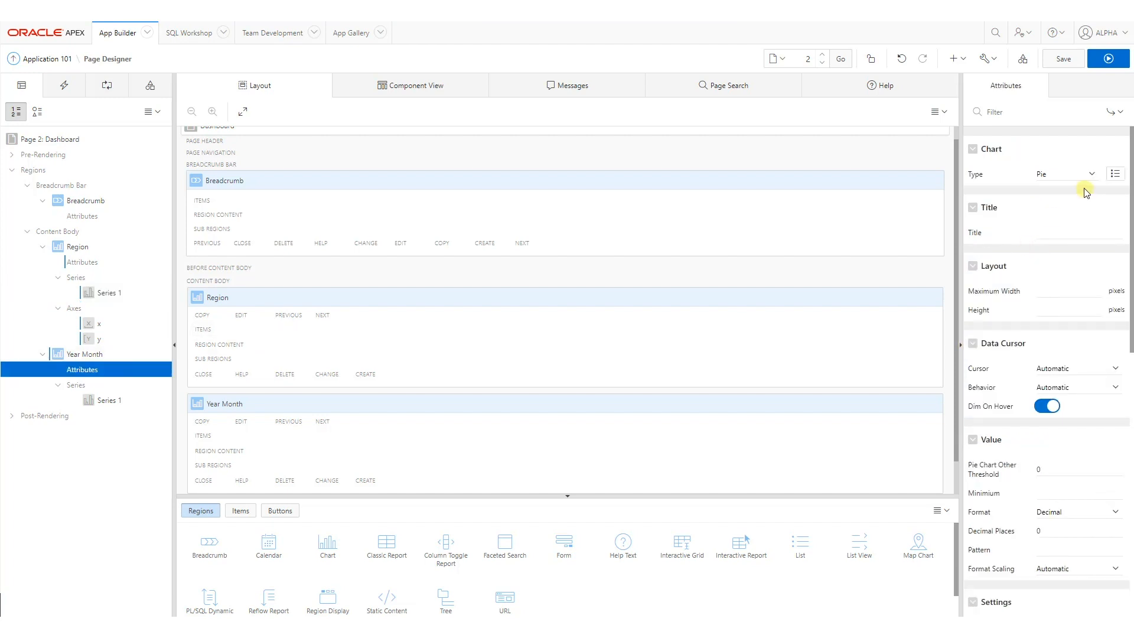
pyautogui.click(1065, 173)
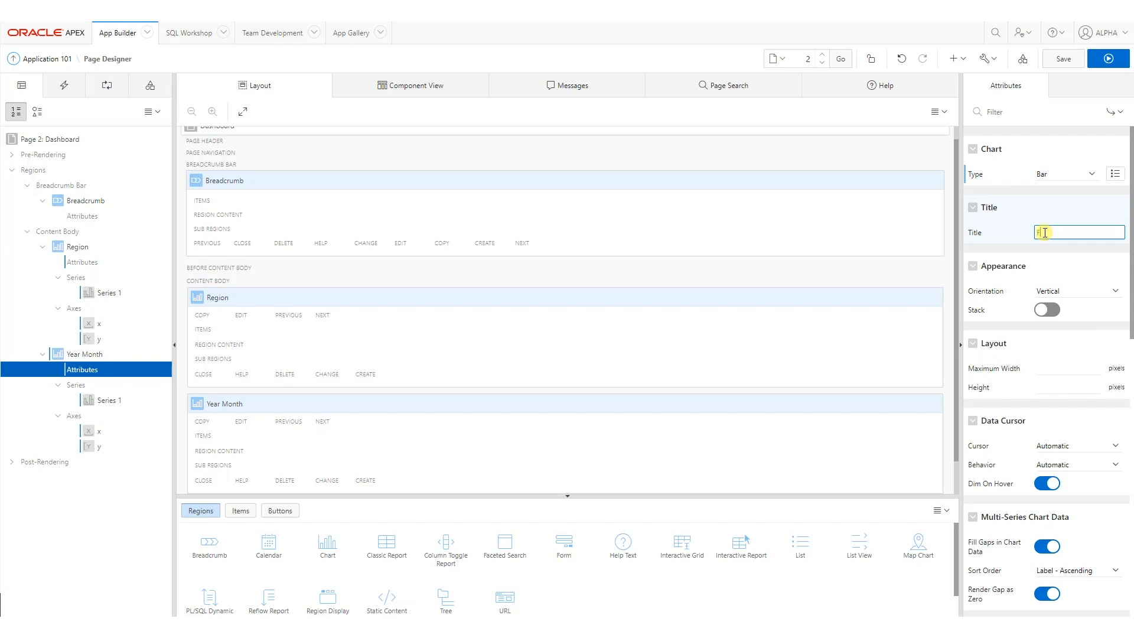
pyautogui.write('Forecast')
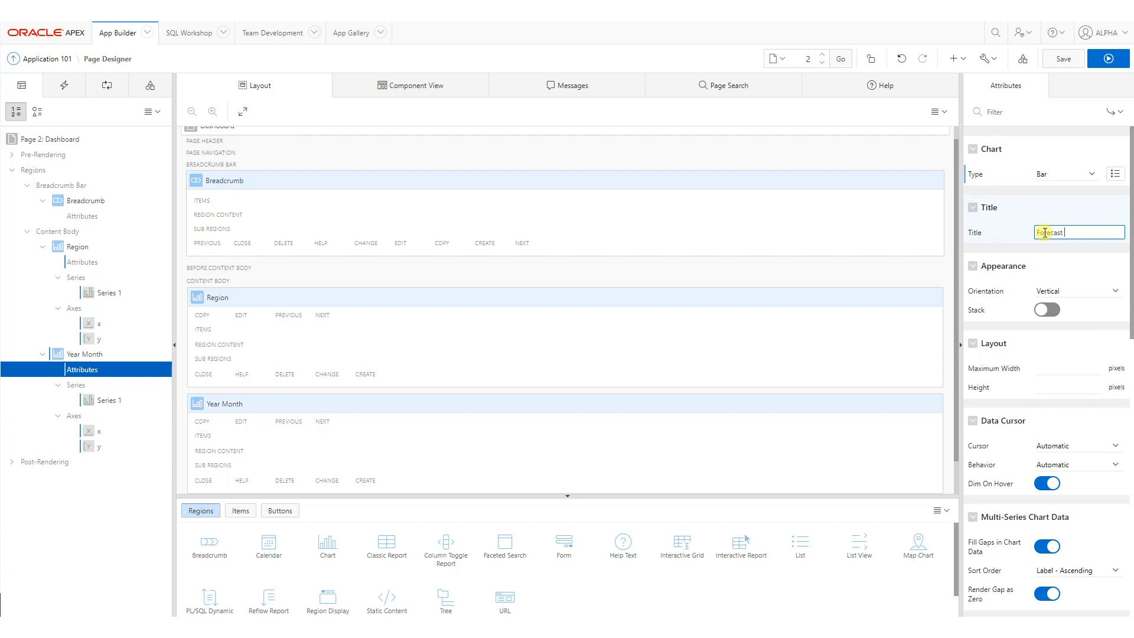
pyautogui.write('by Month')
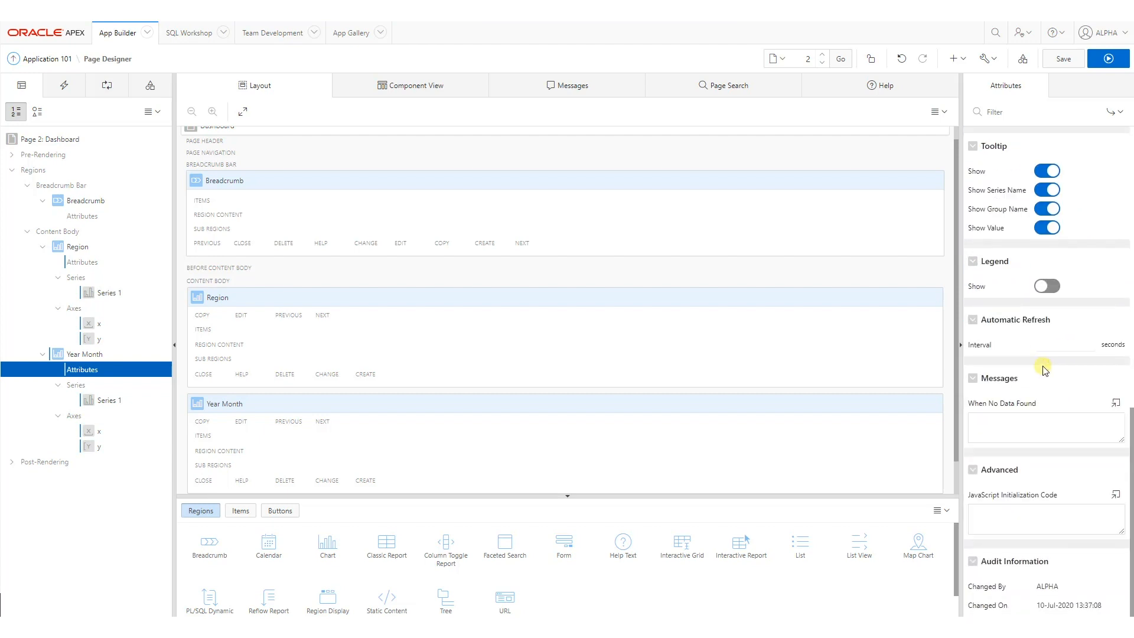
pyautogui.click(1047, 286)
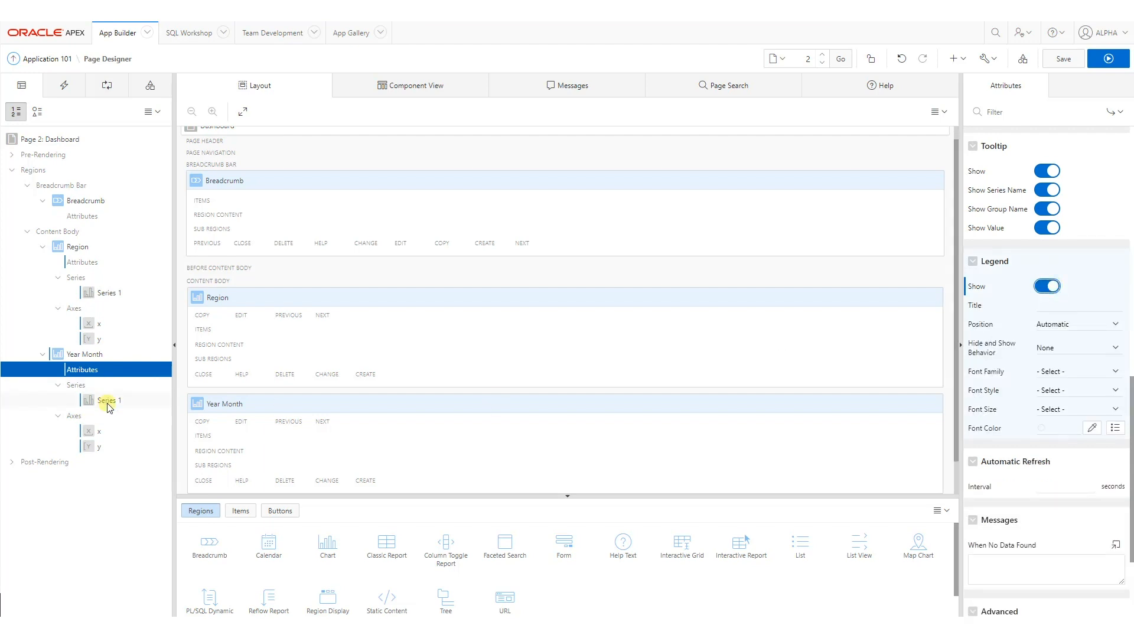
# Step: Replace Series 1's query with forecast summed by REGION and YEAR_MONTH, name series REGION, and run
pyautogui.click(107, 400)
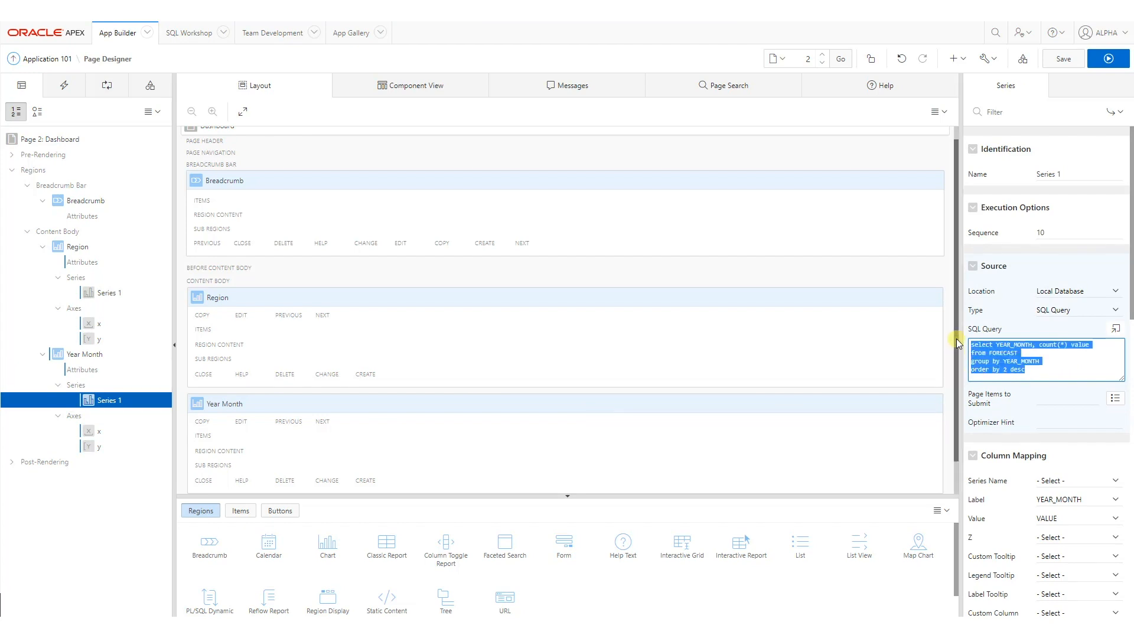
pyautogui.press('Delete')
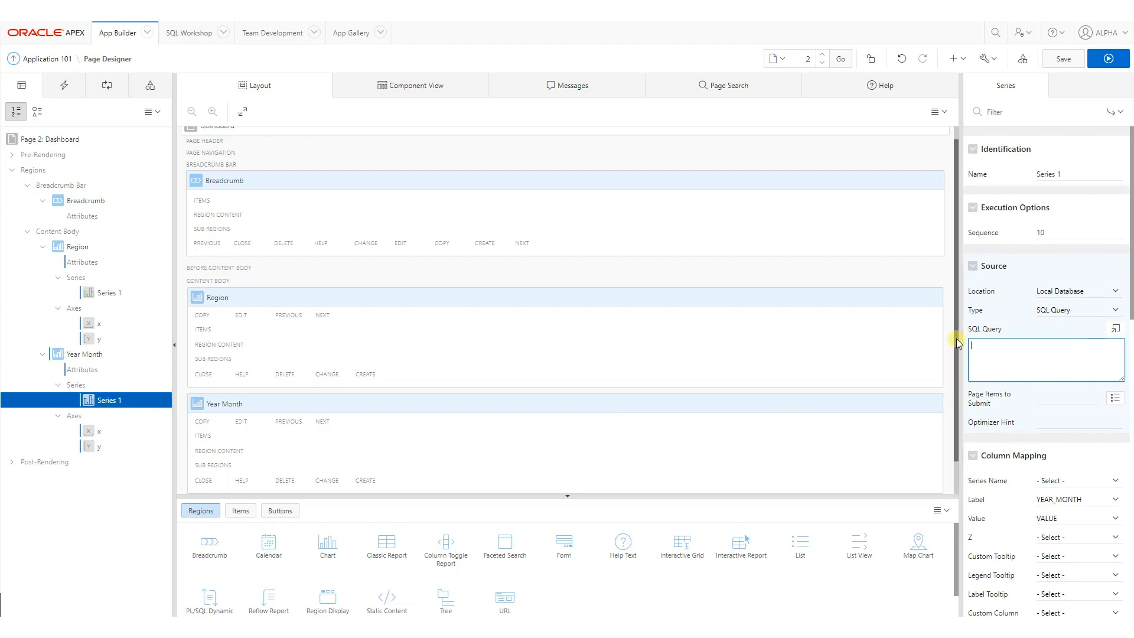
pyautogui.write('select REGION, YEAR_MONTH, sum(forecast) value from FORECAST group by REGION, YEAR_MONTH order by 2')
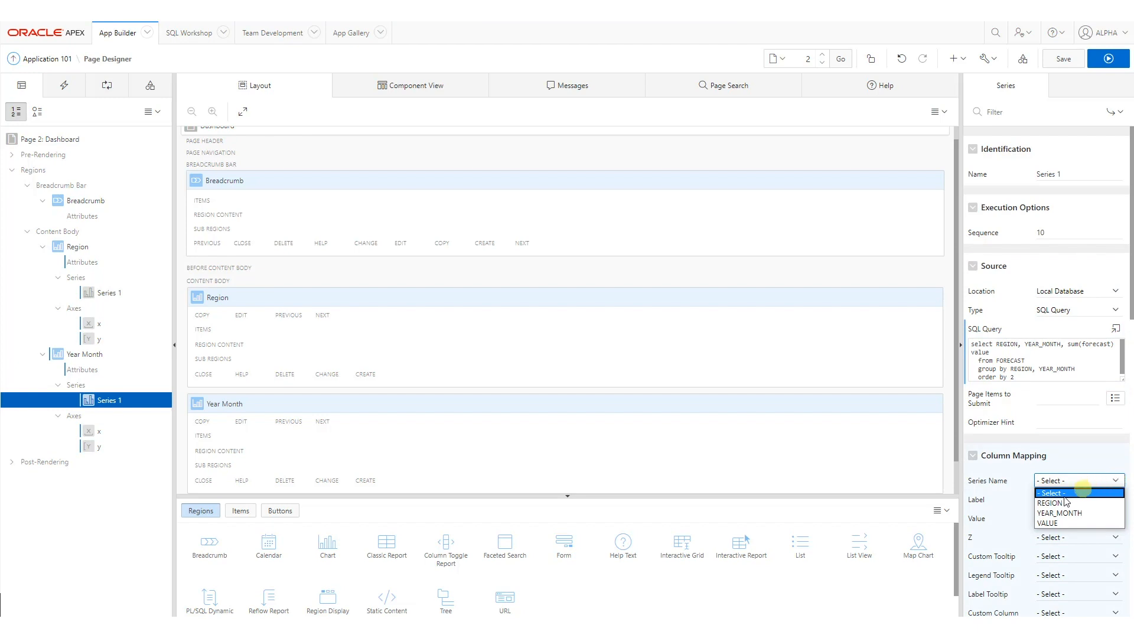
pyautogui.click(1047, 504)
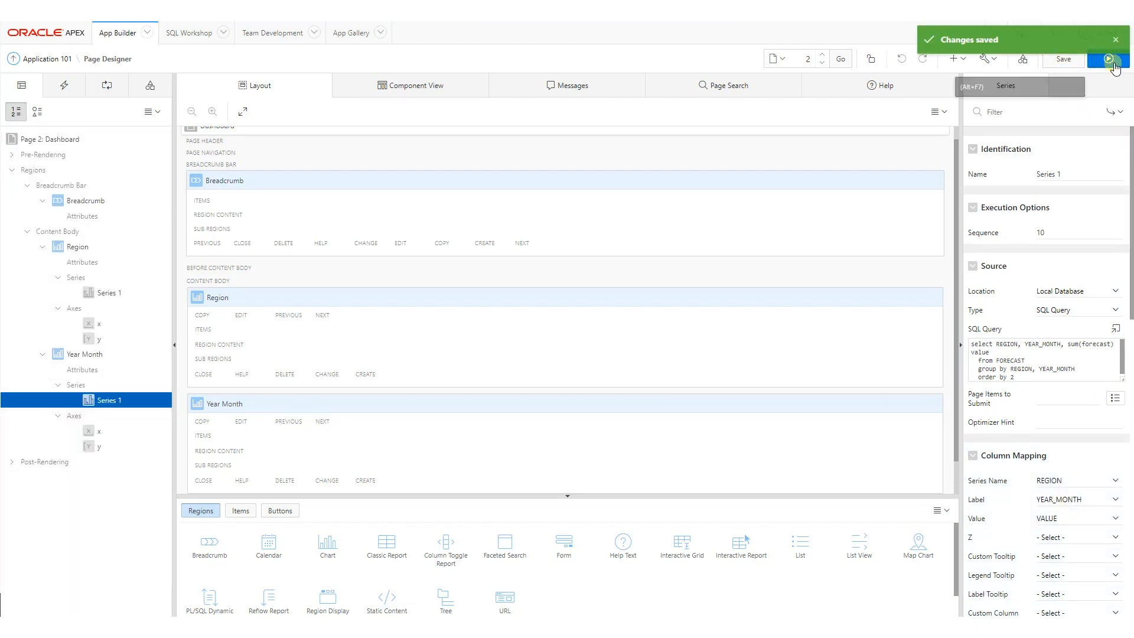
pyautogui.click(1108, 59)
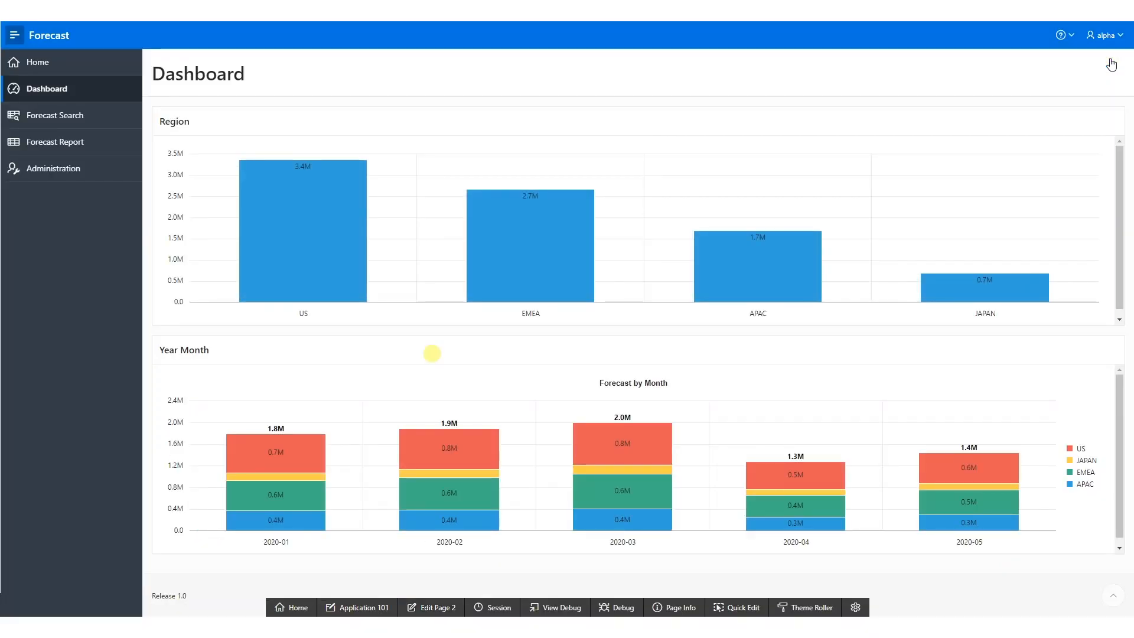
pyautogui.click(363, 607)
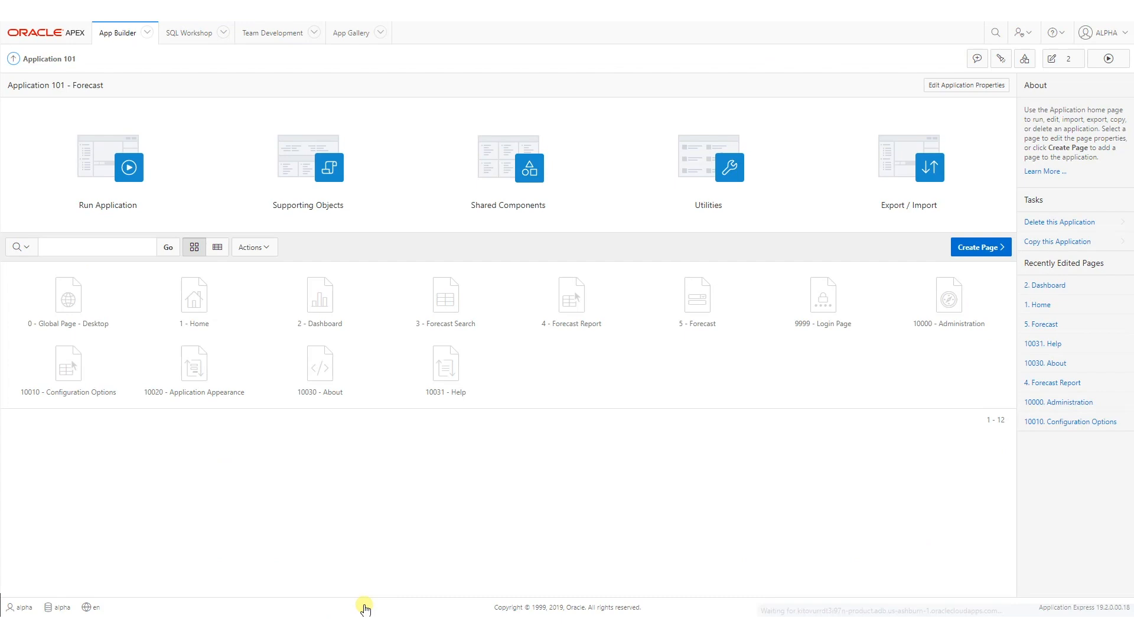
pyautogui.moveTo(501, 169)
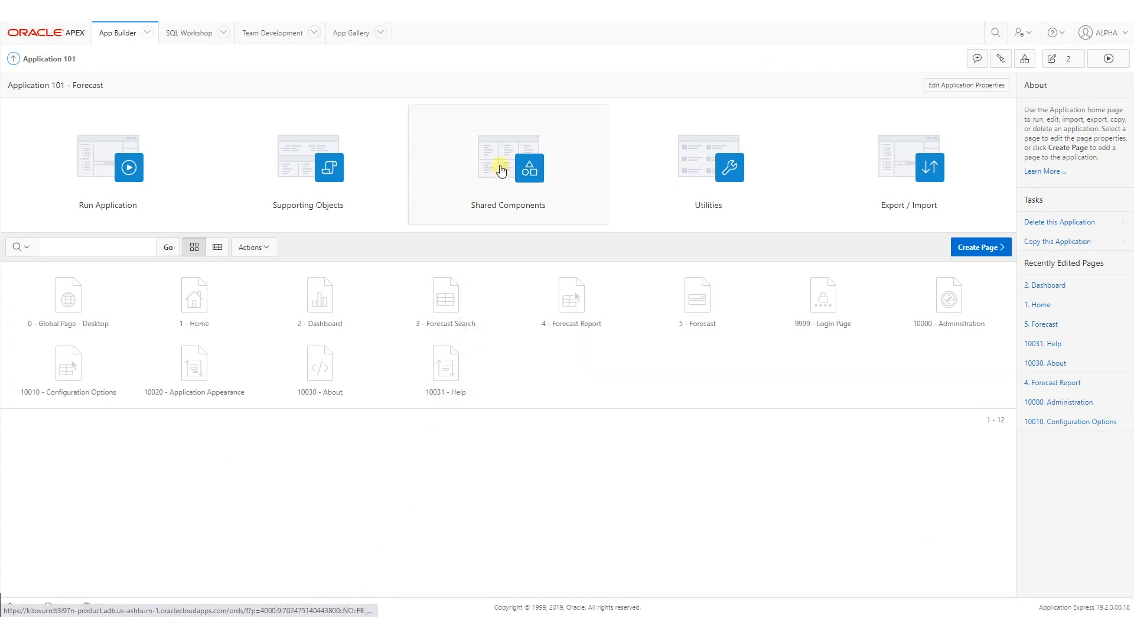
# Step: Go through Shared Components to Web Source Modules and start creating a new module
pyautogui.click(508, 165)
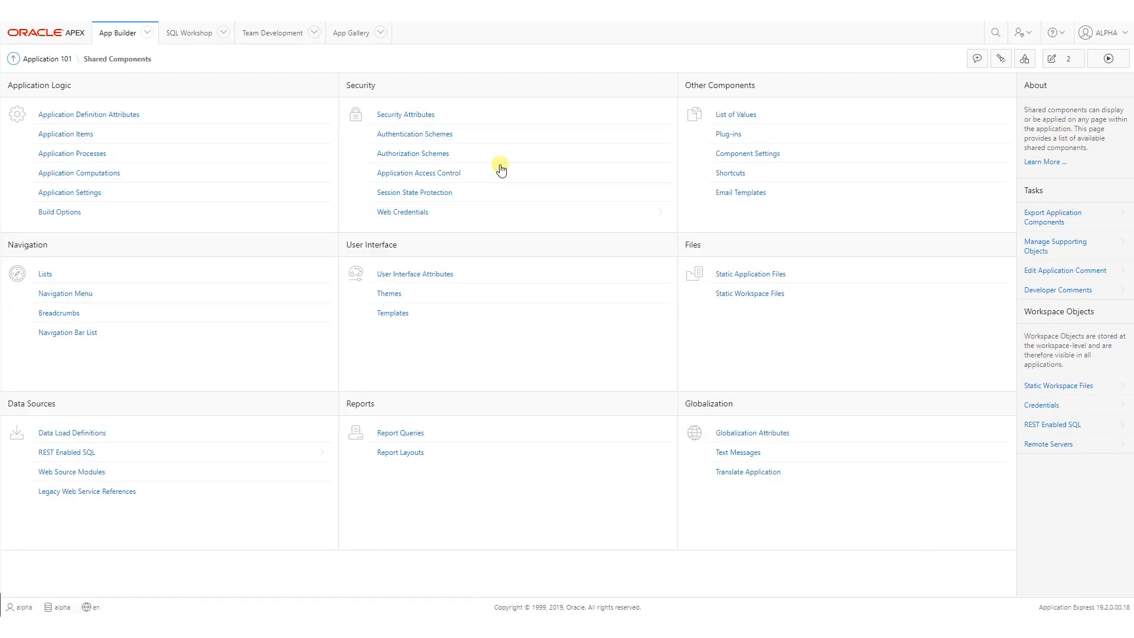
pyautogui.click(72, 433)
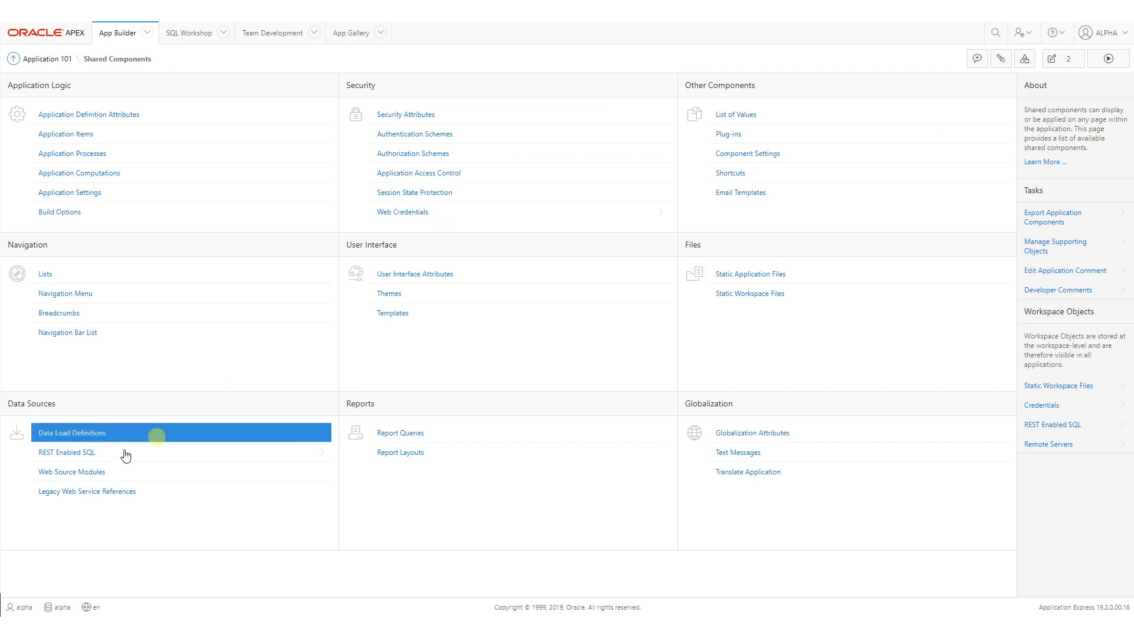
pyautogui.click(71, 472)
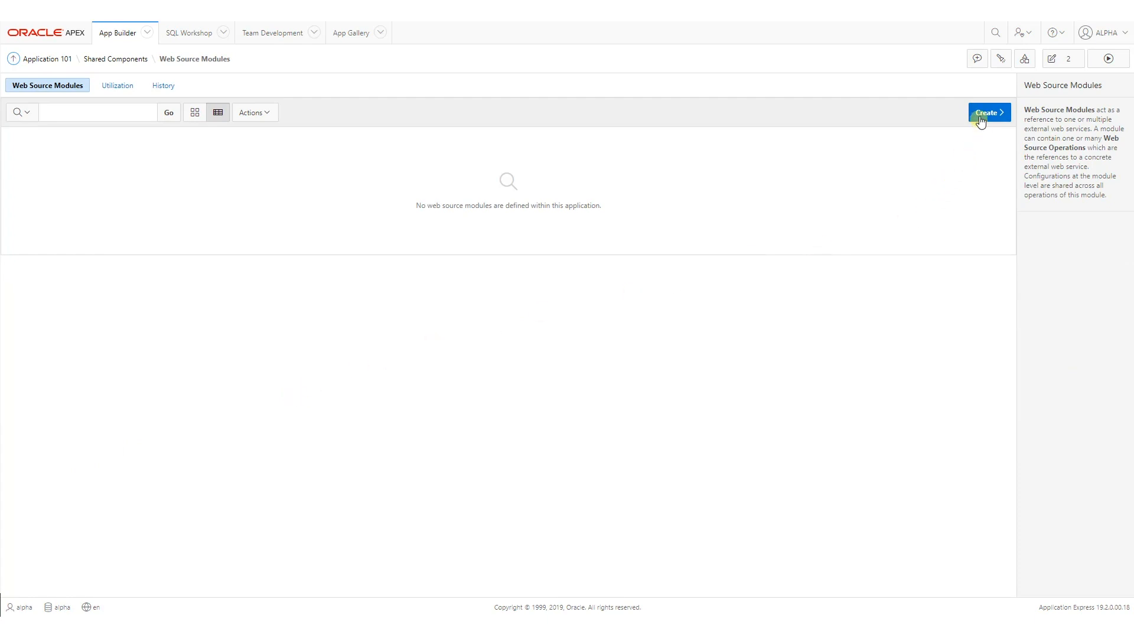
pyautogui.click(987, 112)
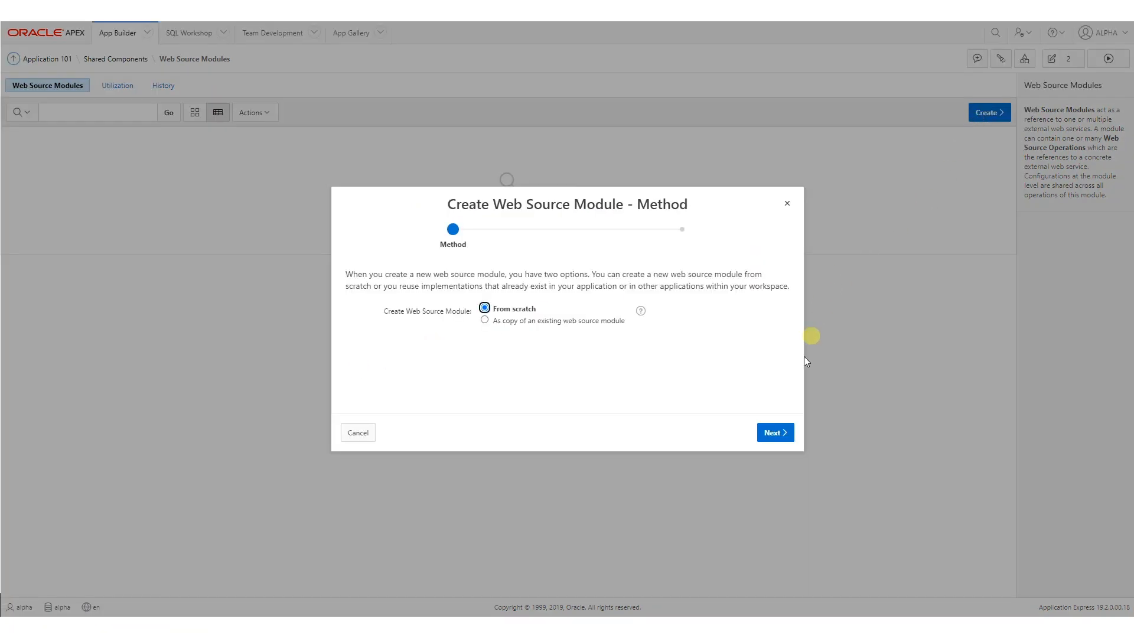
# Step: Build the 'Product' web source module from scratch, discover the products endpoint, and create it
pyautogui.click(774, 432)
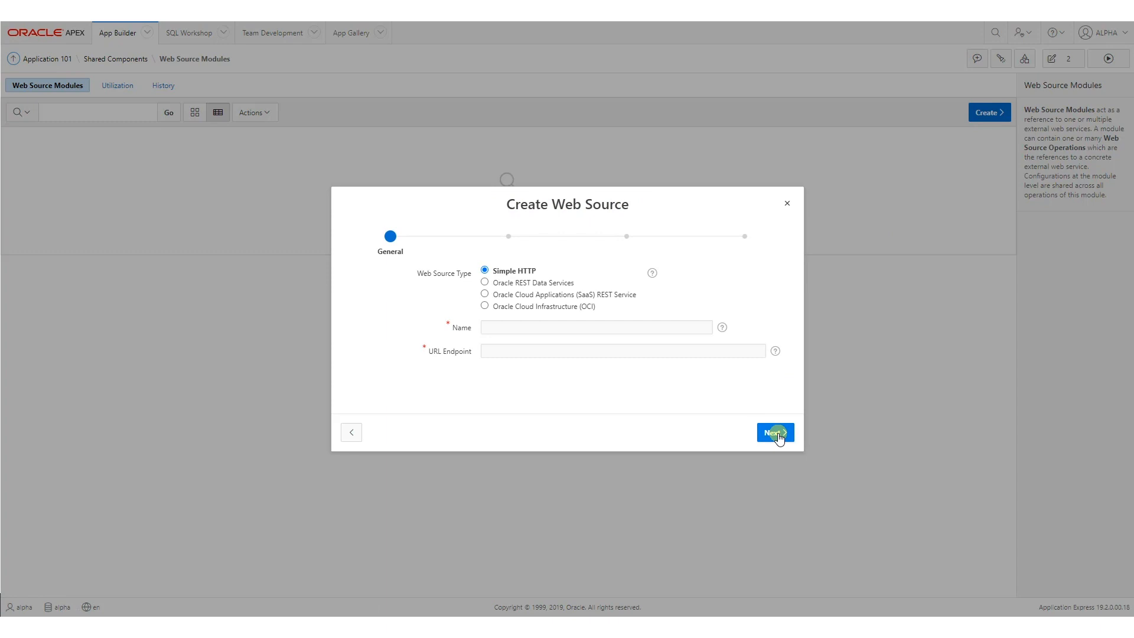
pyautogui.moveTo(626, 362)
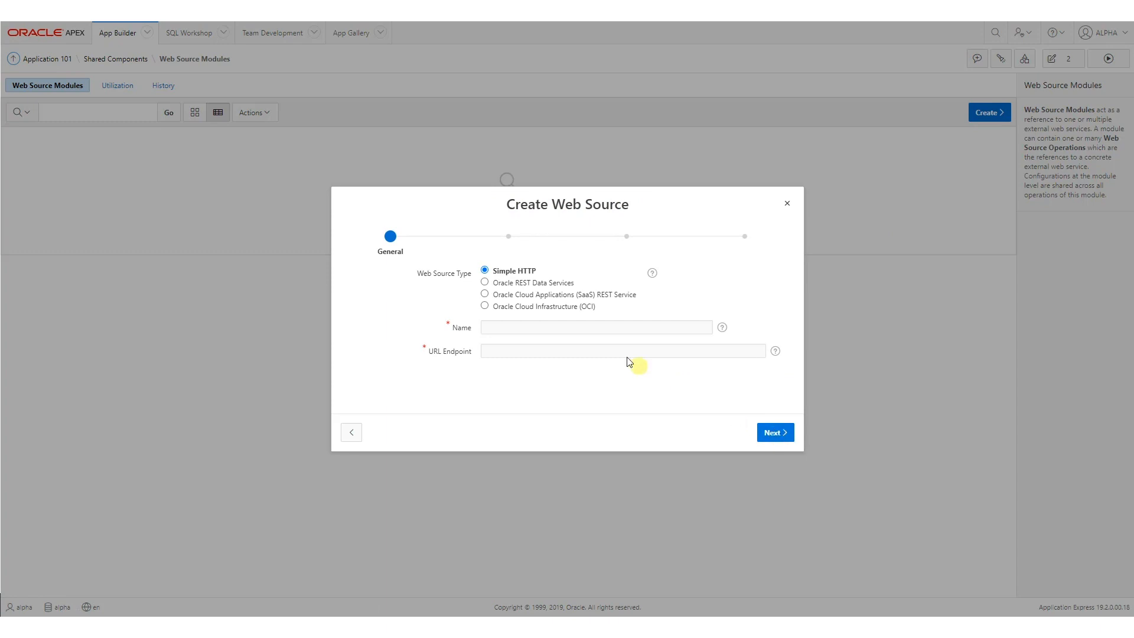
pyautogui.write('P')
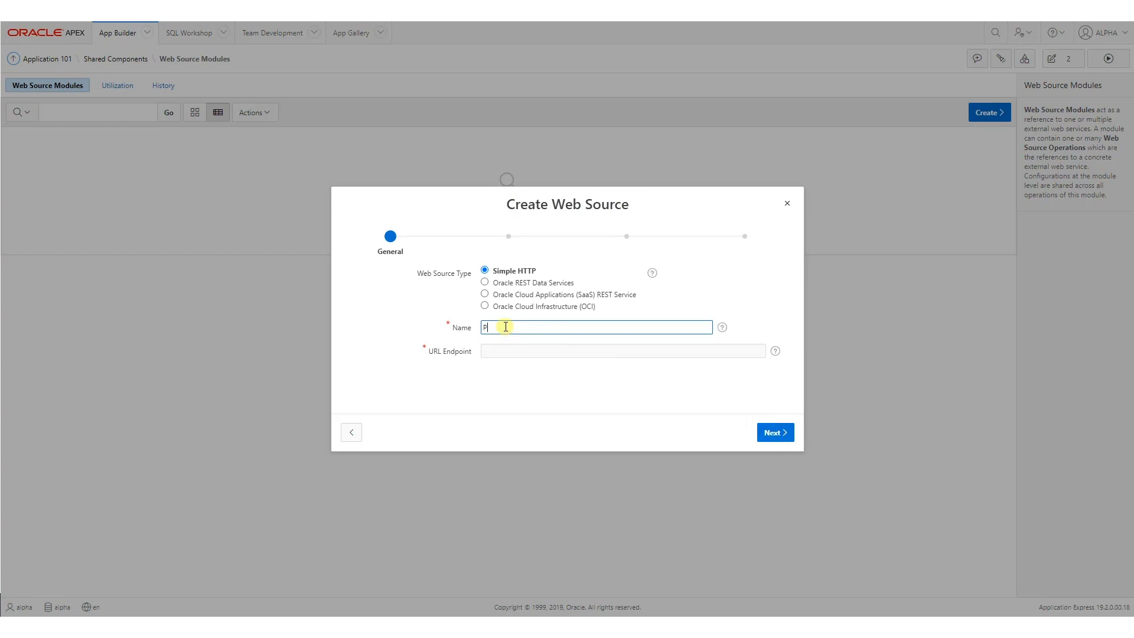
pyautogui.write('roduct')
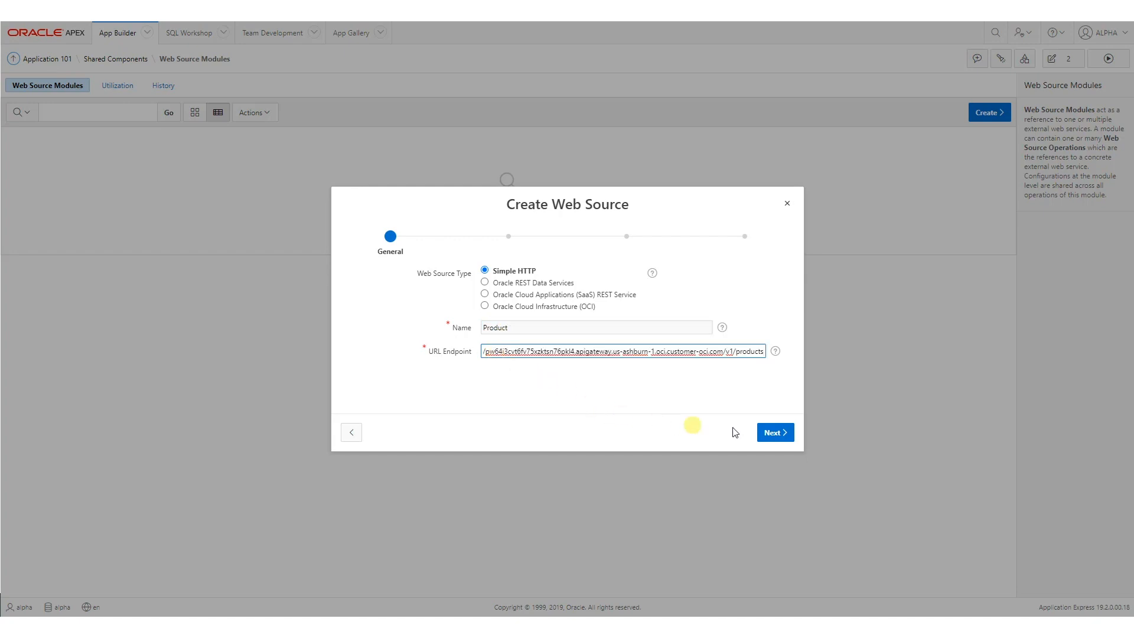
pyautogui.click(776, 432)
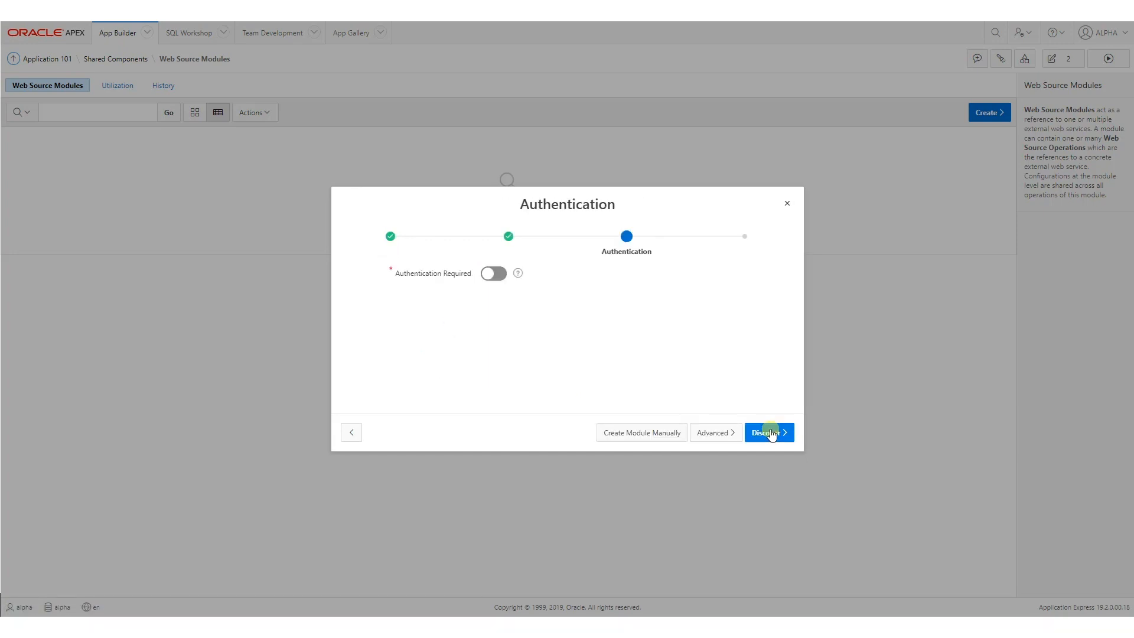
pyautogui.click(765, 432)
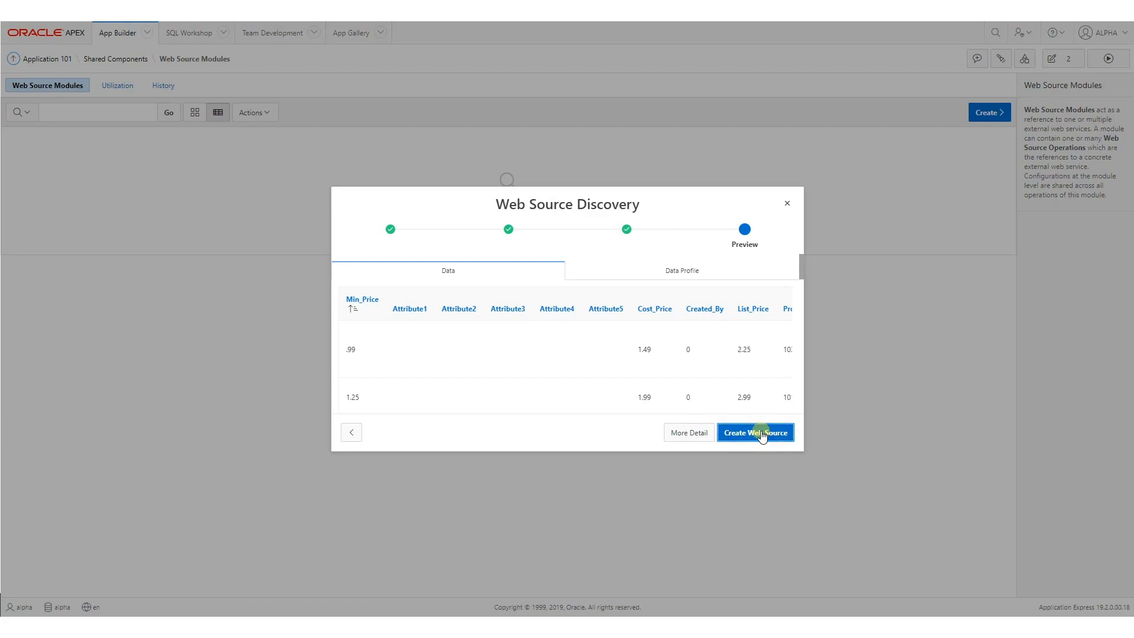
pyautogui.click(756, 432)
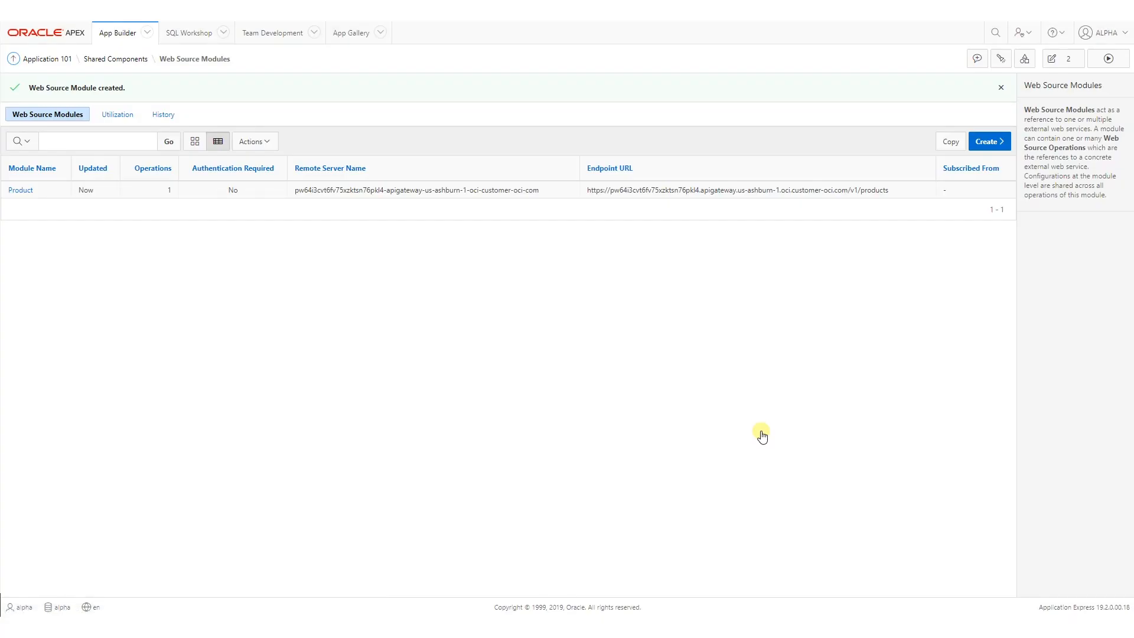
pyautogui.moveTo(44, 59)
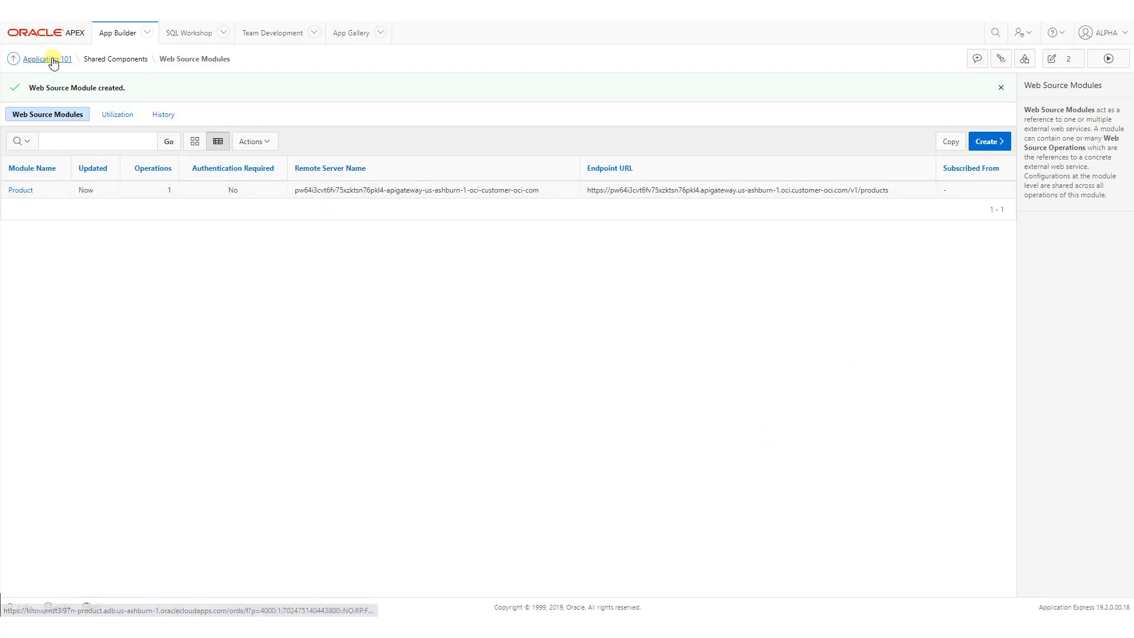
# Step: Start a new Product Forecast interactive report page and step through its page and navigation options
pyautogui.click(45, 58)
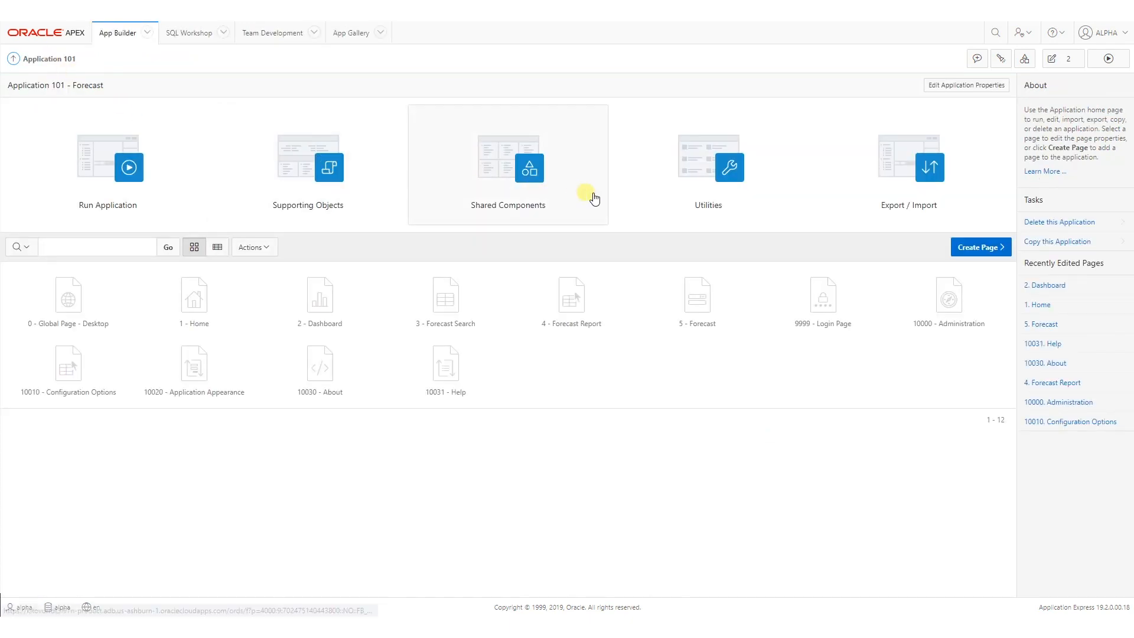
pyautogui.click(980, 246)
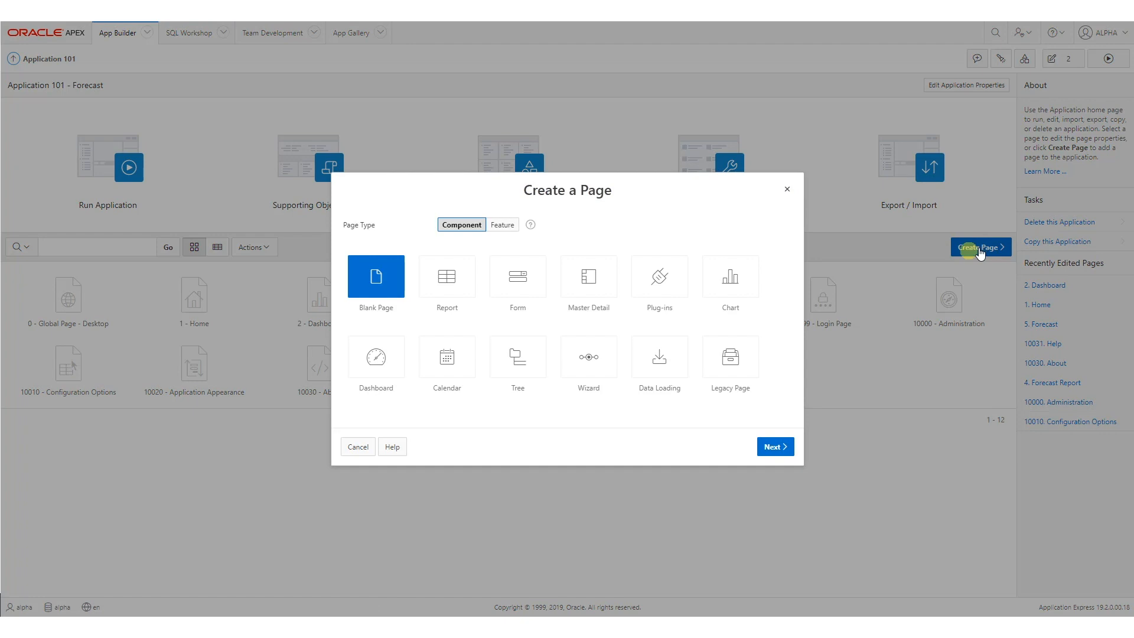
pyautogui.moveTo(452, 286)
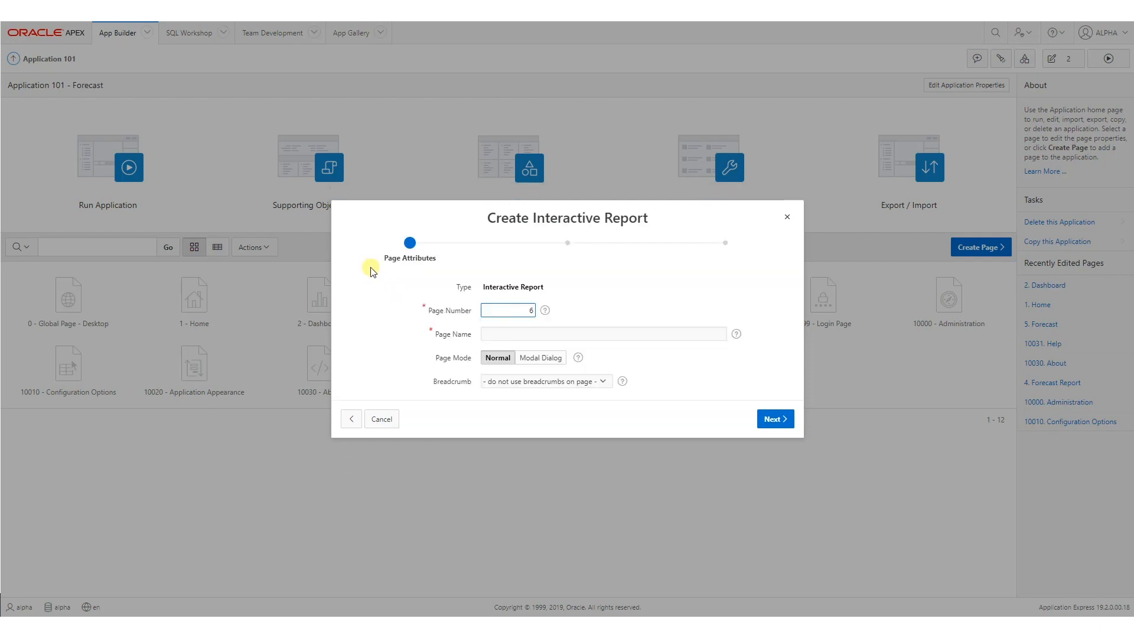
pyautogui.click(603, 334)
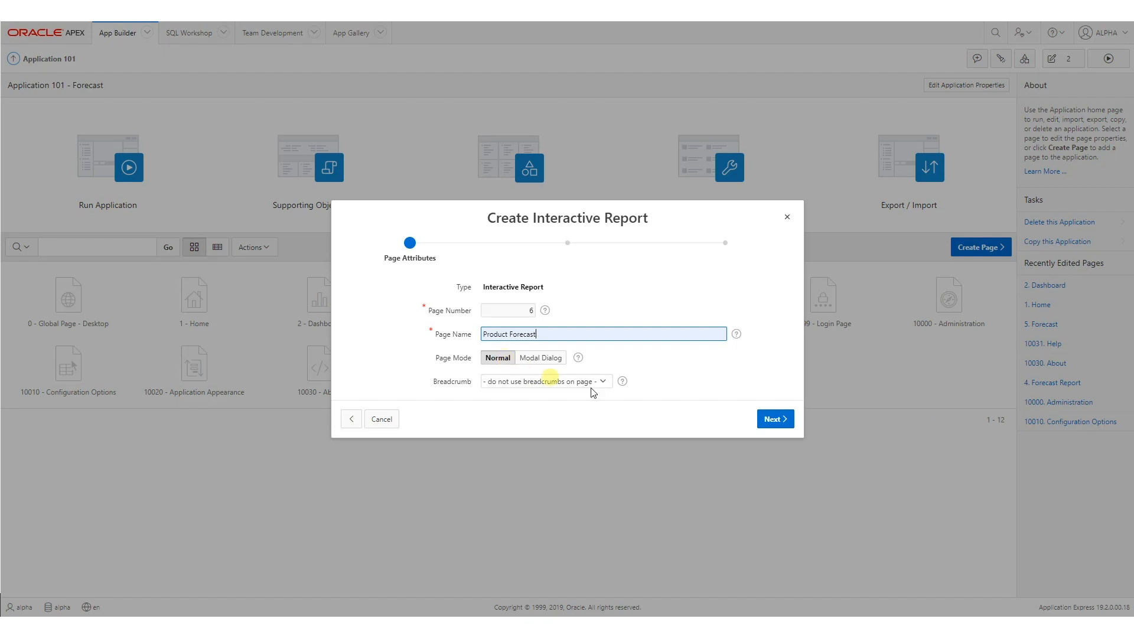
pyautogui.click(775, 419)
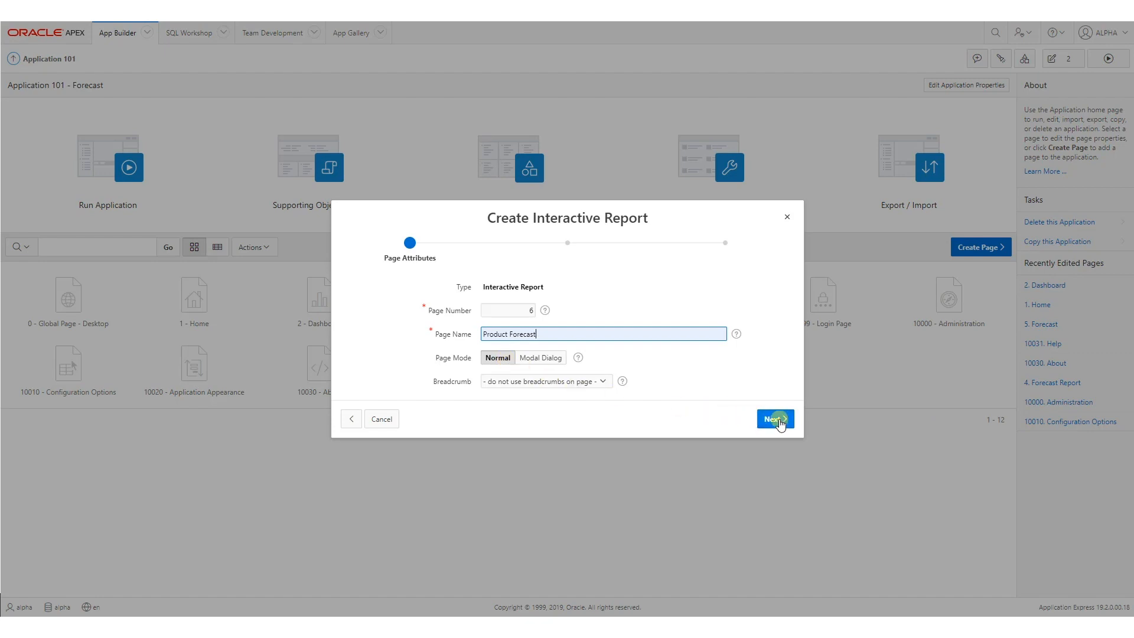
pyautogui.click(775, 419)
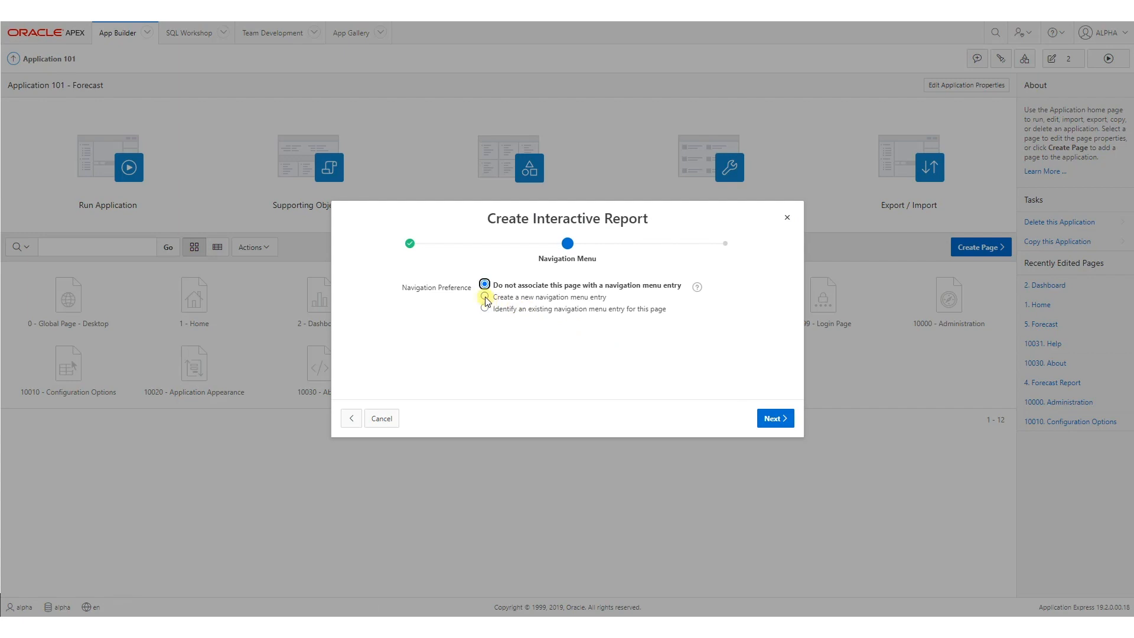
pyautogui.click(775, 418)
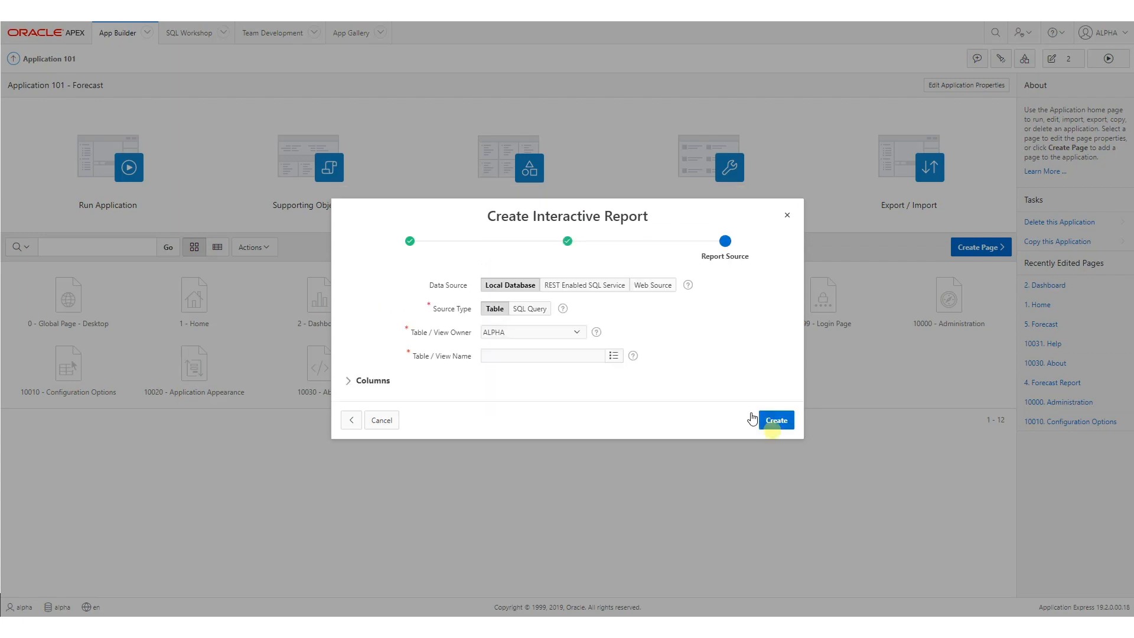
# Step: Source the report from the Product web source module and create the page
pyautogui.click(651, 287)
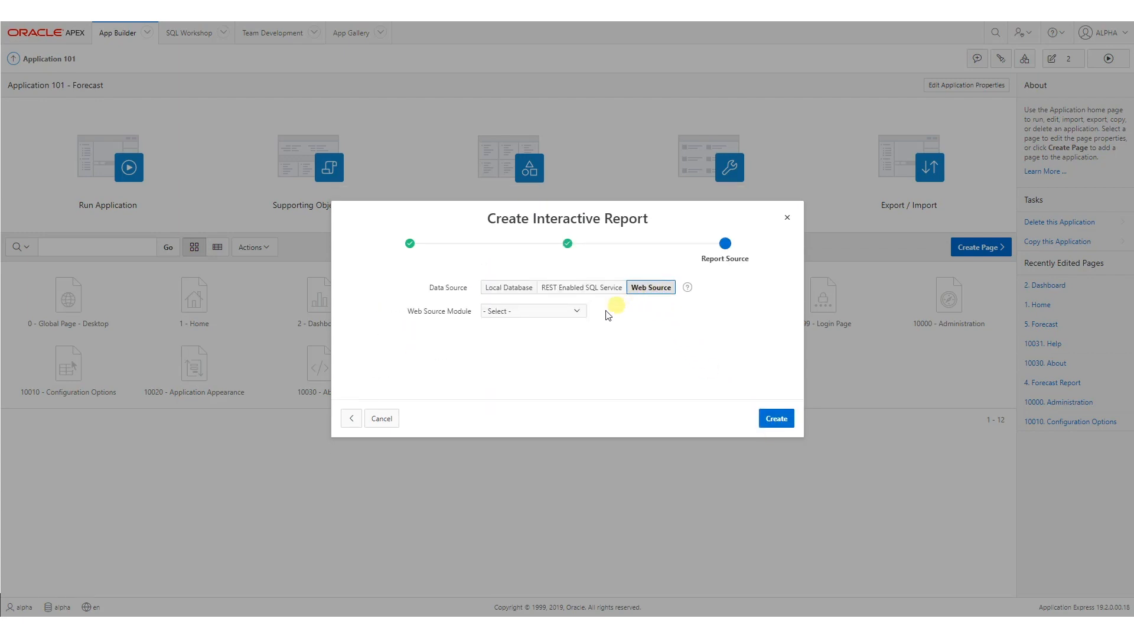
pyautogui.click(533, 310)
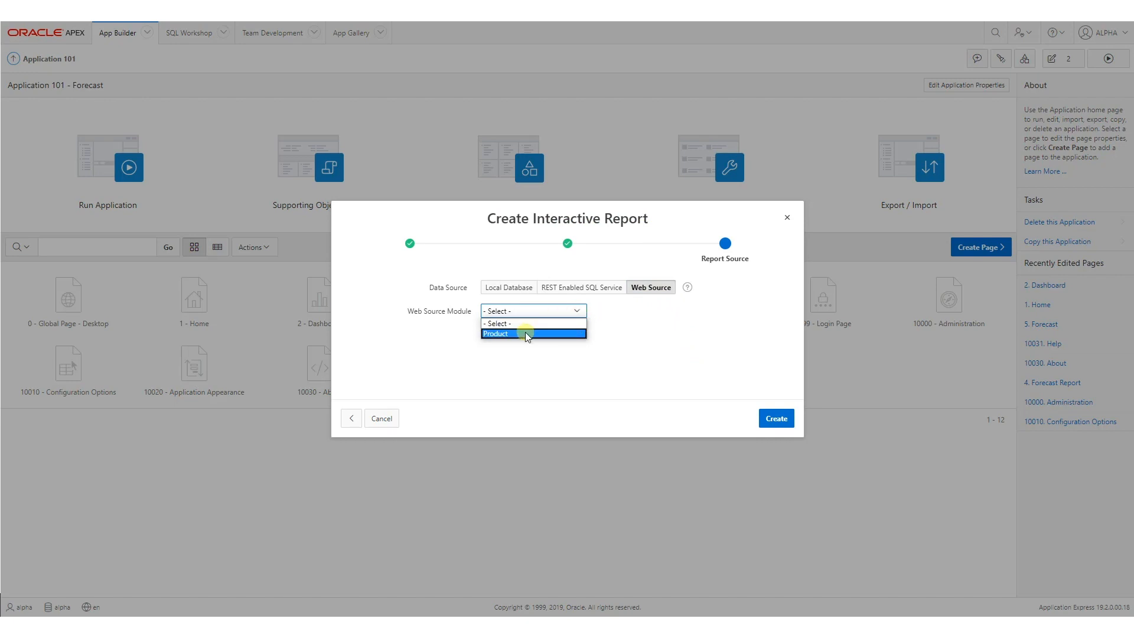
pyautogui.click(513, 333)
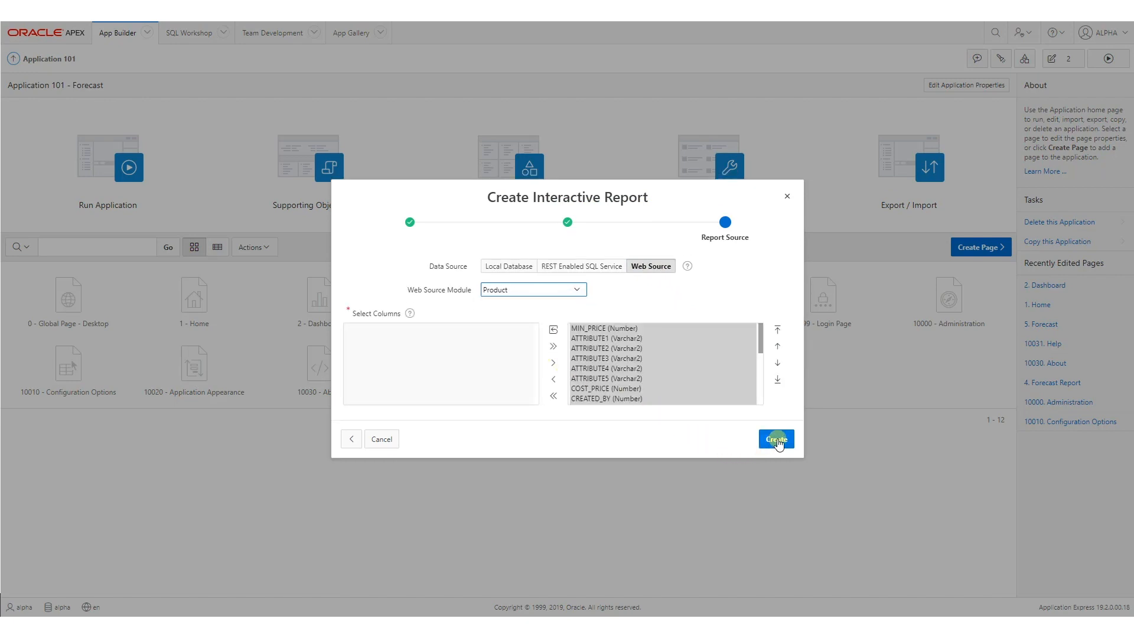
pyautogui.click(776, 439)
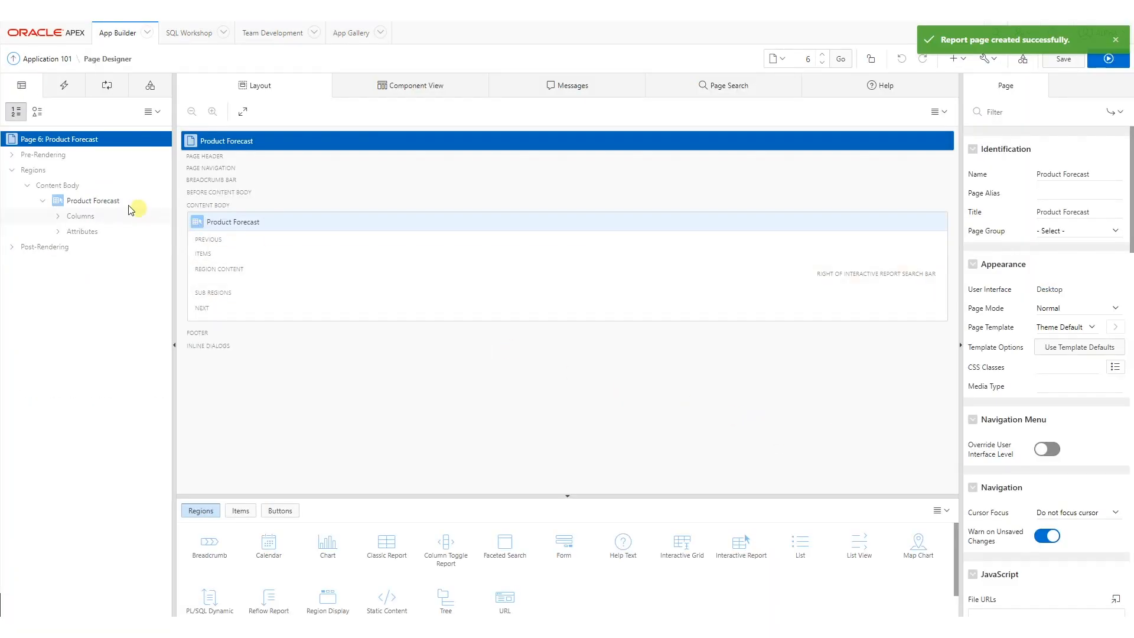
# Step: Set the Product Forecast region's local post processing to a SQL query, then run the page
pyautogui.click(93, 201)
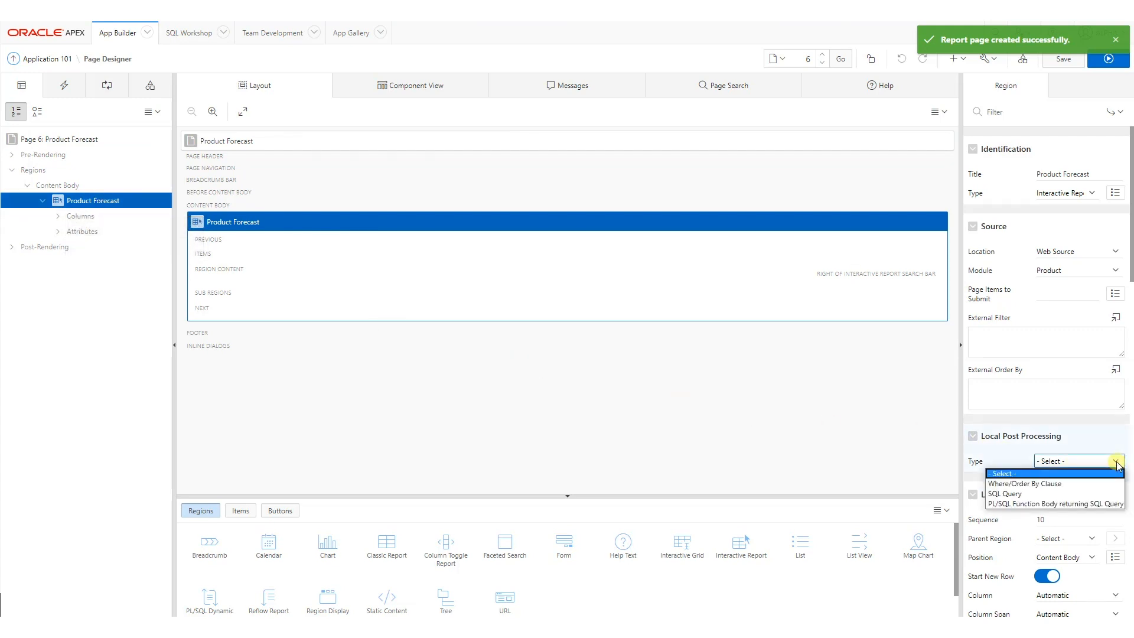
pyautogui.click(1004, 494)
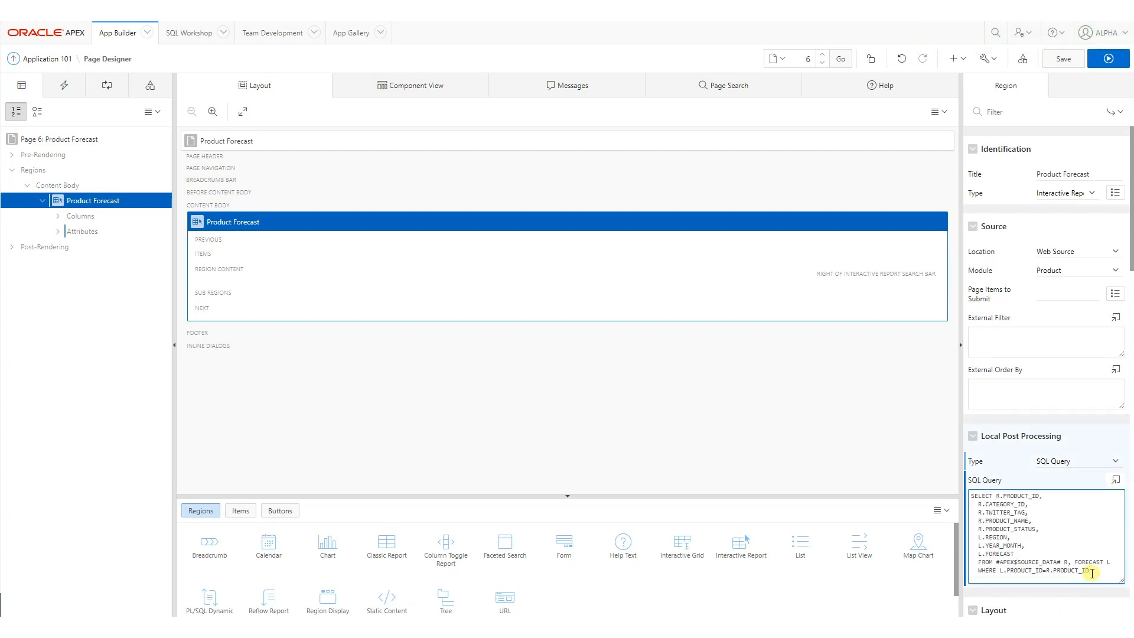
pyautogui.click(1110, 58)
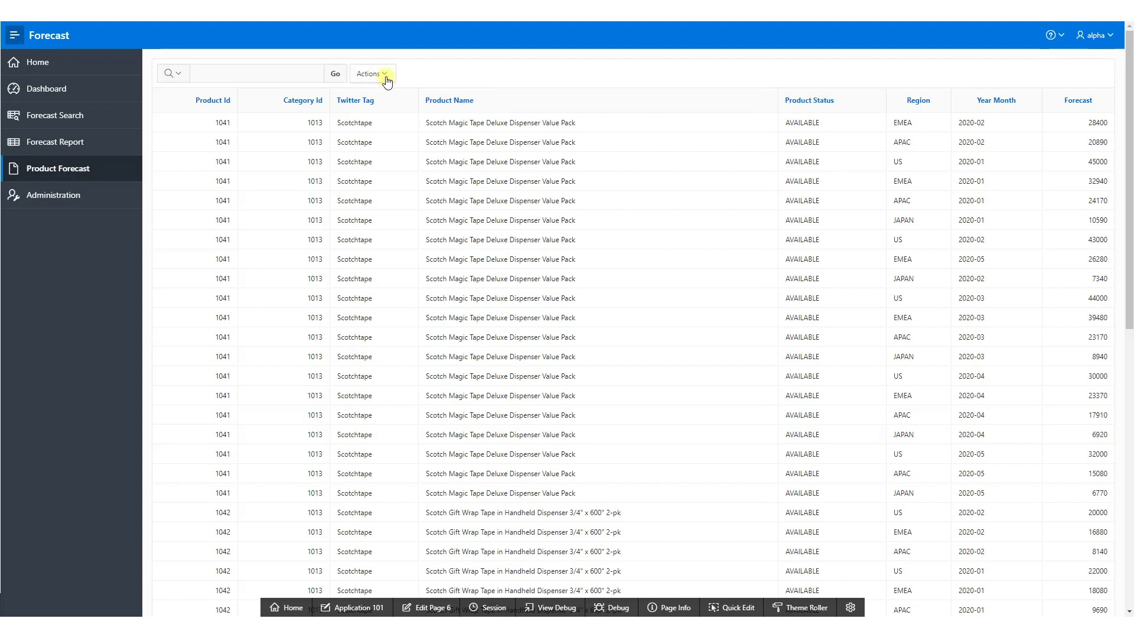
# Step: Pivot the report on Year Month, with Product Name rows and Sum of Forecast values
pyautogui.click(372, 73)
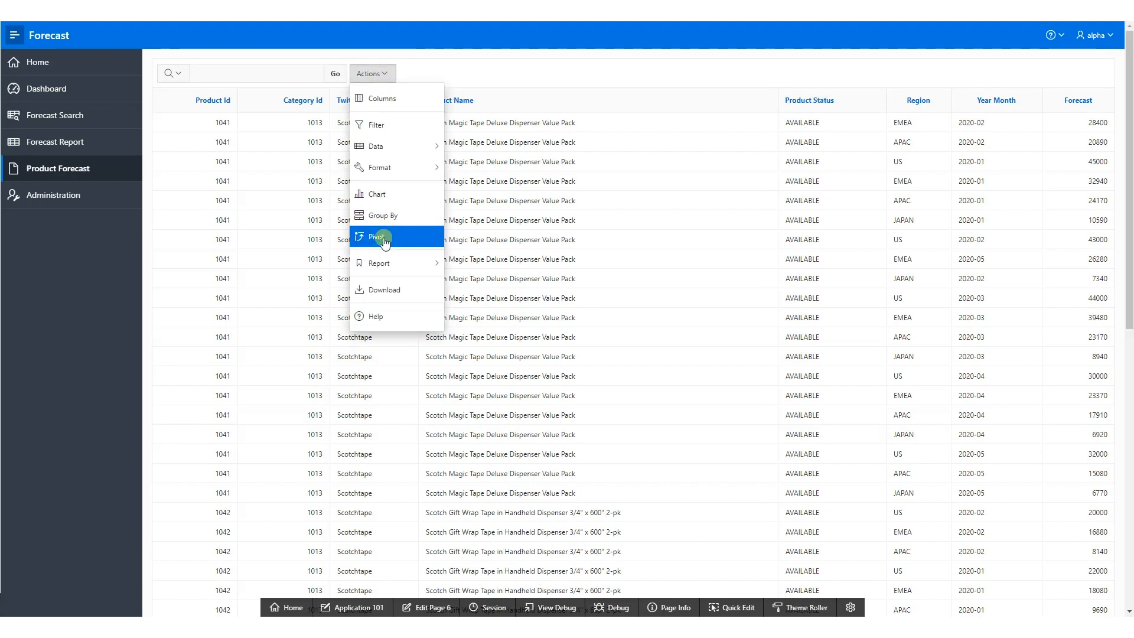
pyautogui.click(377, 236)
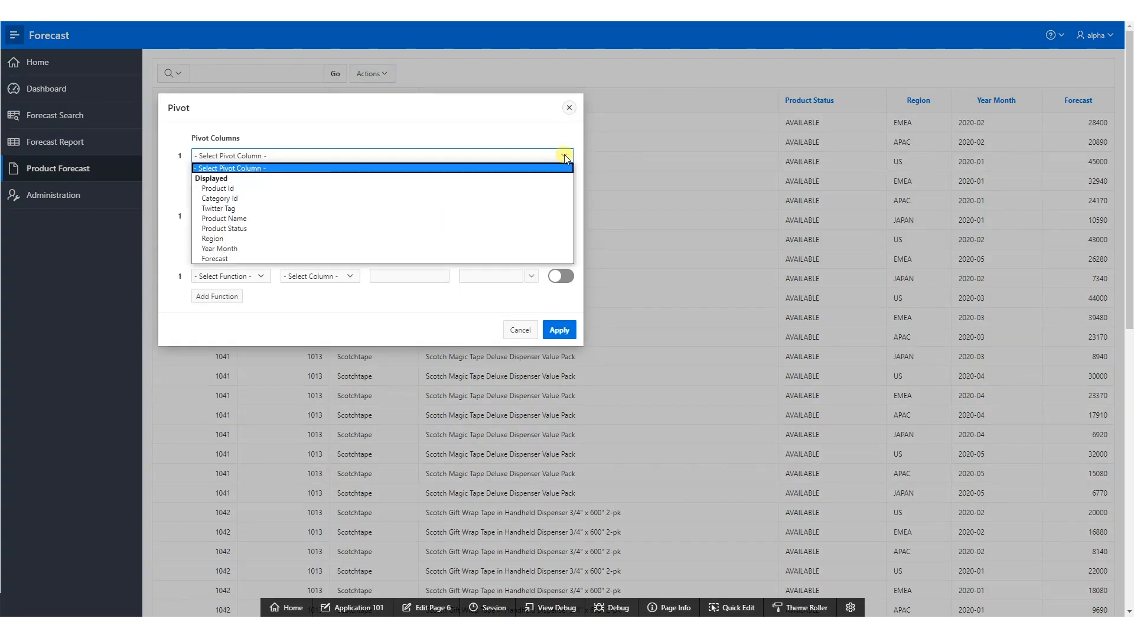
pyautogui.moveTo(261, 232)
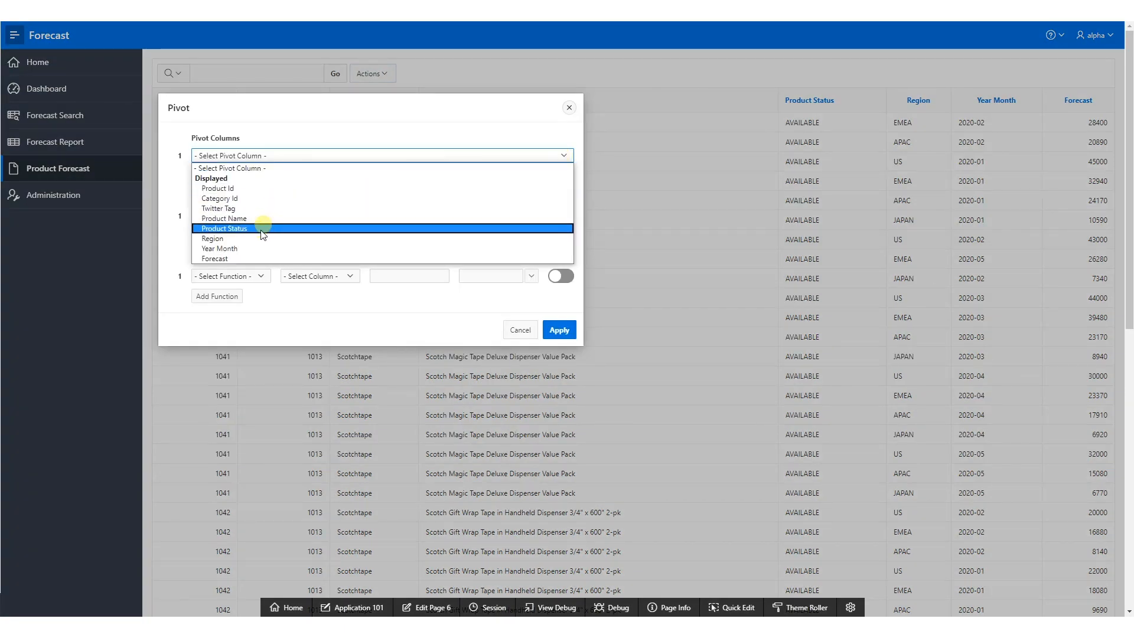
pyautogui.click(219, 248)
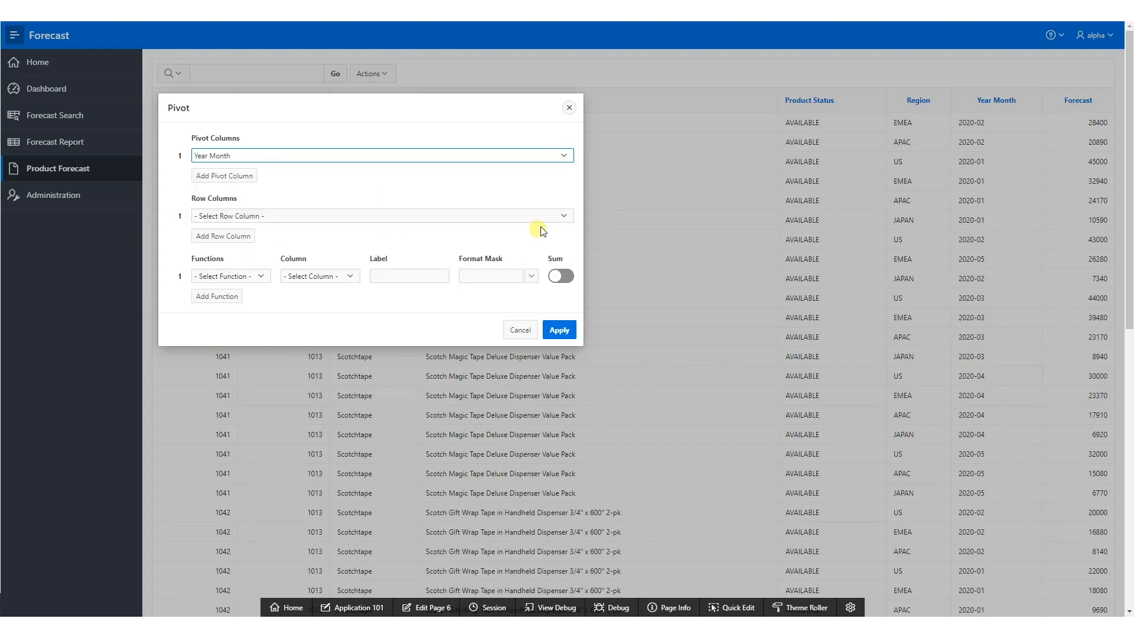
pyautogui.click(382, 215)
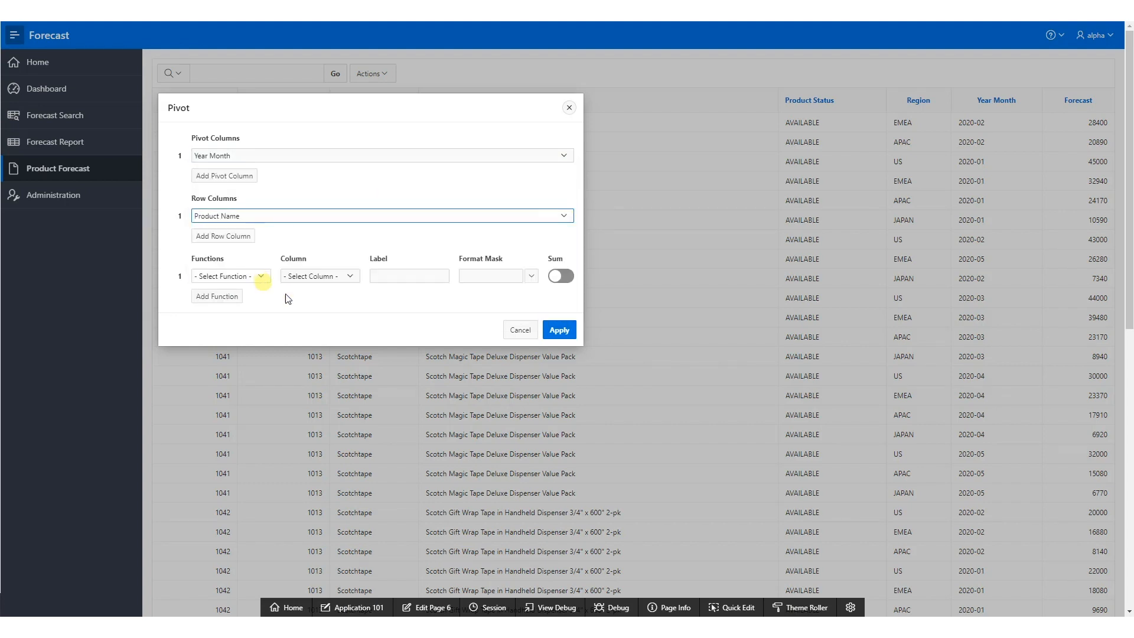
pyautogui.click(231, 275)
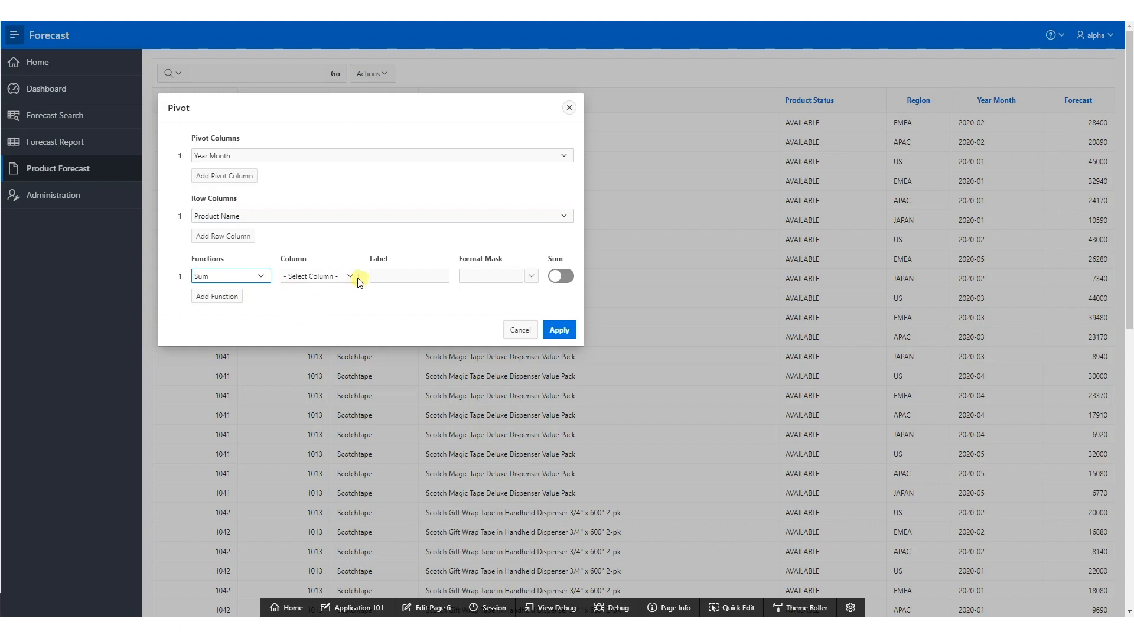
pyautogui.click(318, 276)
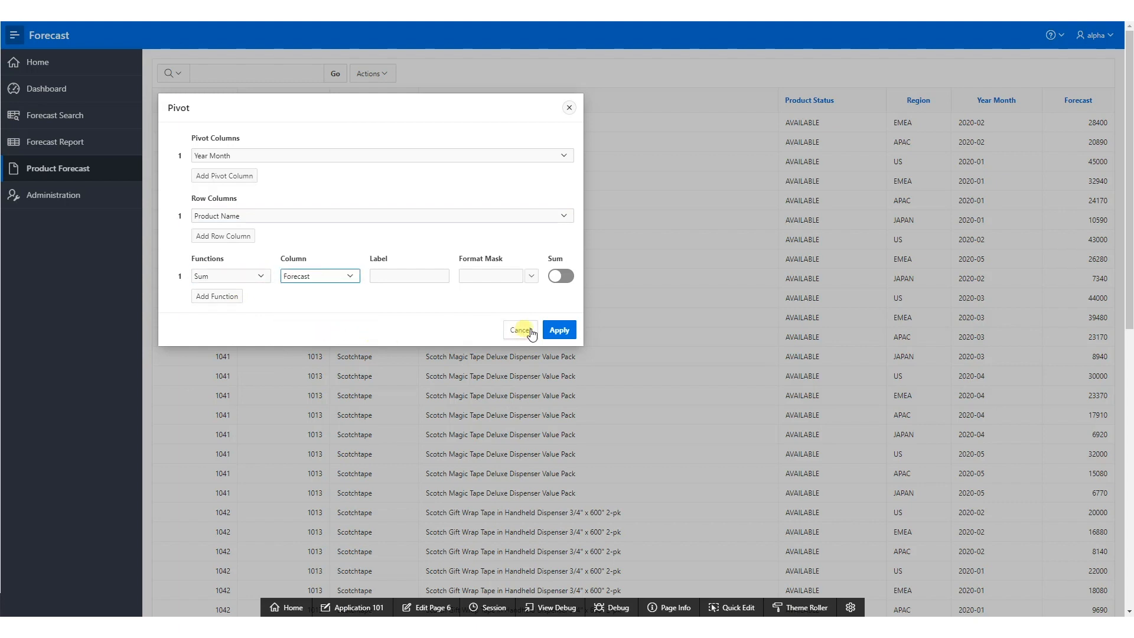
pyautogui.click(559, 329)
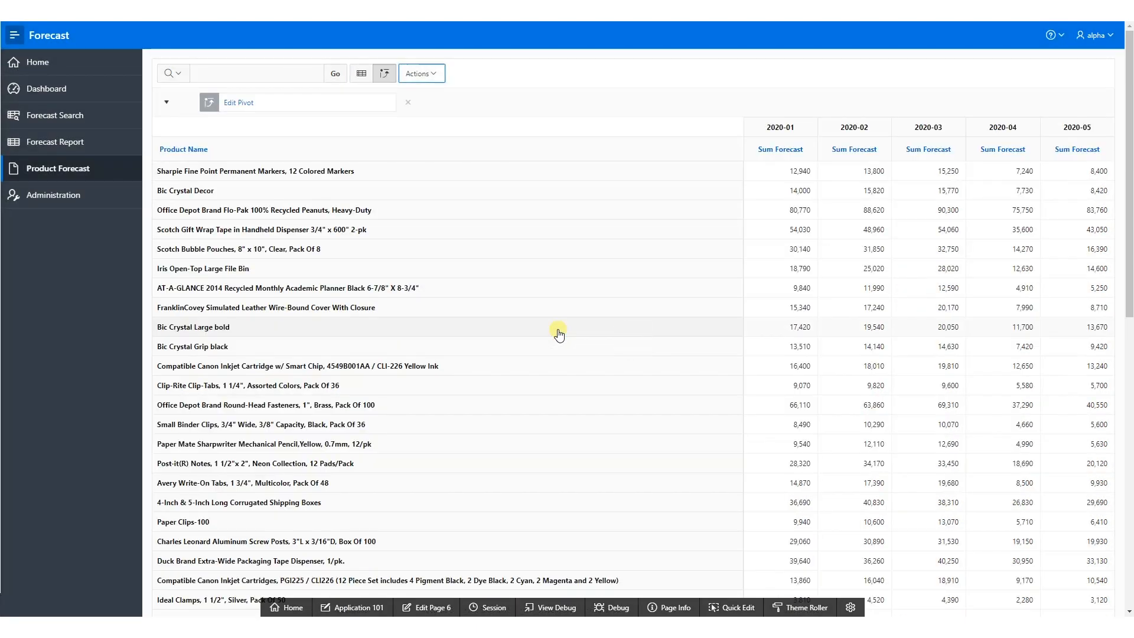
# Step: Add a filter to the pivoted report and choose the Region column
pyautogui.click(421, 73)
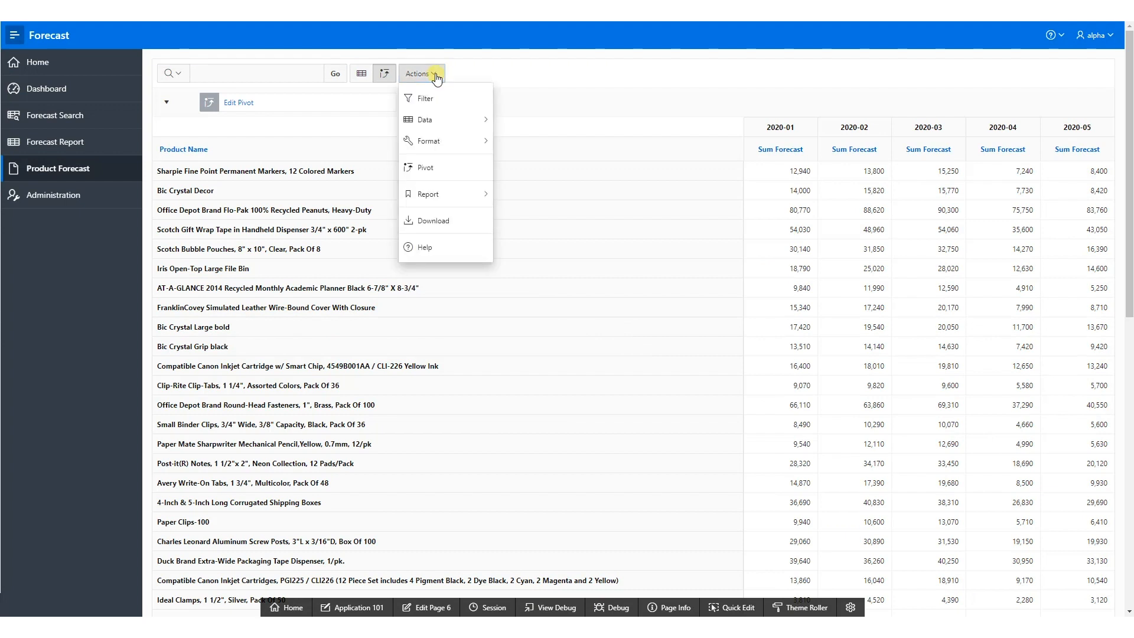
pyautogui.click(425, 98)
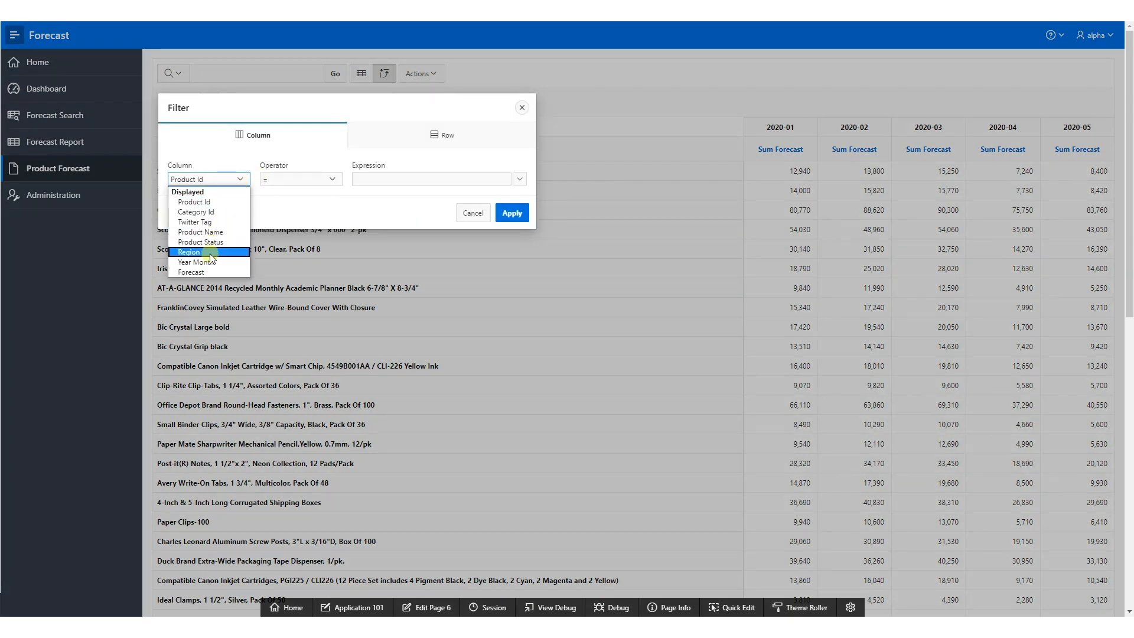
pyautogui.click(189, 252)
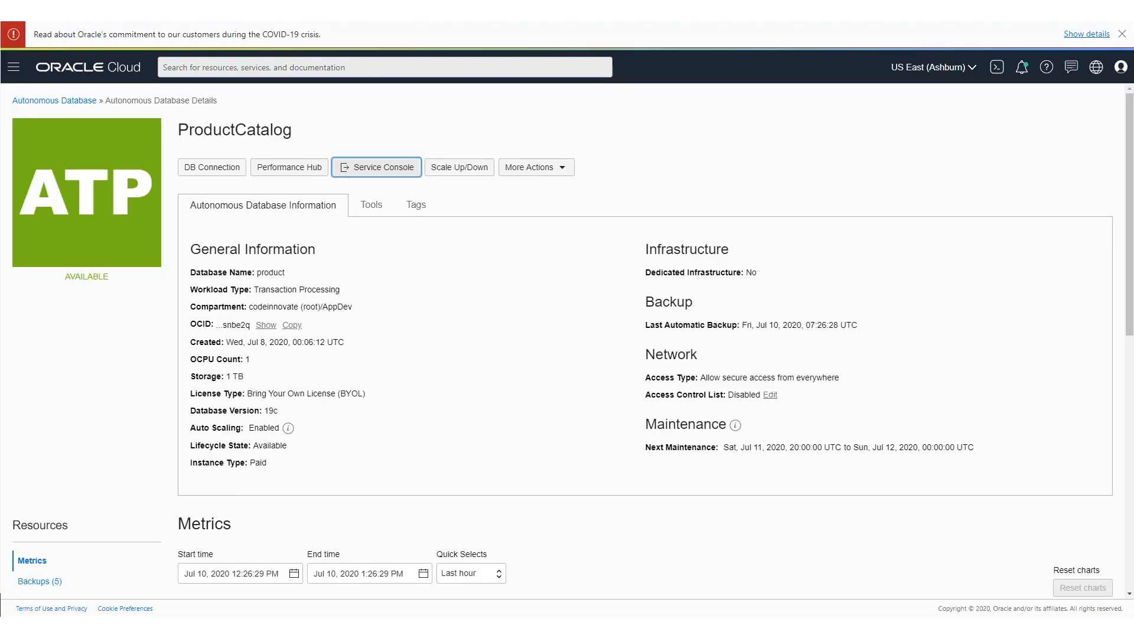
# Step: Open the AppDev Visual Builder Studio instance, then the Product-services project's Builds page
pyautogui.click(14, 67)
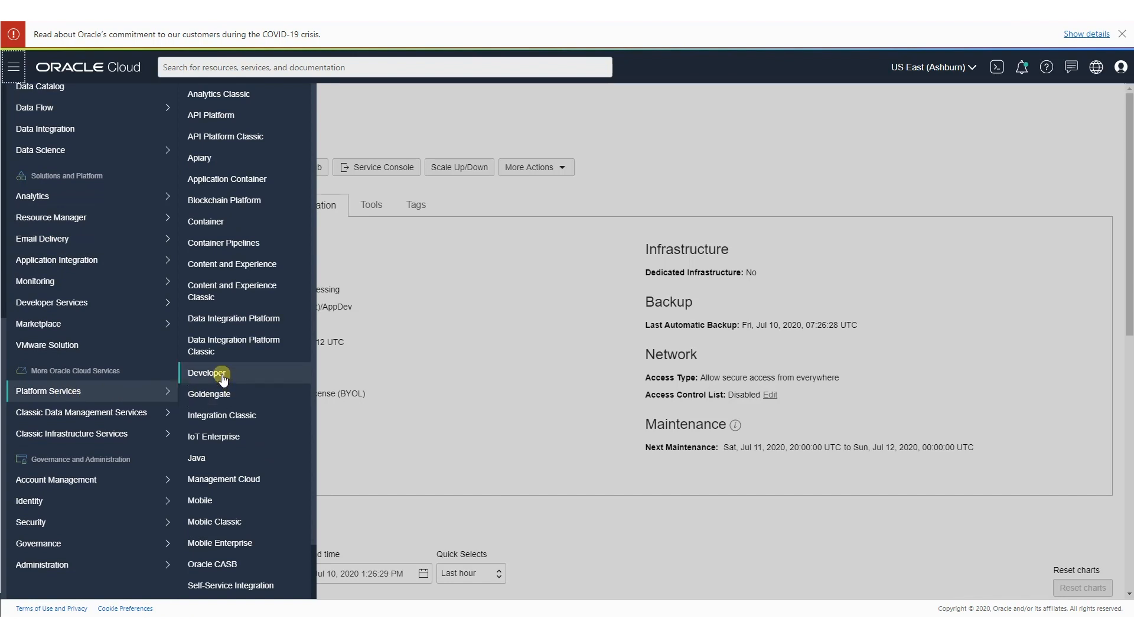
pyautogui.click(208, 373)
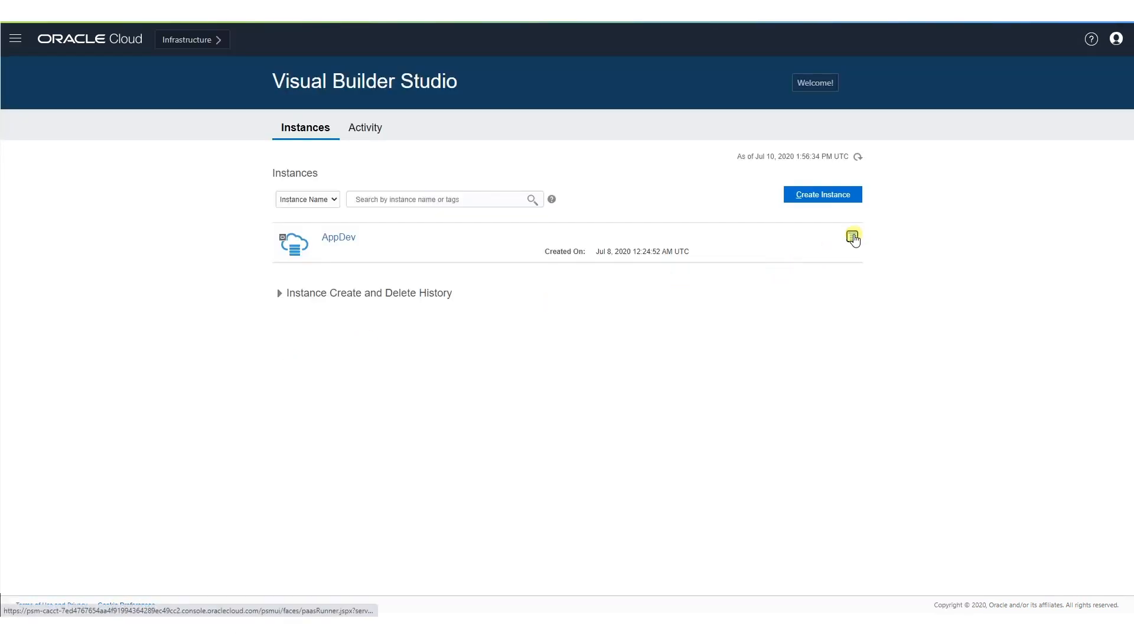
pyautogui.click(853, 236)
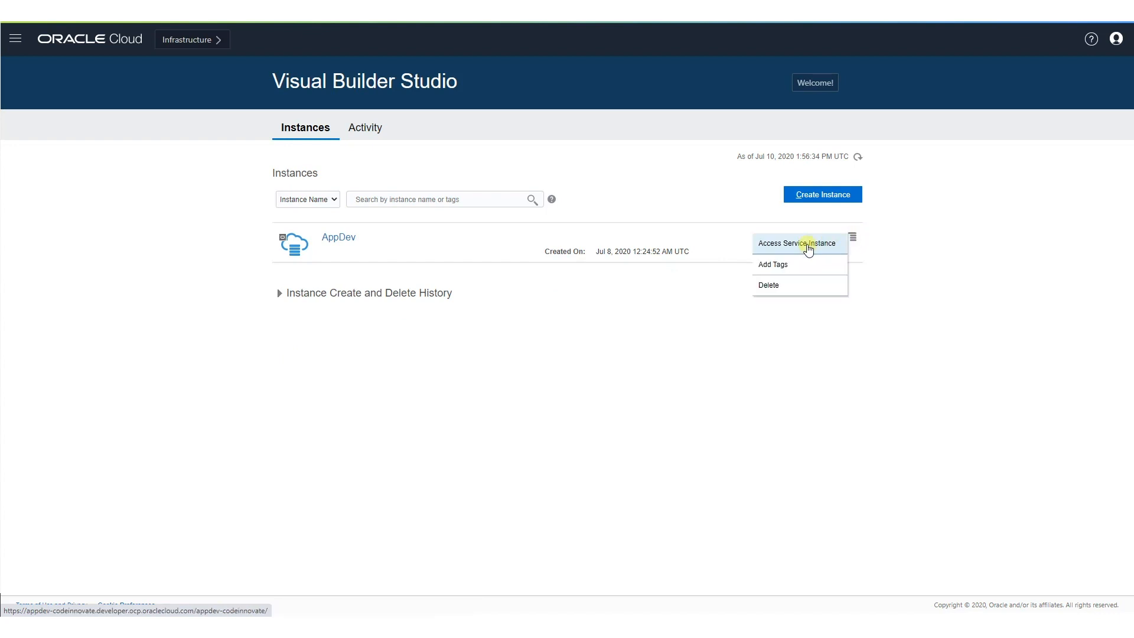
pyautogui.click(797, 242)
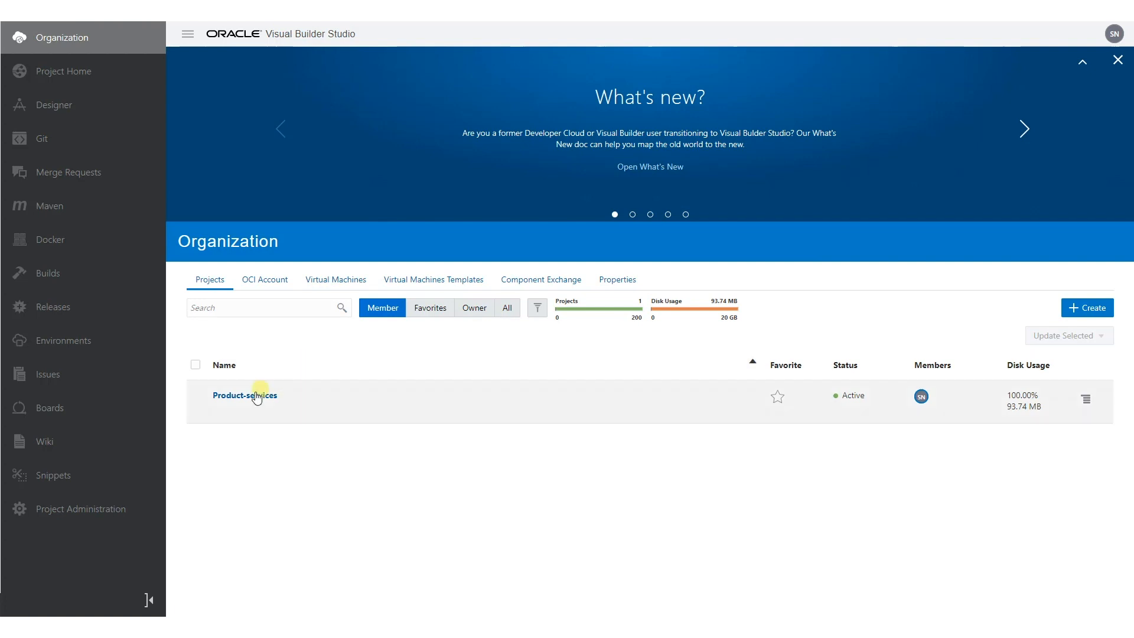
pyautogui.click(244, 395)
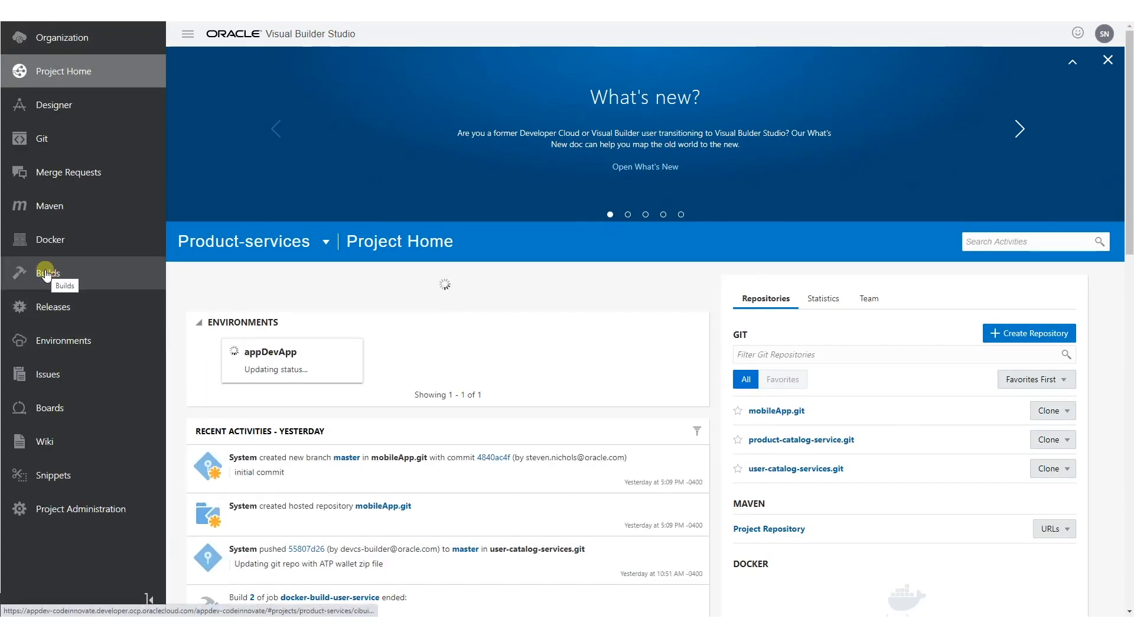
pyautogui.click(46, 272)
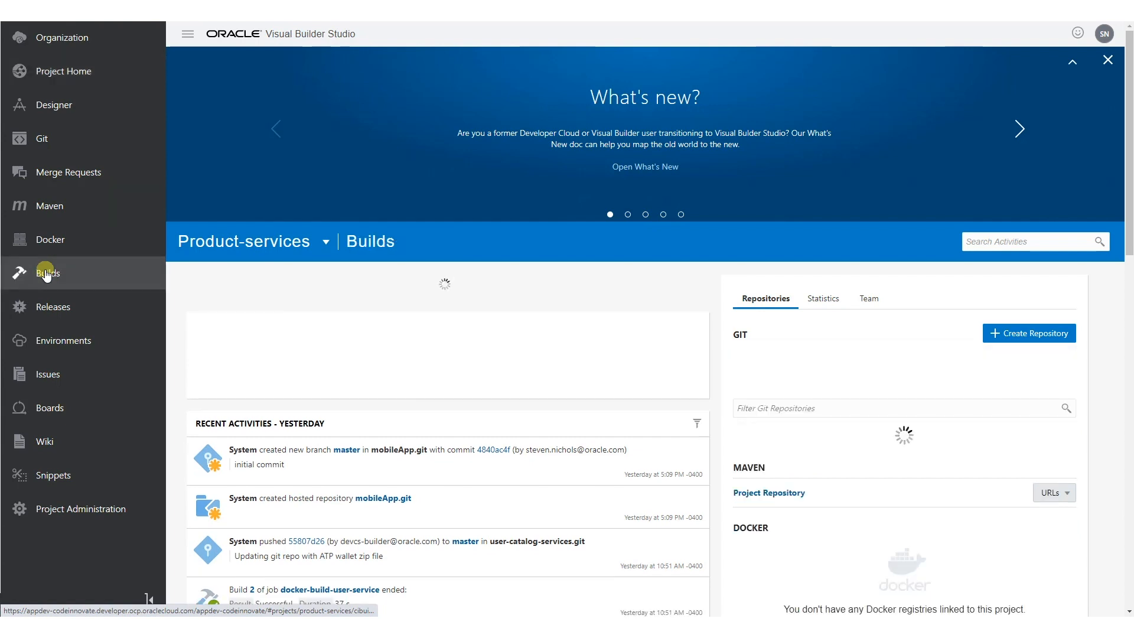
pyautogui.click(46, 273)
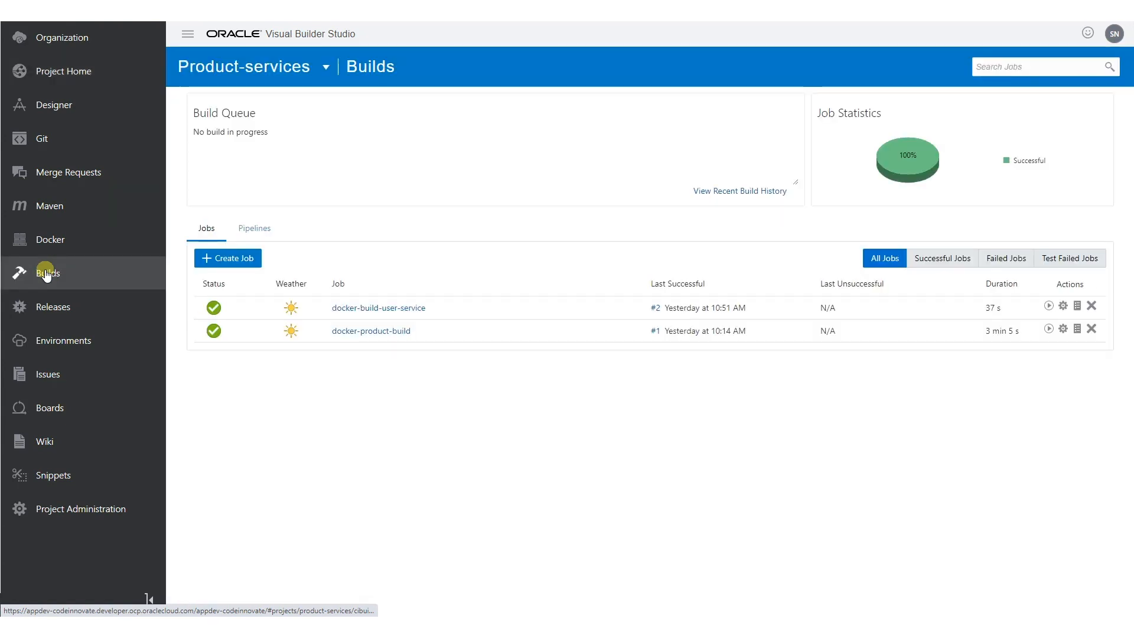
# Step: Create the job 'Deploy APEX Forecast Application' from the Docker-kubernetes-template
pyautogui.click(228, 258)
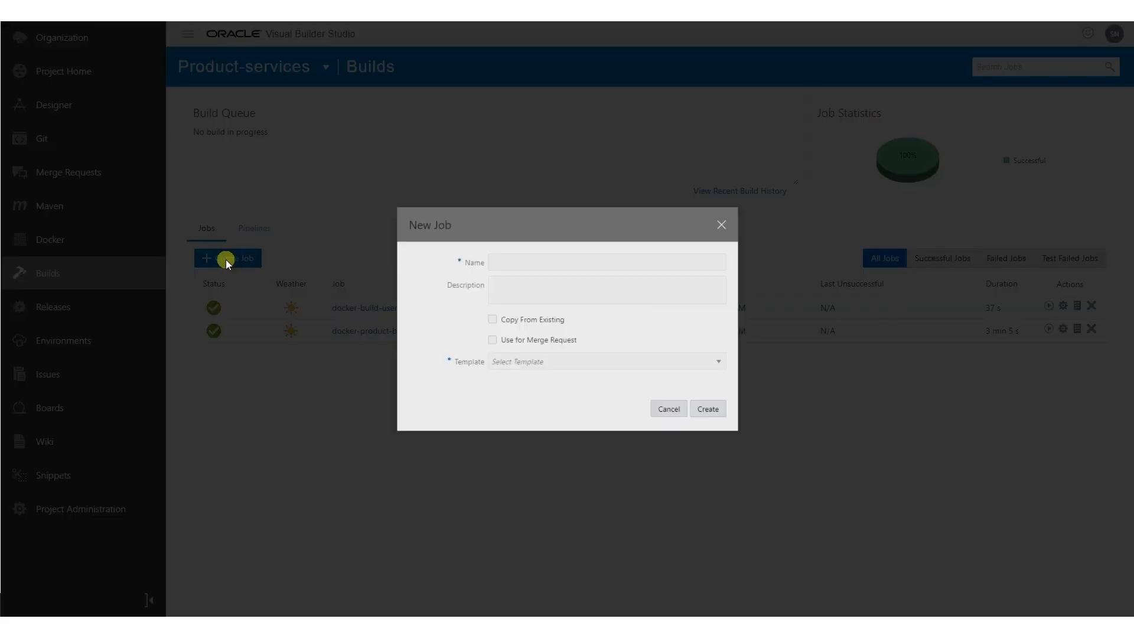
pyautogui.write('Deploy APEX Forecast Application')
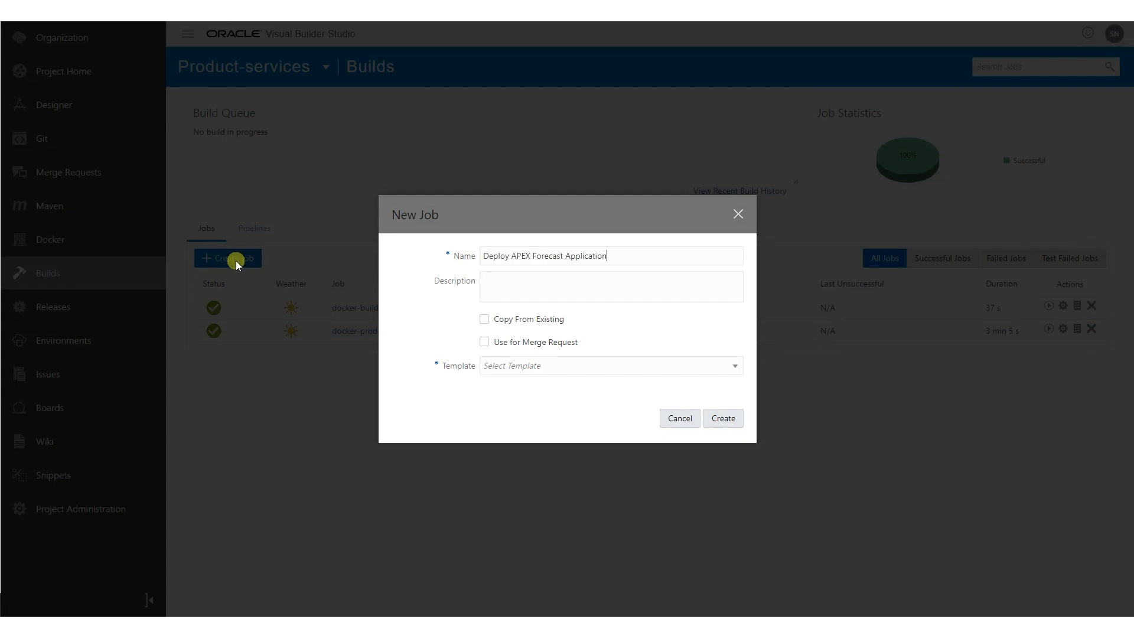
pyautogui.click(610, 366)
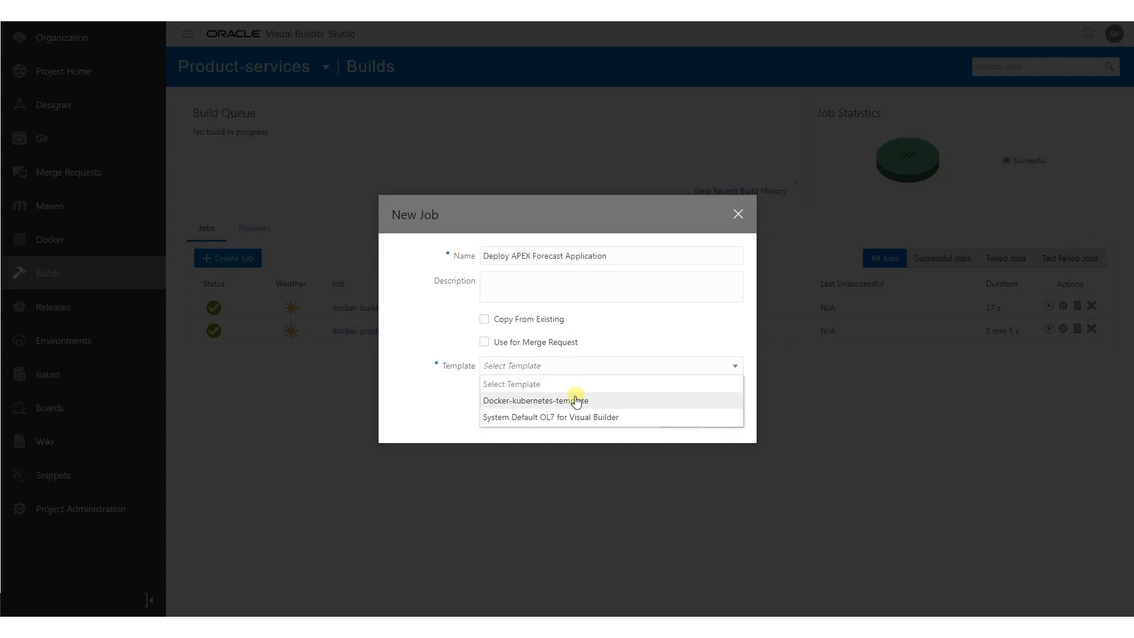
pyautogui.click(535, 400)
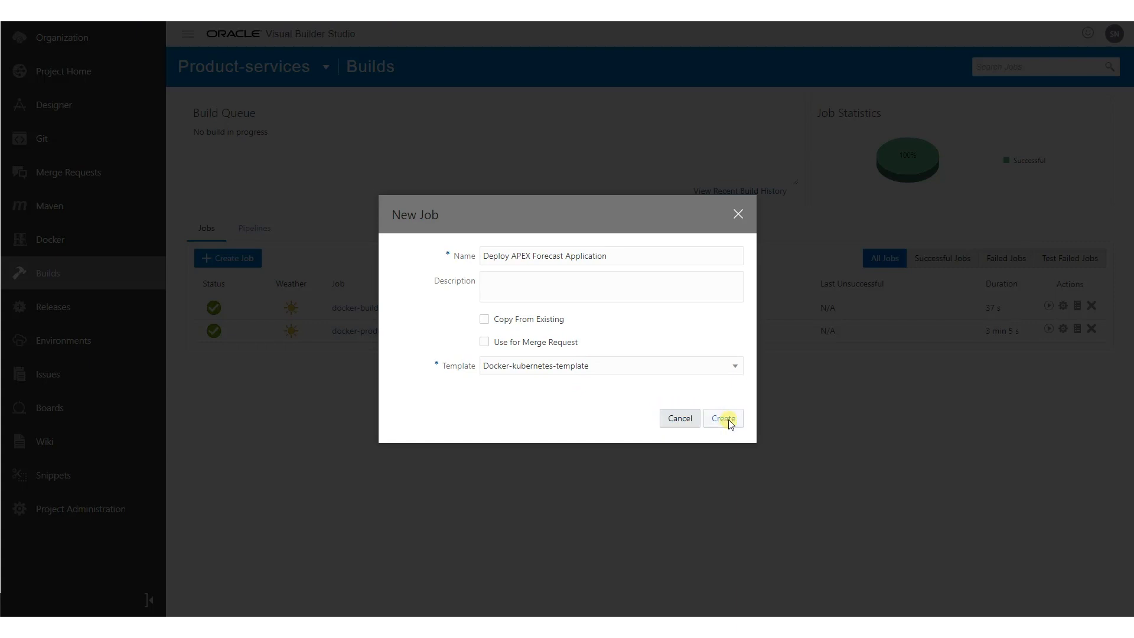
pyautogui.click(723, 418)
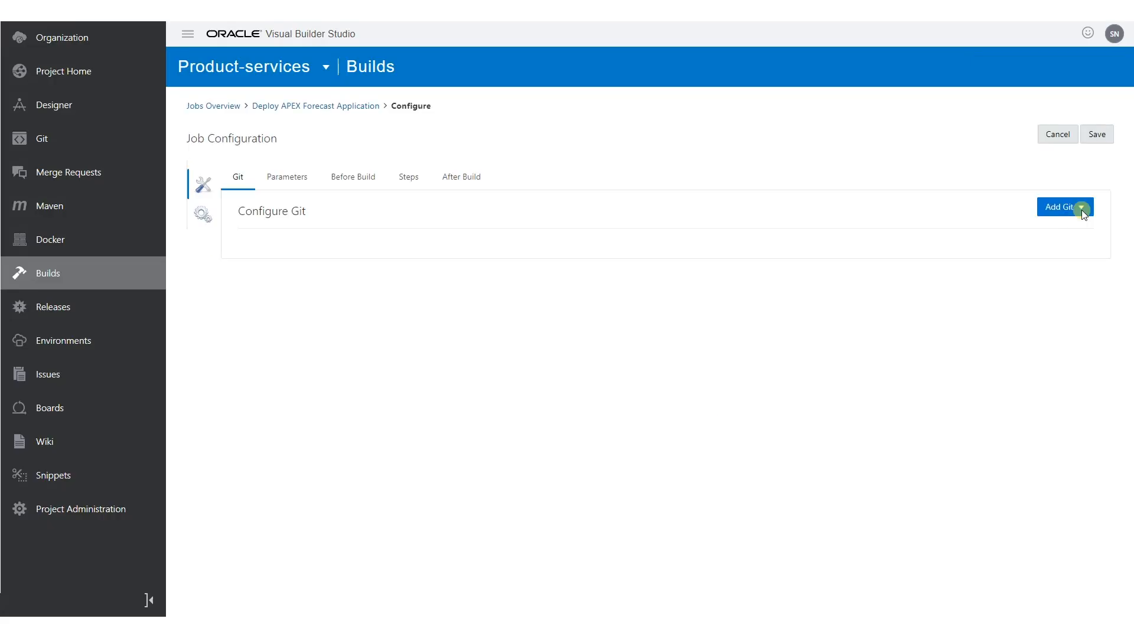
# Step: Set the job's Git repository to product-catalog-service.git on the master branch
pyautogui.click(1081, 206)
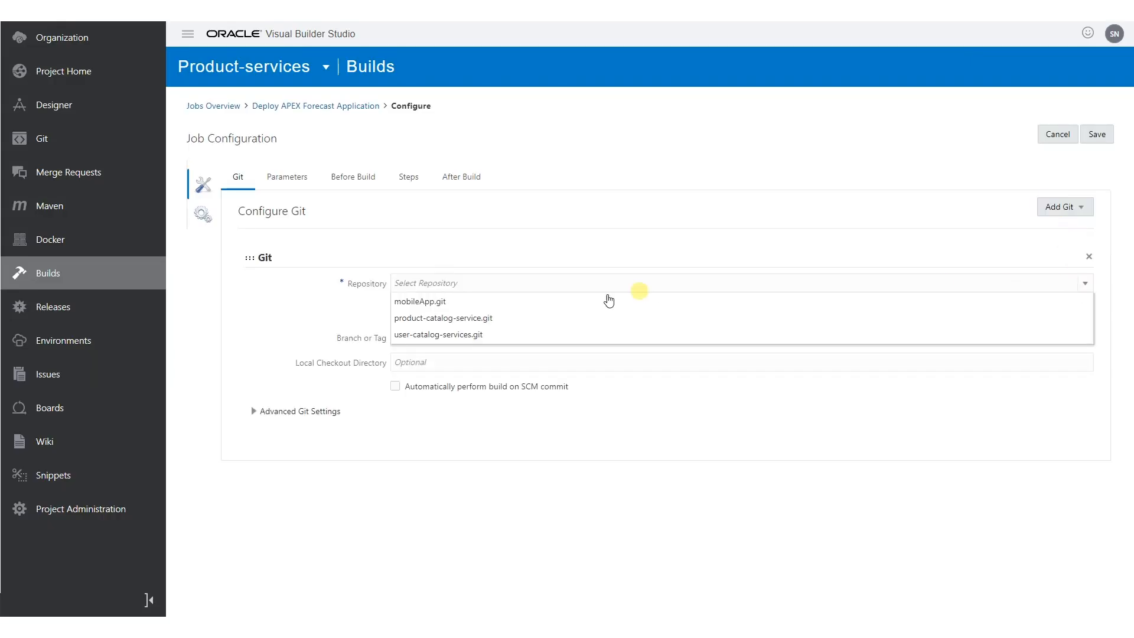
pyautogui.click(443, 317)
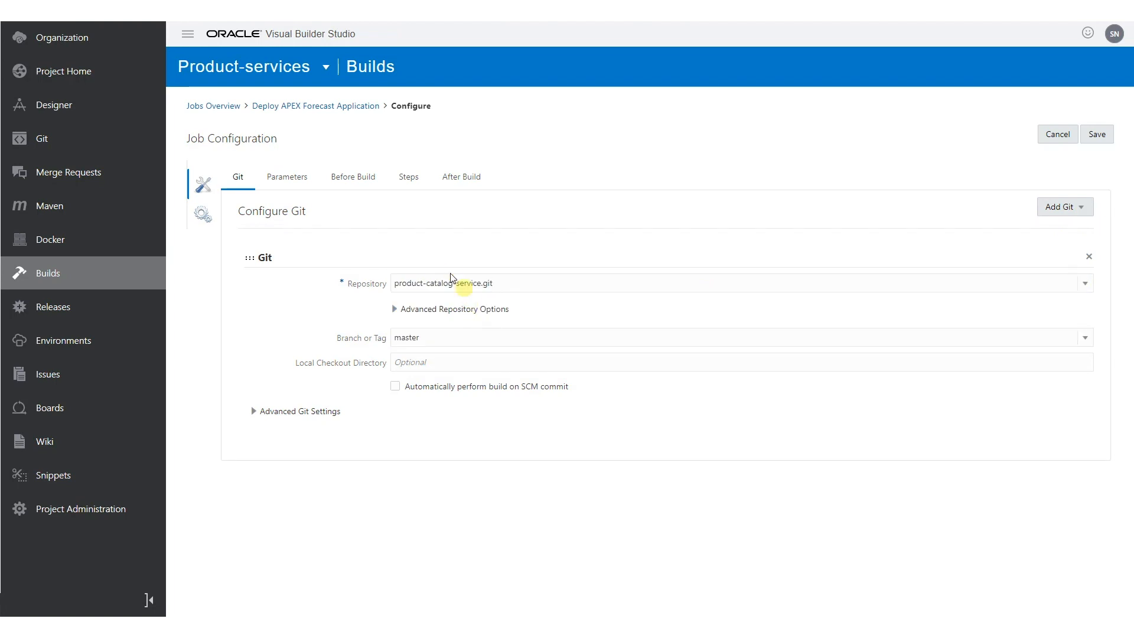
pyautogui.click(408, 177)
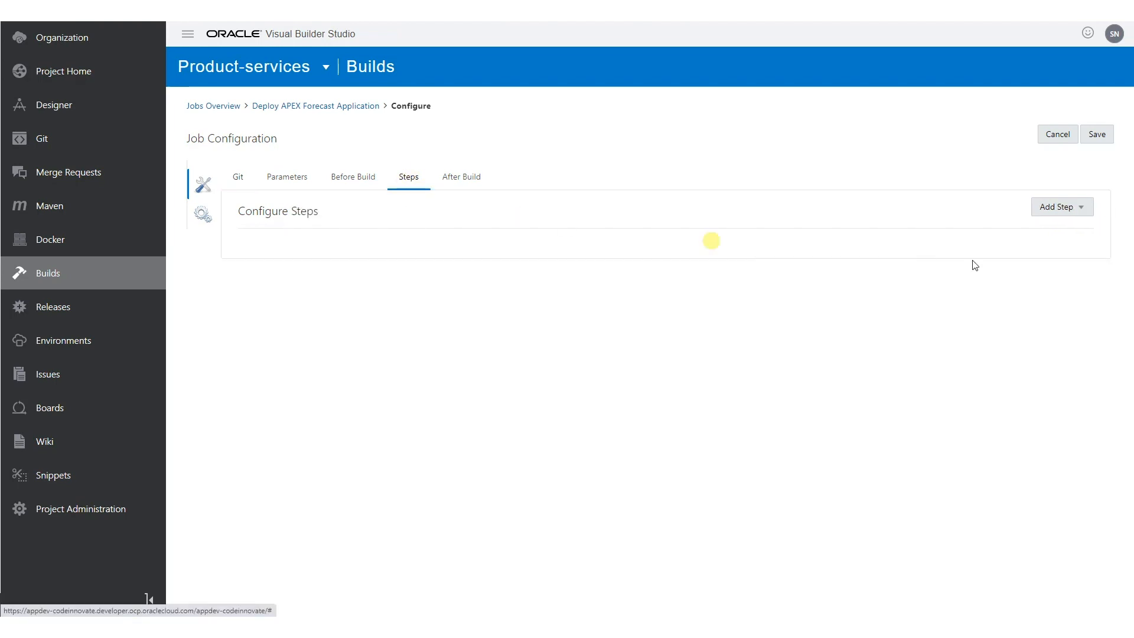
# Step: Add a SQLcl step connecting as alpha with Wallet_ProductCatalog.zip and product_low
pyautogui.click(1062, 207)
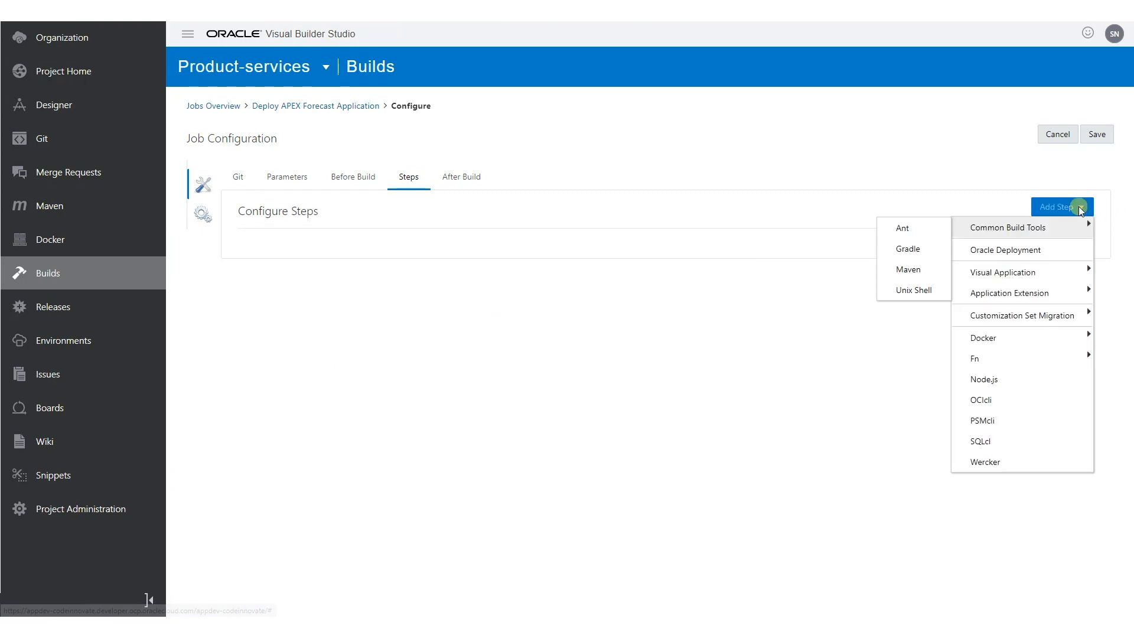
pyautogui.click(980, 441)
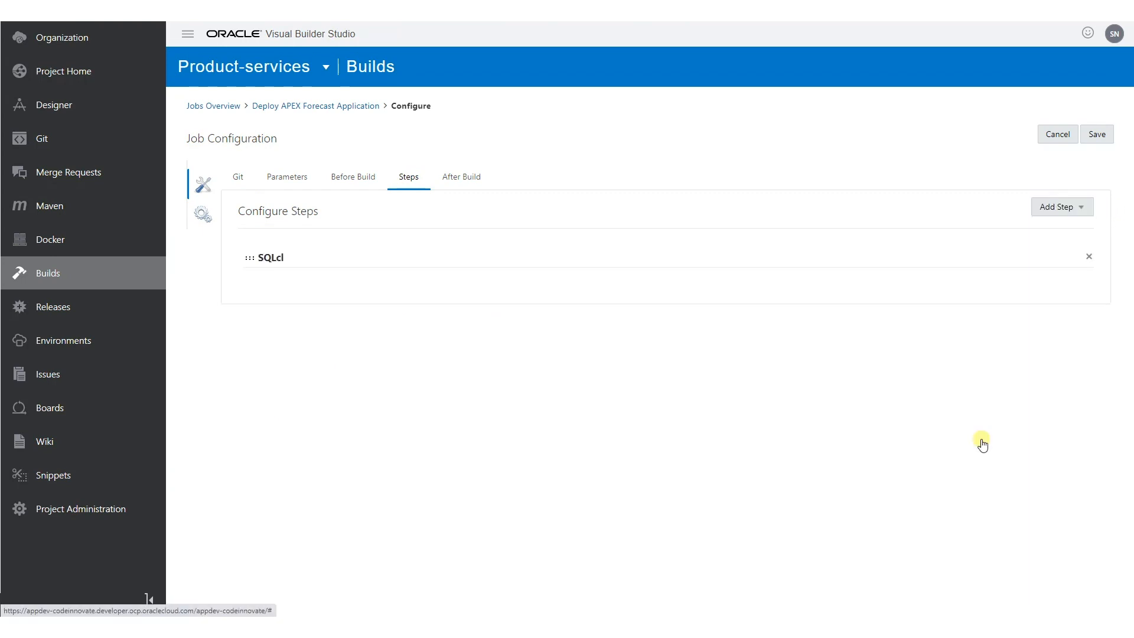
pyautogui.click(270, 257)
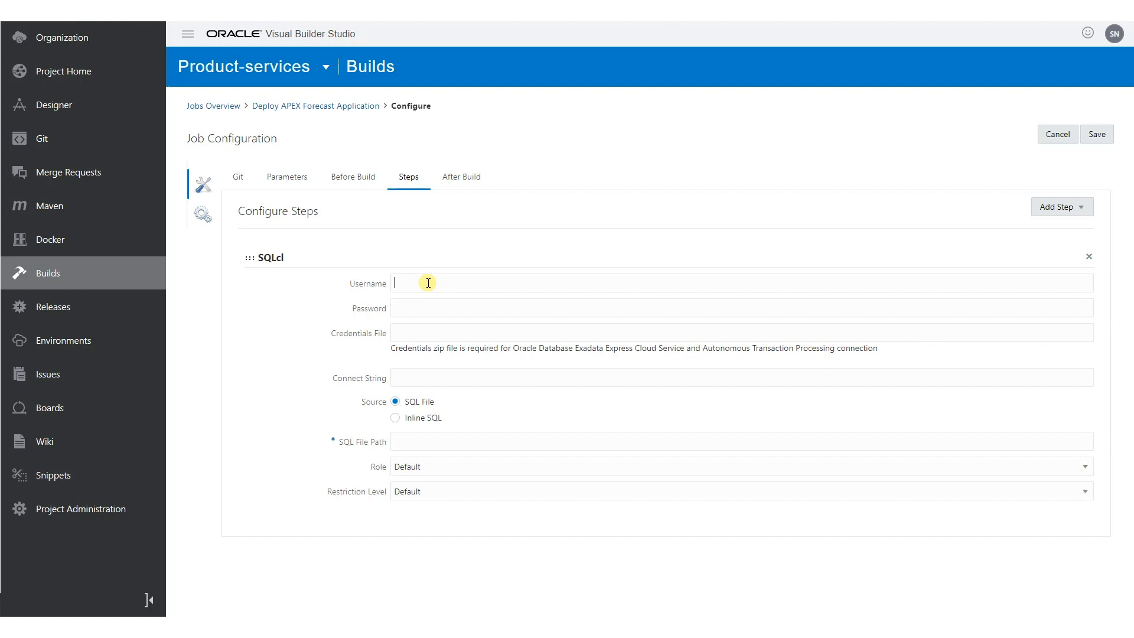
pyautogui.write('alpha')
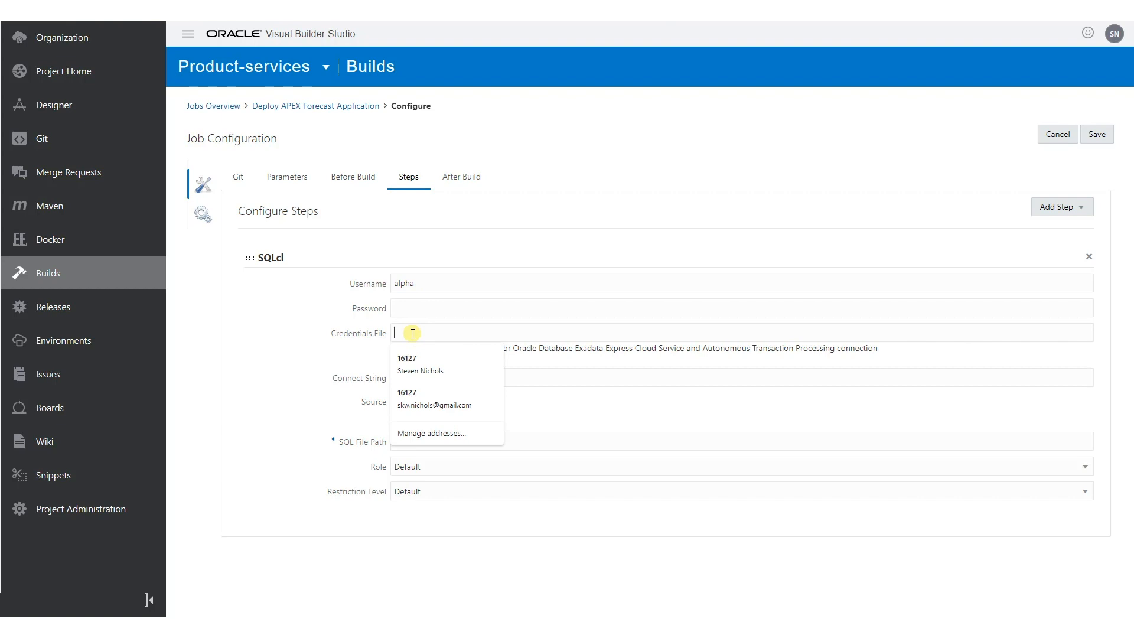
pyautogui.write('Wallet')
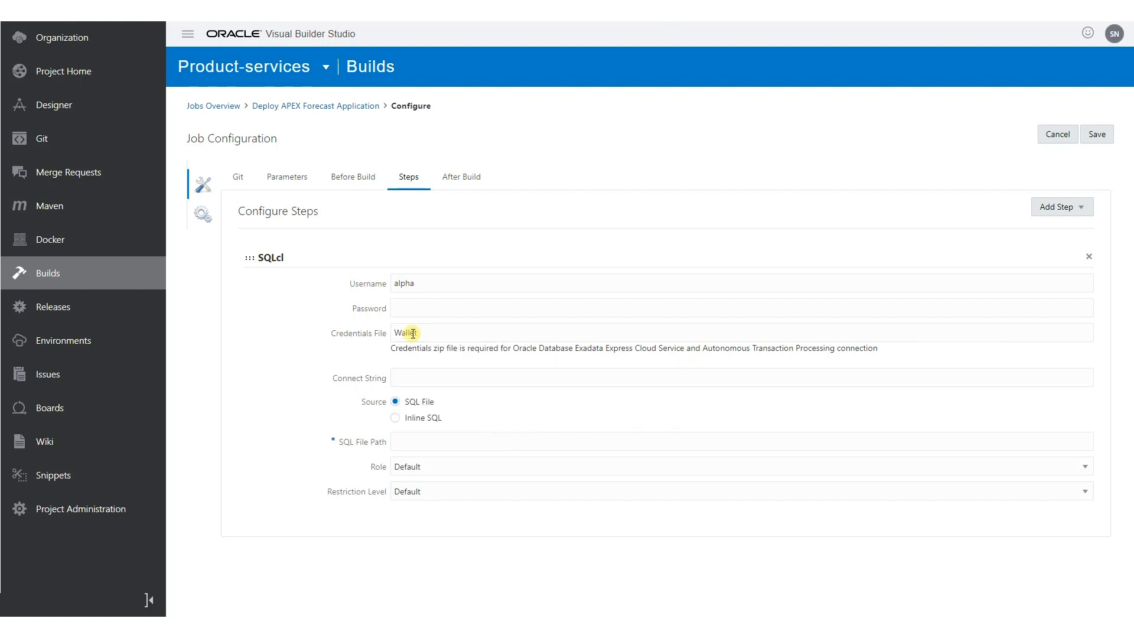
pyautogui.write('_Product')
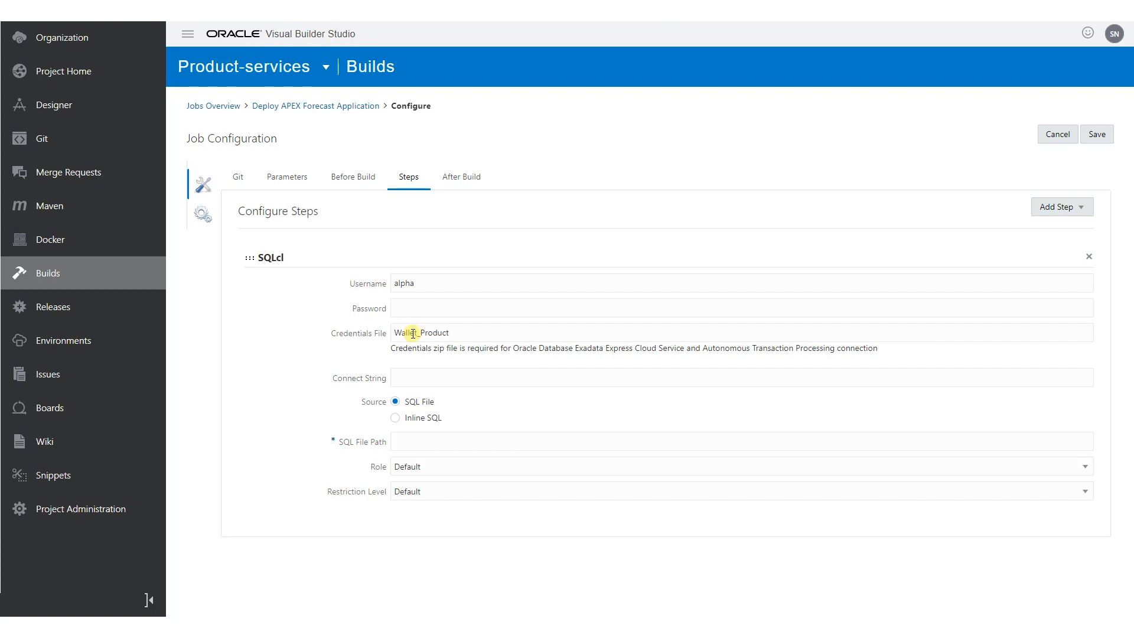
pyautogui.write('Catalog.zi')
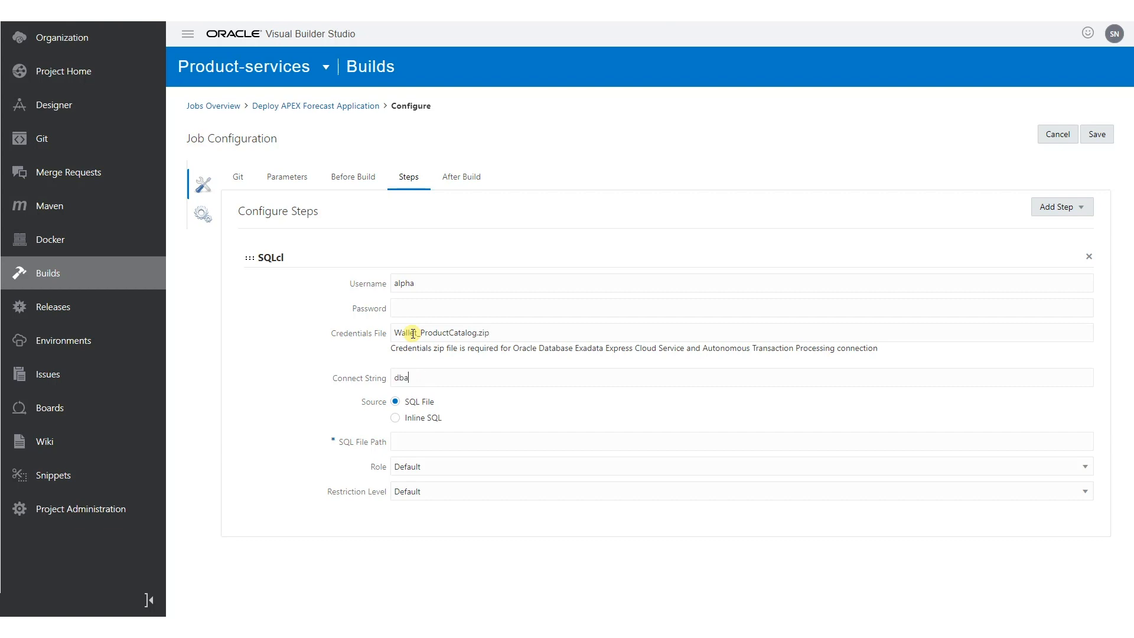
pyautogui.write('product_low')
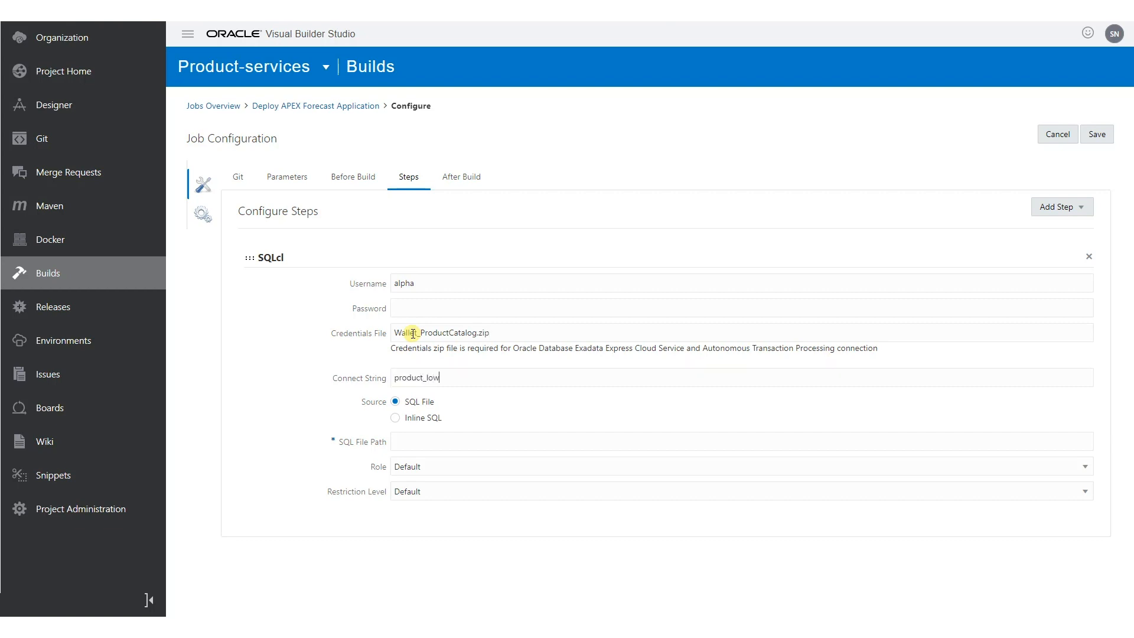
# Step: Give the step inline SQL that exports app 101 to /tmp/f101.sql
pyautogui.click(395, 417)
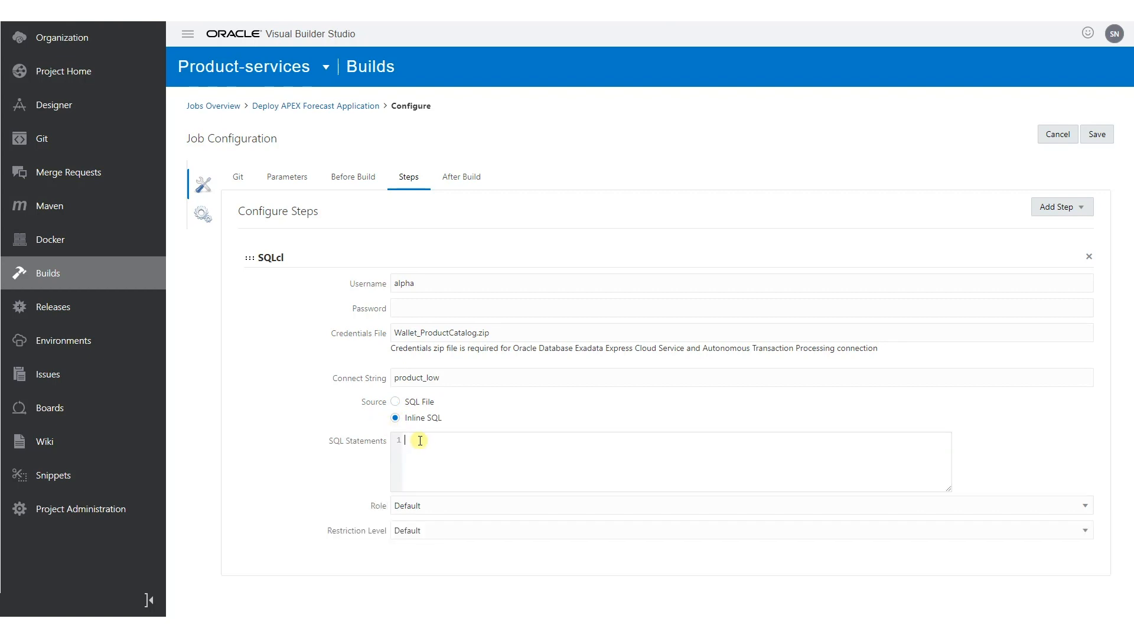
pyautogui.write('begin')
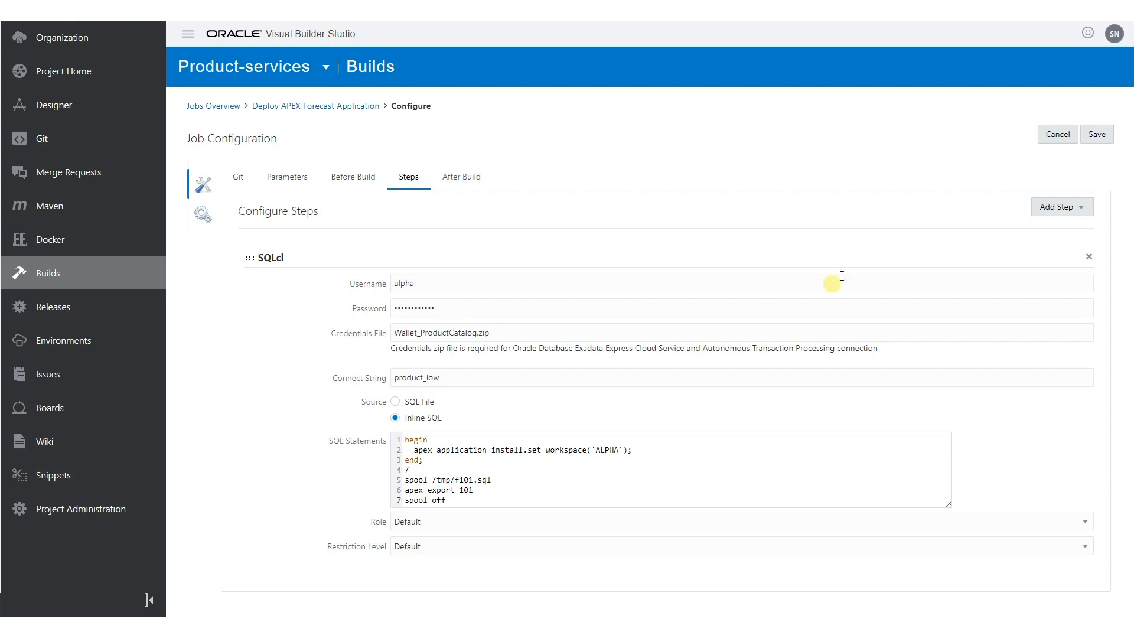
pyautogui.click(1062, 206)
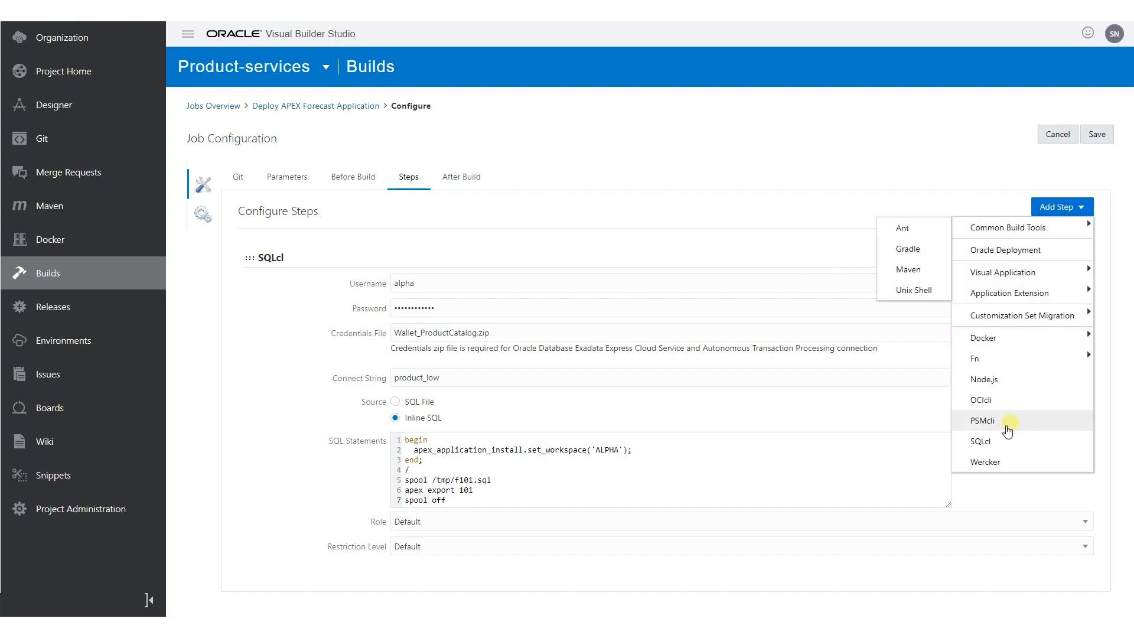
# Step: Add a second SQLcl step as alpha with Wallet_ProductCatalog.zip, product_low, and SQL File source
pyautogui.click(983, 442)
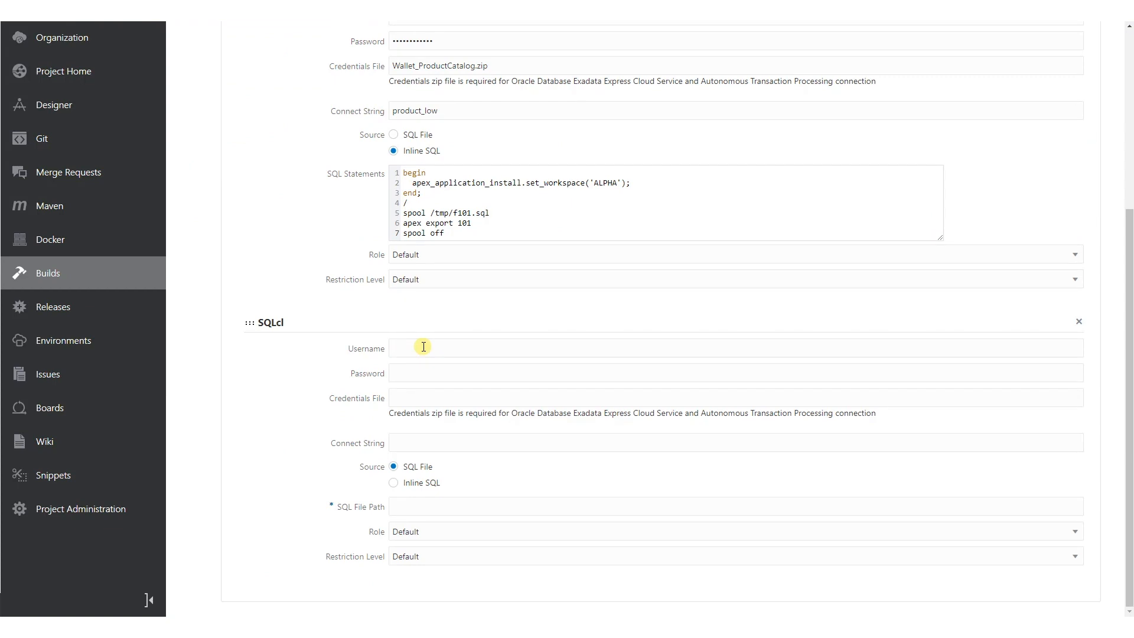
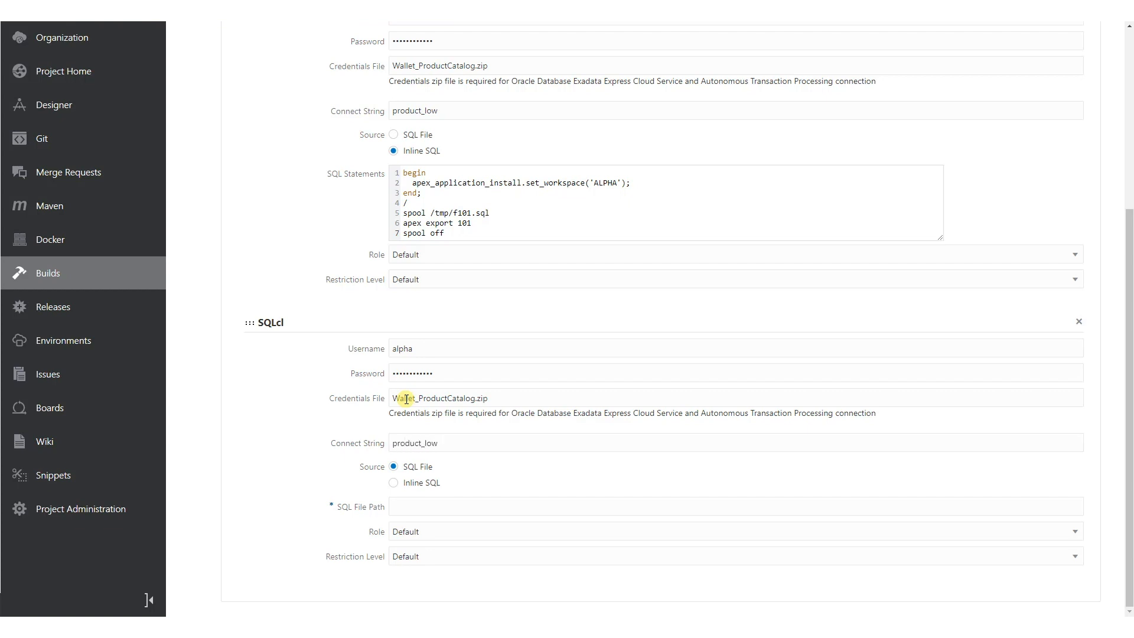
pyautogui.click(392, 483)
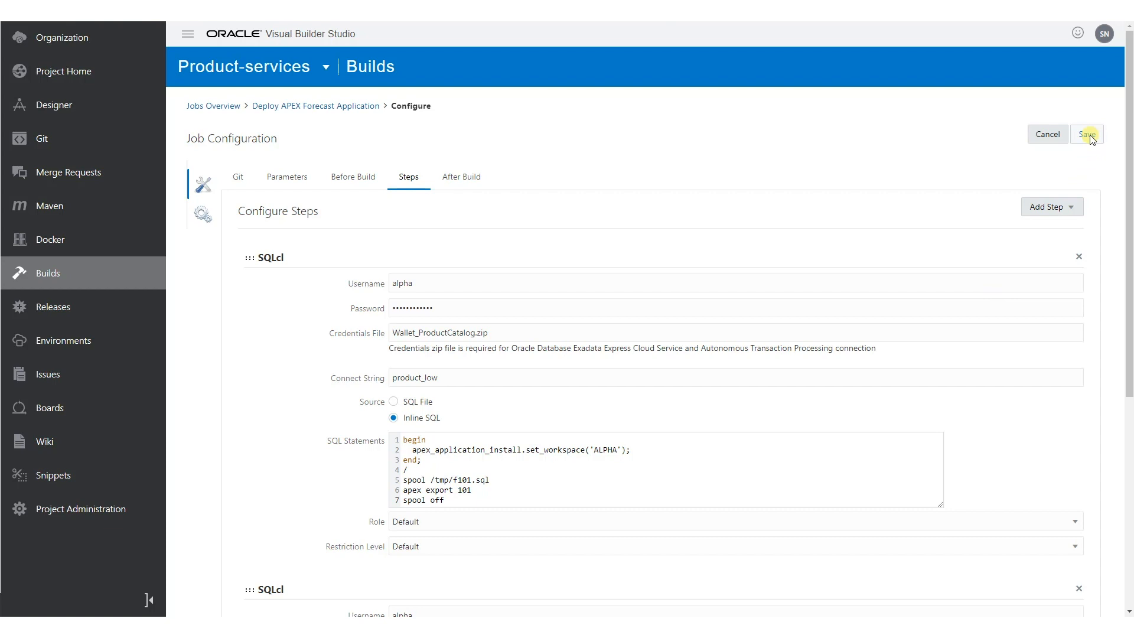
# Step: Save the Deploy APEX Forecast Application job and start a build
pyautogui.click(1087, 134)
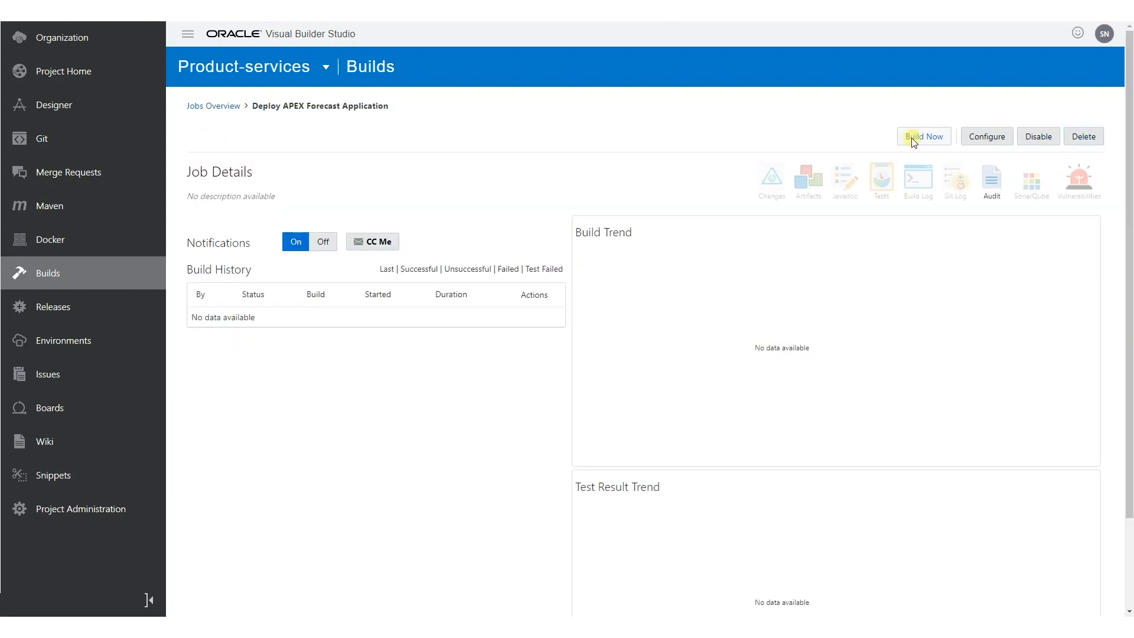
pyautogui.click(924, 136)
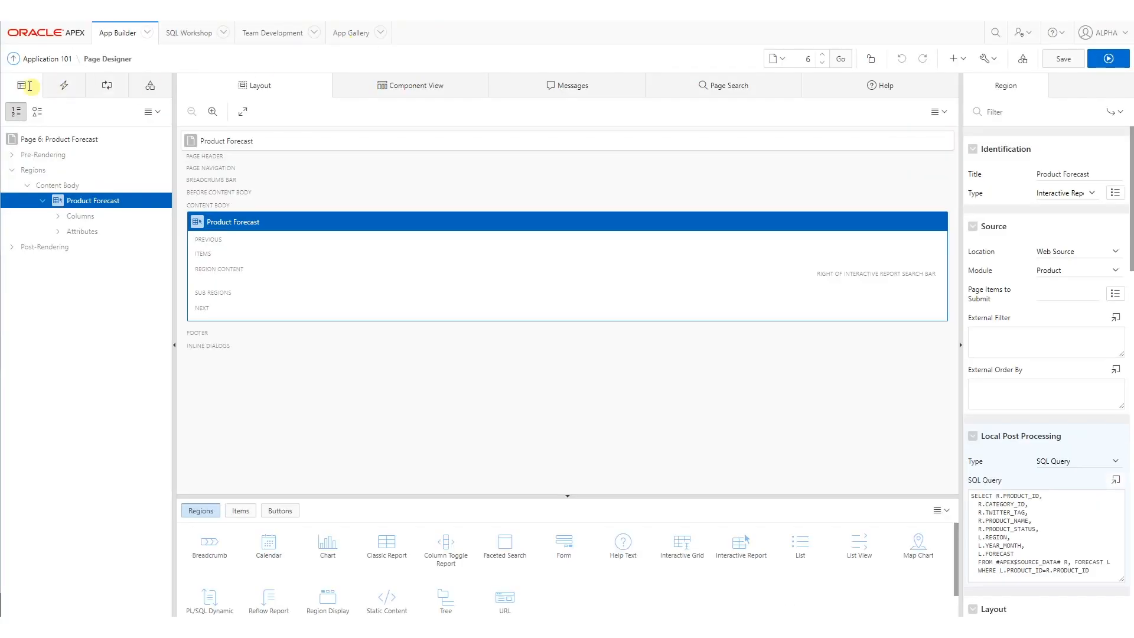
# Step: Go to App Builder and confirm Forecast US (102) is listed beside Forecast
pyautogui.click(124, 32)
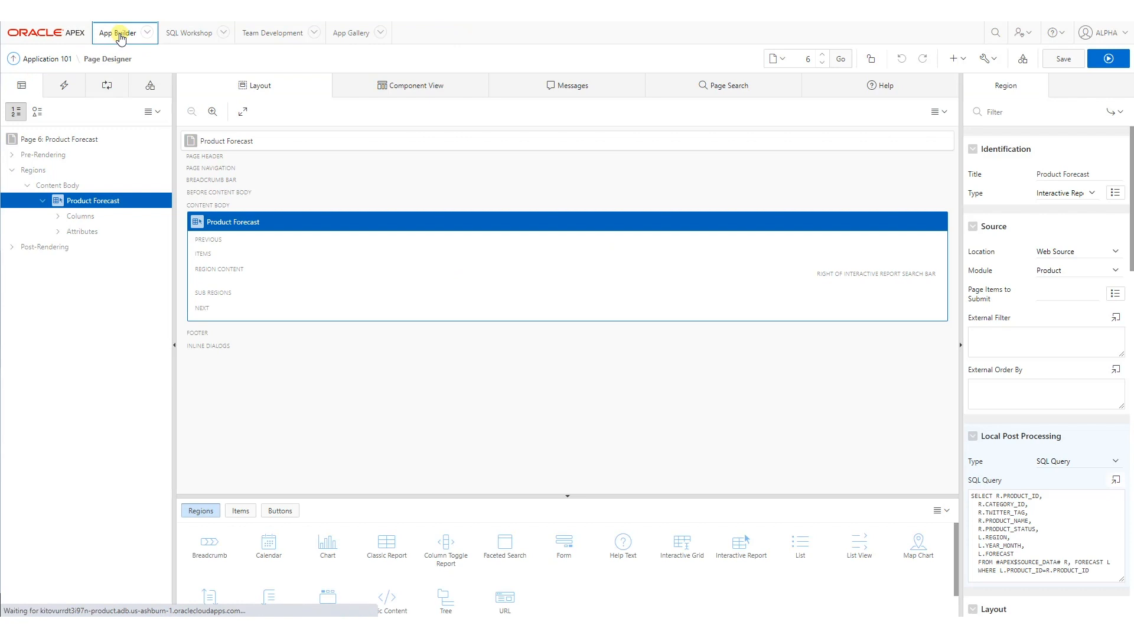
pyautogui.click(121, 33)
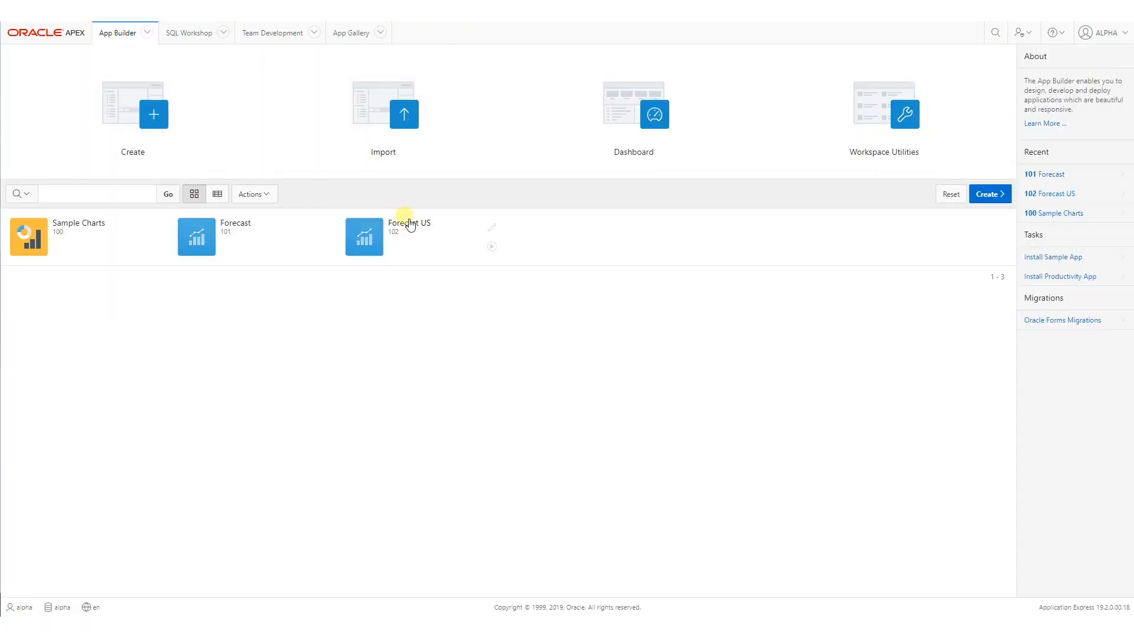
pyautogui.moveTo(417, 224)
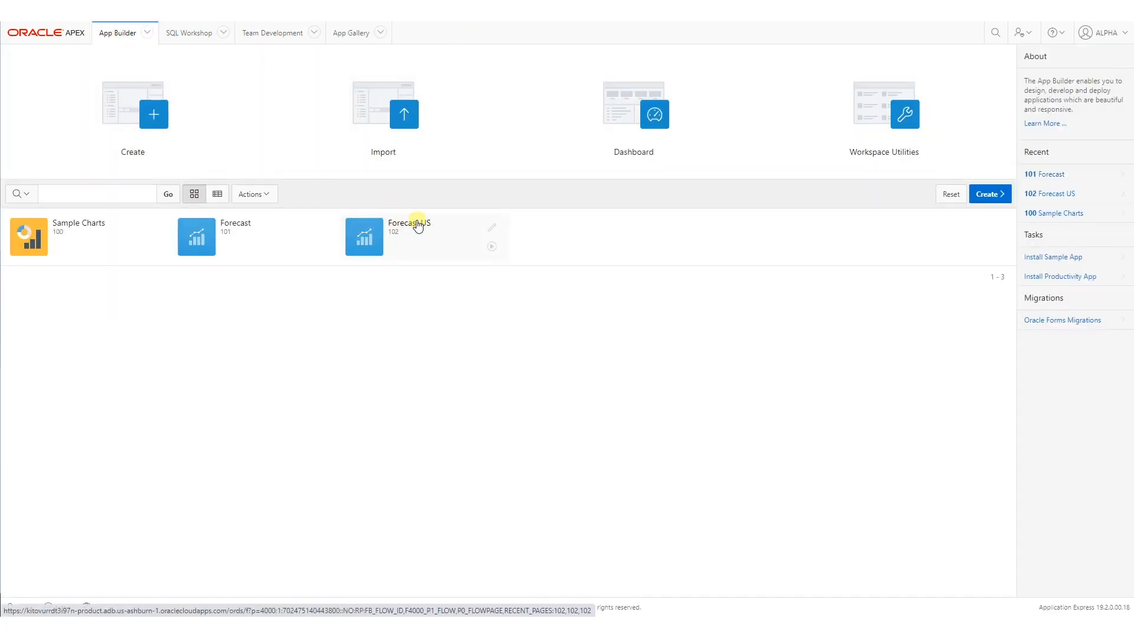